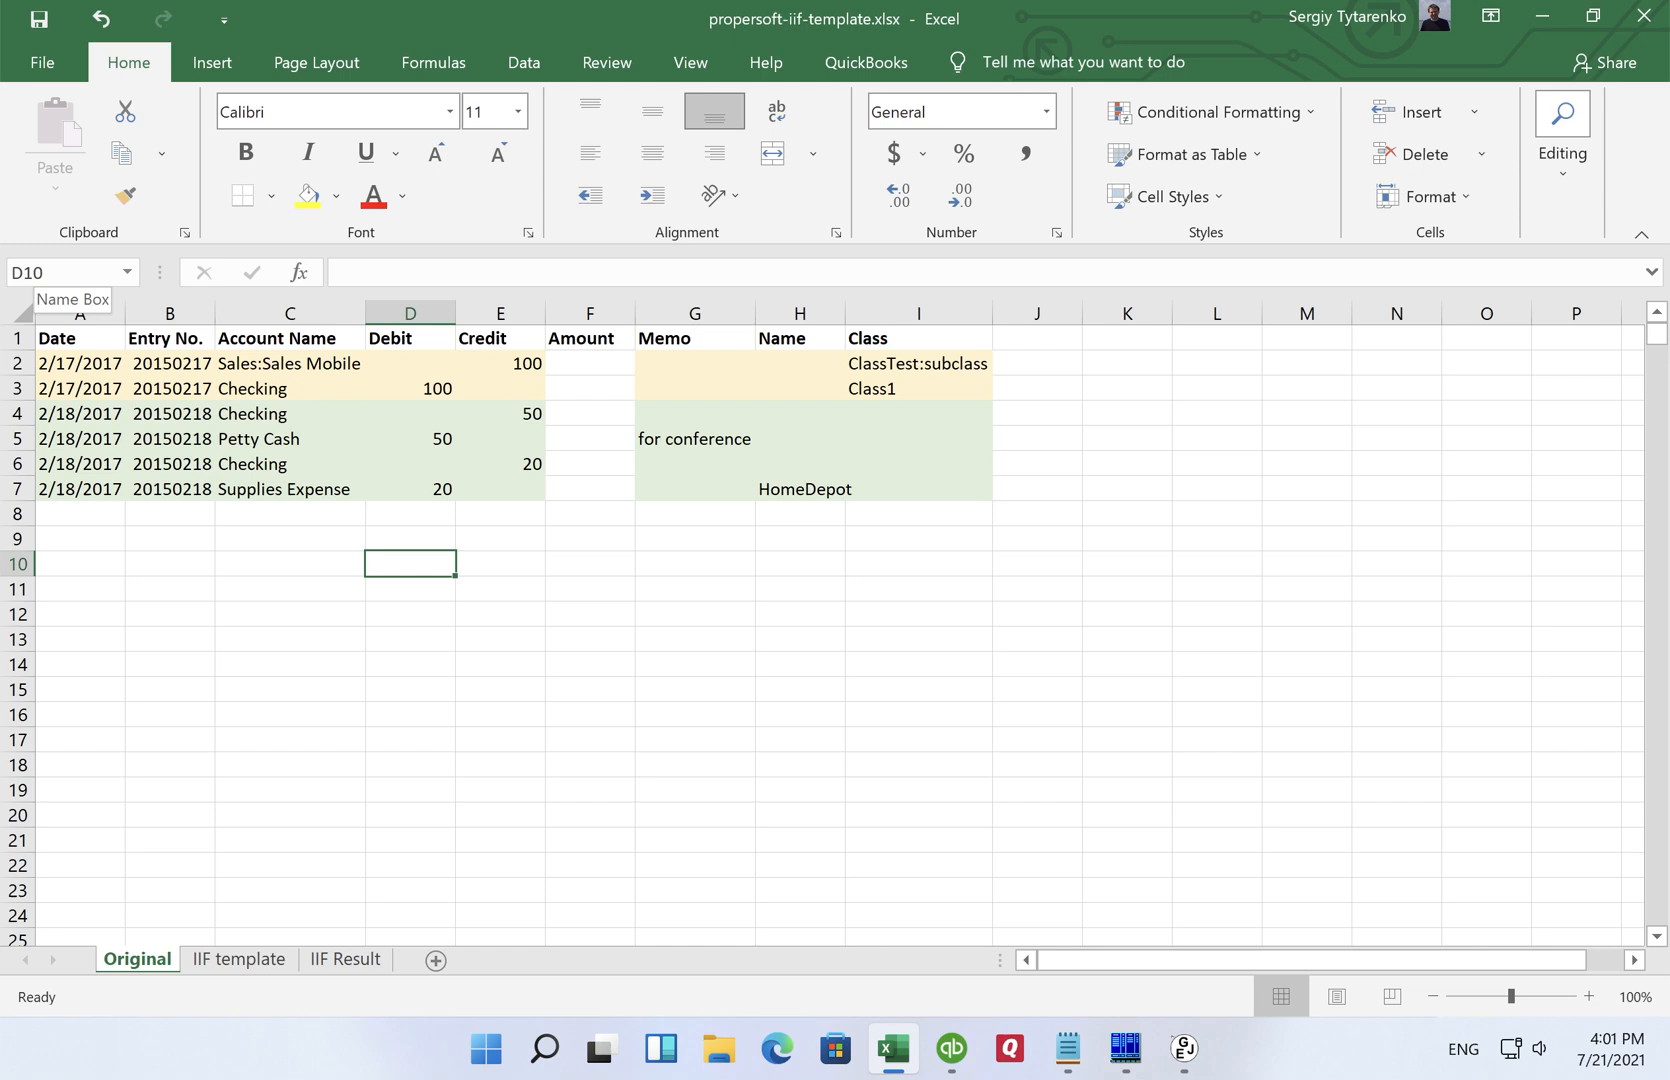
pyautogui.moveTo(432, 722)
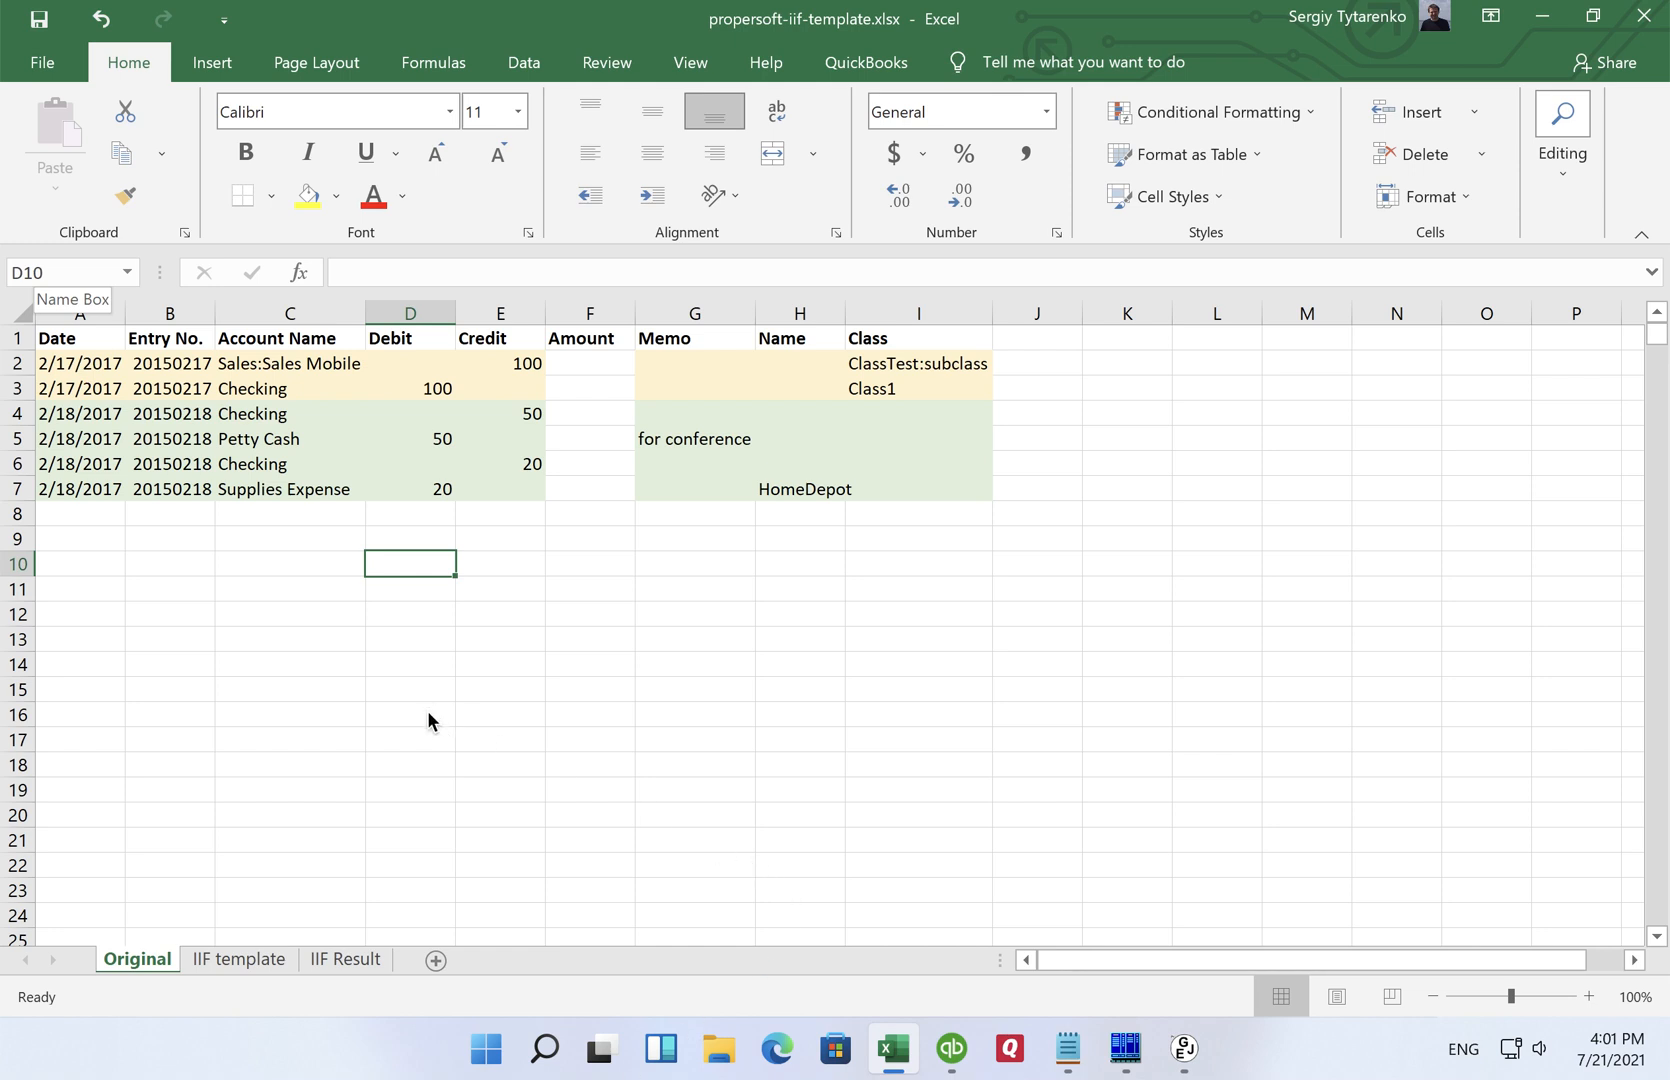
pyautogui.moveTo(240, 522)
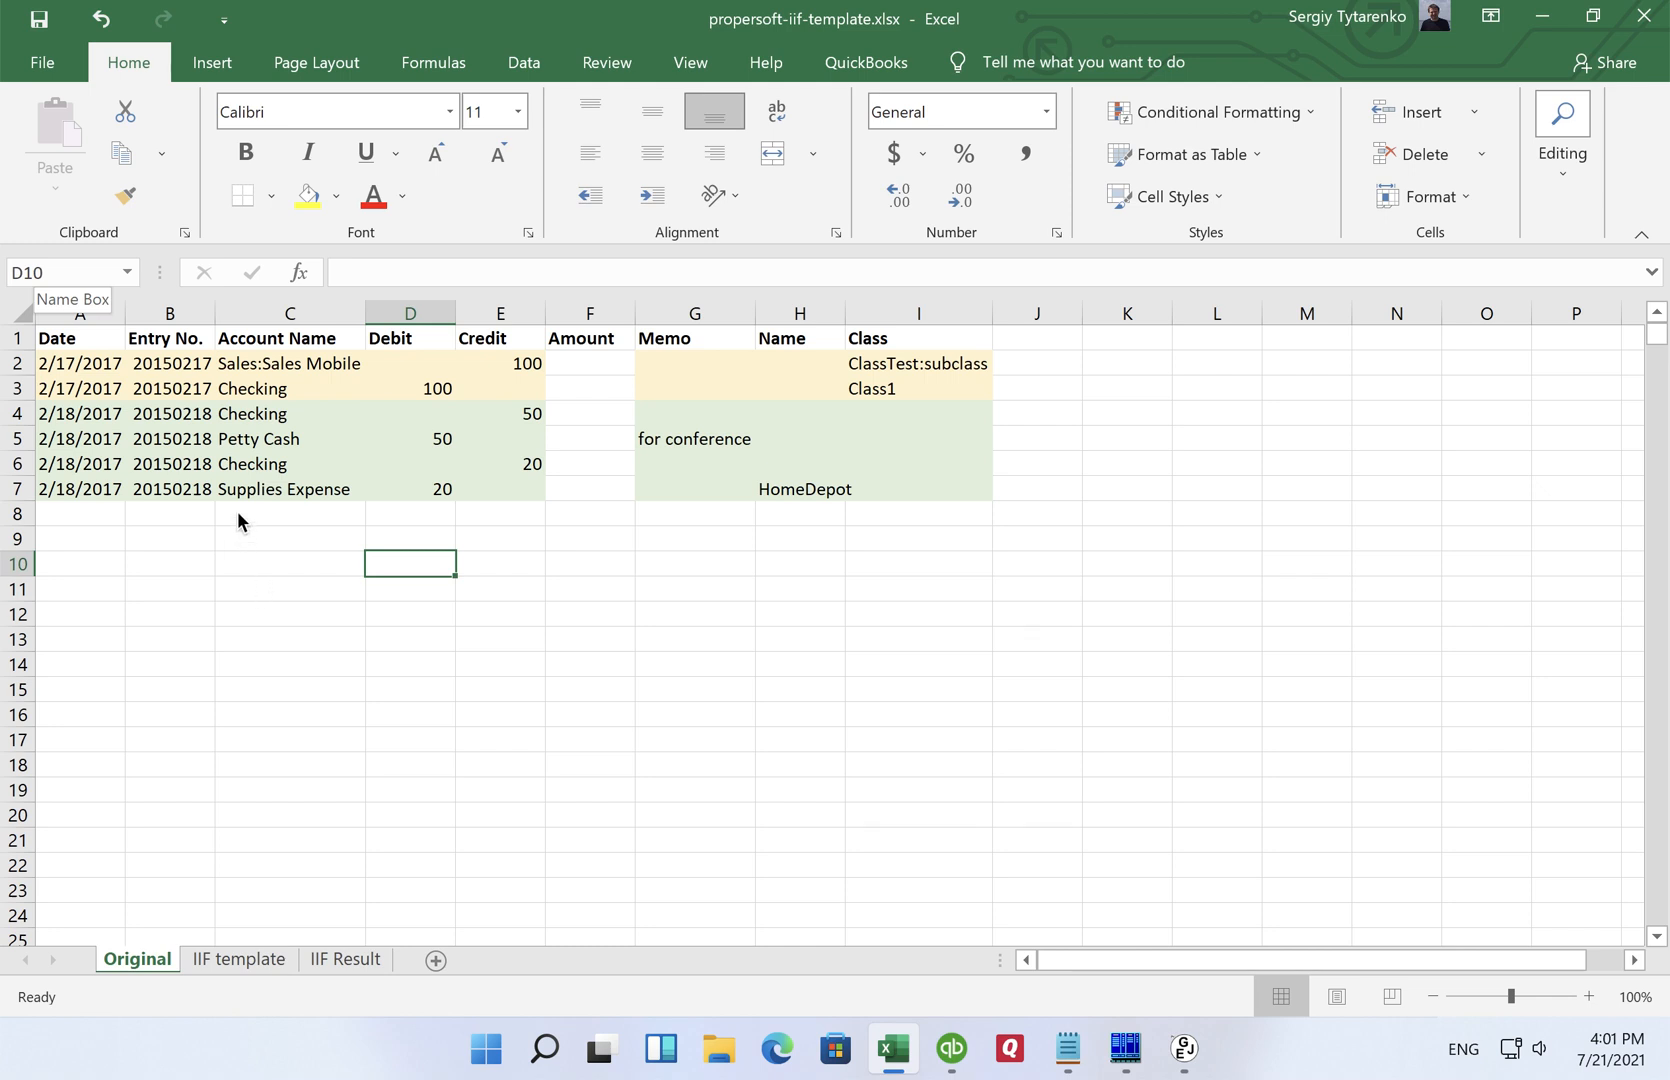
# Step: Review entry number 20150217 and account Sales:Sales Mobile on Original, then compare with the IIF template and IIF Result sheets
pyautogui.click(288, 538)
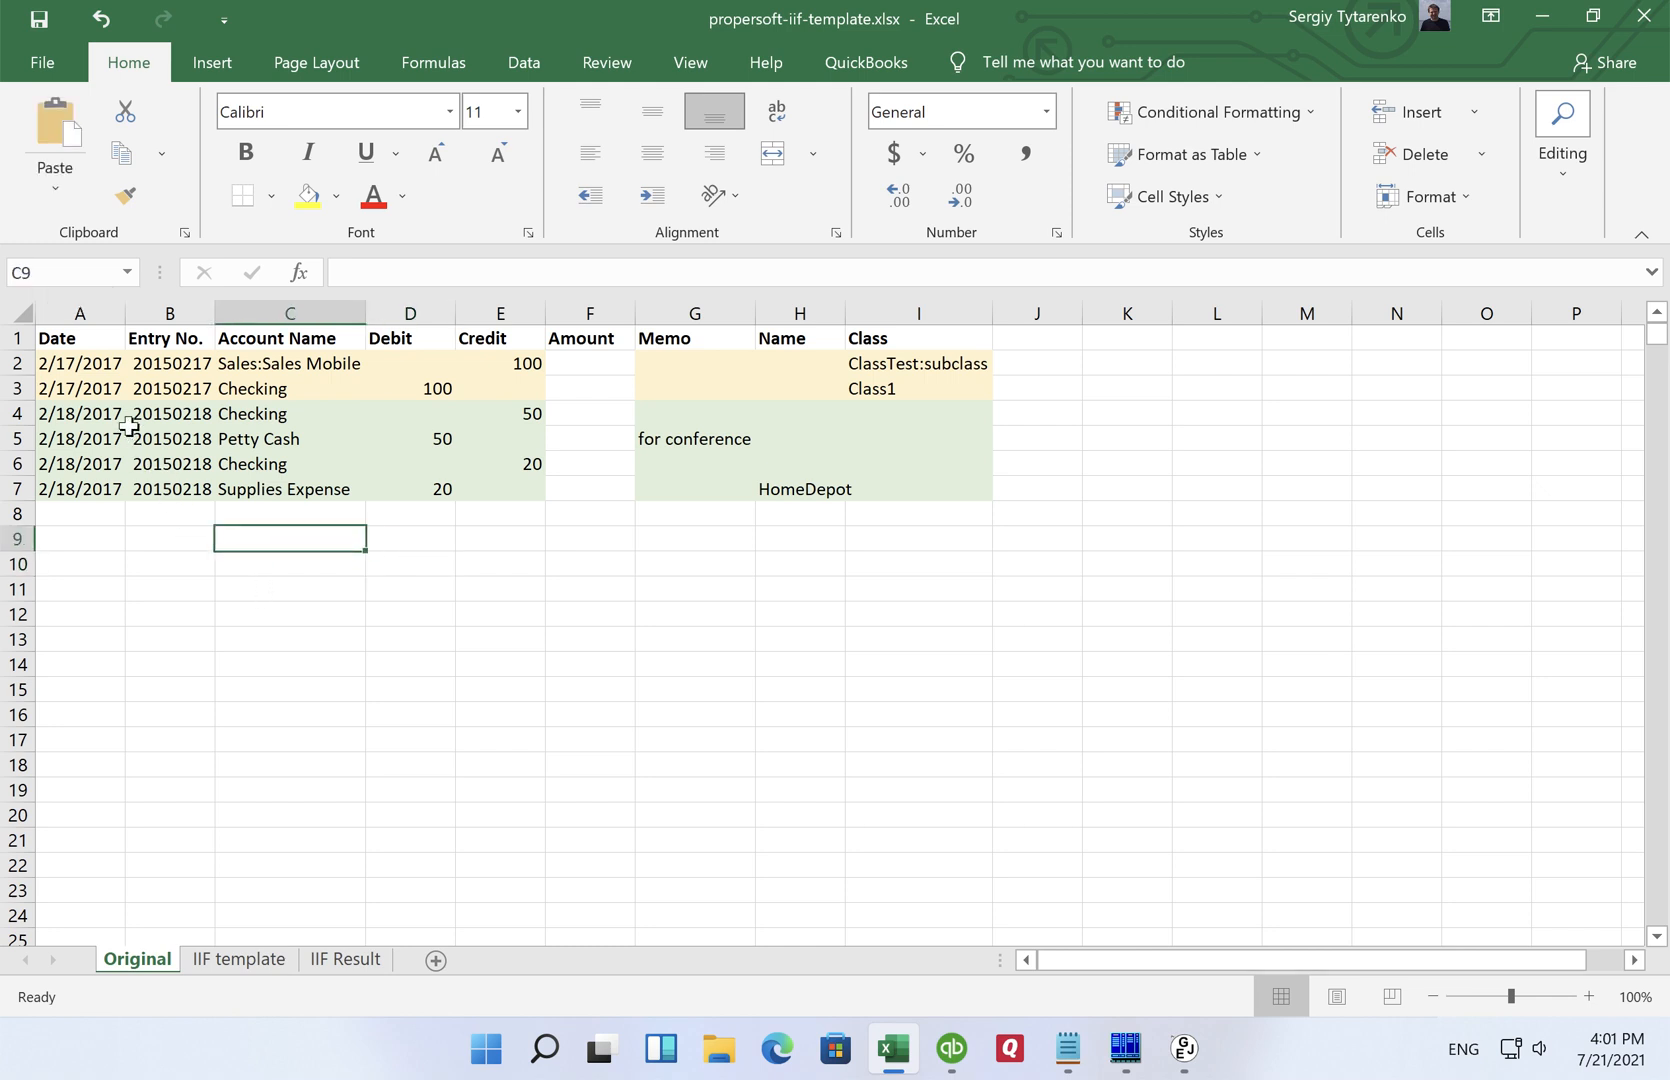
pyautogui.moveTo(124, 464)
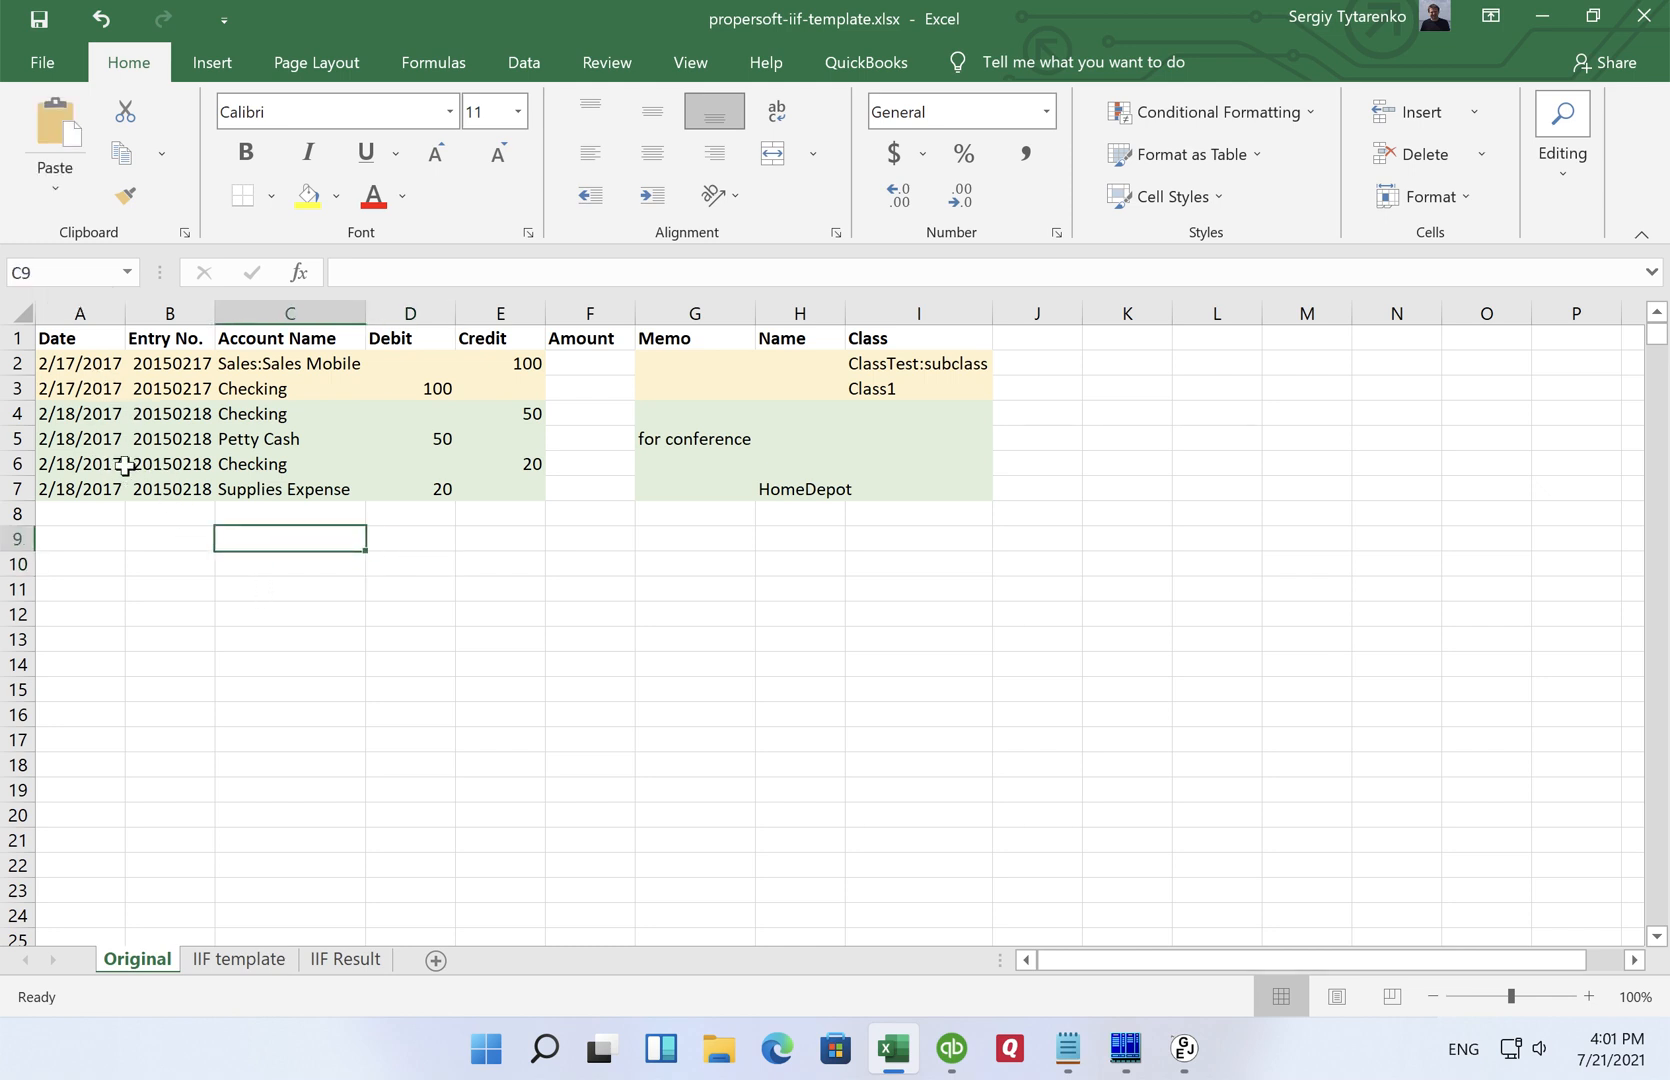
pyautogui.click(168, 364)
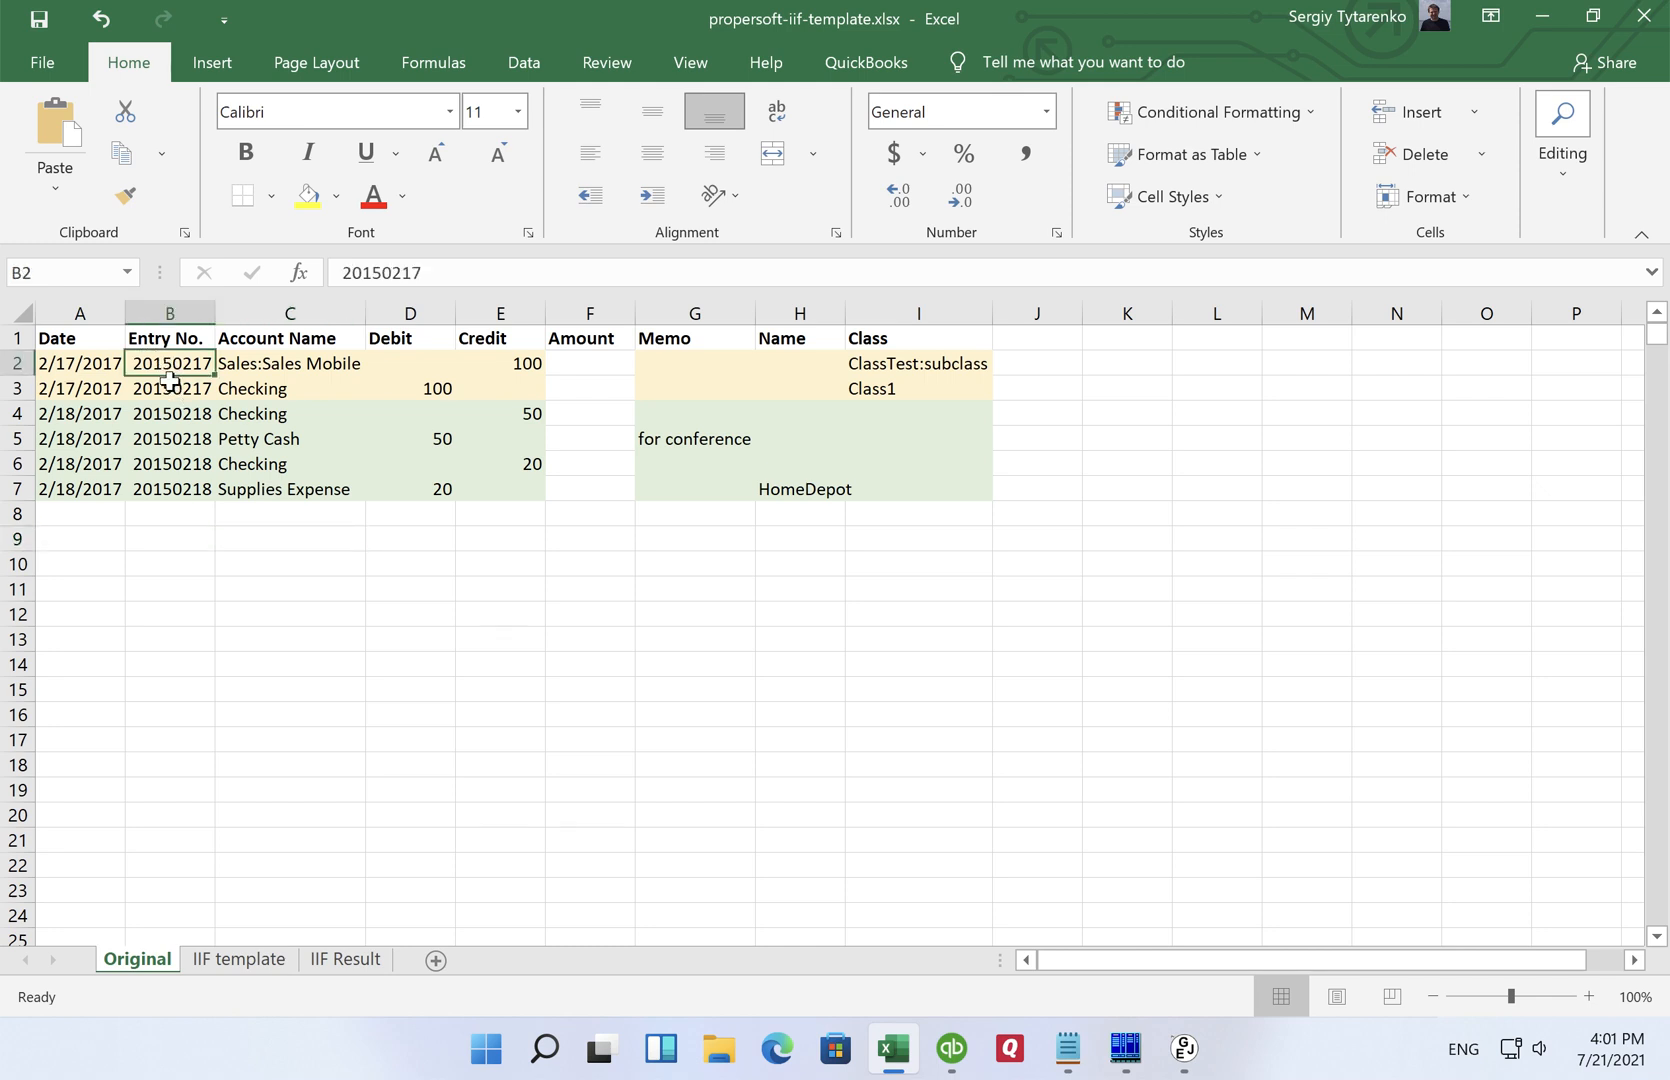
pyautogui.click(168, 388)
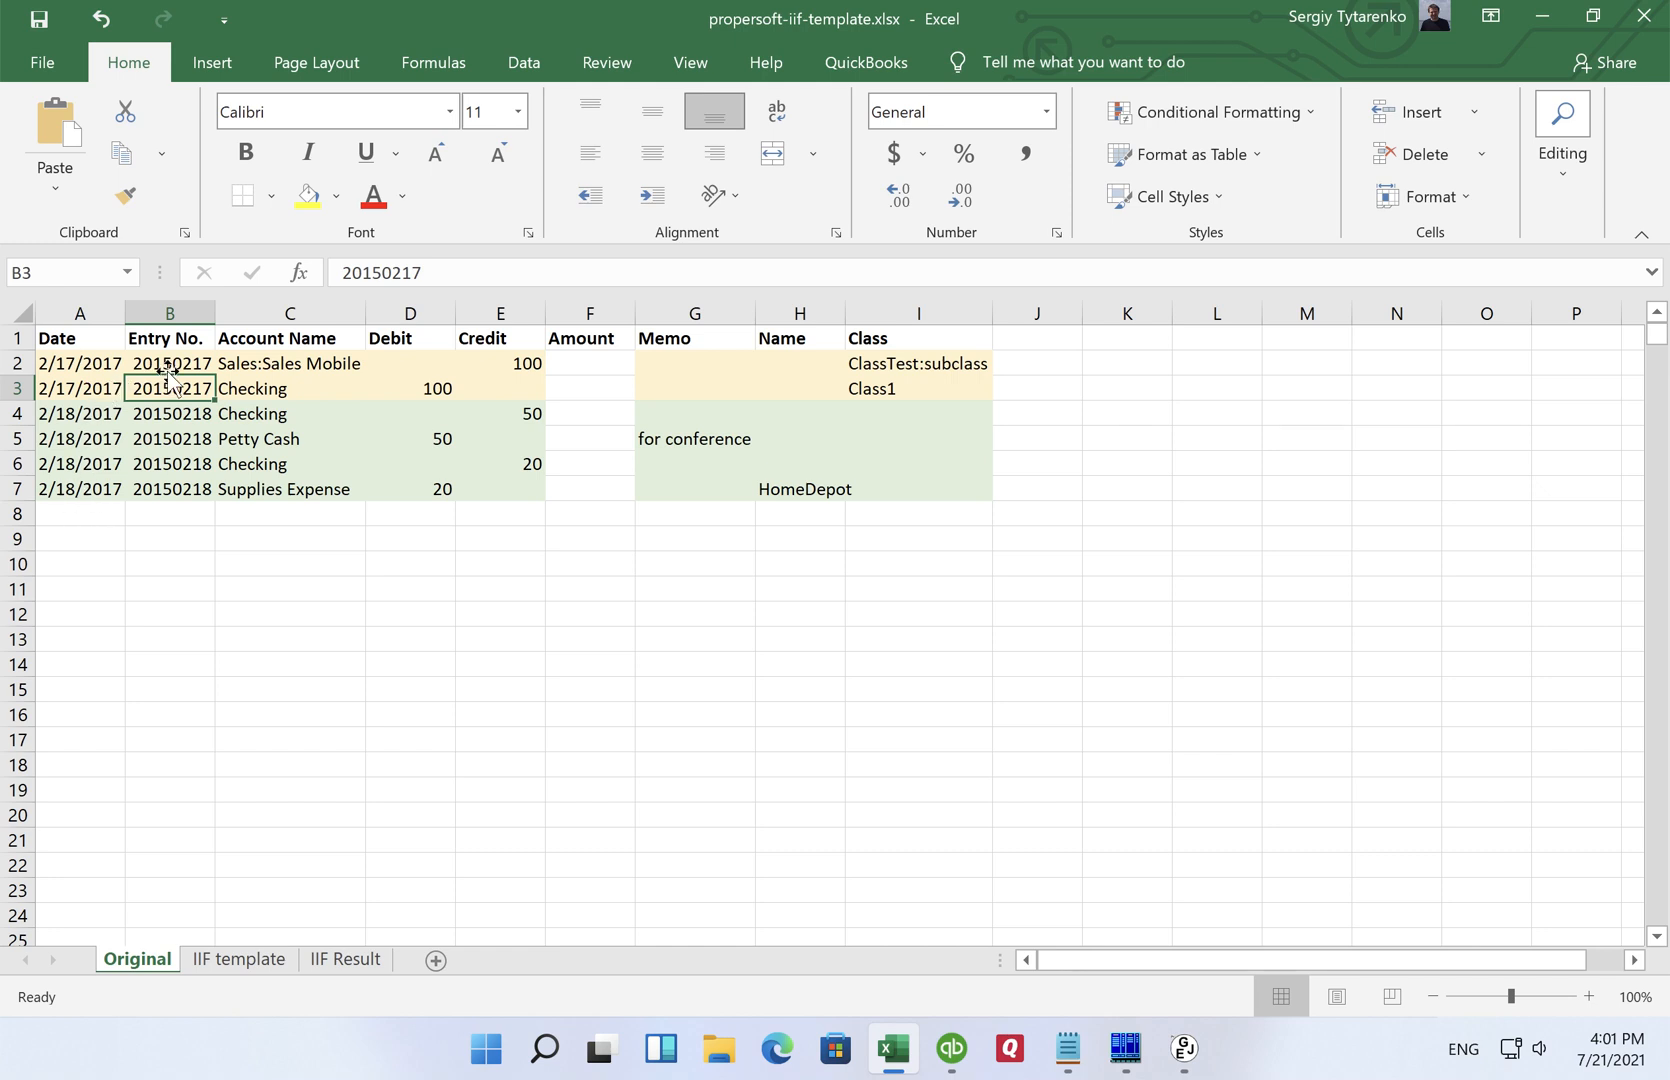
pyautogui.moveTo(288, 374)
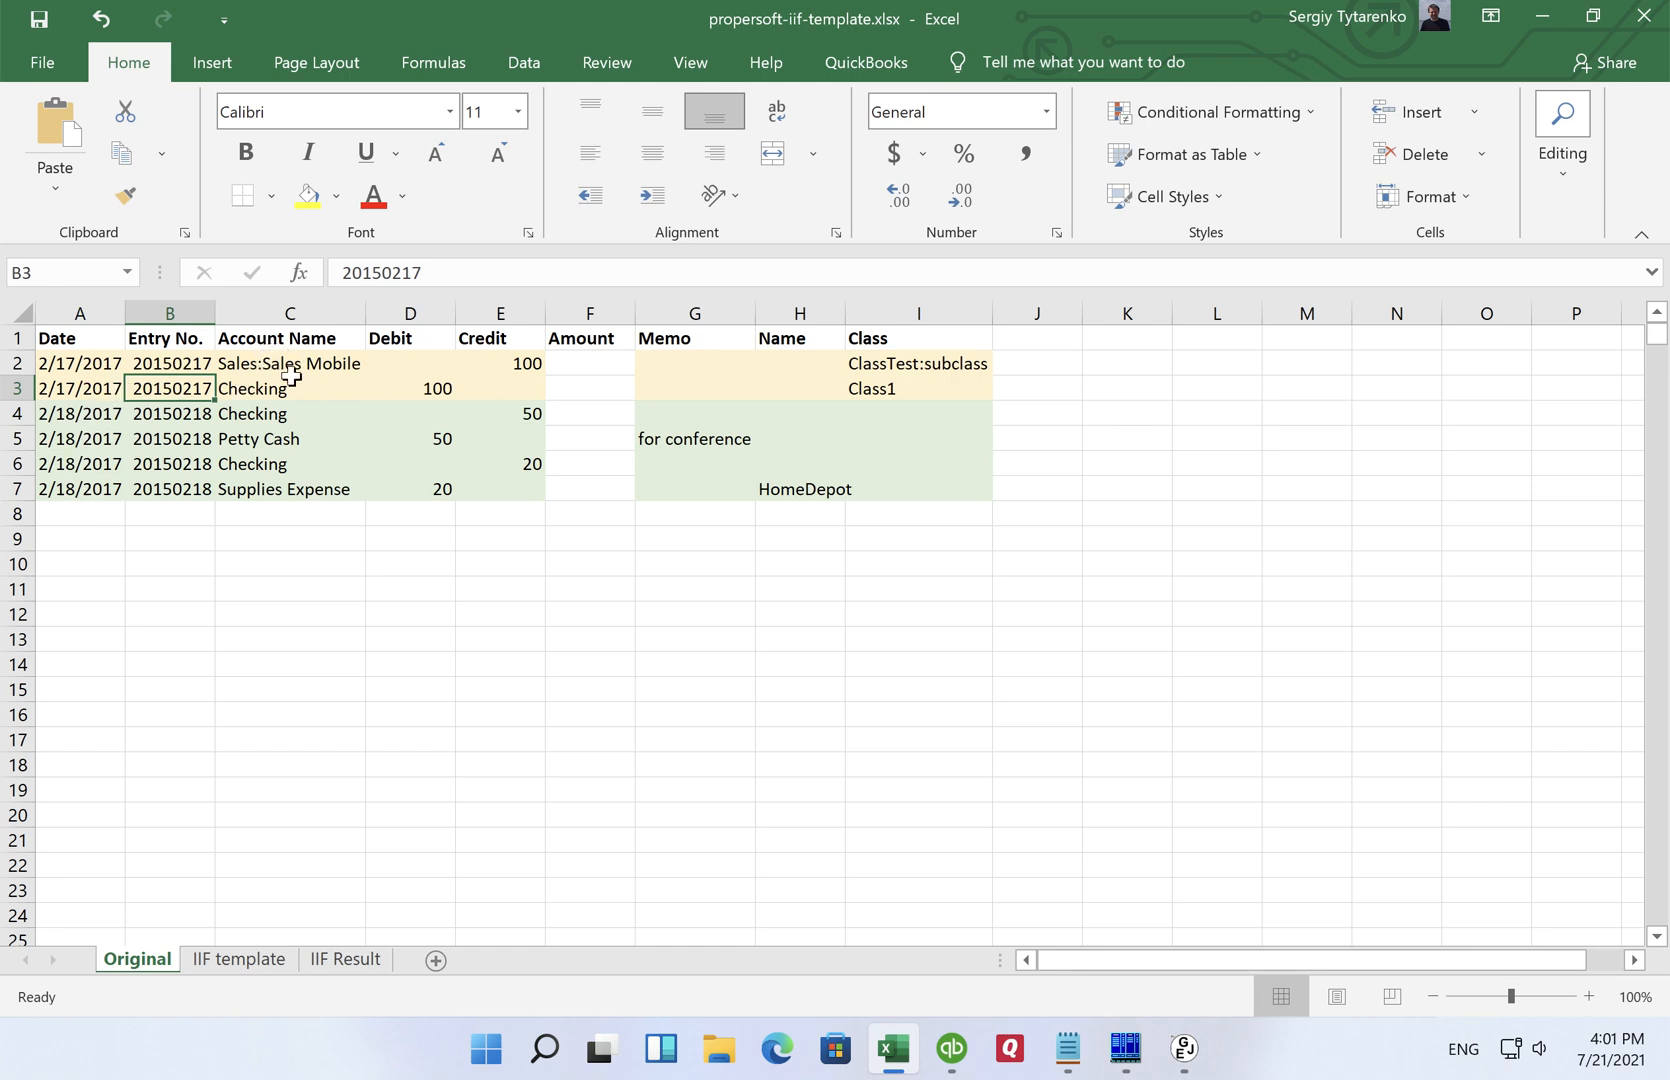
pyautogui.click(288, 364)
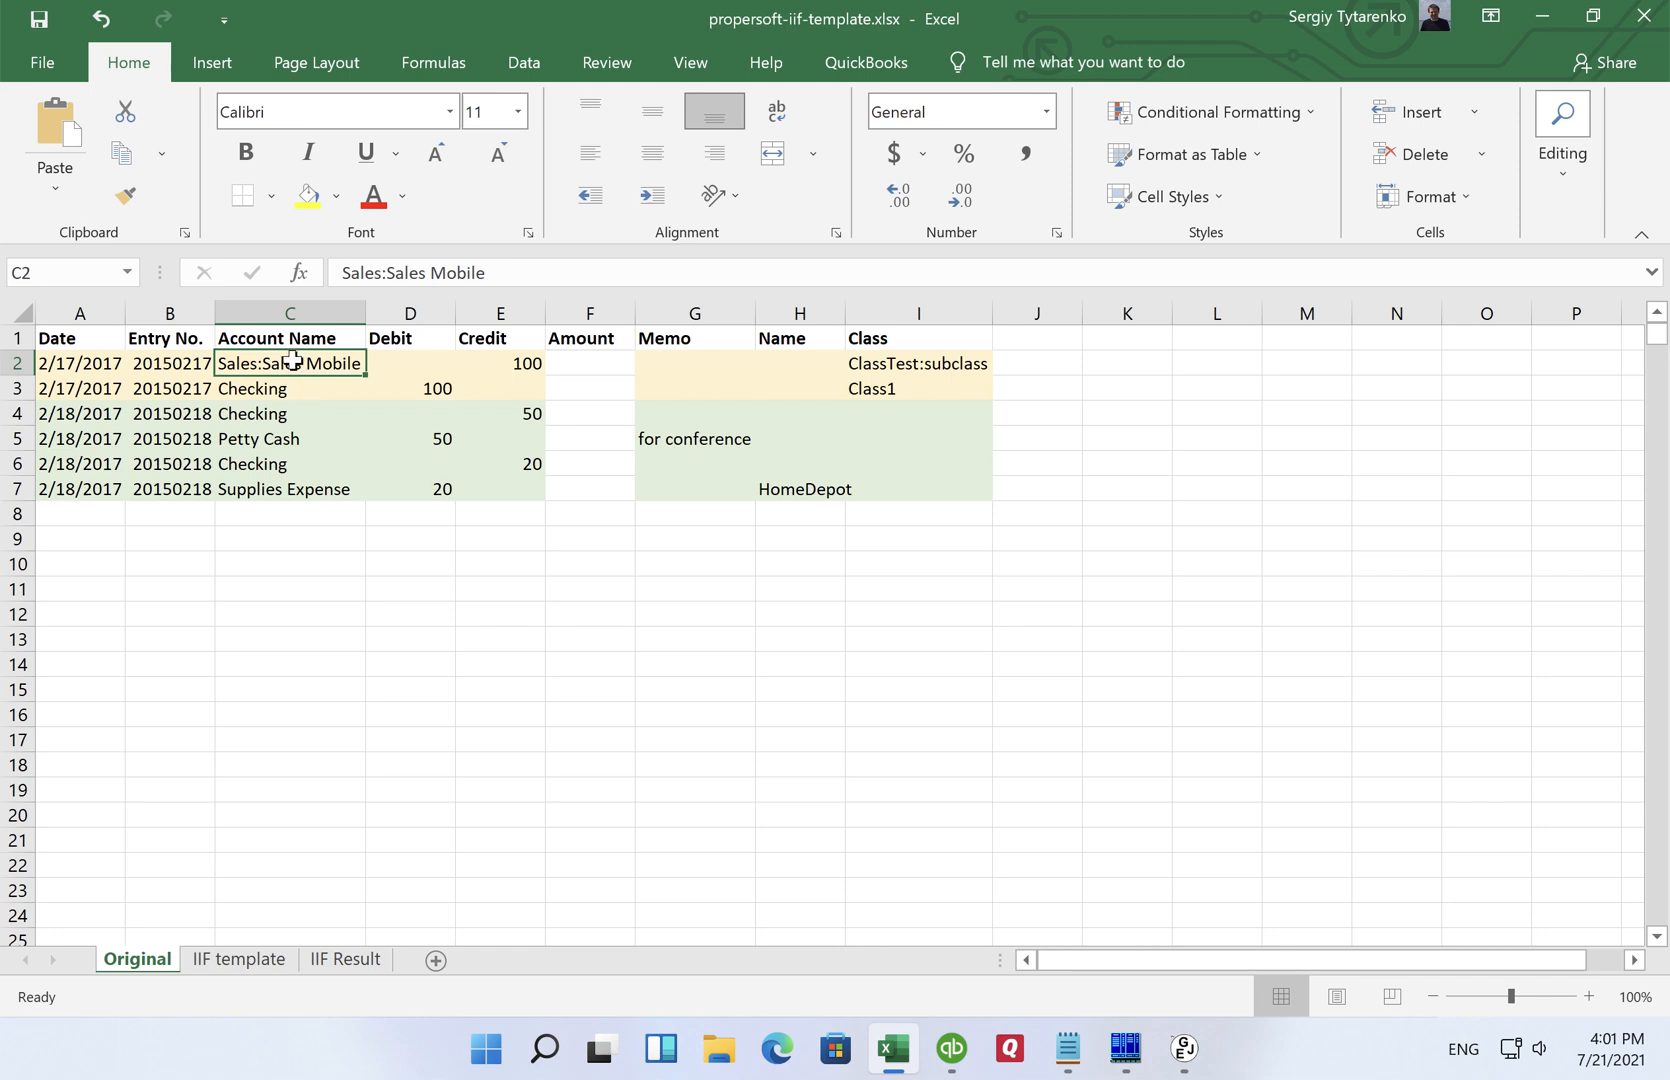
pyautogui.moveTo(352, 530)
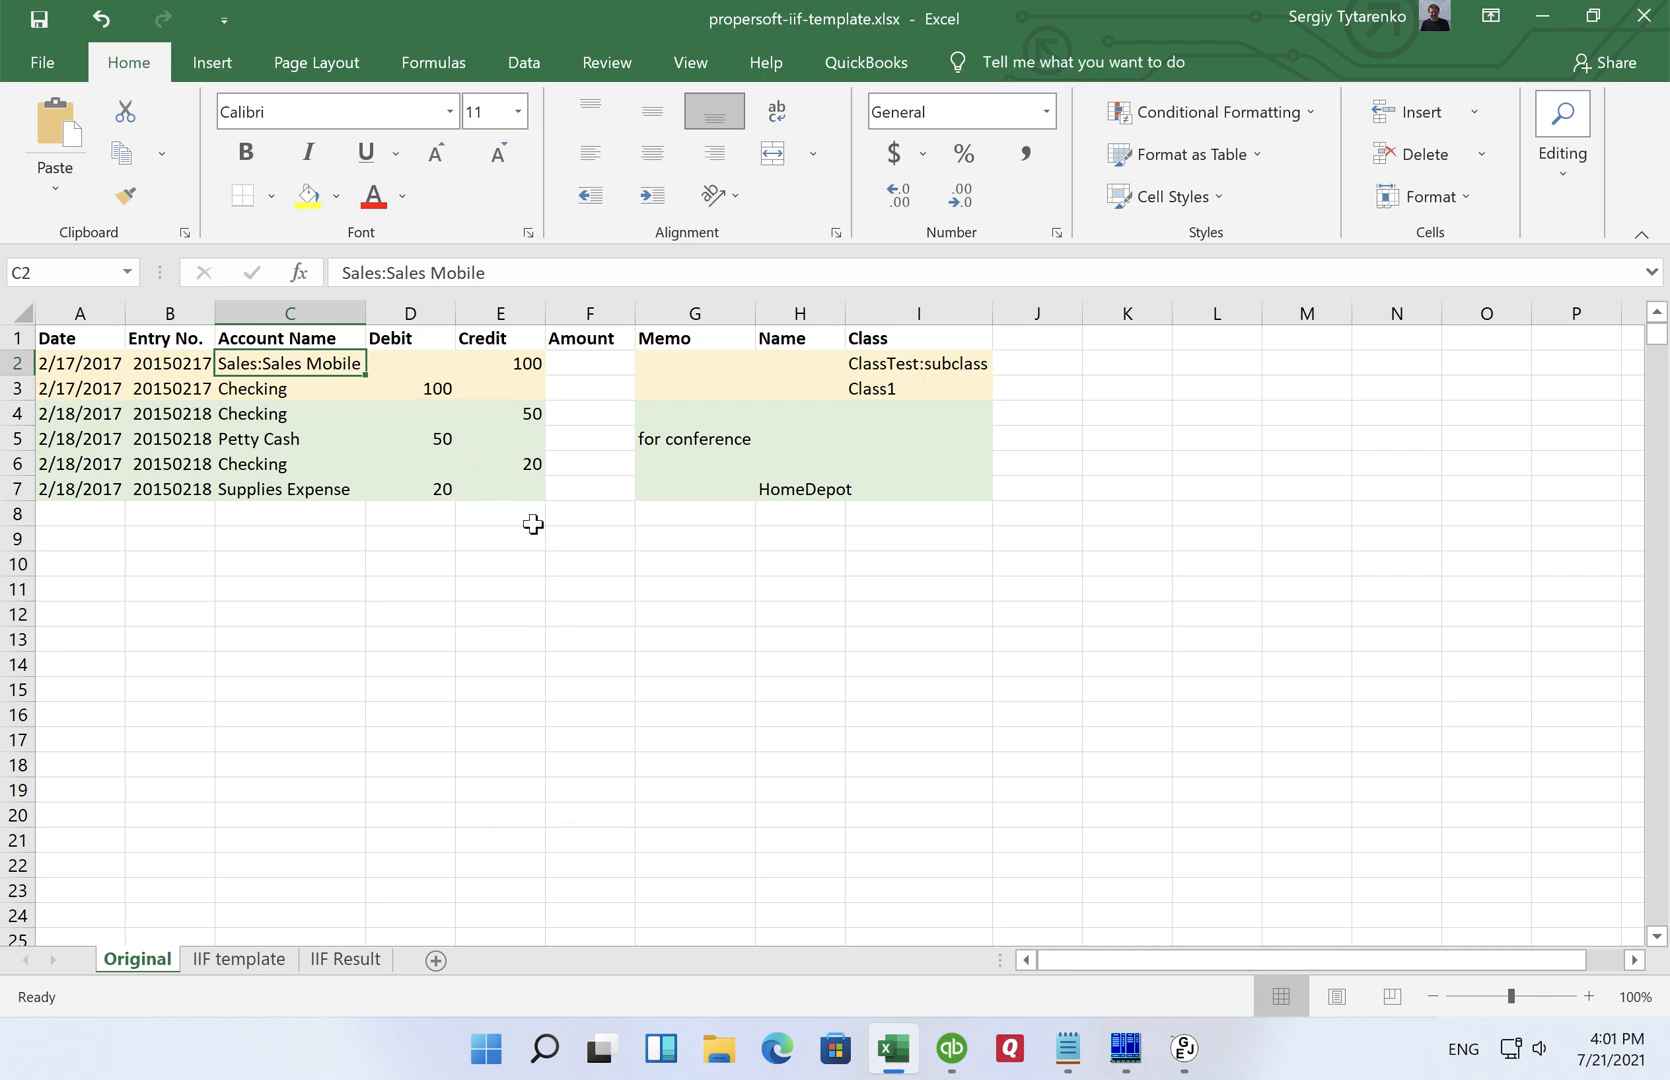
pyautogui.moveTo(434, 390)
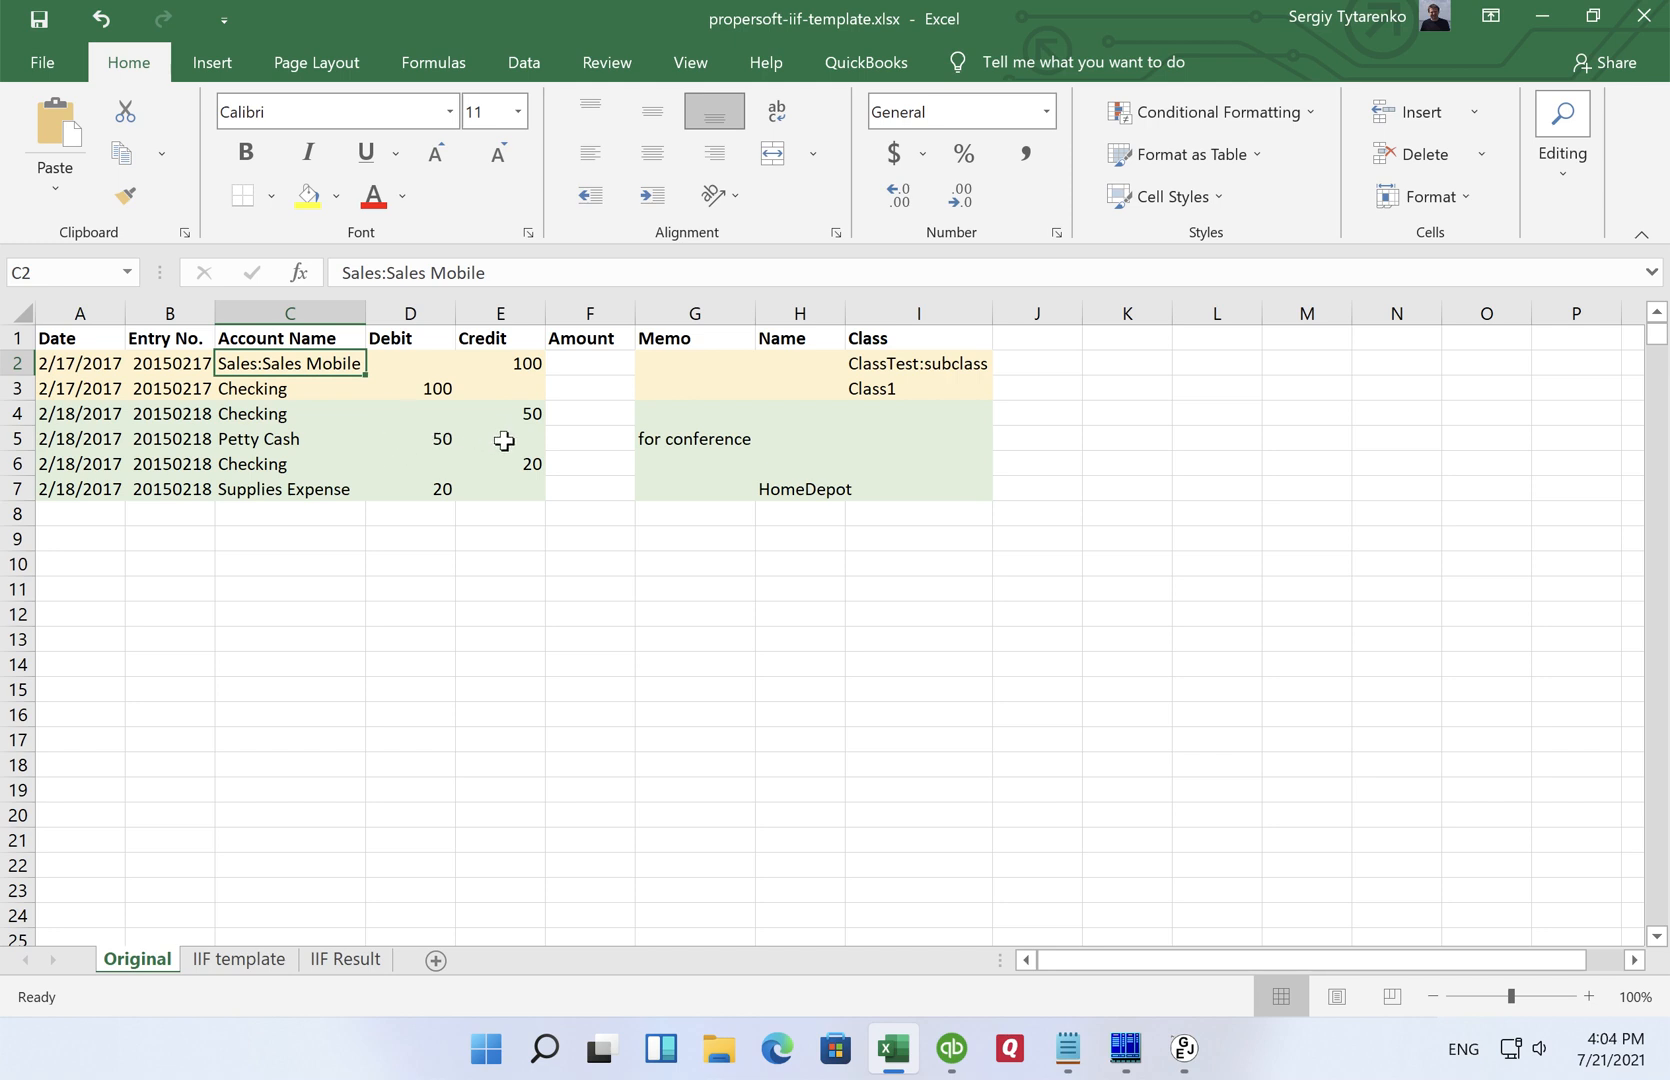
pyautogui.moveTo(566, 464)
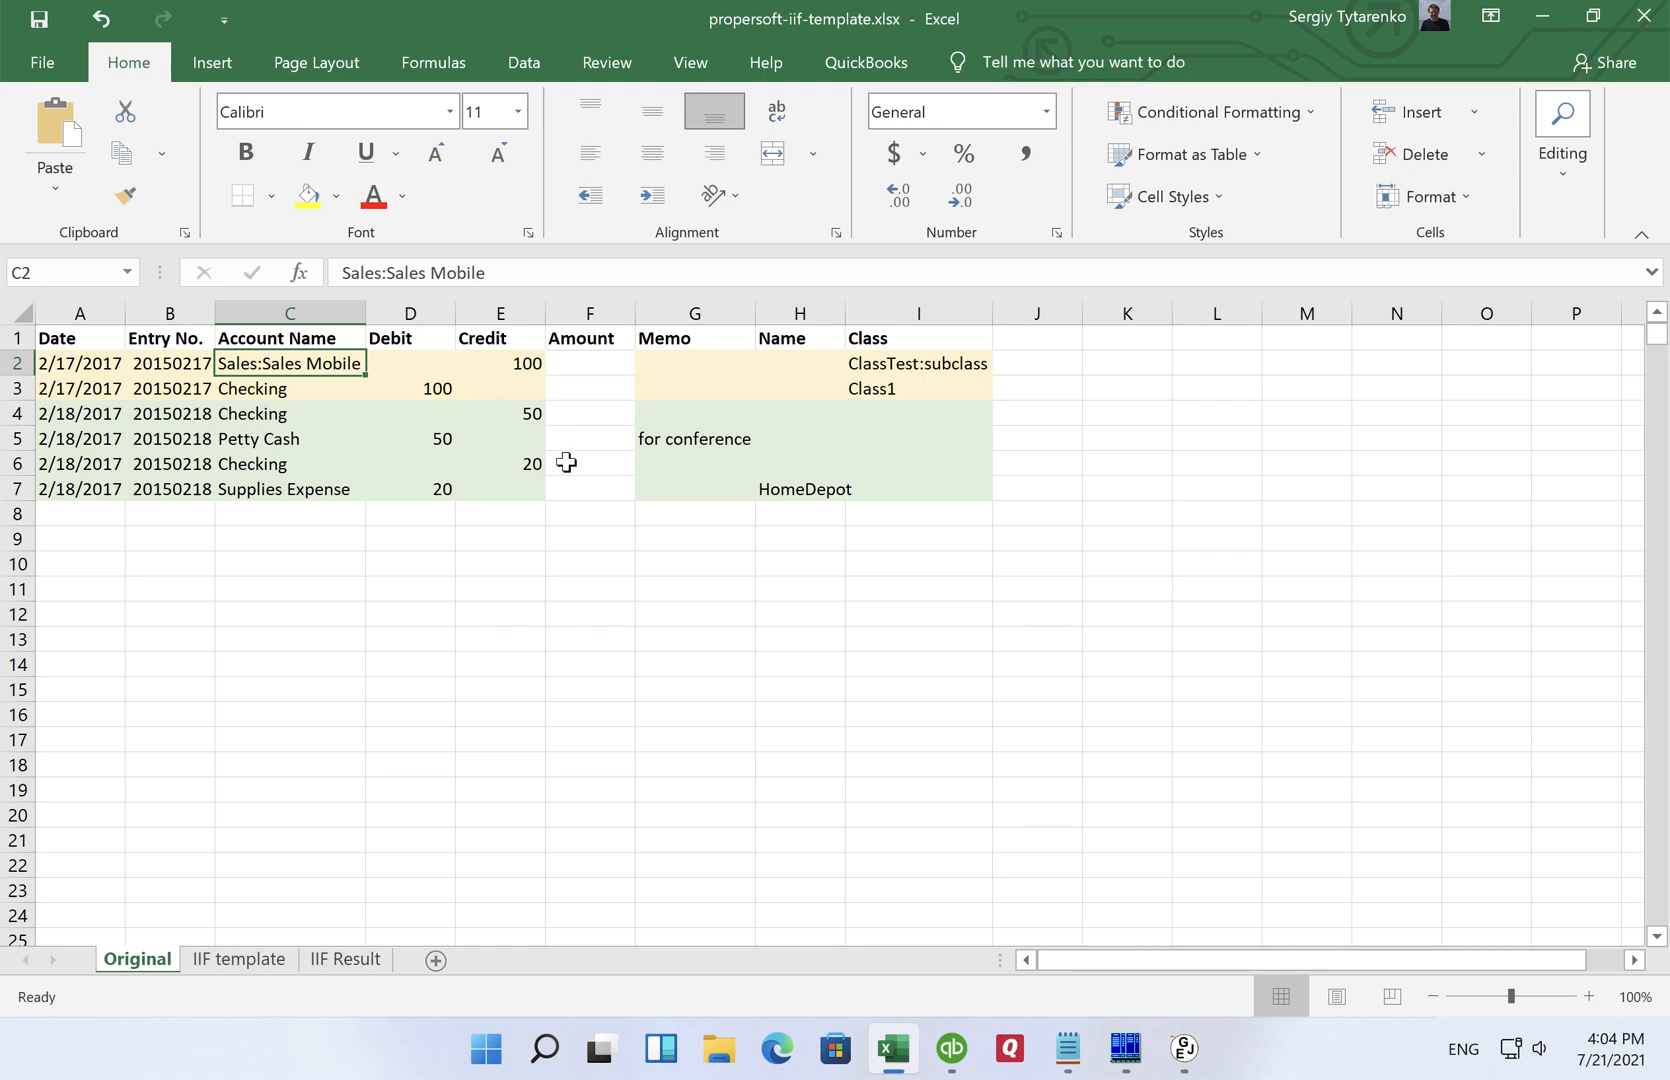
pyautogui.moveTo(676, 368)
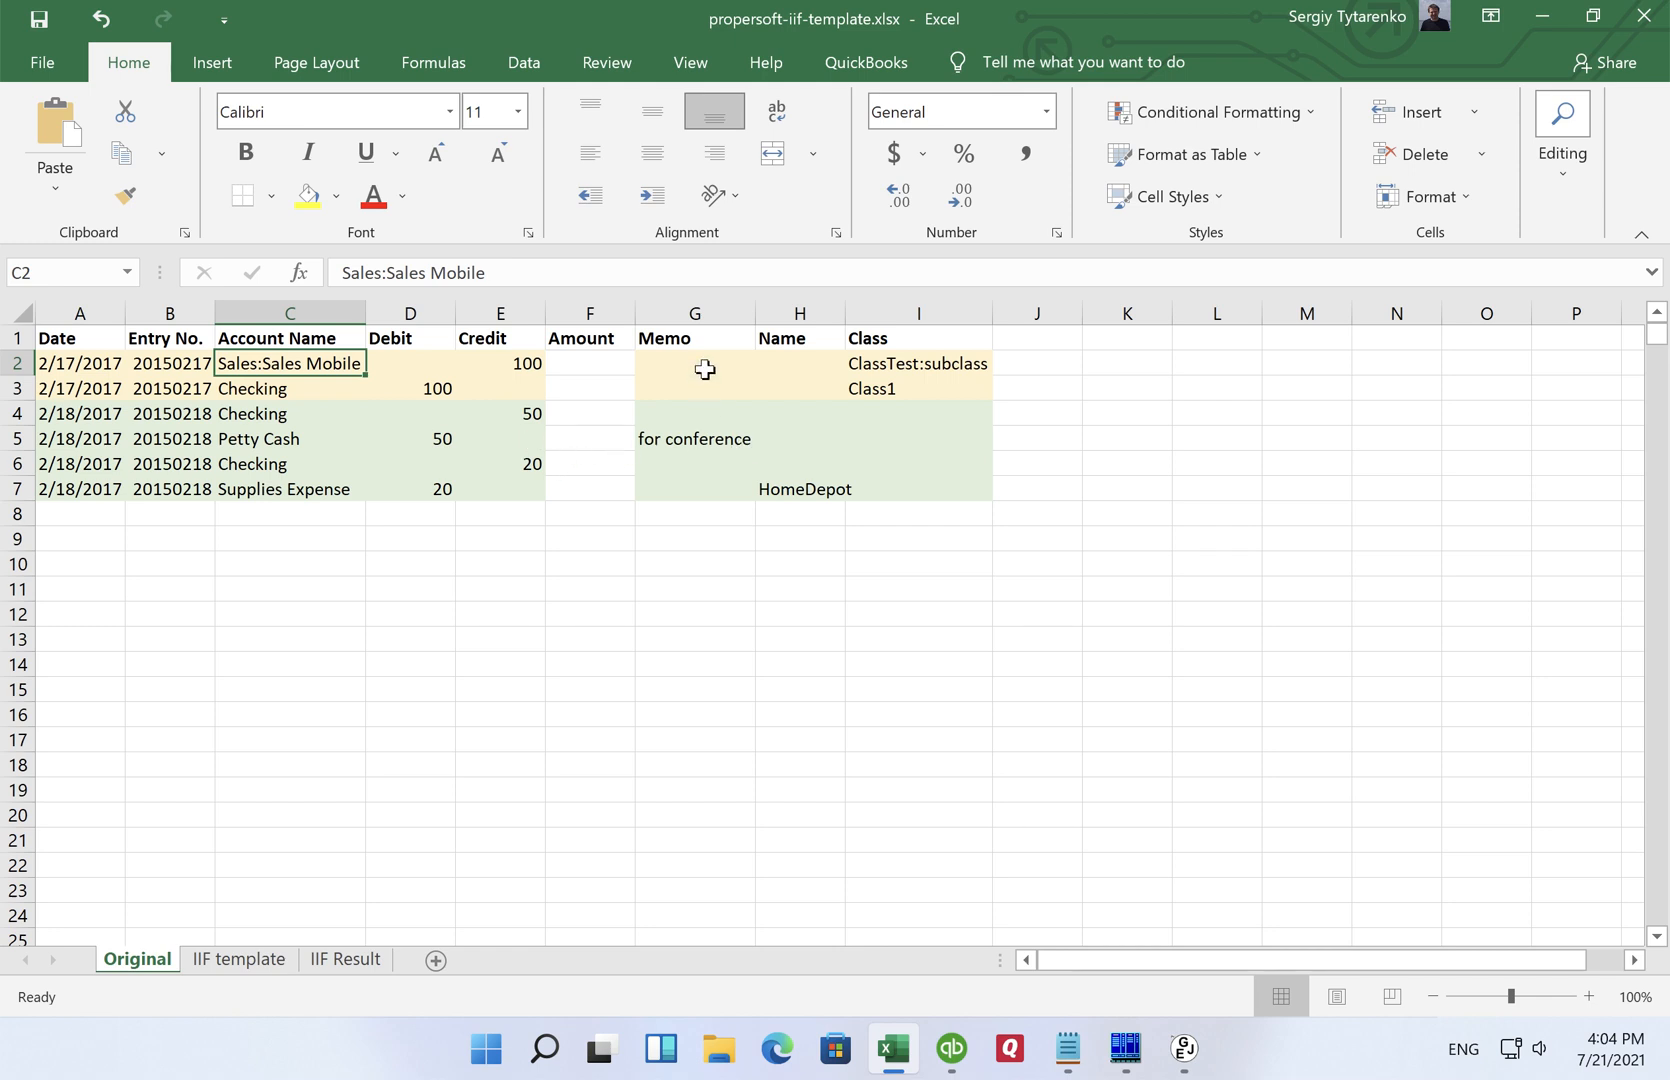
pyautogui.moveTo(798, 340)
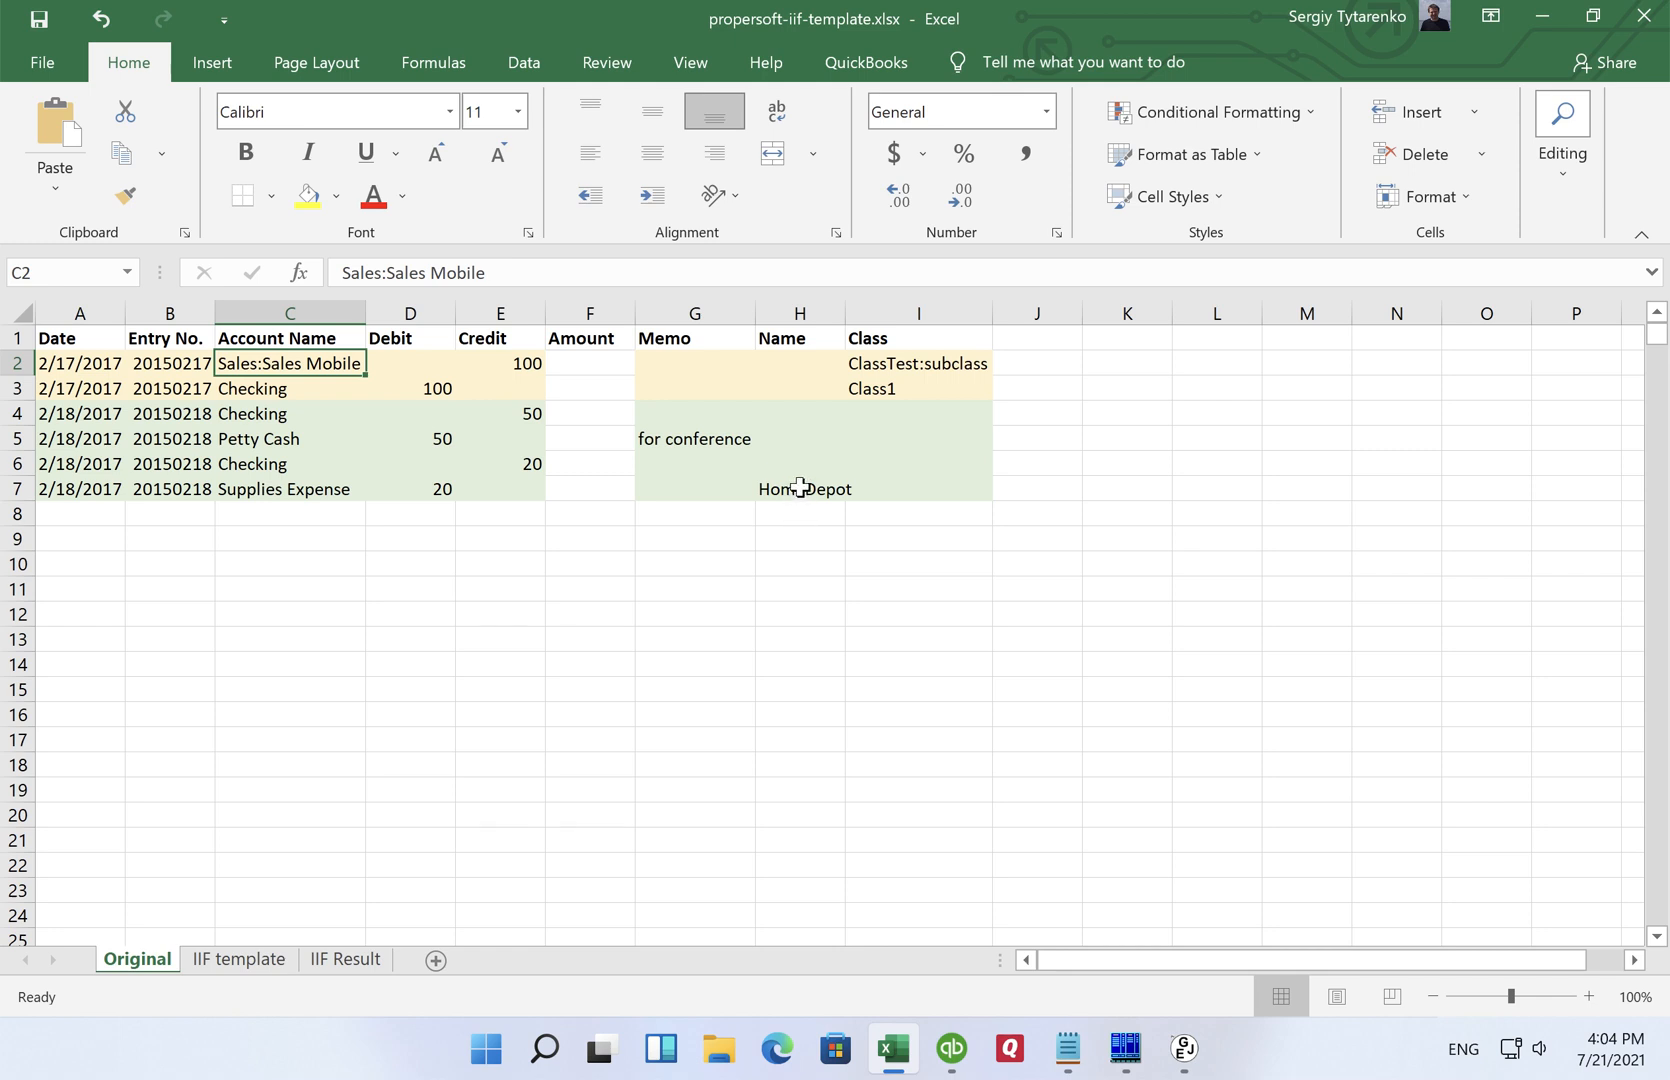
pyautogui.moveTo(820, 436)
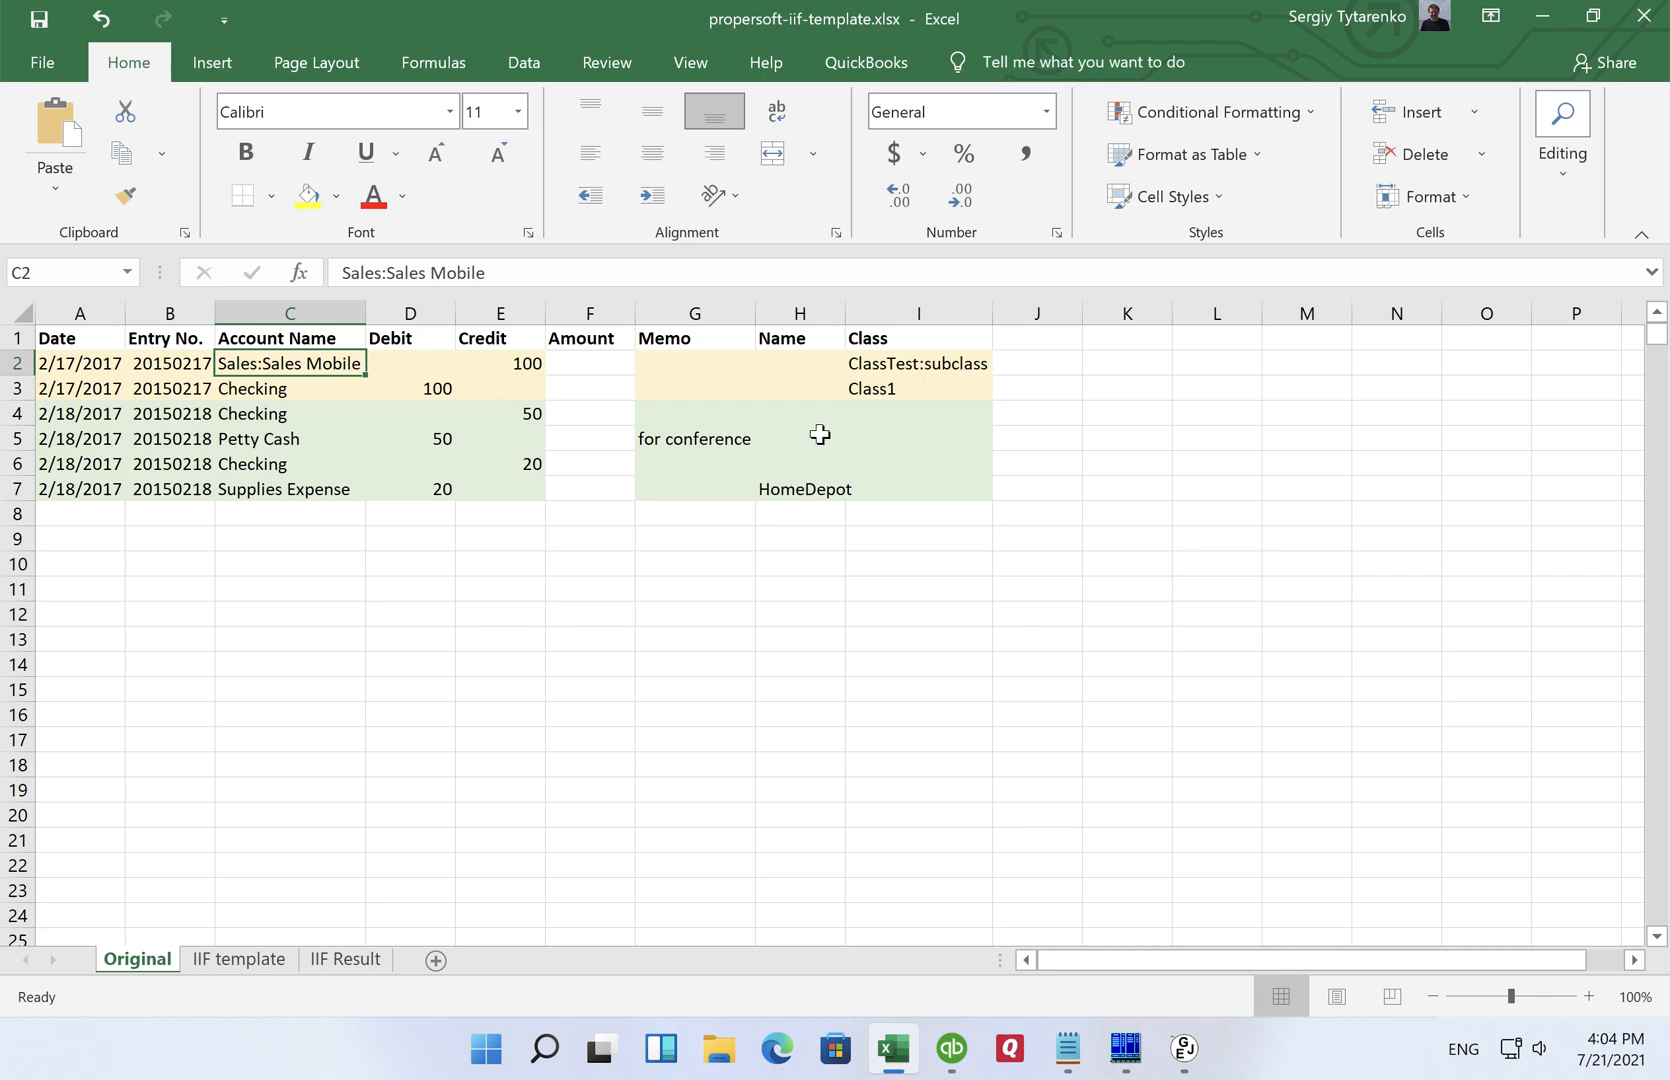
pyautogui.moveTo(876, 368)
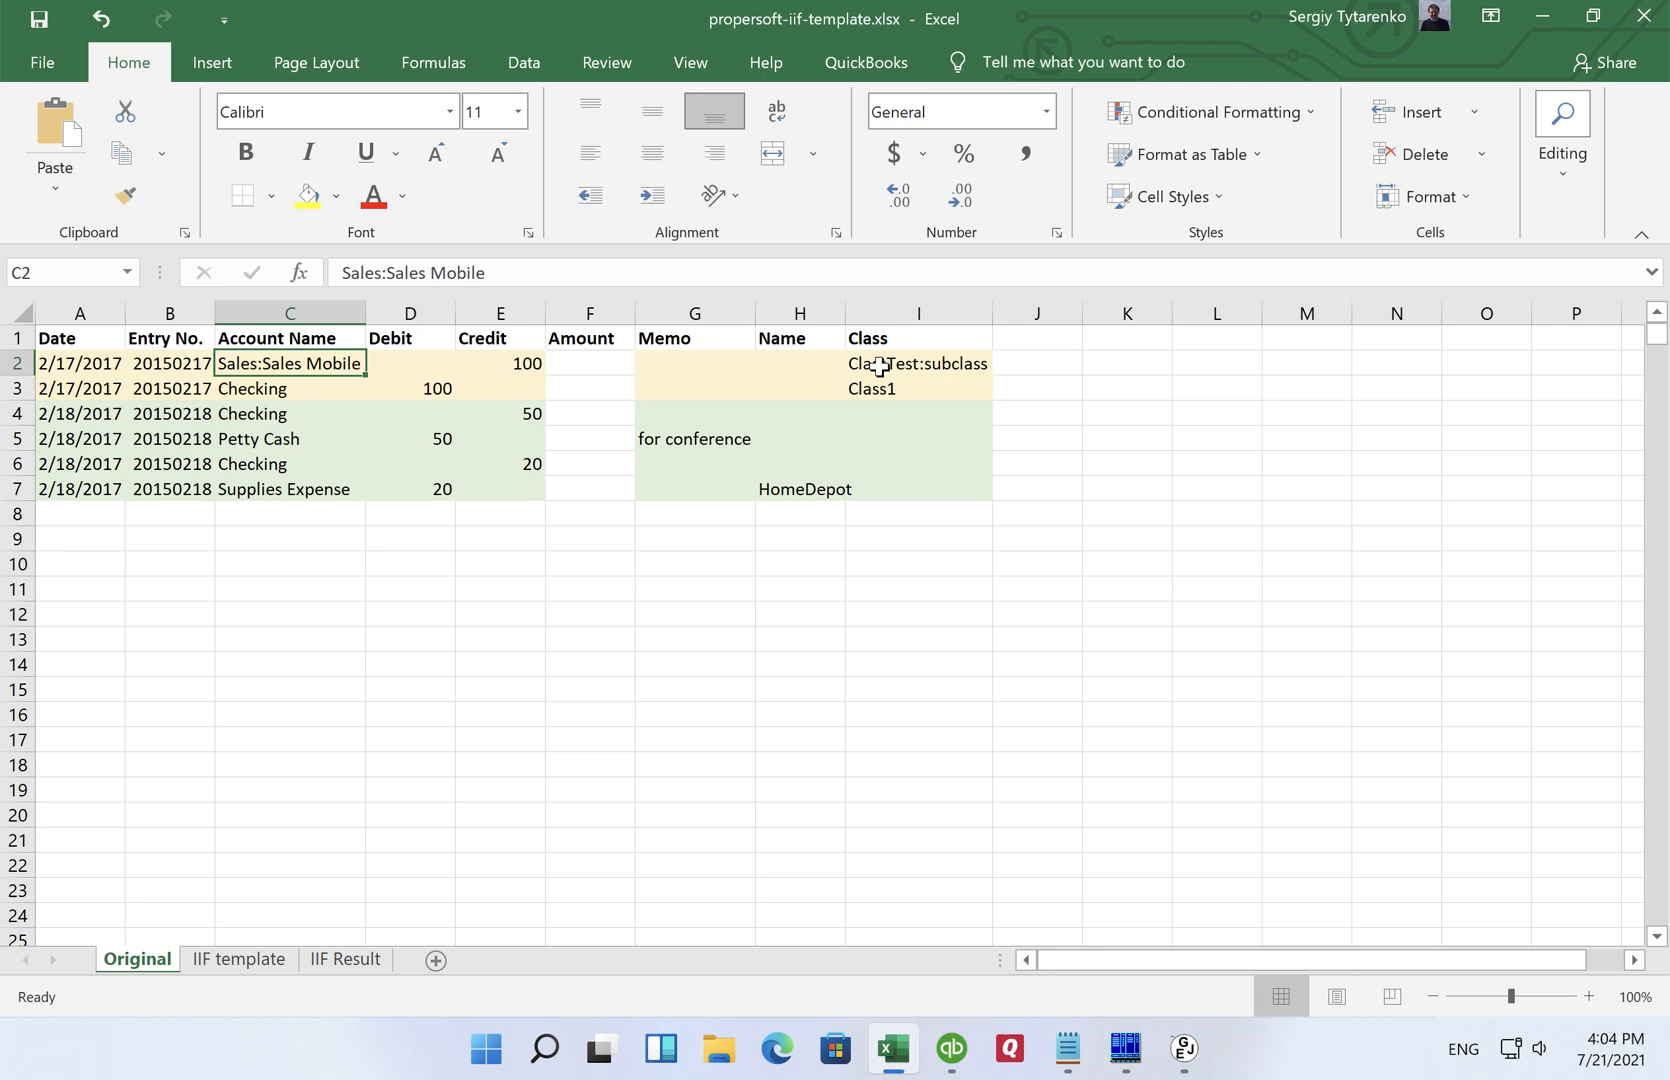
pyautogui.moveTo(806, 446)
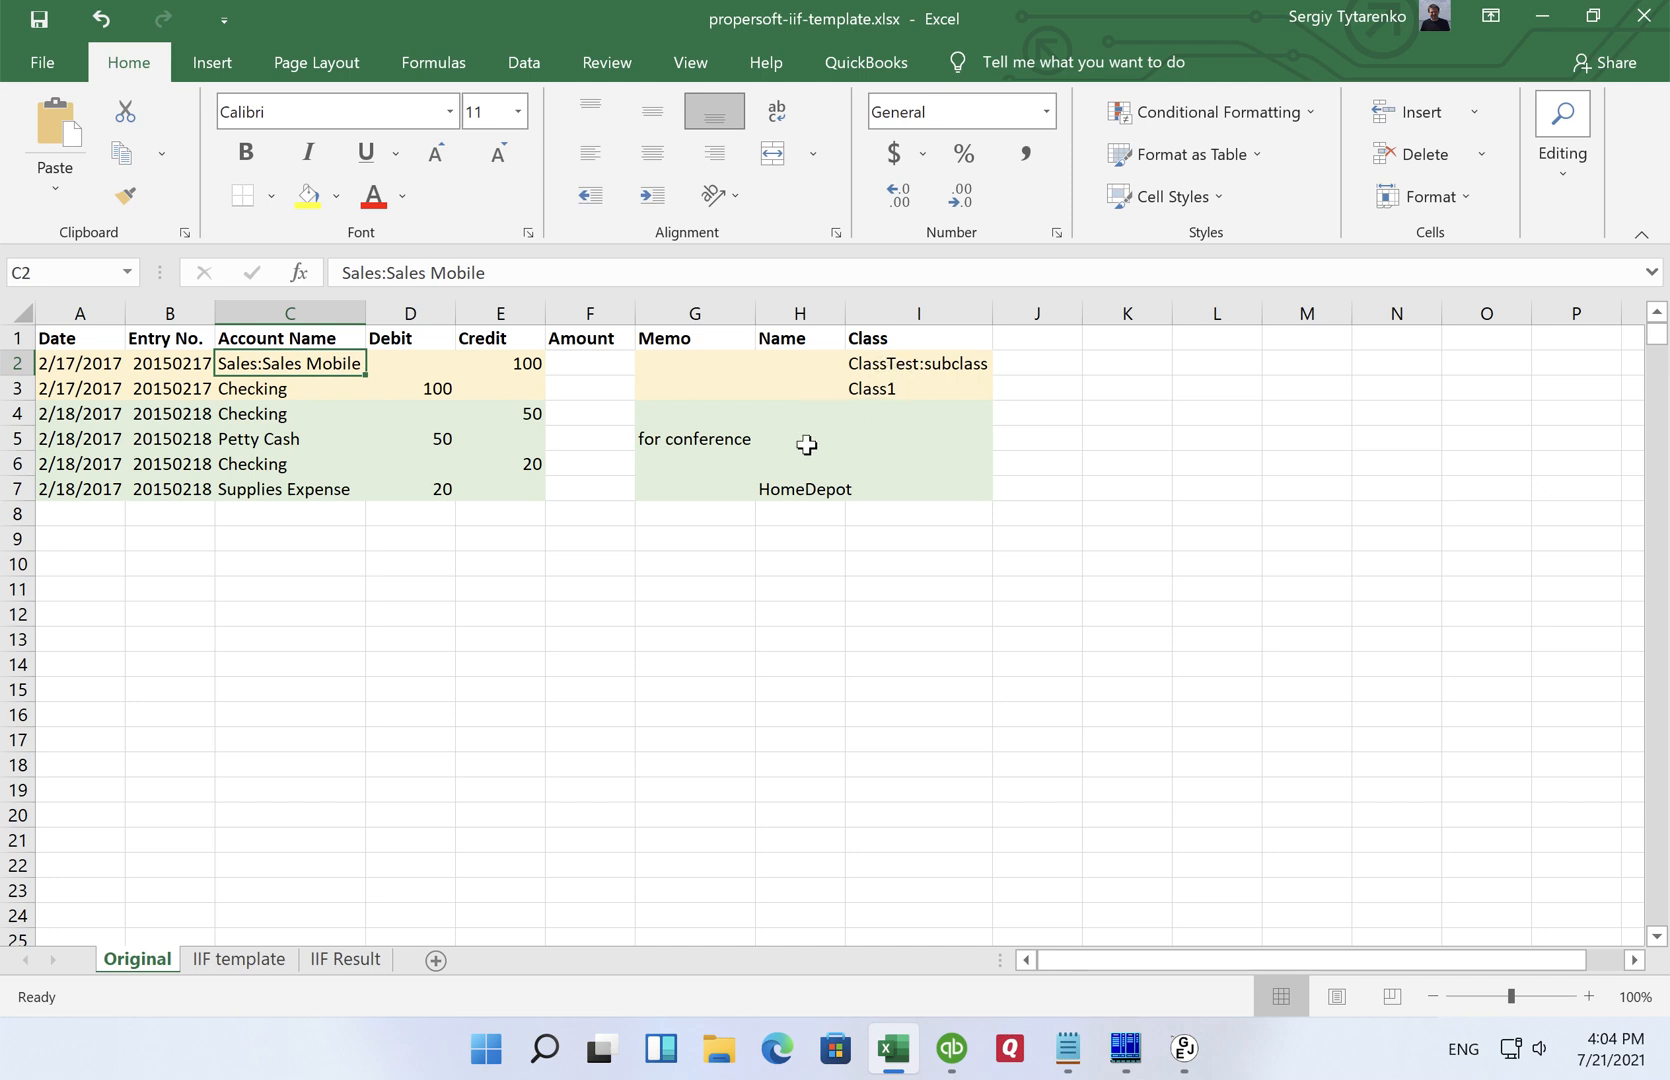
pyautogui.moveTo(668, 488)
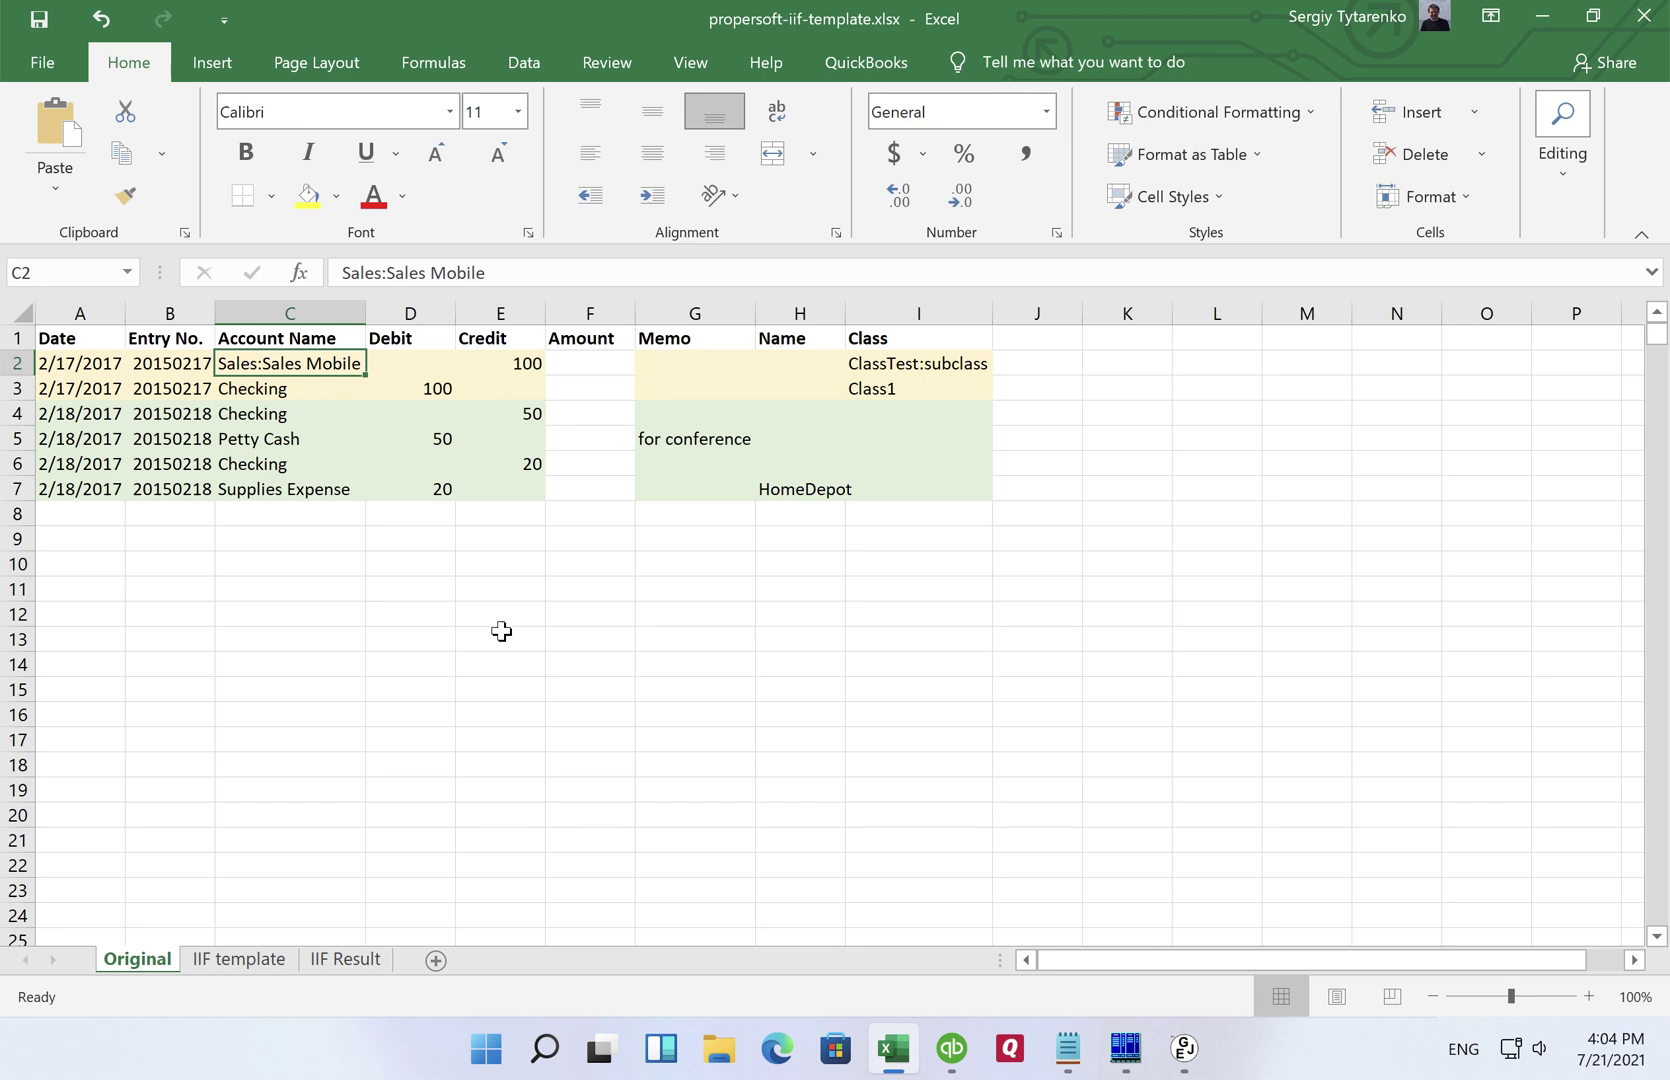
pyautogui.moveTo(436, 828)
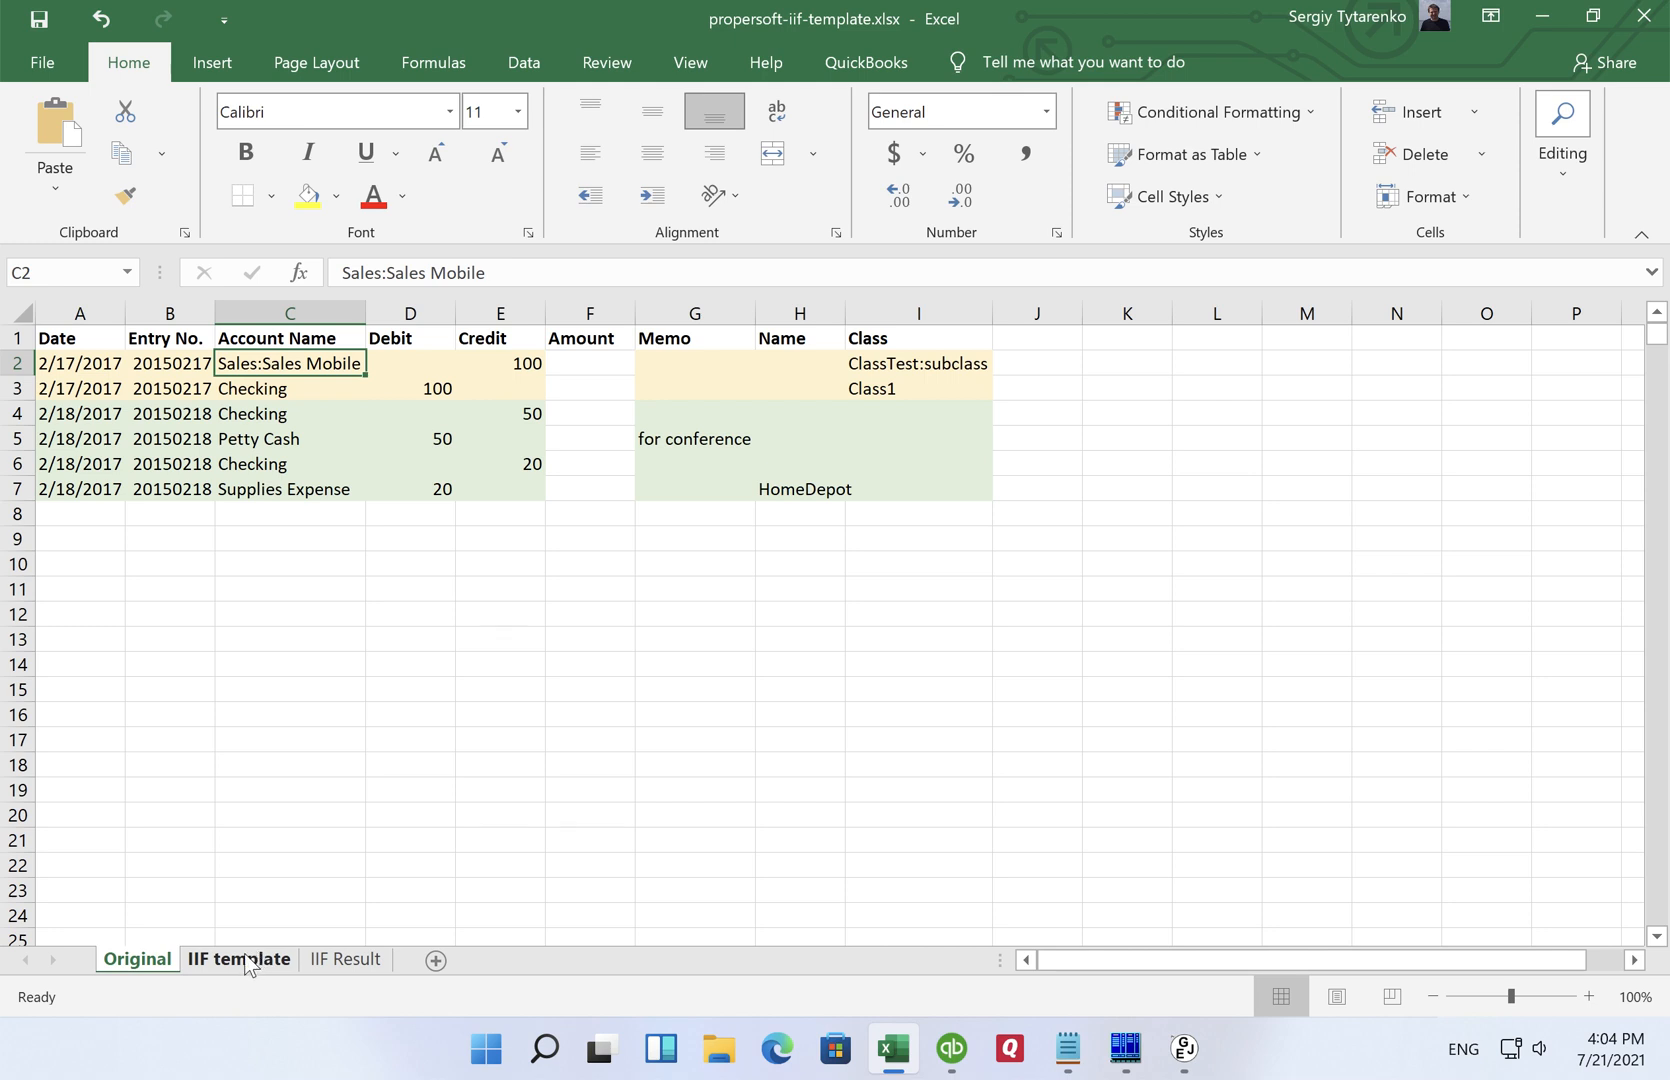
pyautogui.click(238, 960)
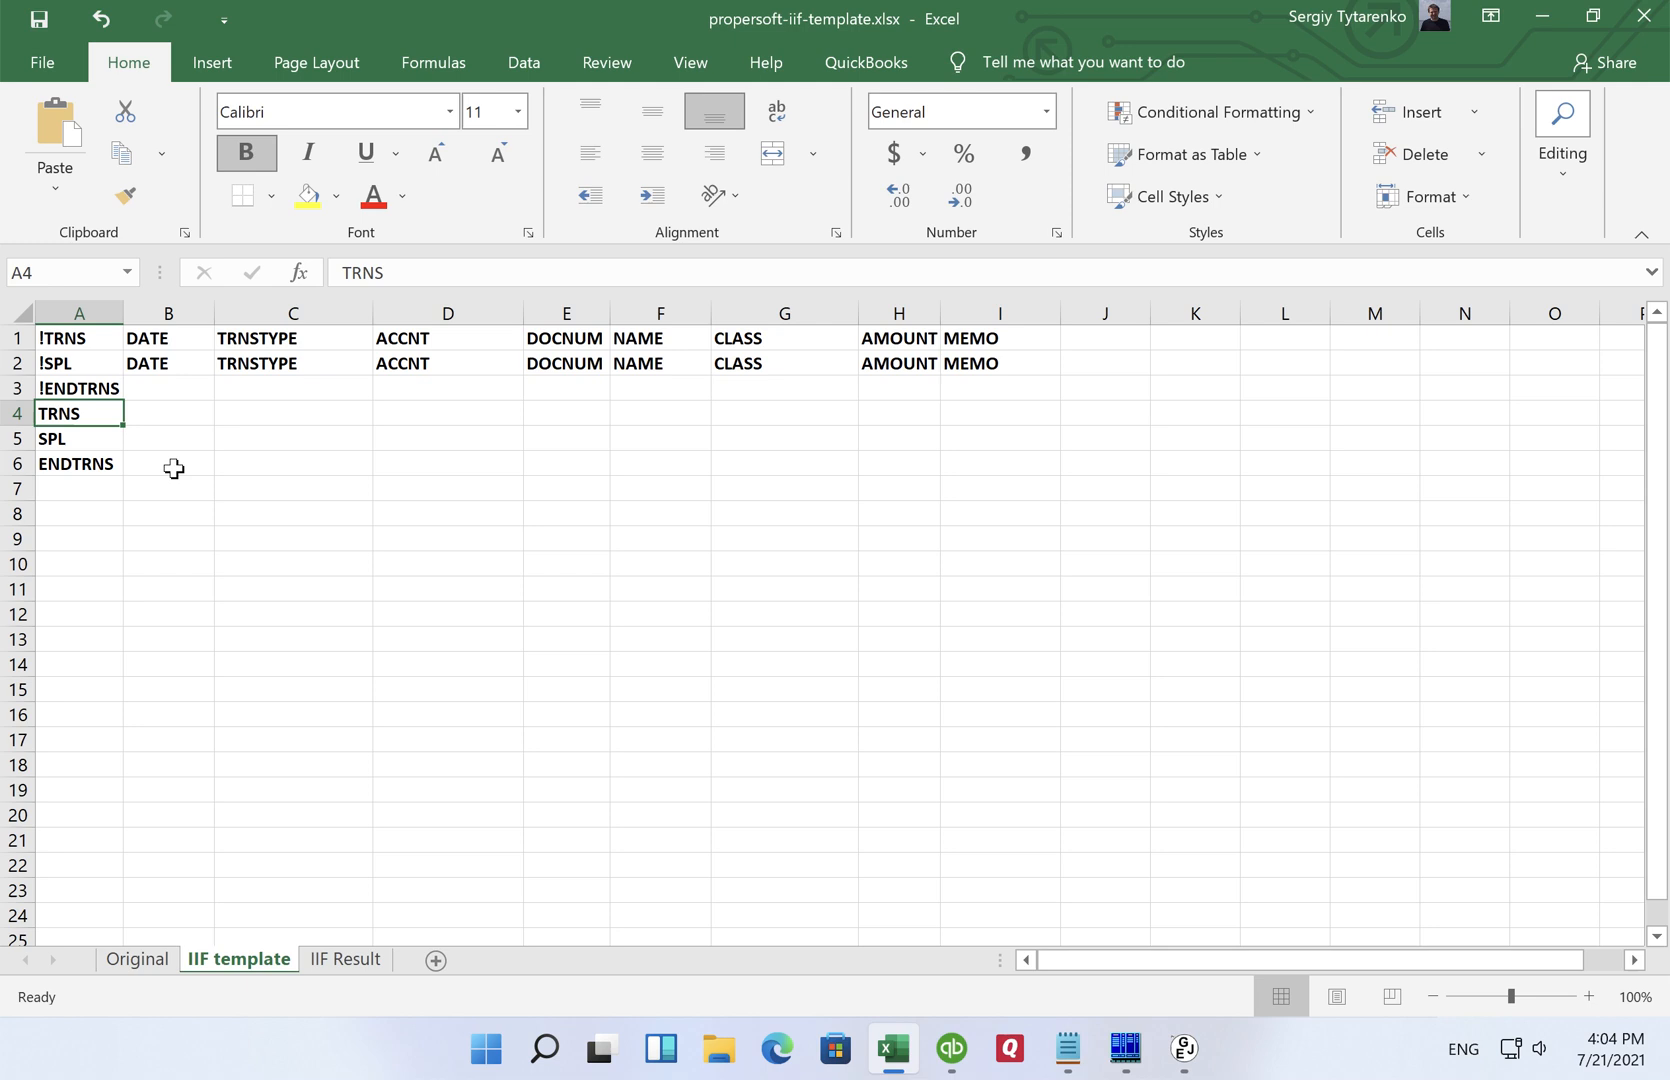
pyautogui.moveTo(174, 478)
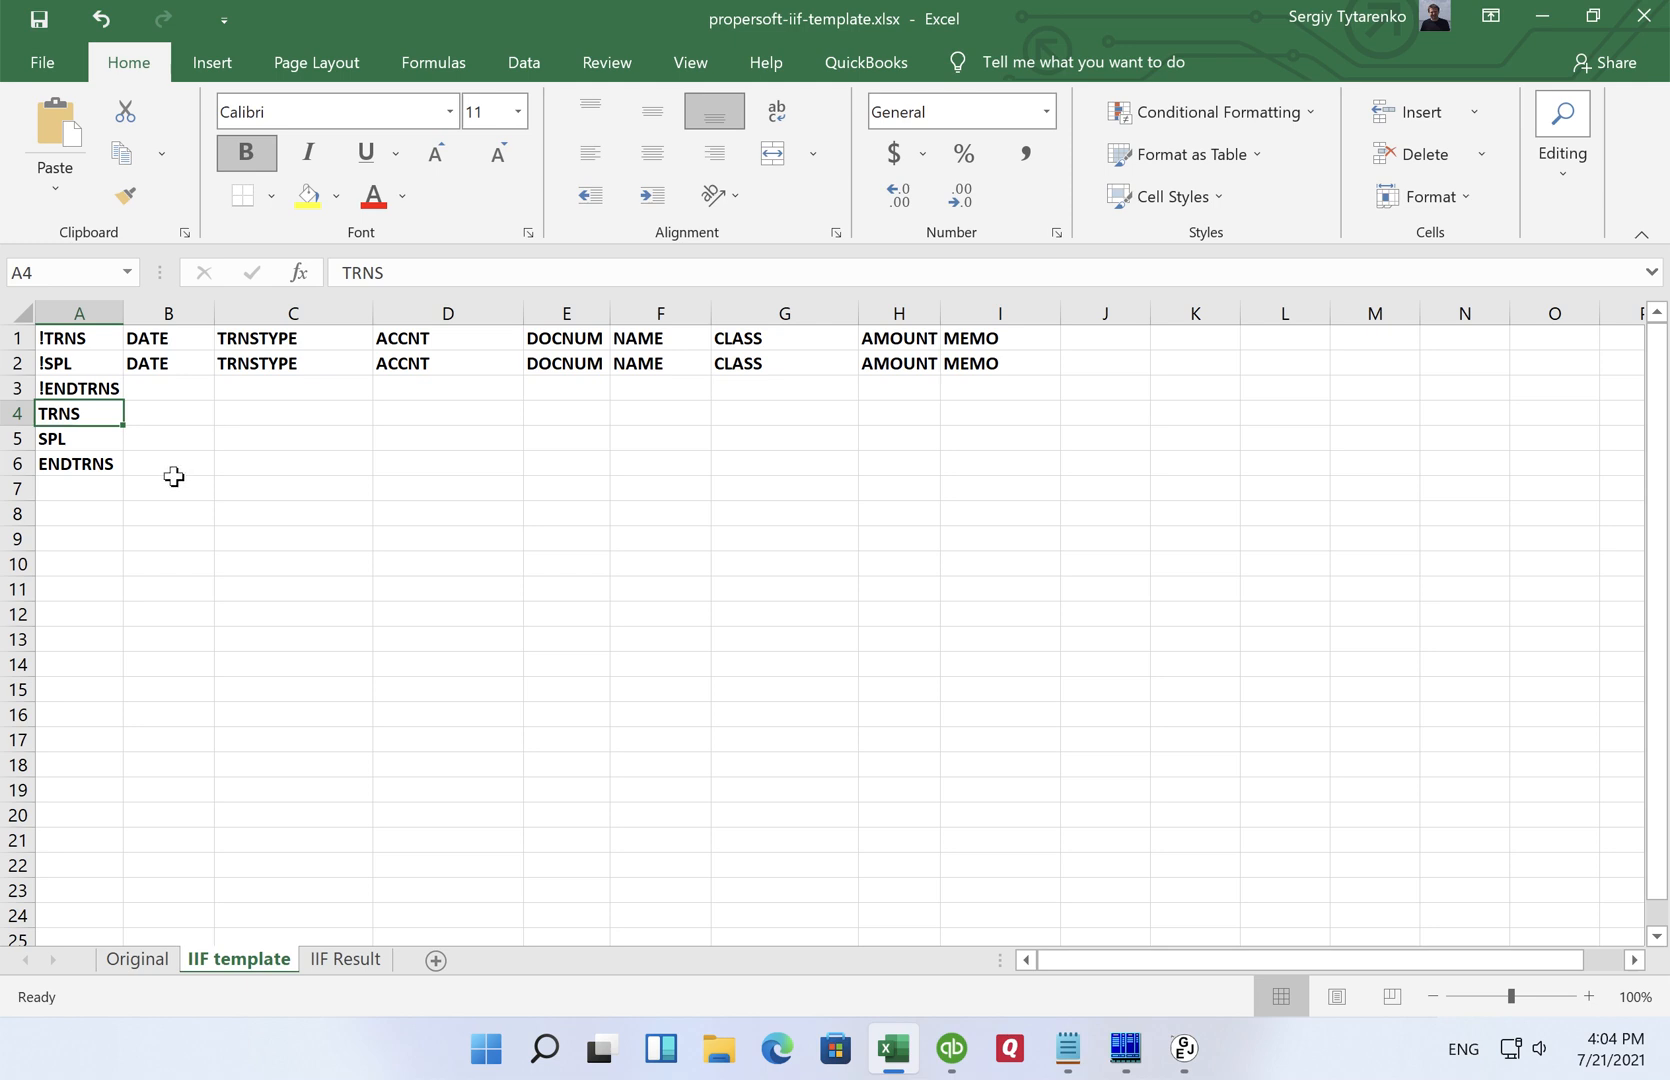
pyautogui.moveTo(176, 484)
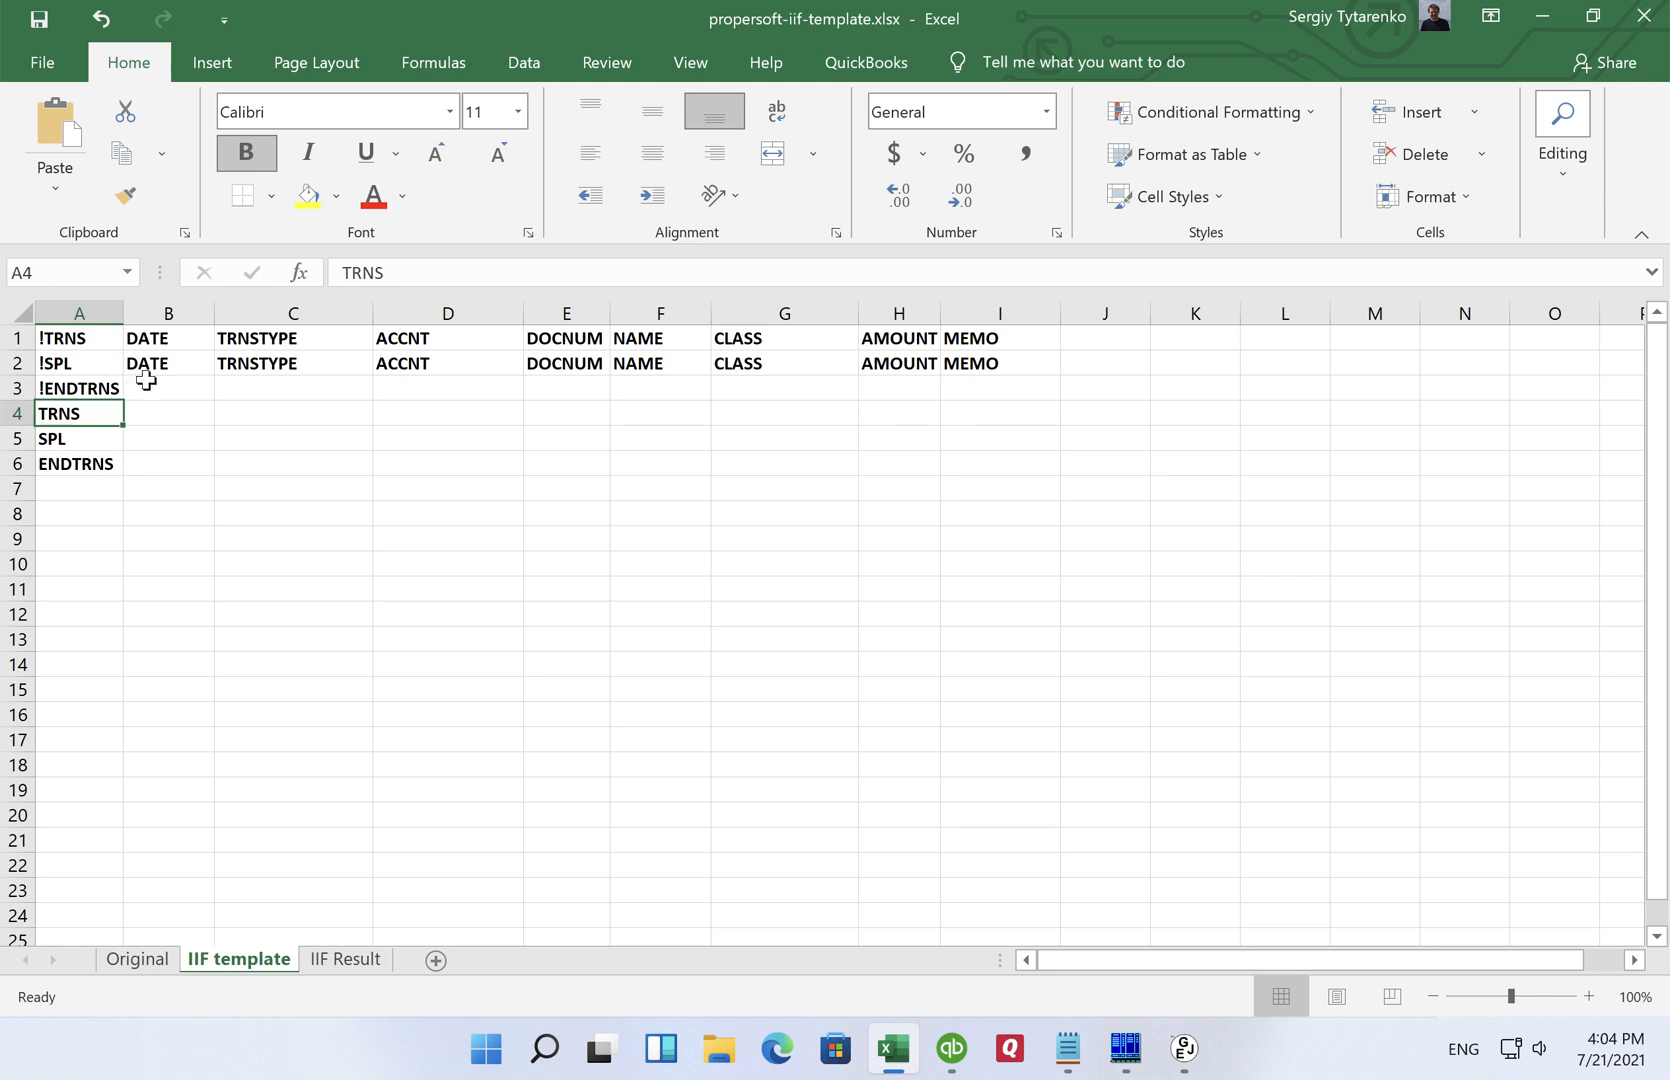
pyautogui.moveTo(116, 372)
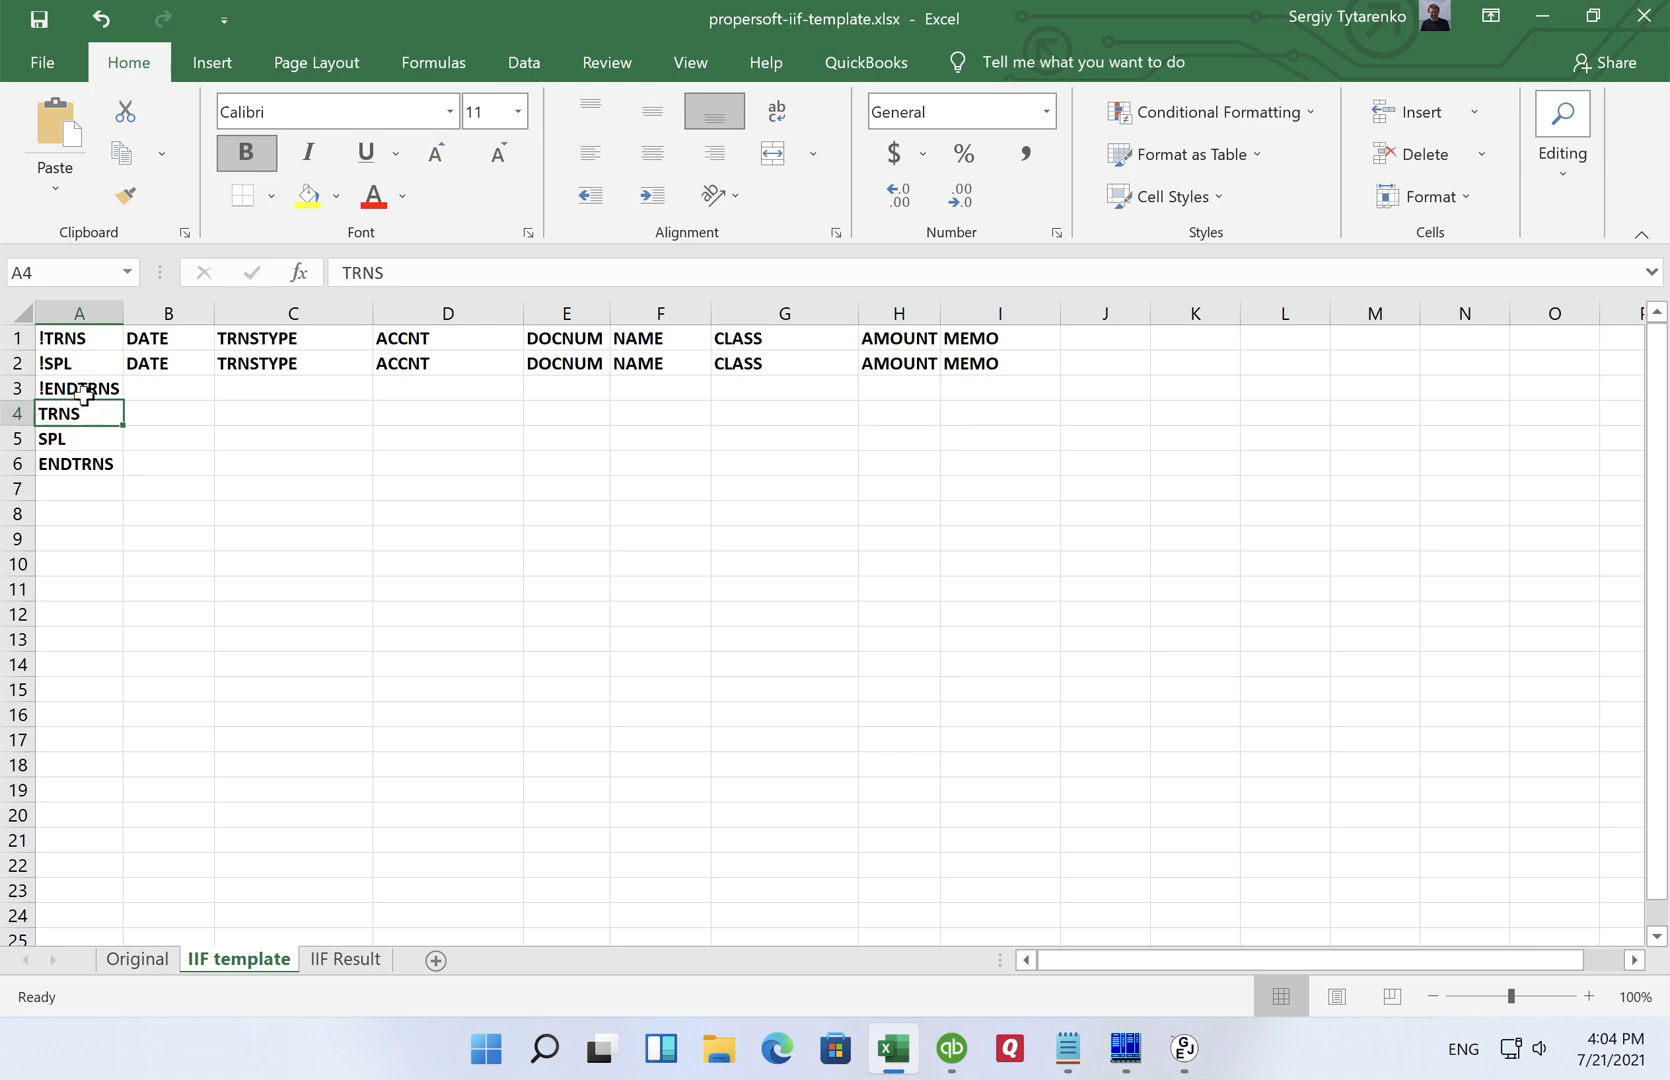
pyautogui.moveTo(132, 388)
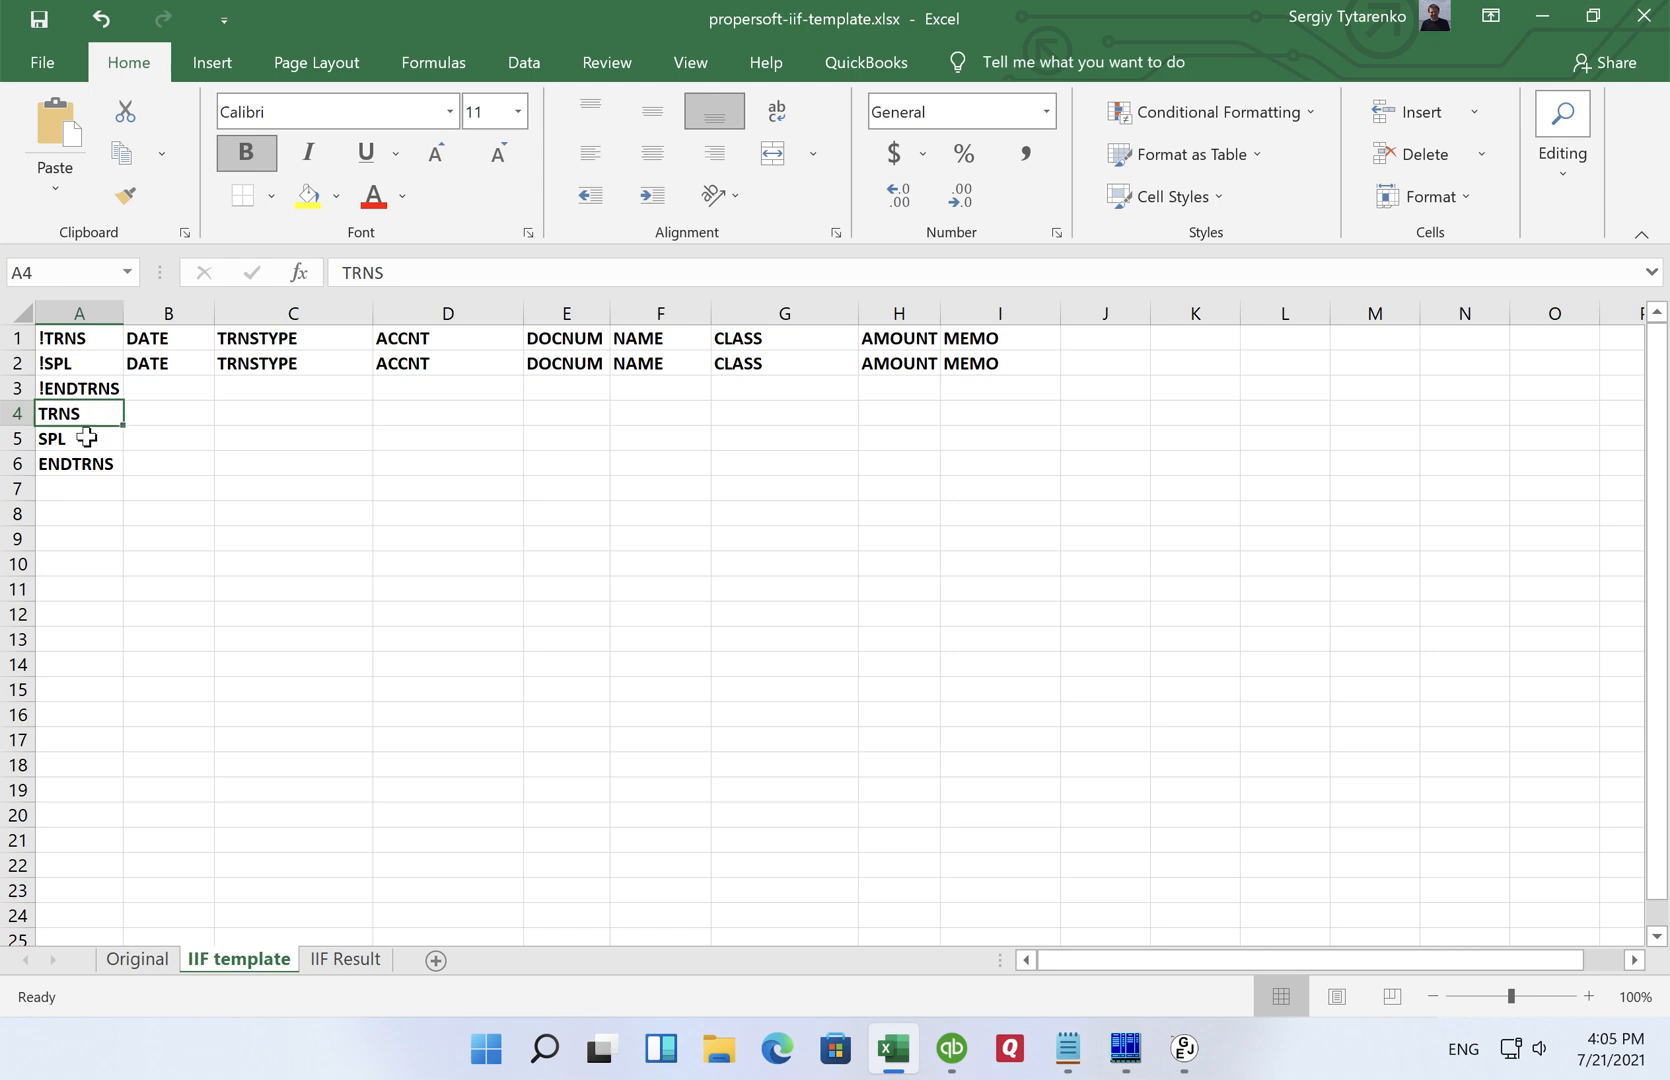
pyautogui.moveTo(90, 454)
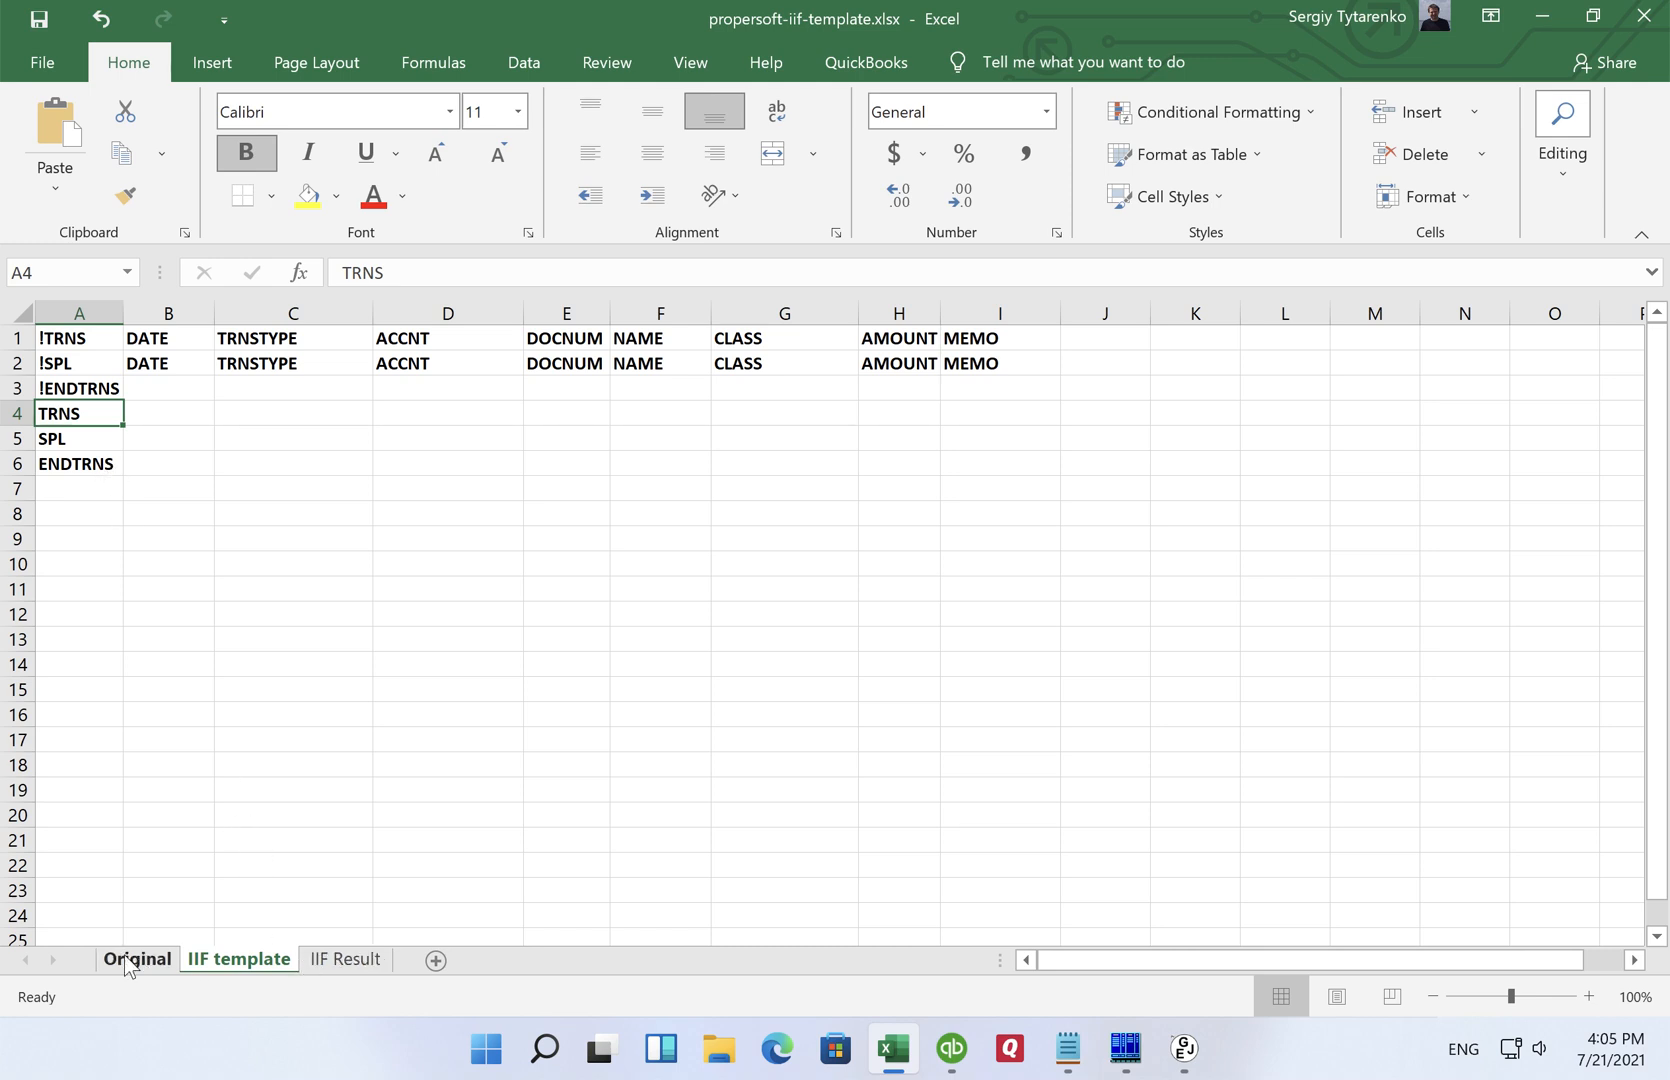
pyautogui.click(136, 960)
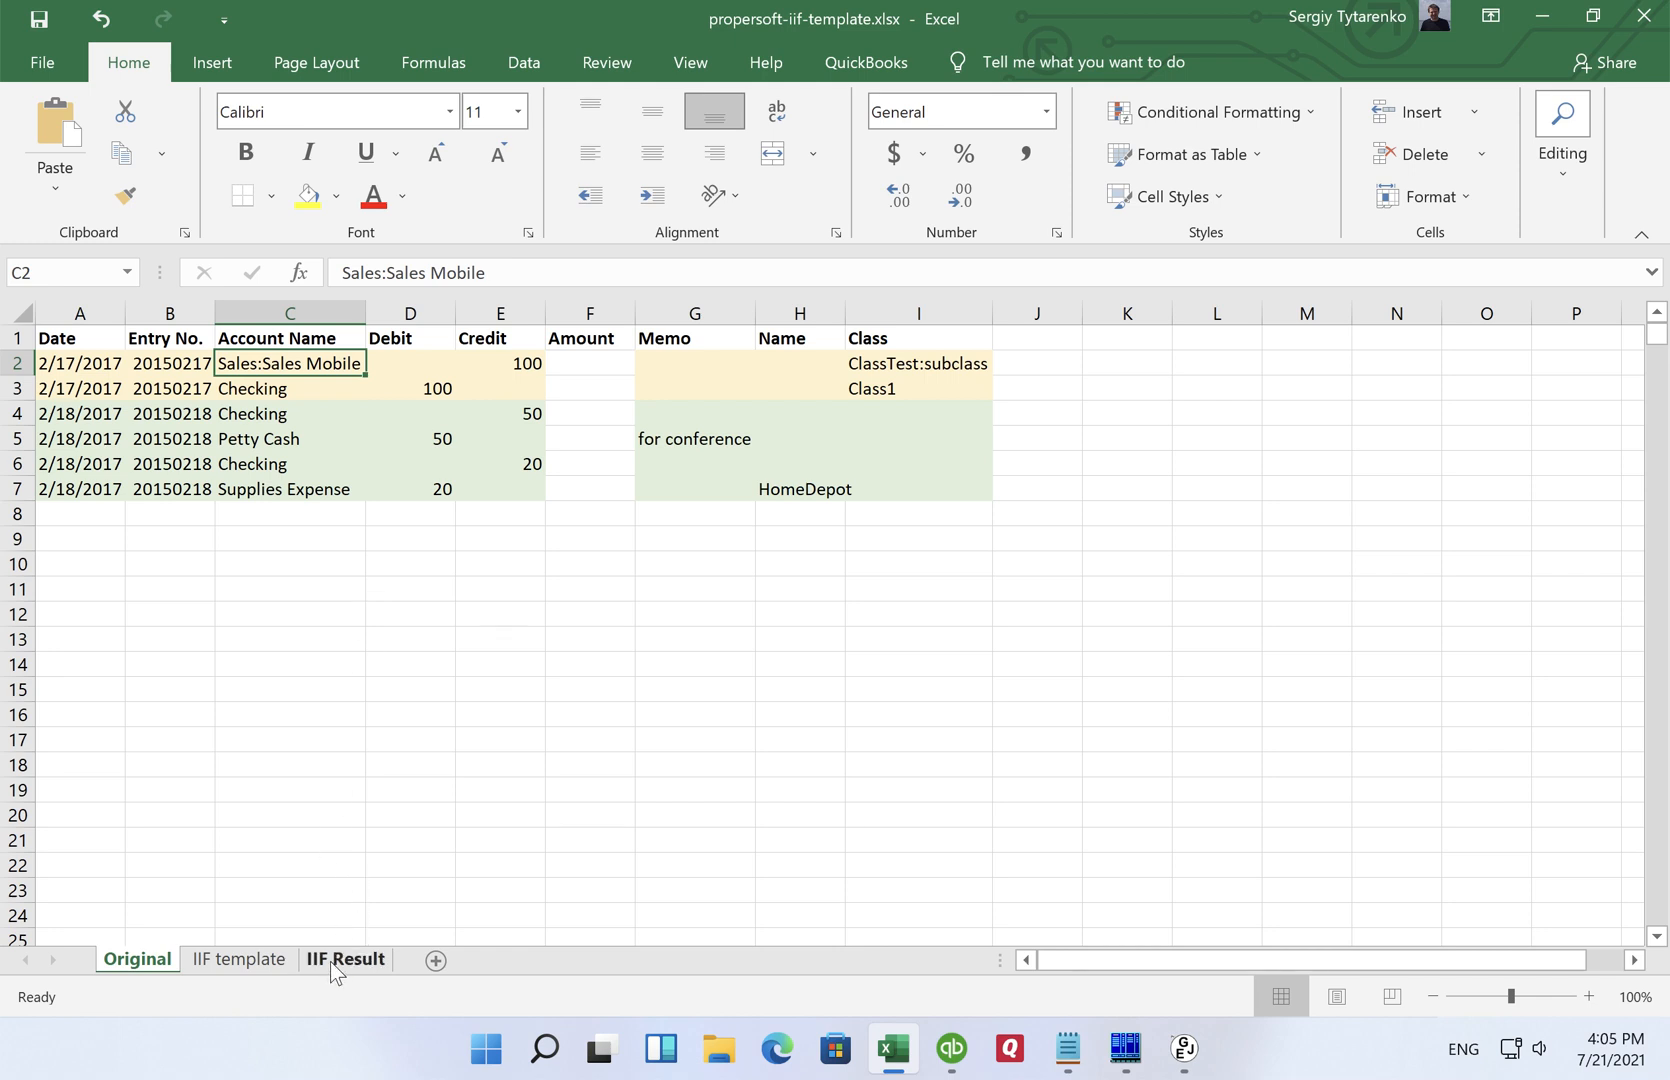
pyautogui.click(344, 960)
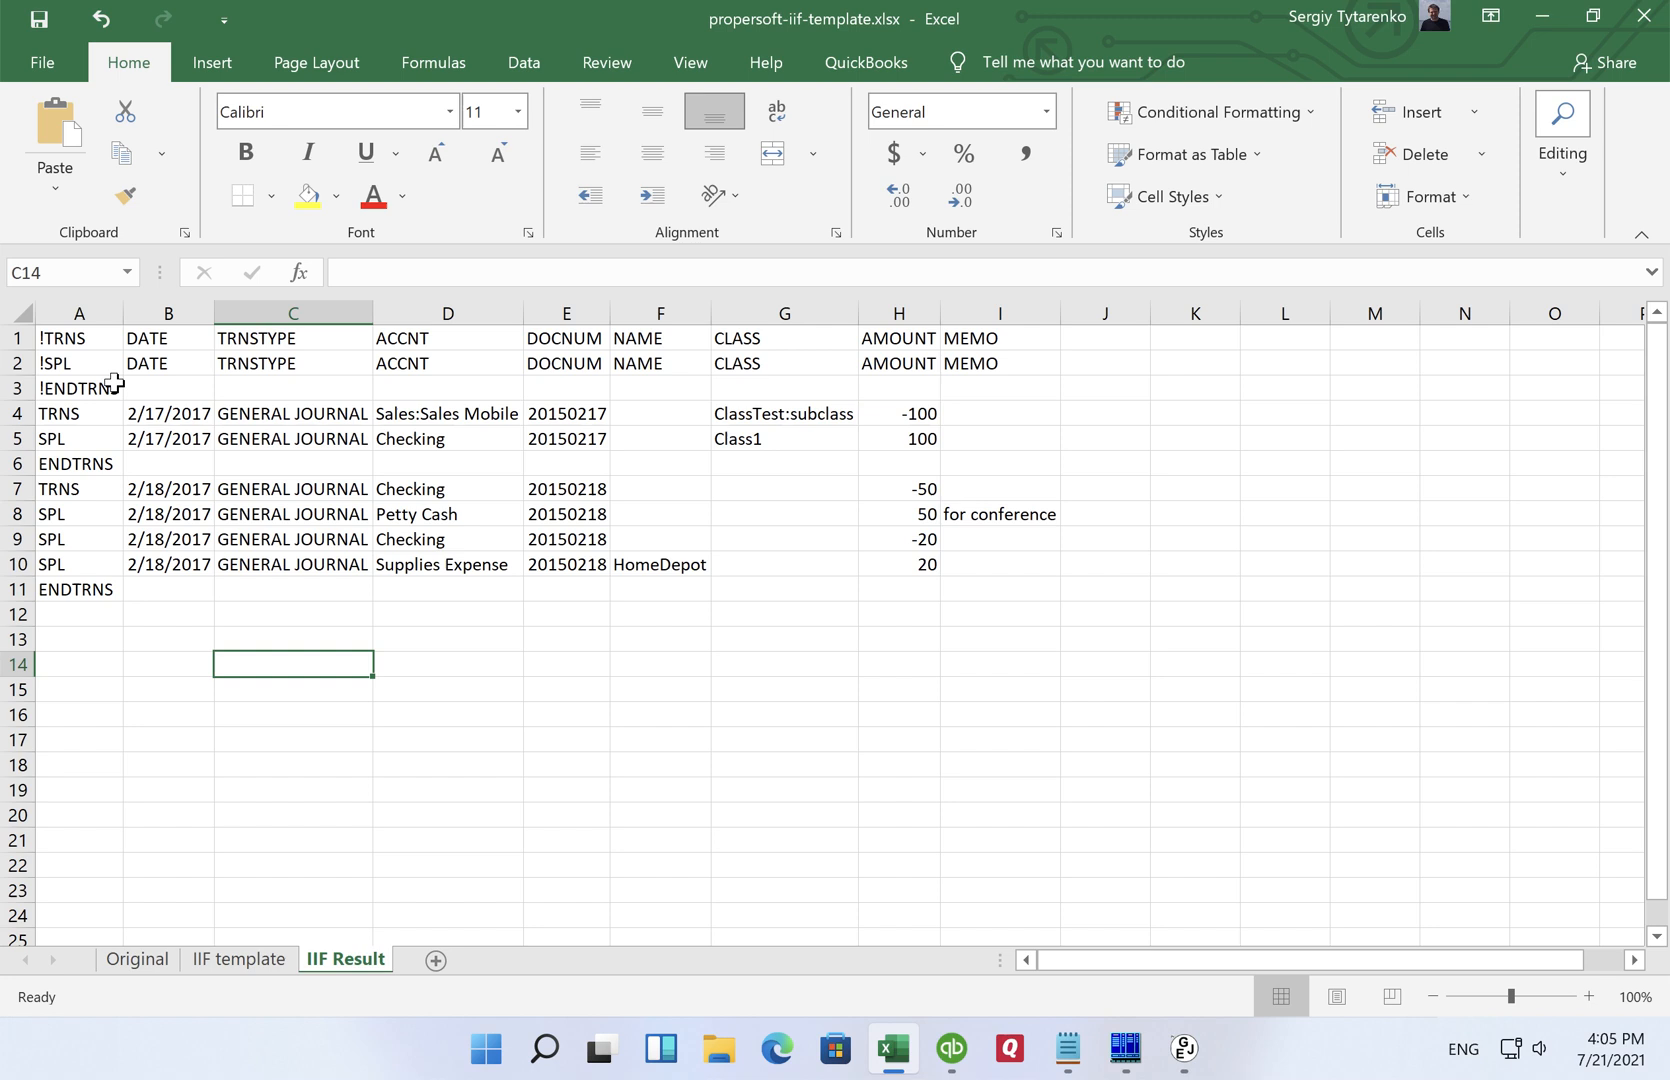
pyautogui.moveTo(104, 414)
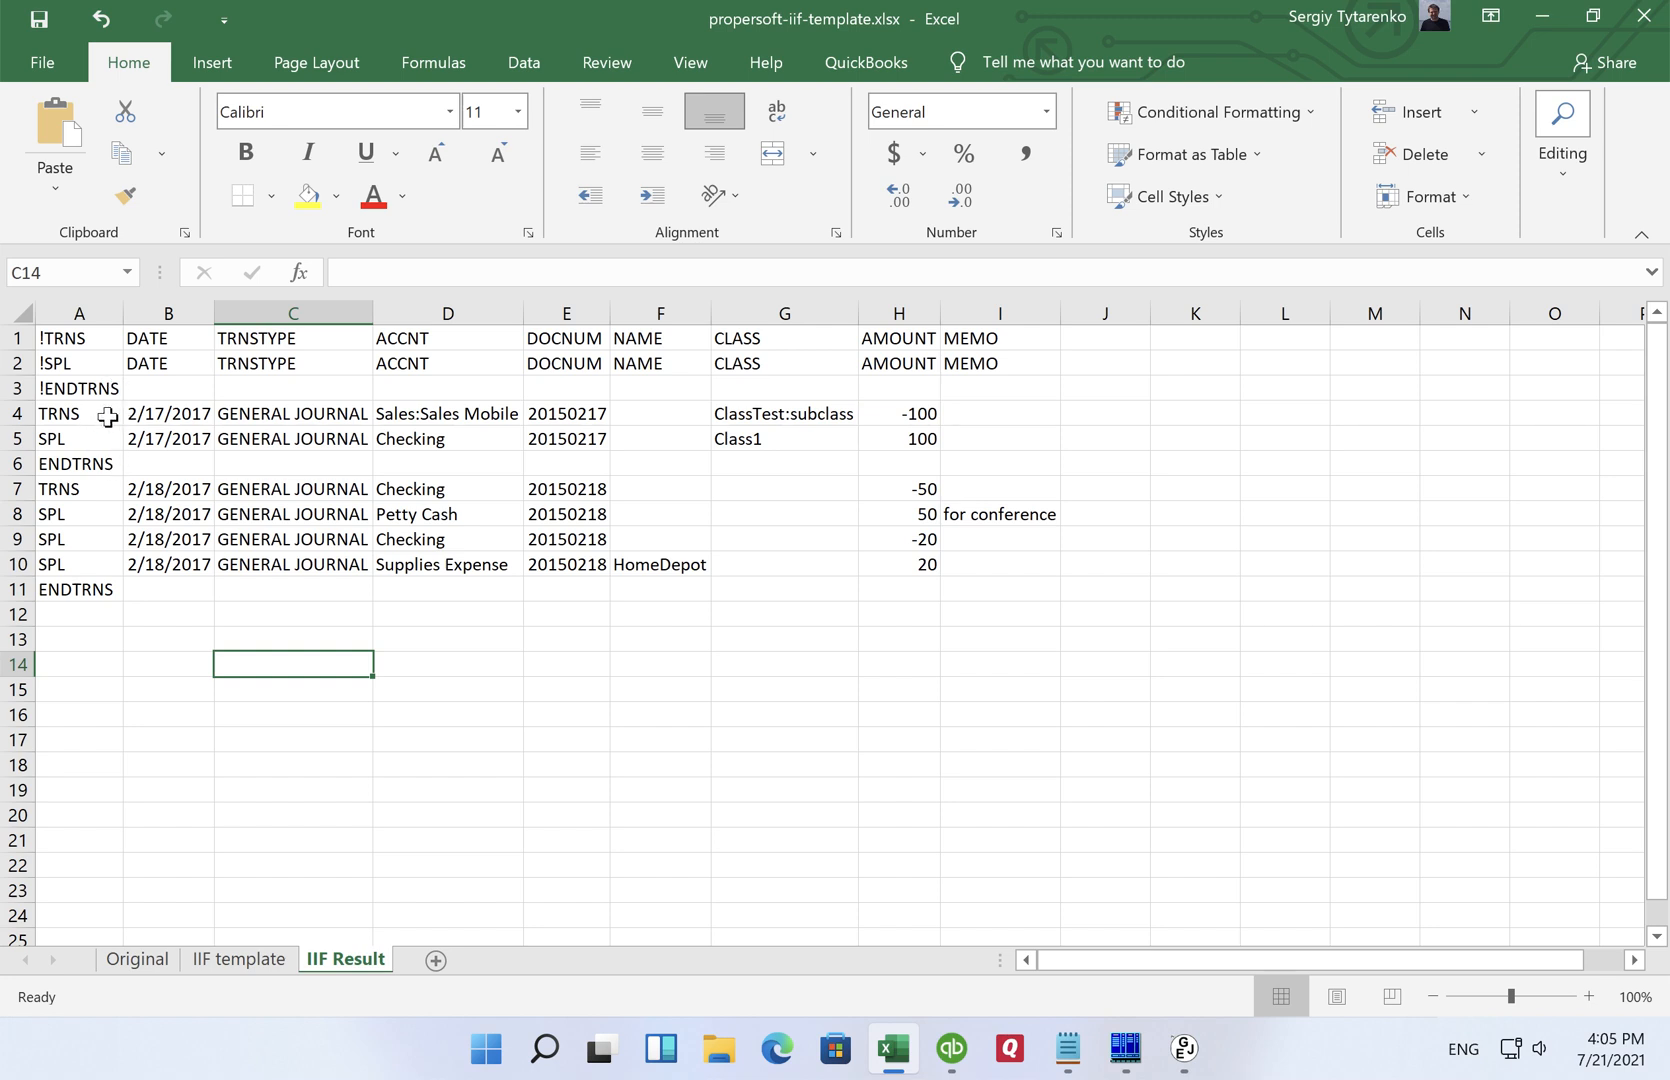
pyautogui.moveTo(58, 418)
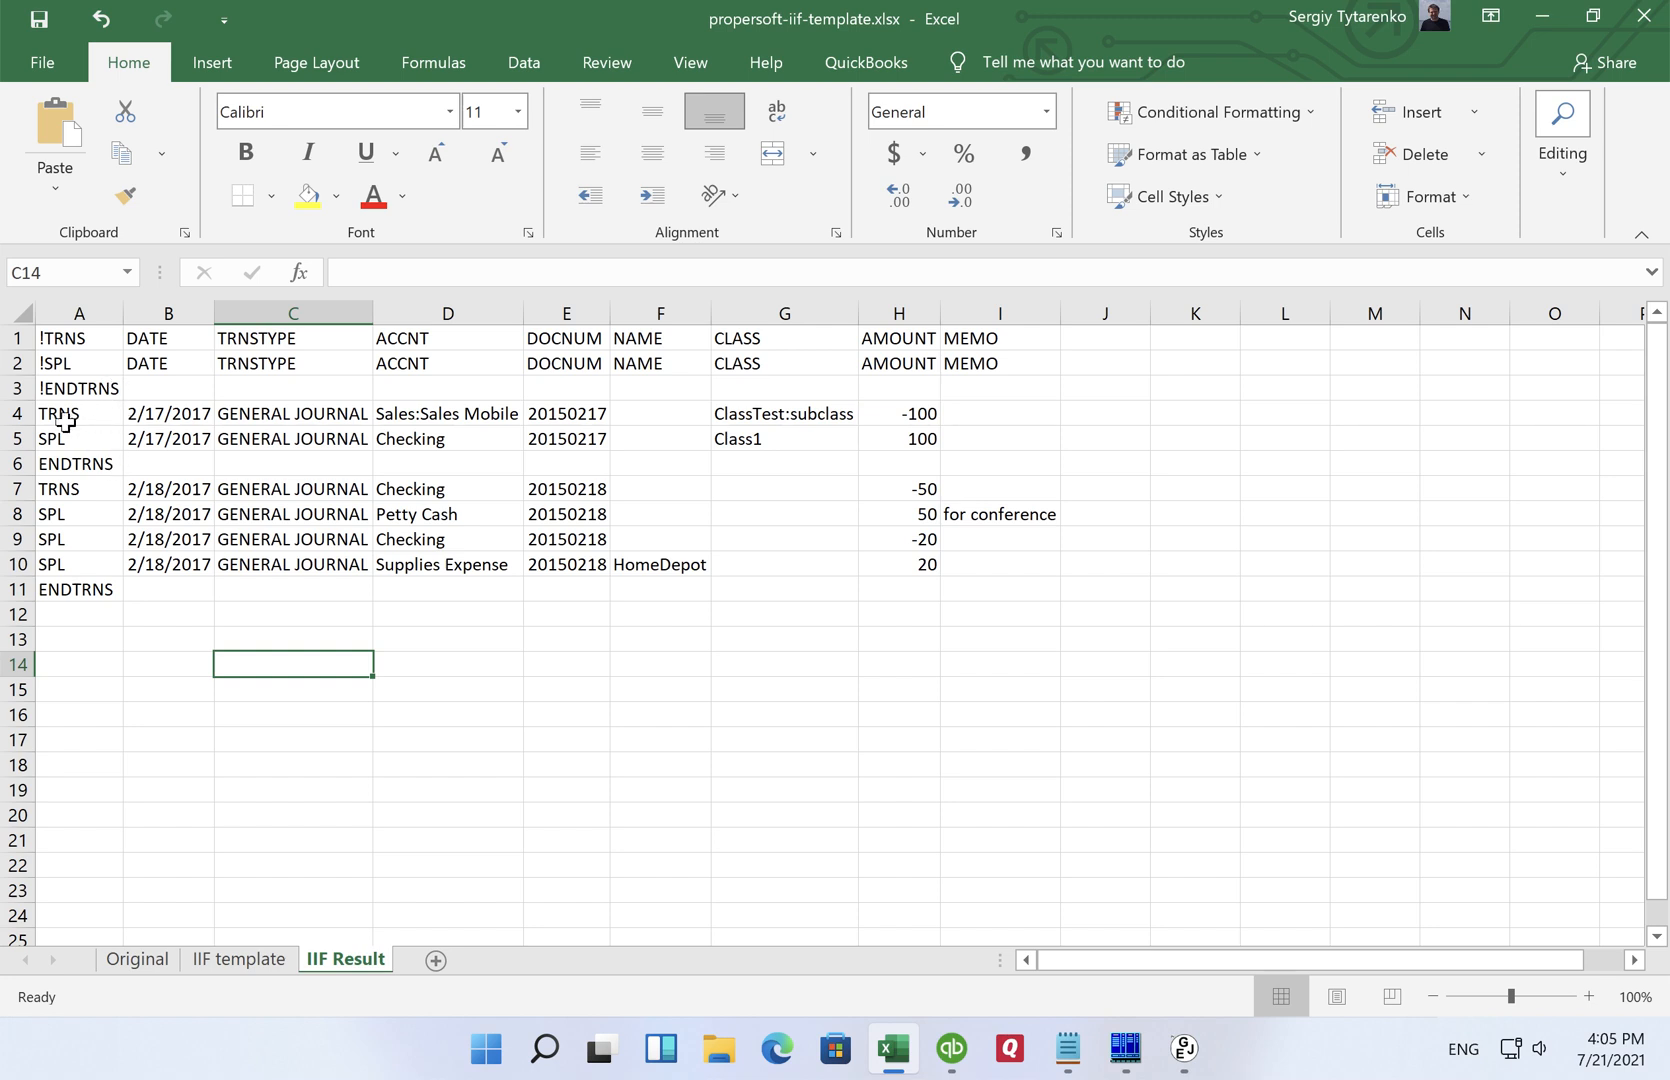
pyautogui.moveTo(78, 414)
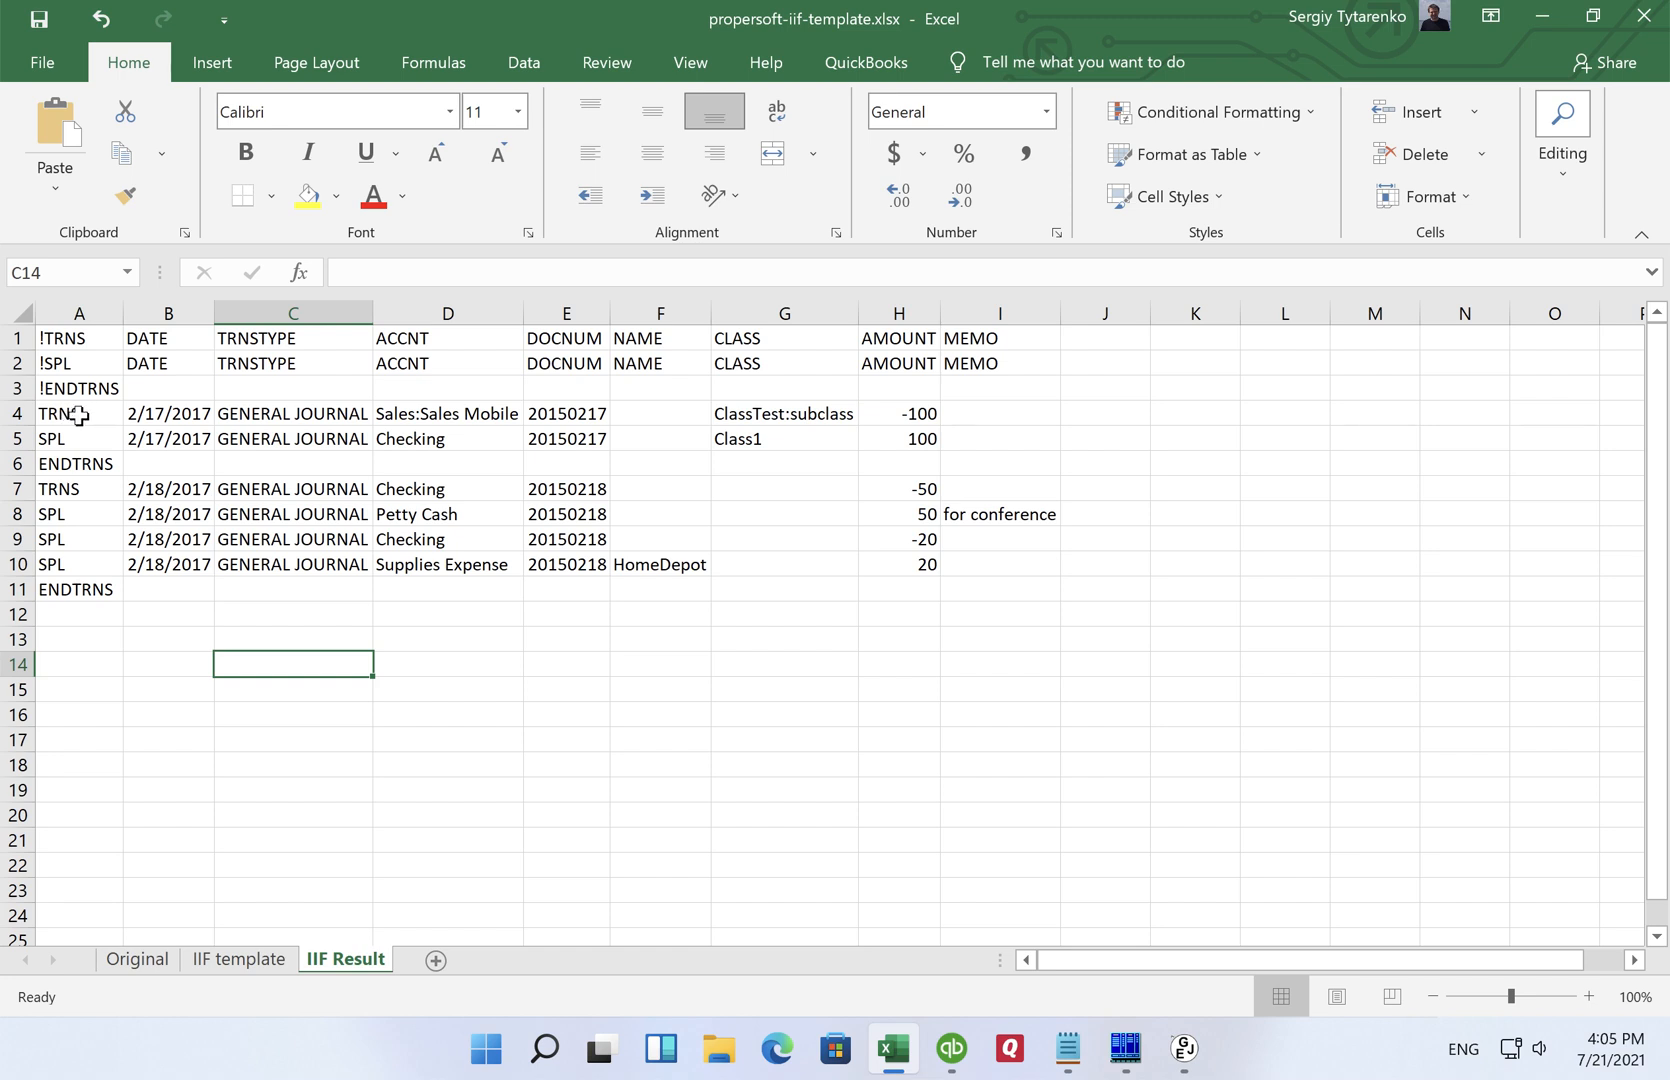
pyautogui.moveTo(308, 414)
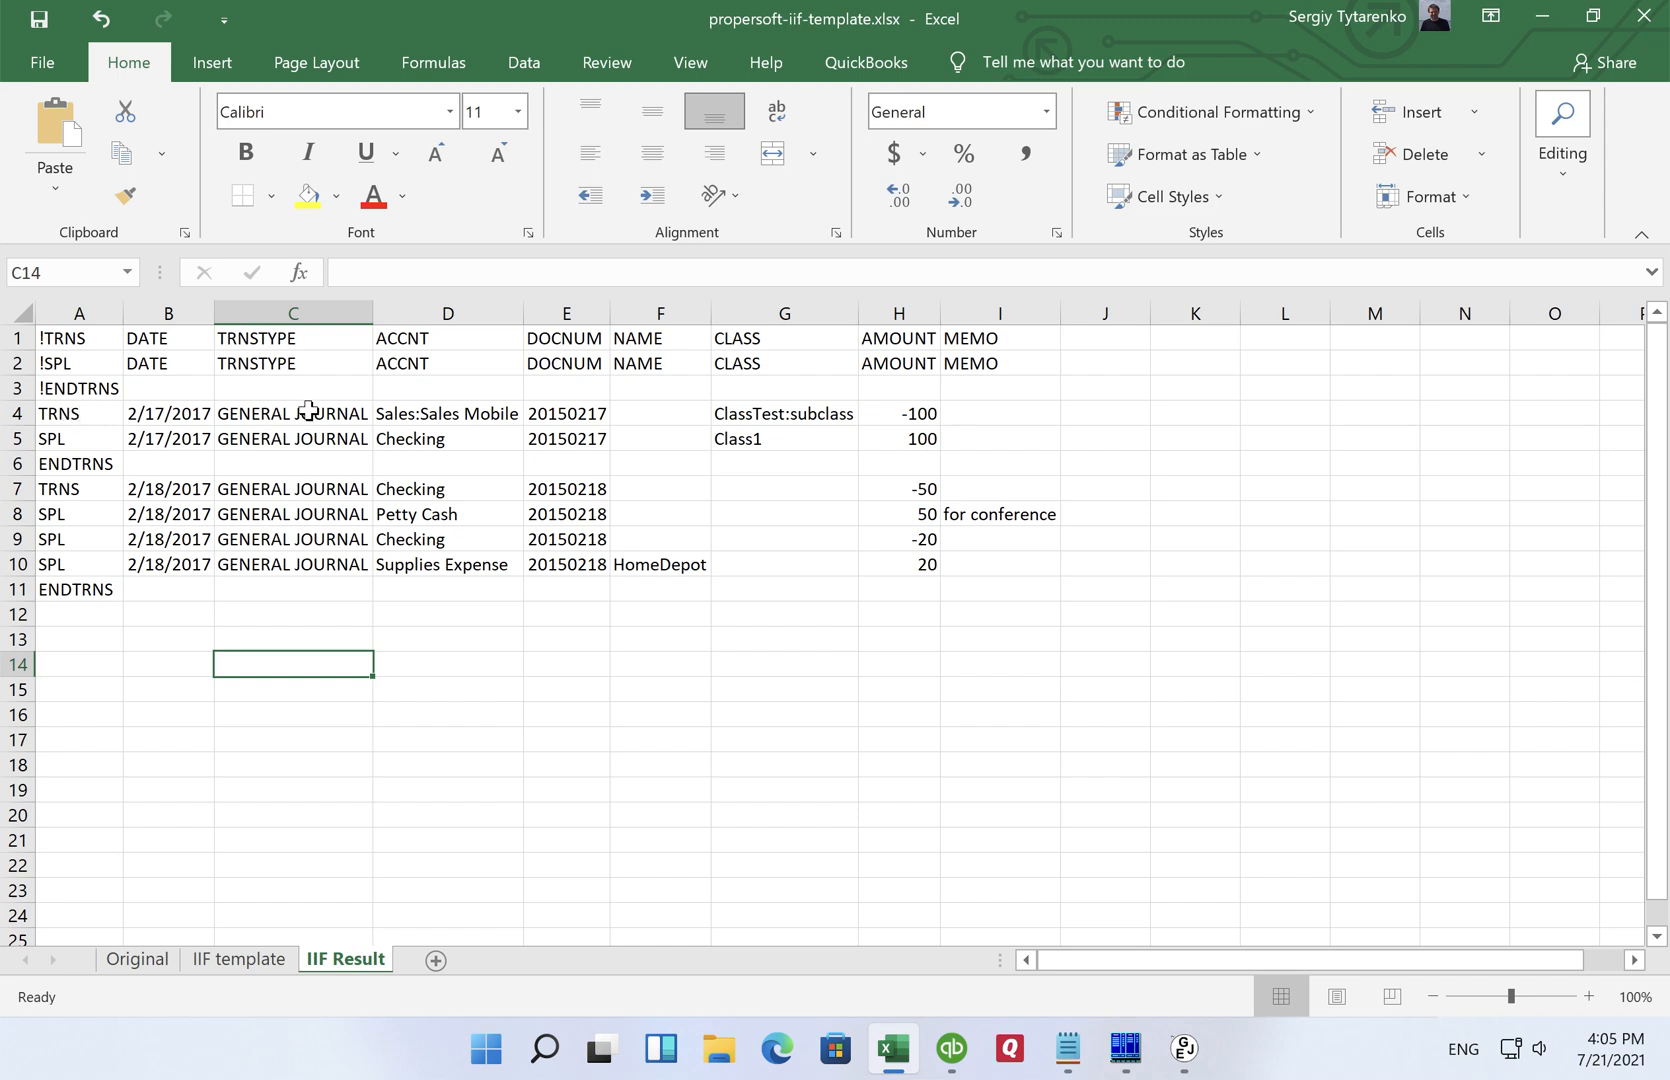
pyautogui.moveTo(526, 464)
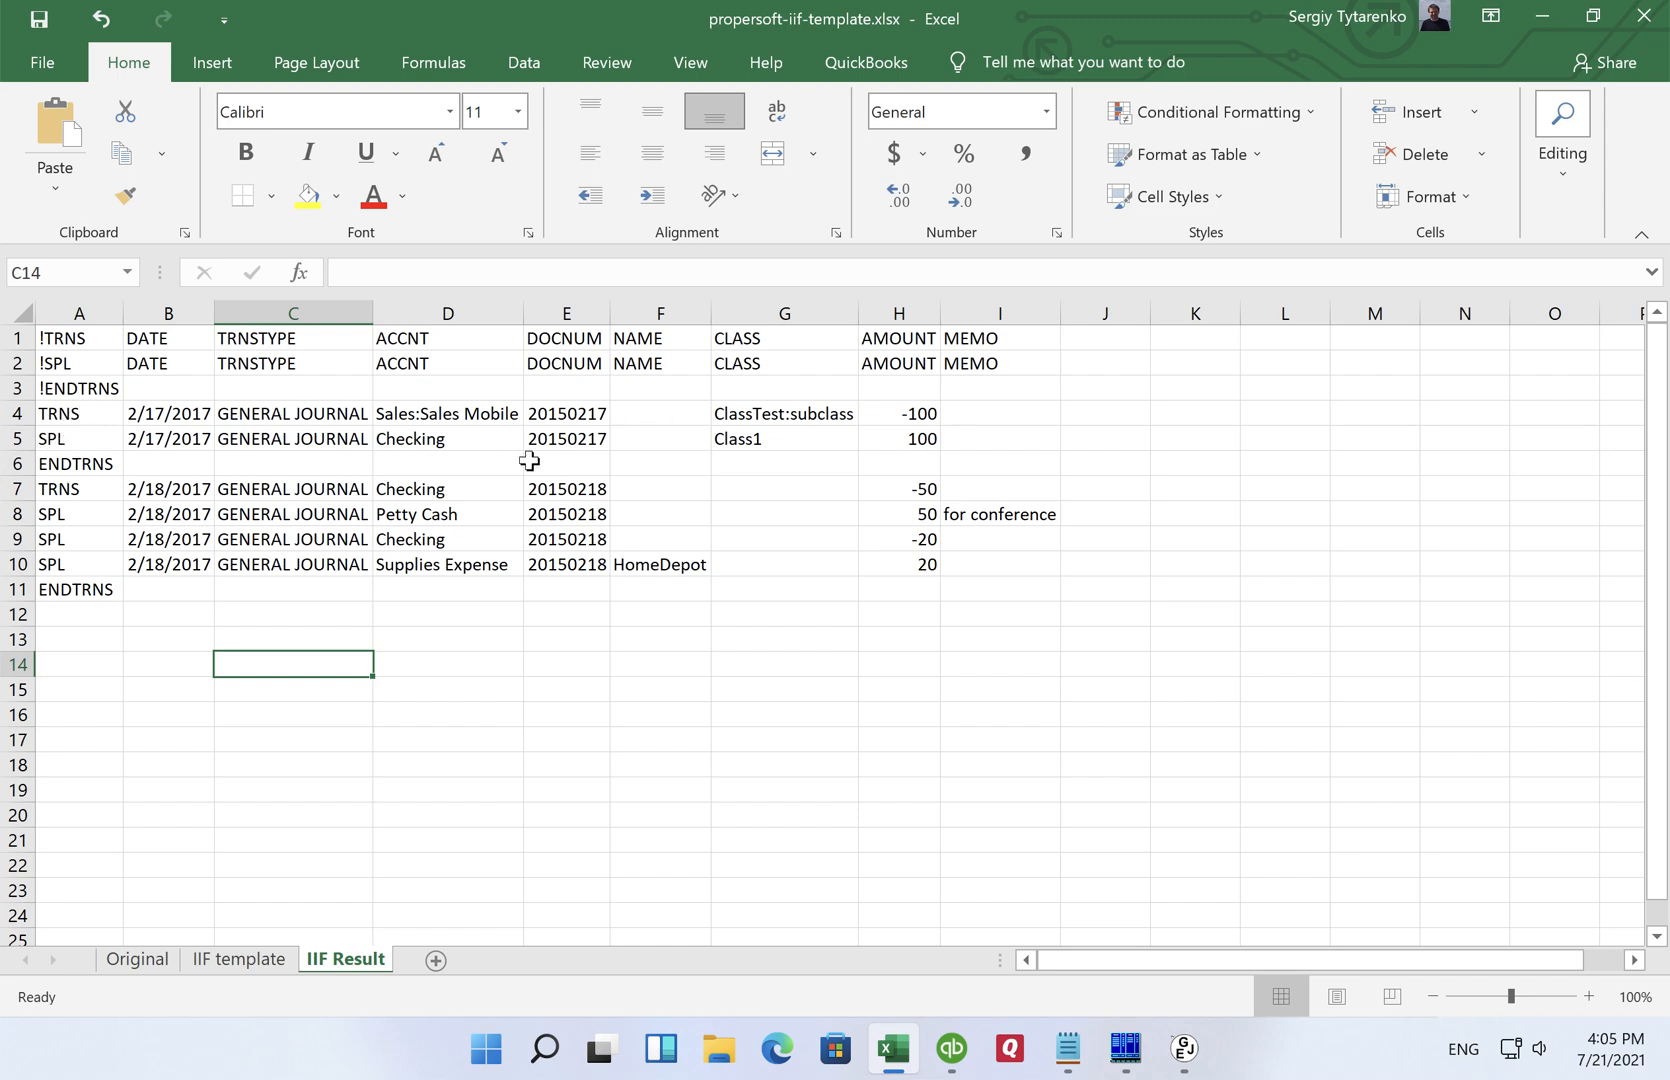
pyautogui.moveTo(74, 464)
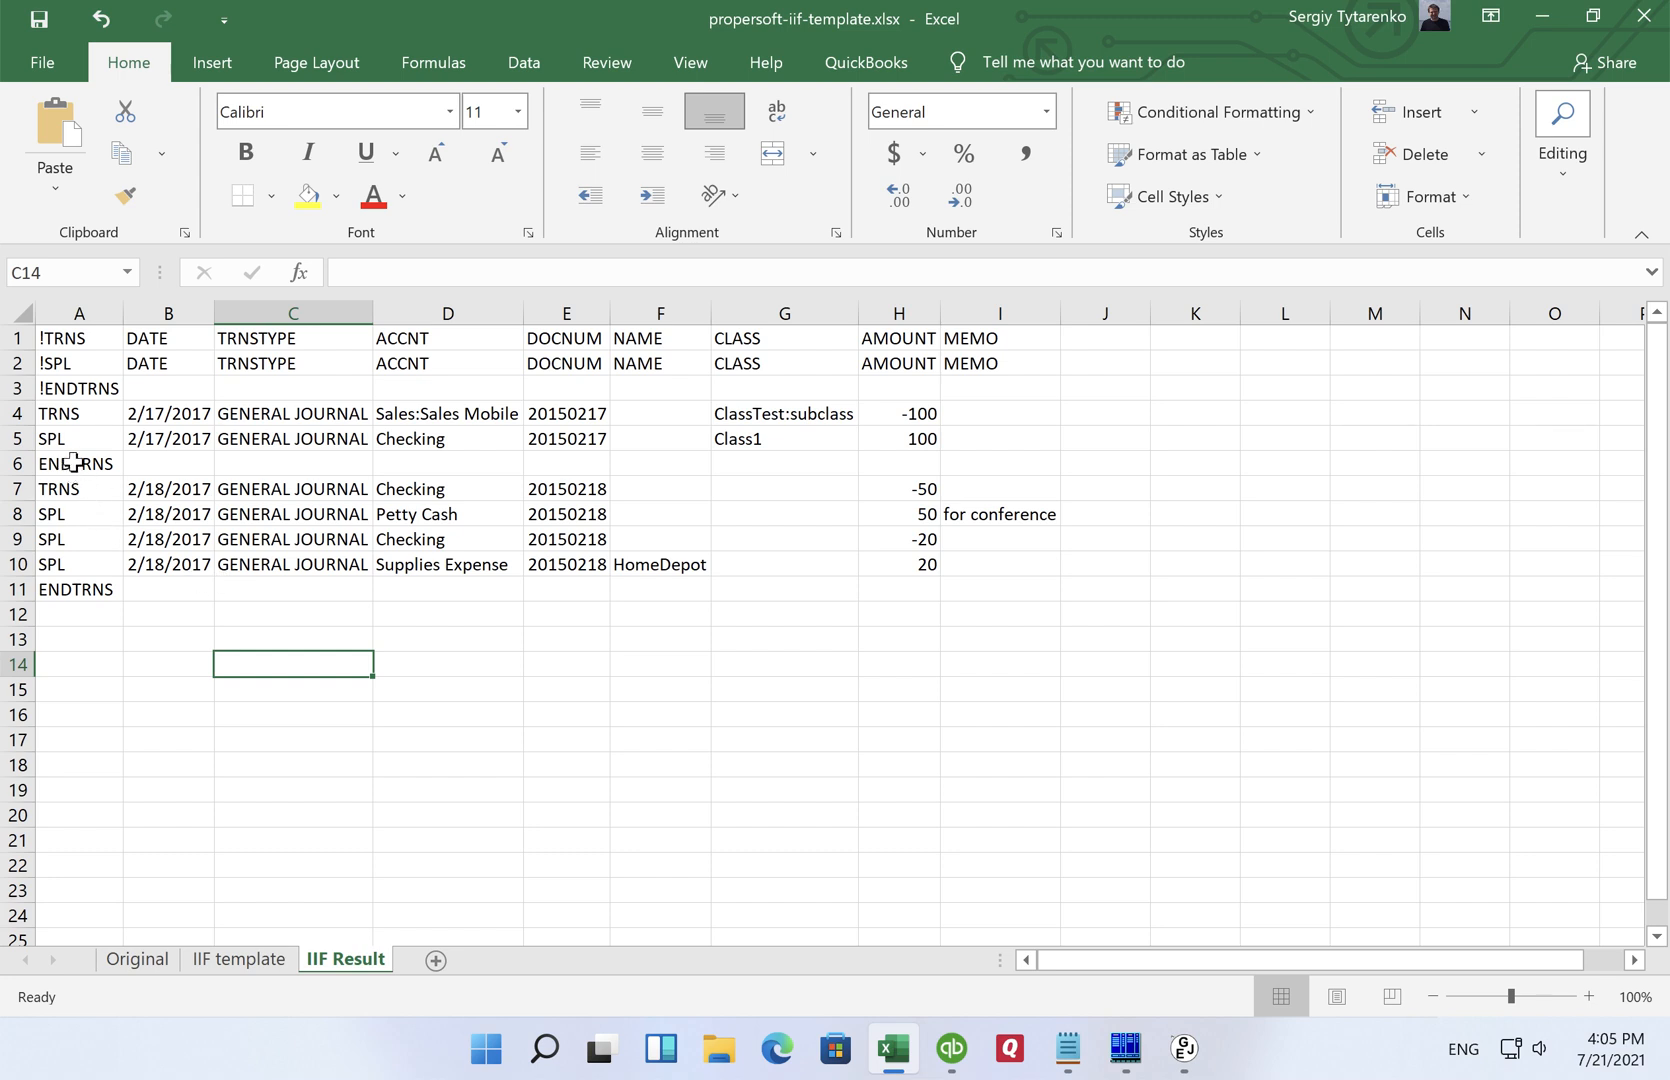
pyautogui.moveTo(62, 490)
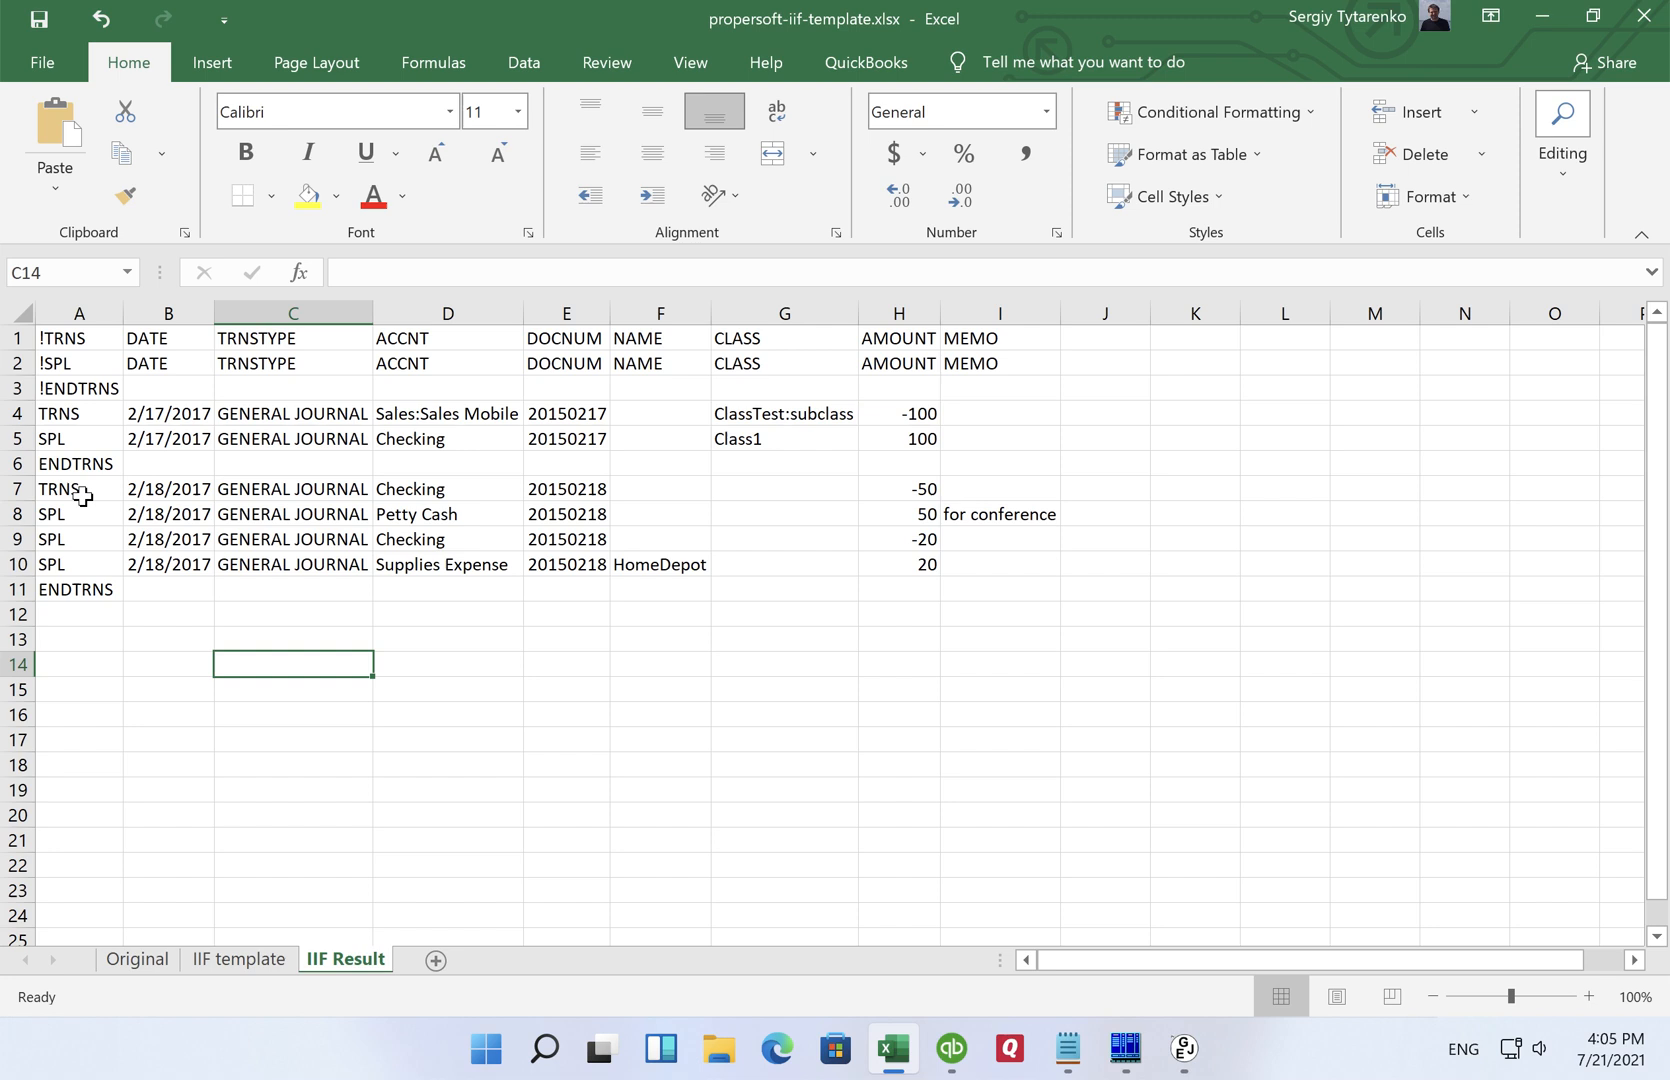
pyautogui.moveTo(92, 492)
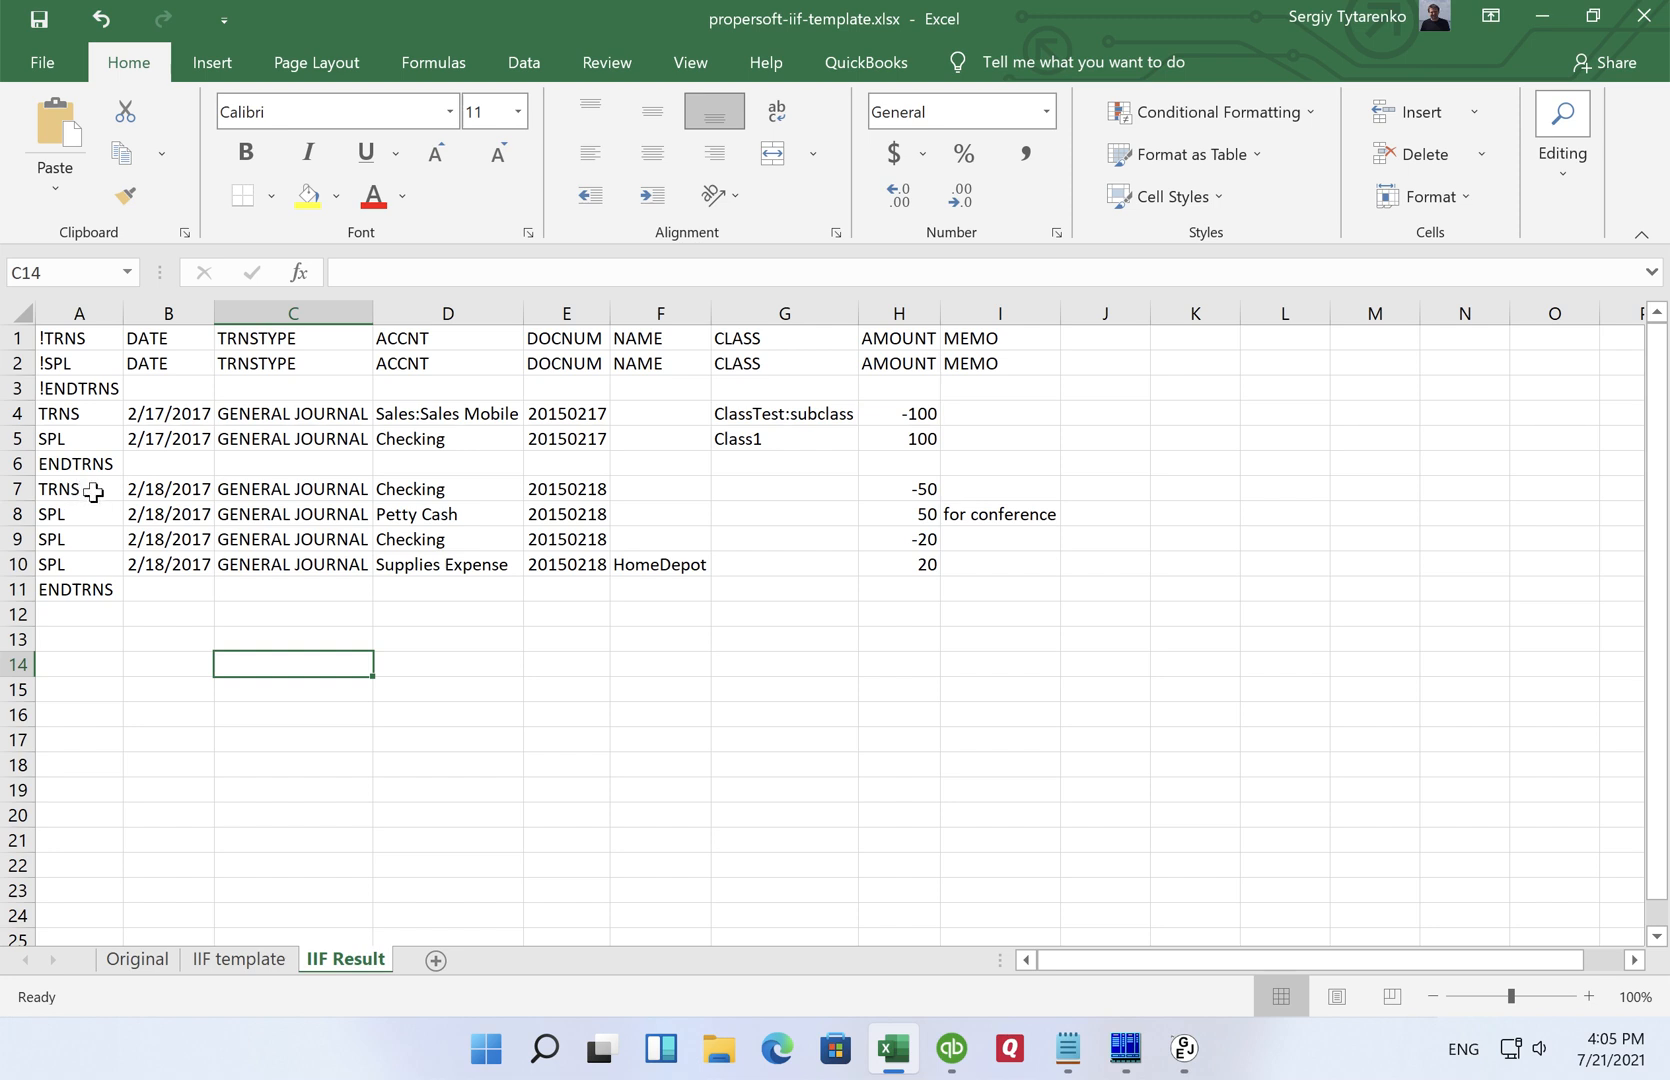
pyautogui.moveTo(84, 518)
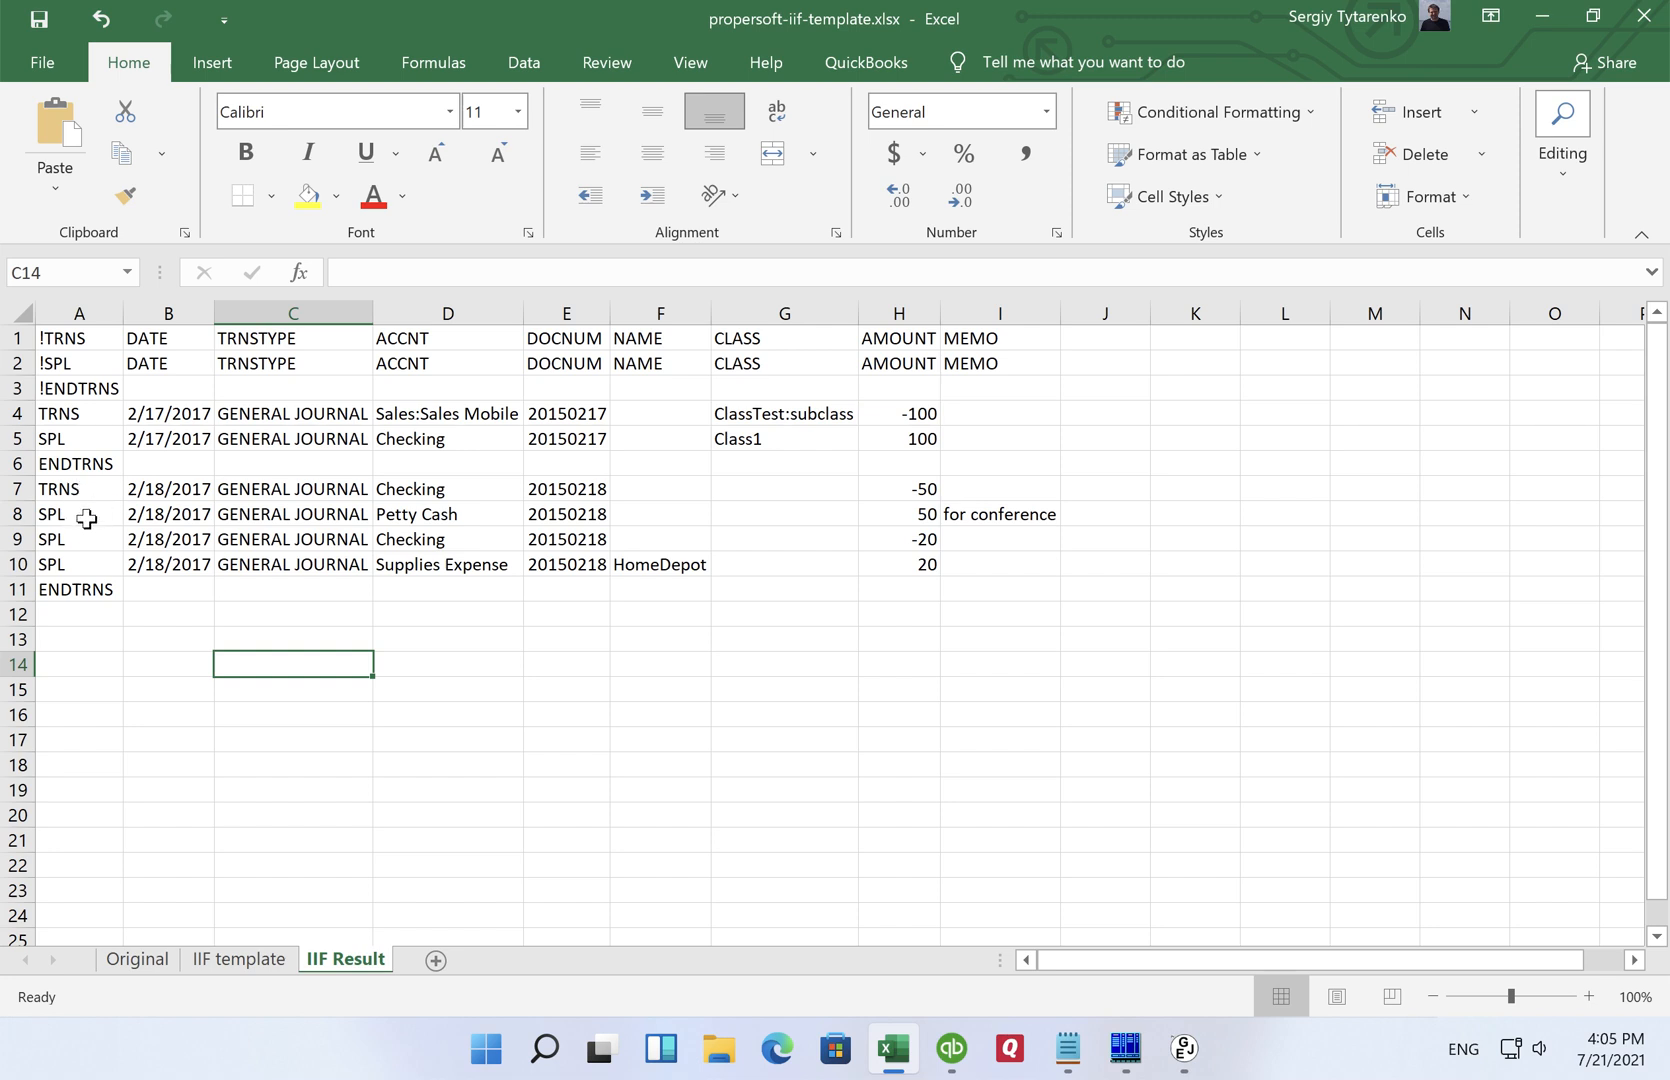
pyautogui.moveTo(226, 592)
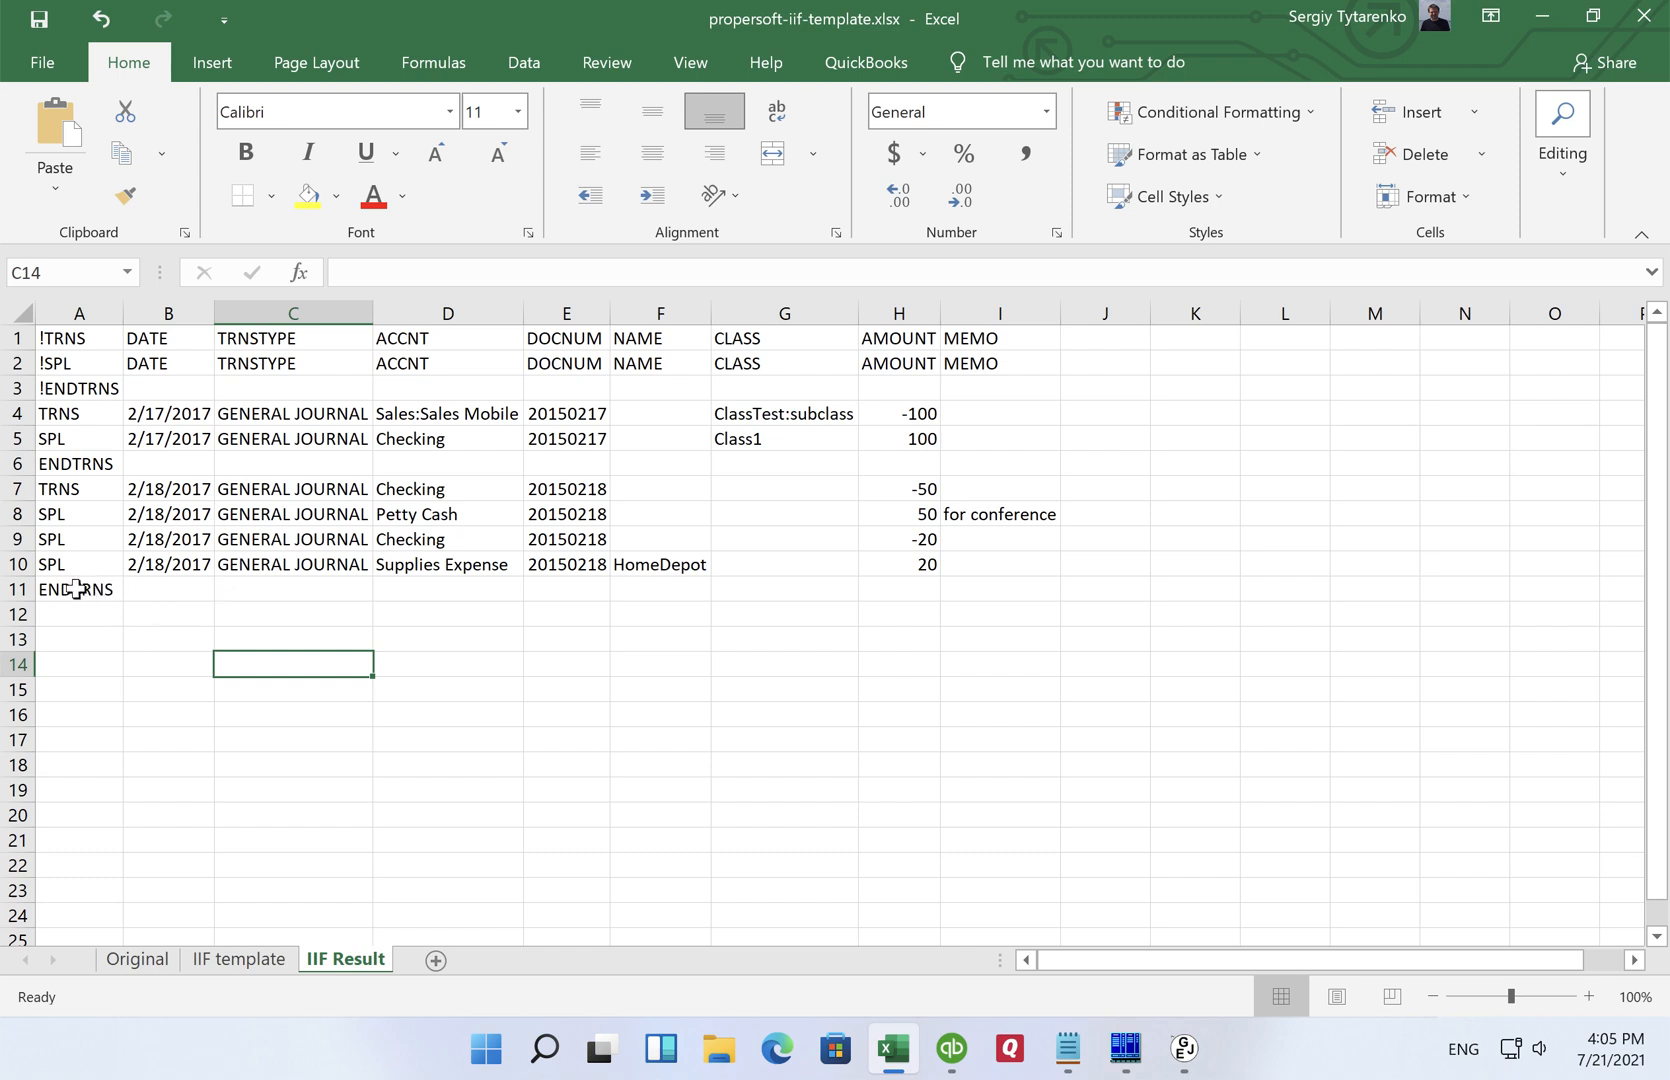
pyautogui.moveTo(140, 616)
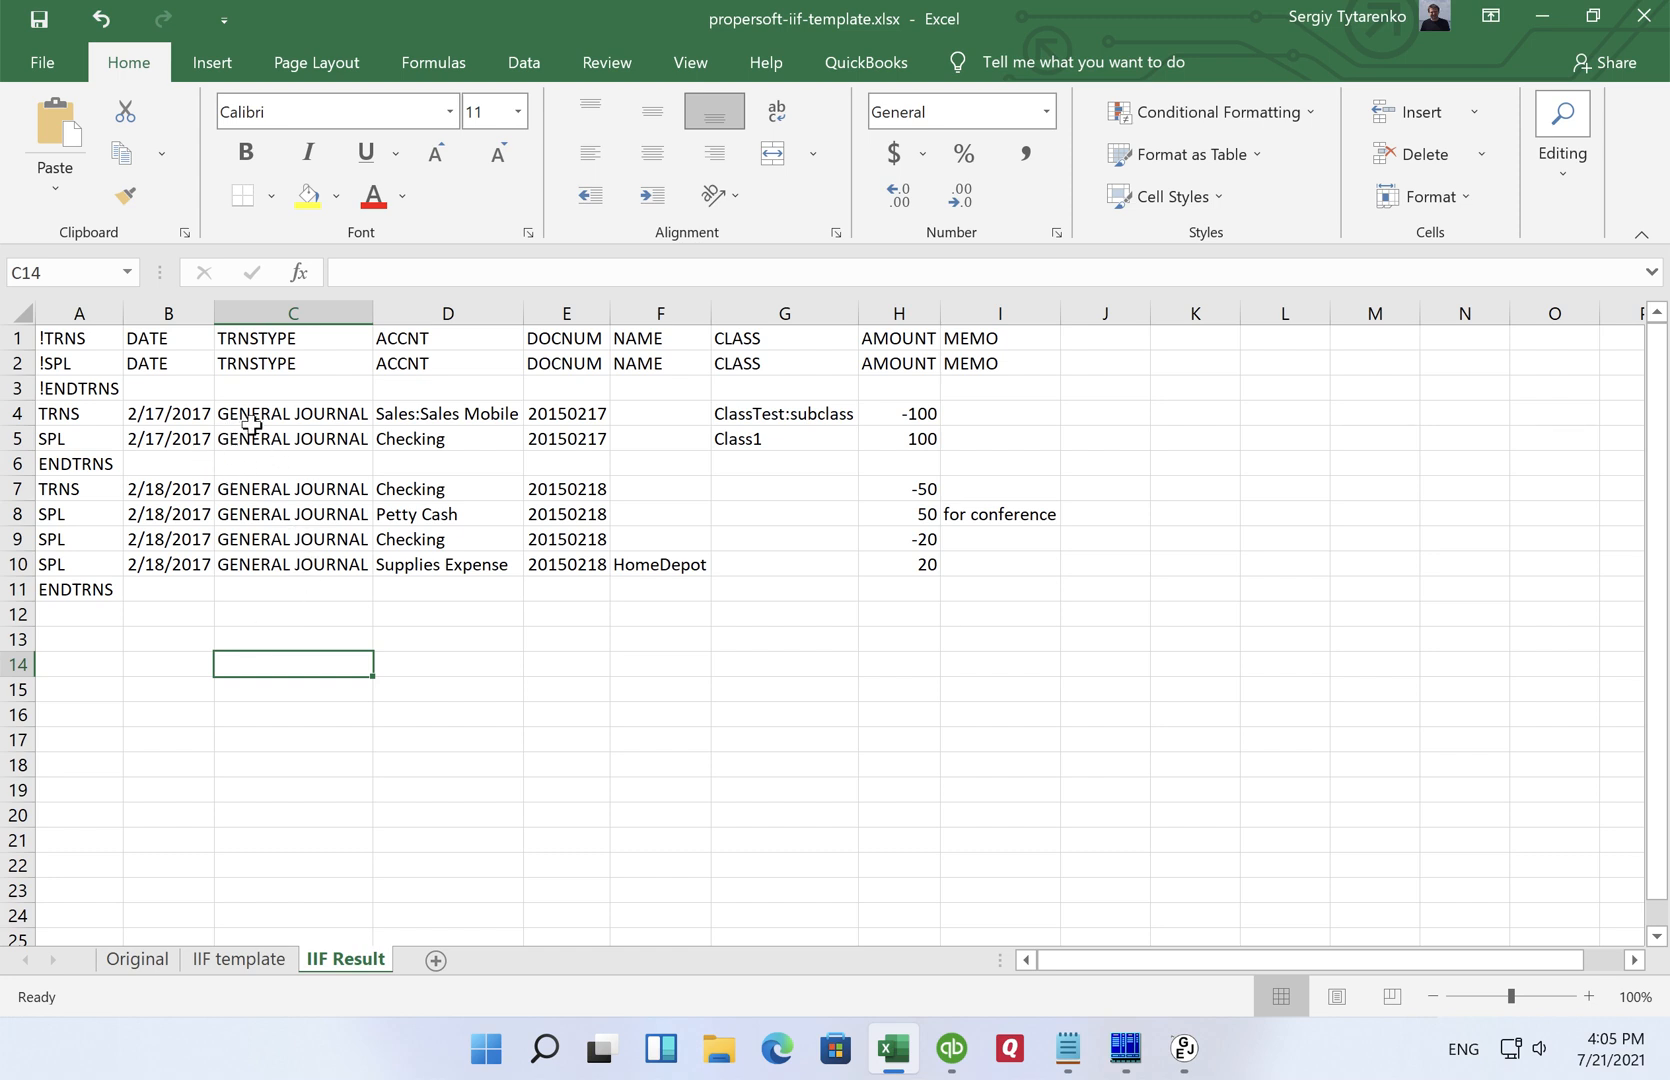
pyautogui.moveTo(532, 514)
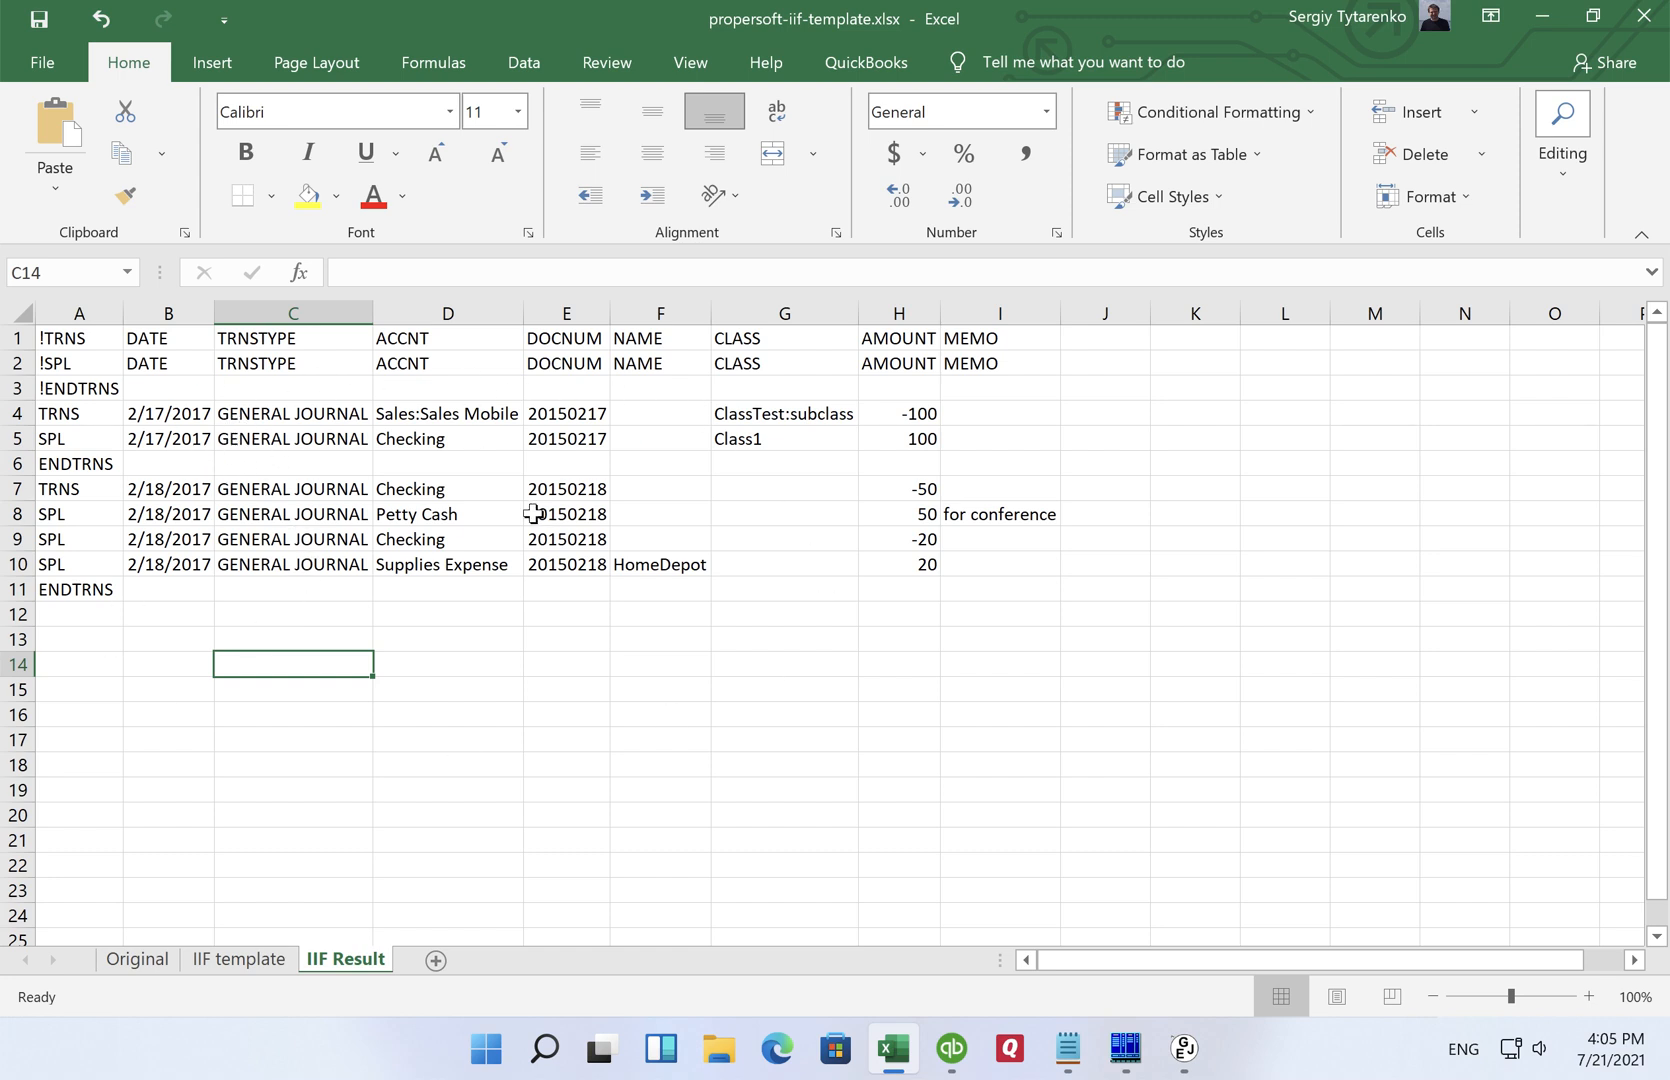
pyautogui.moveTo(504, 554)
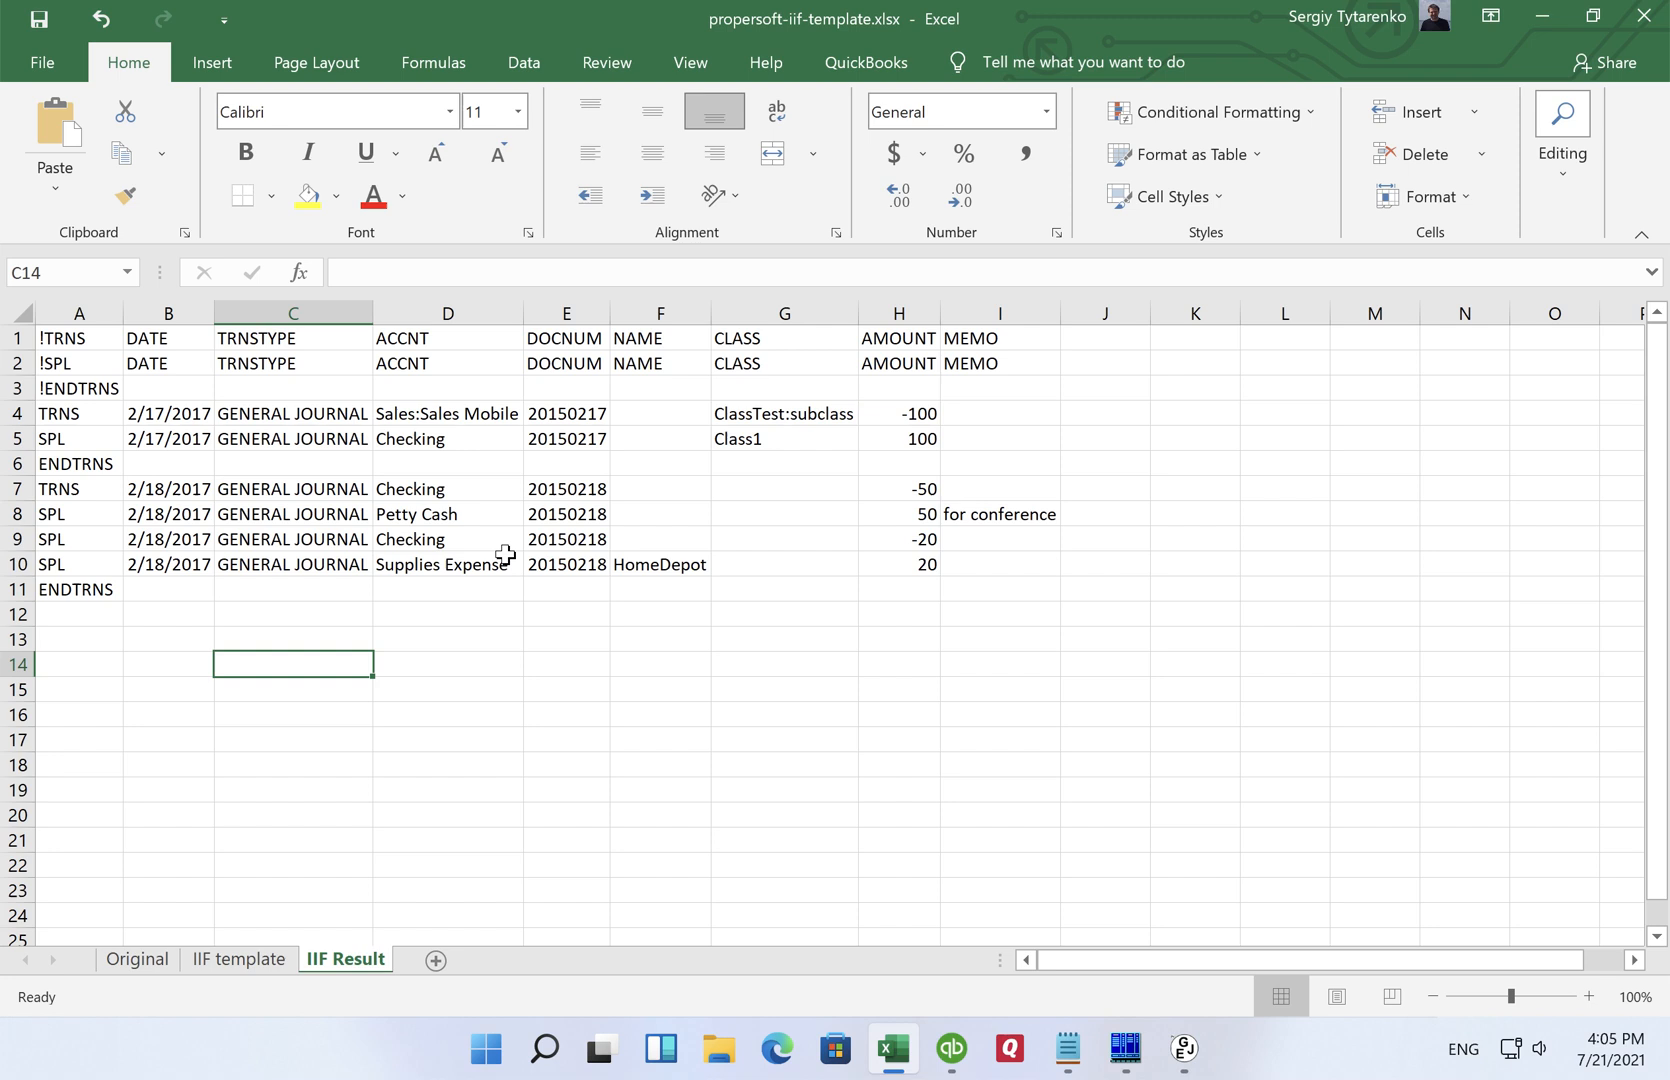
pyautogui.moveTo(282, 438)
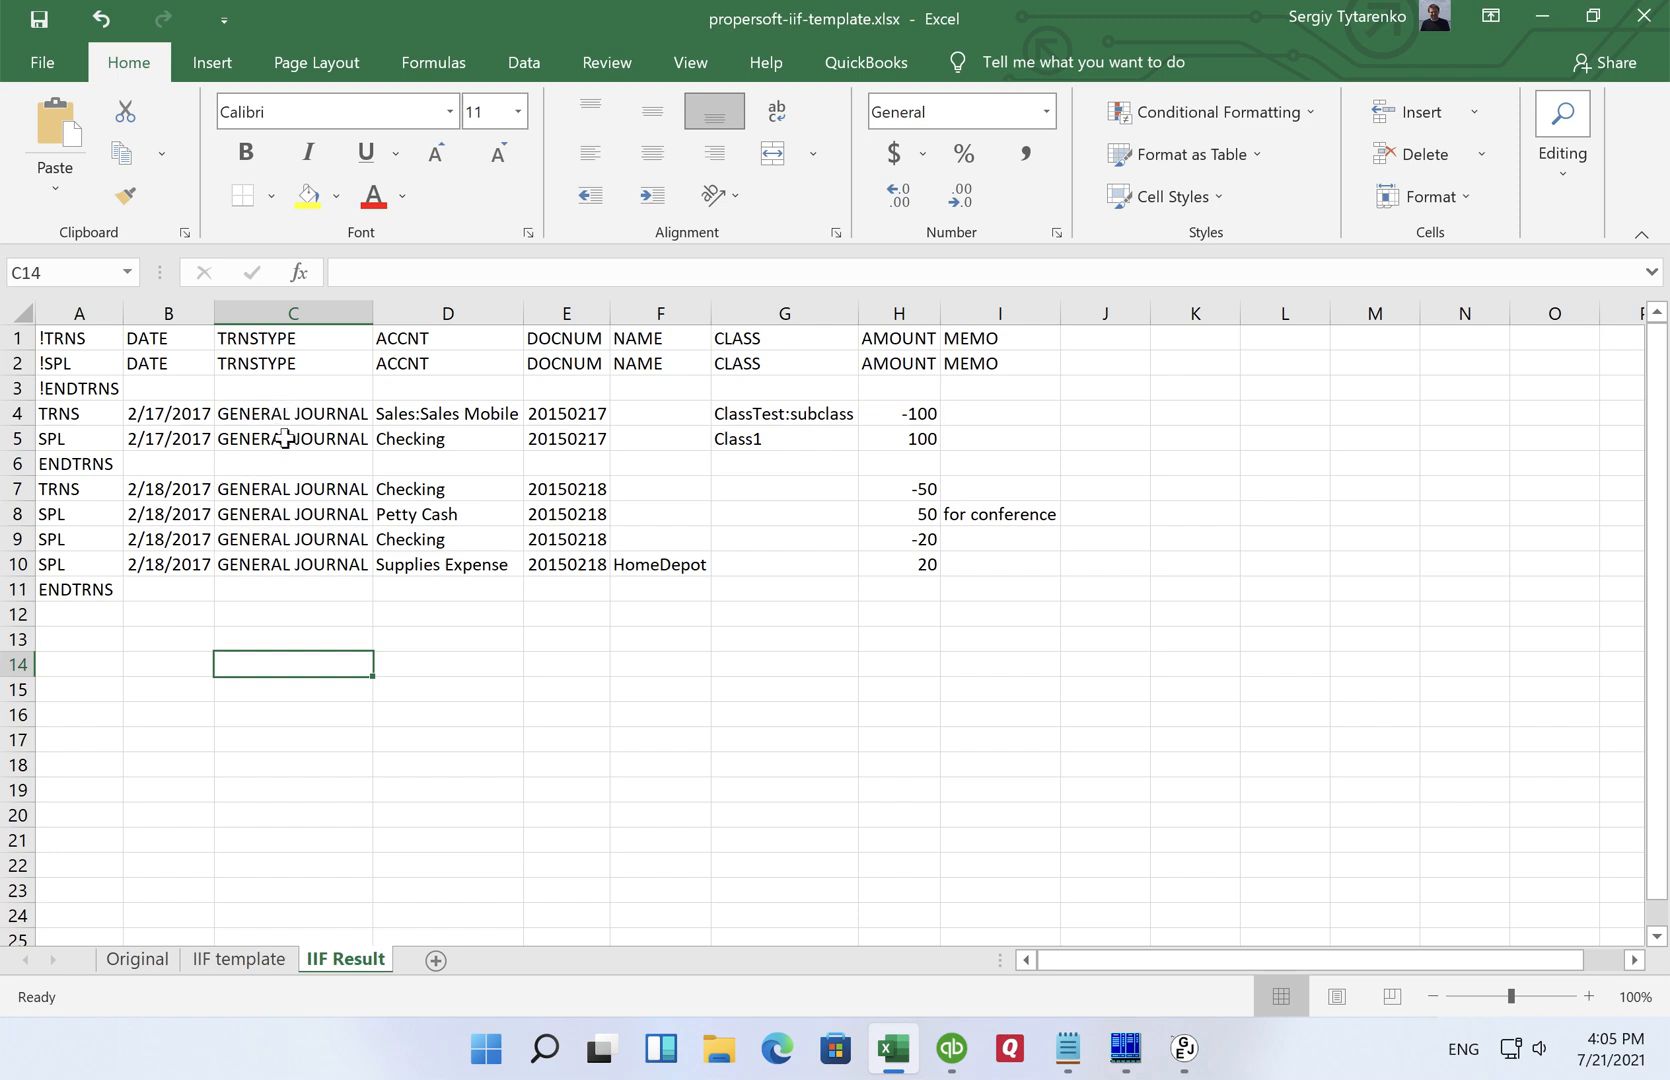
pyautogui.moveTo(288, 426)
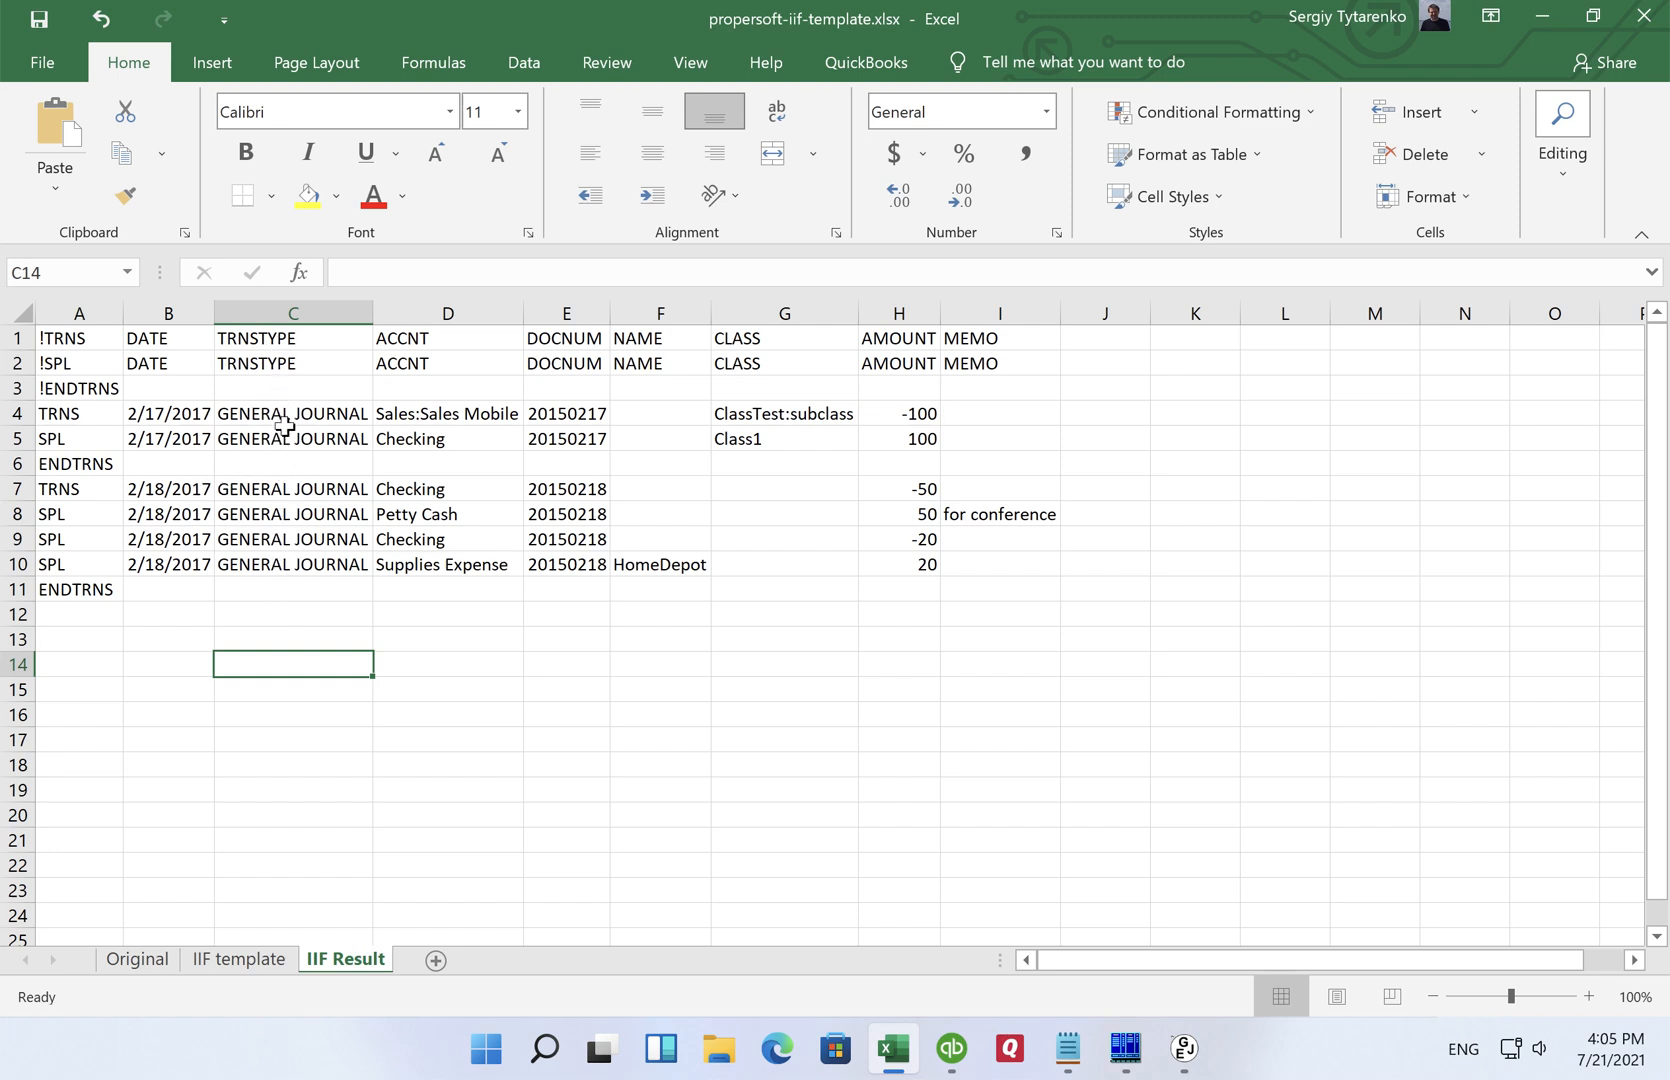
pyautogui.moveTo(282, 540)
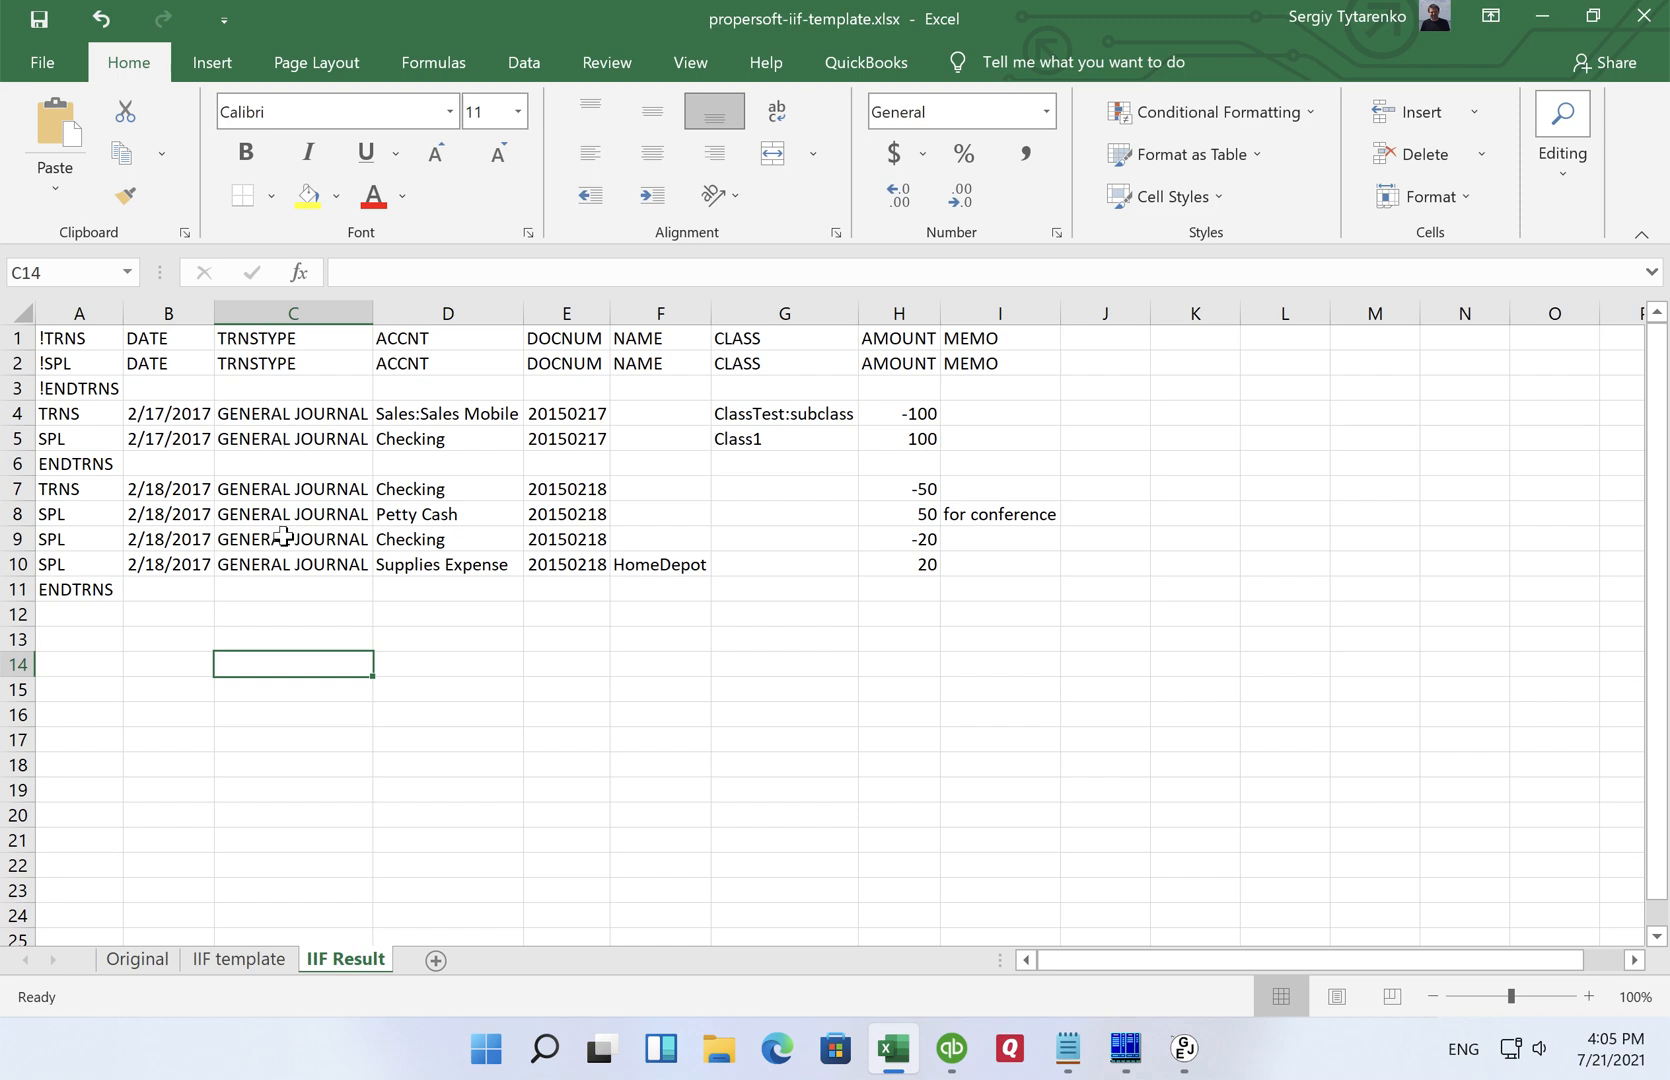
pyautogui.moveTo(166, 436)
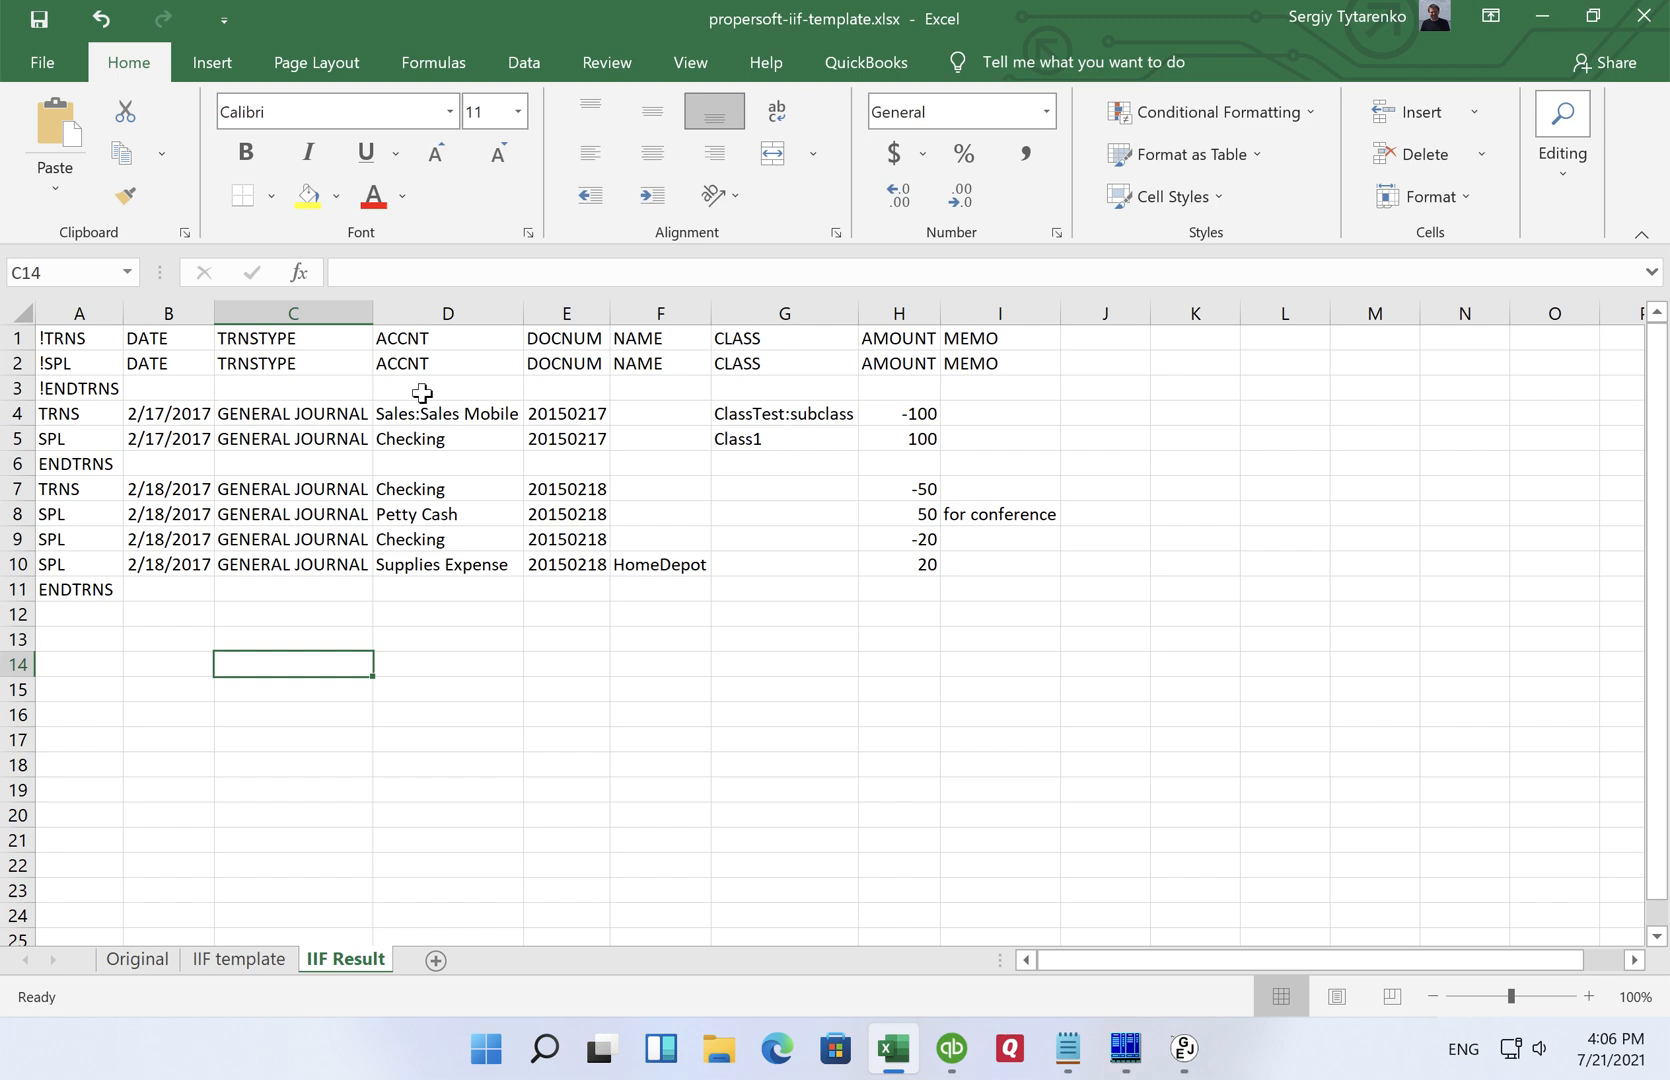
pyautogui.moveTo(210, 888)
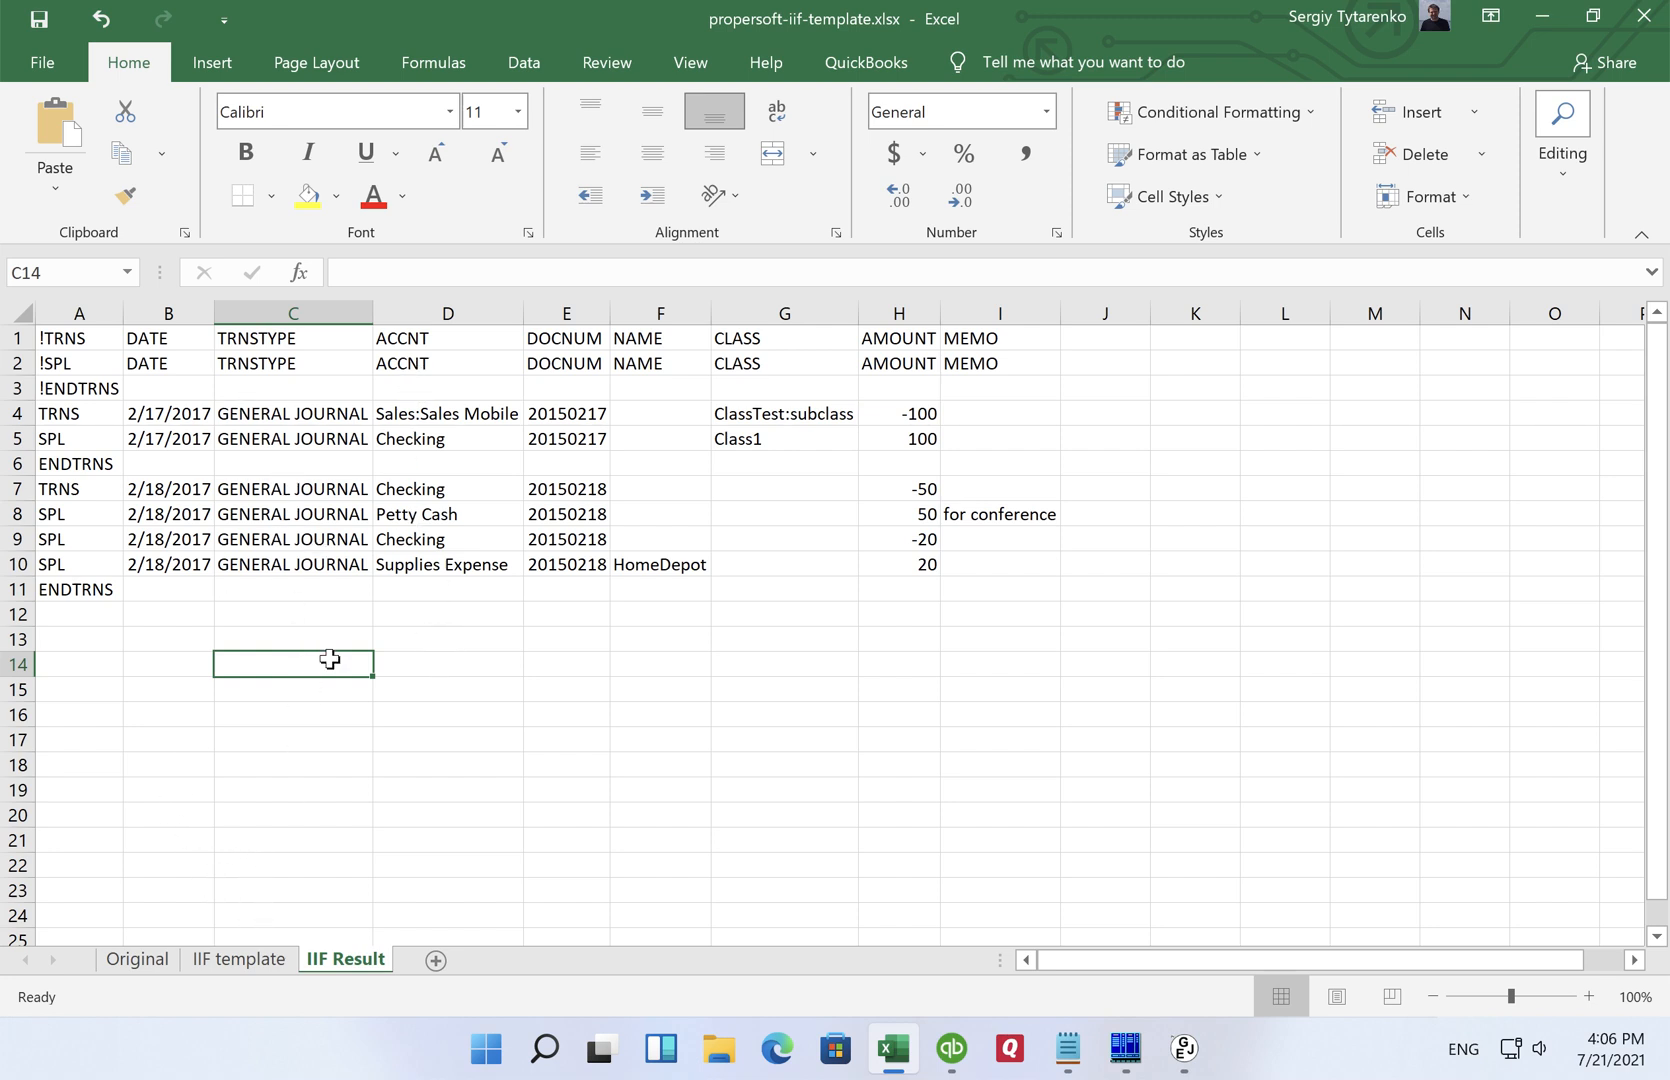
pyautogui.moveTo(50, 422)
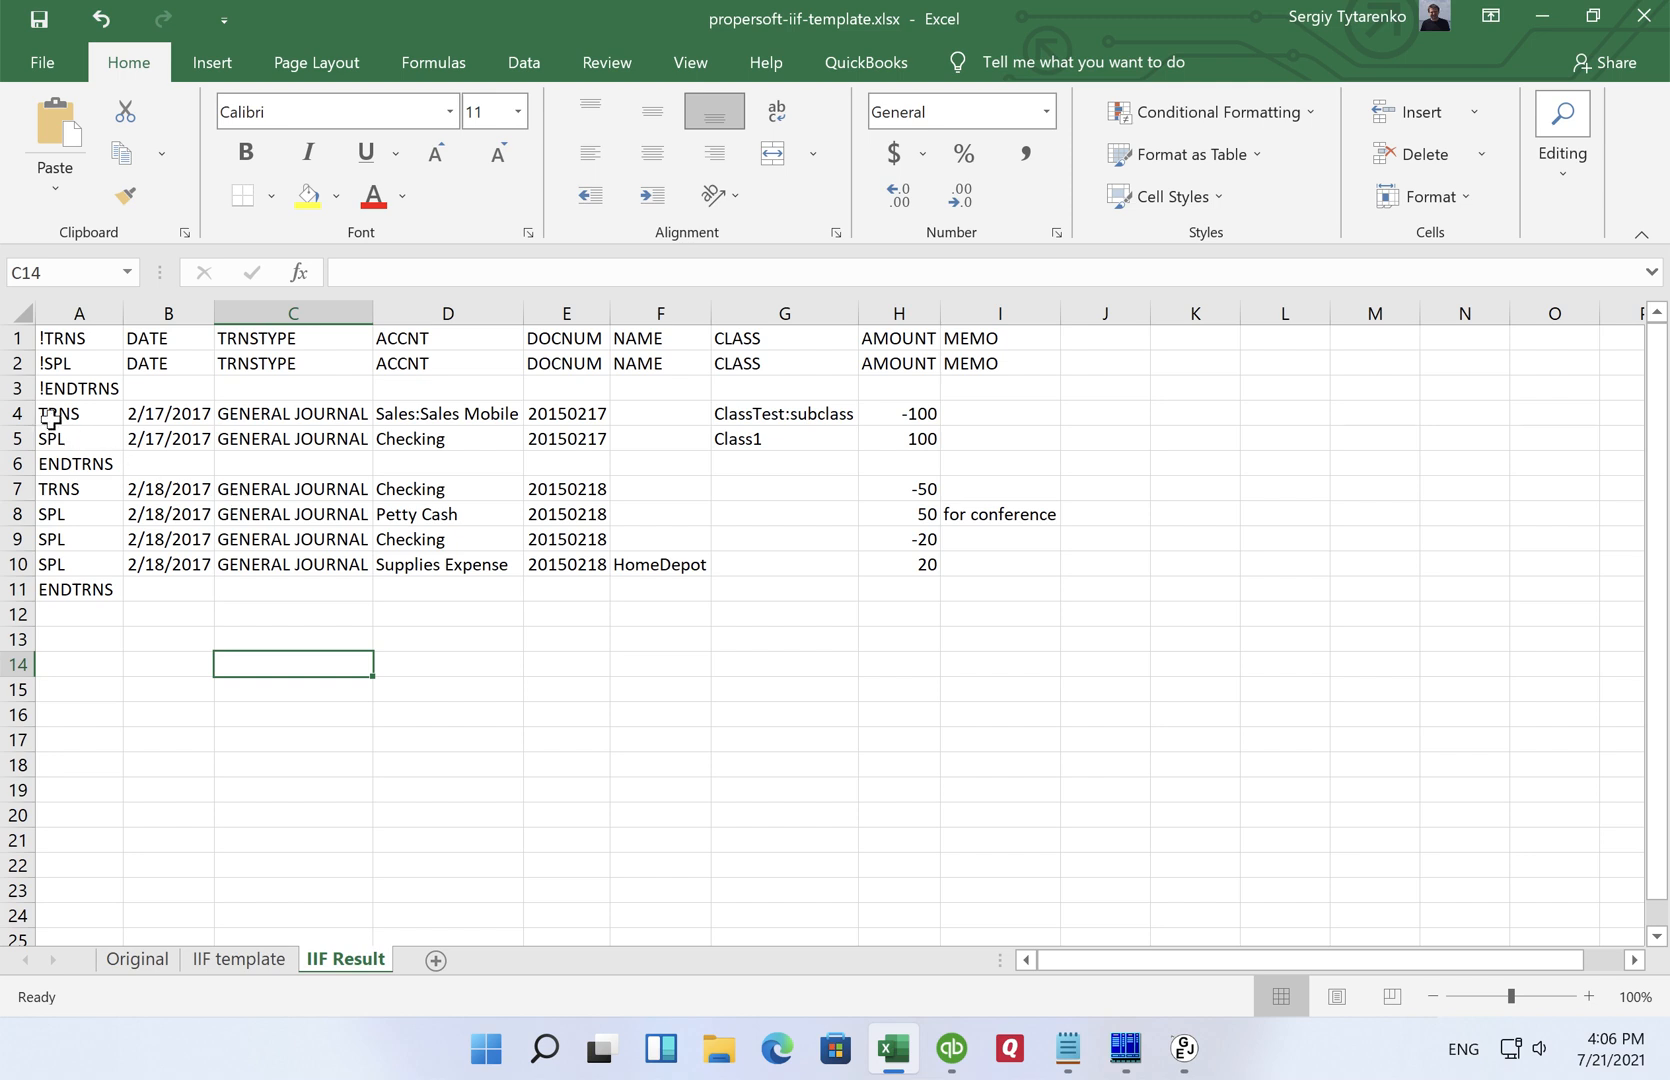
pyautogui.moveTo(98, 414)
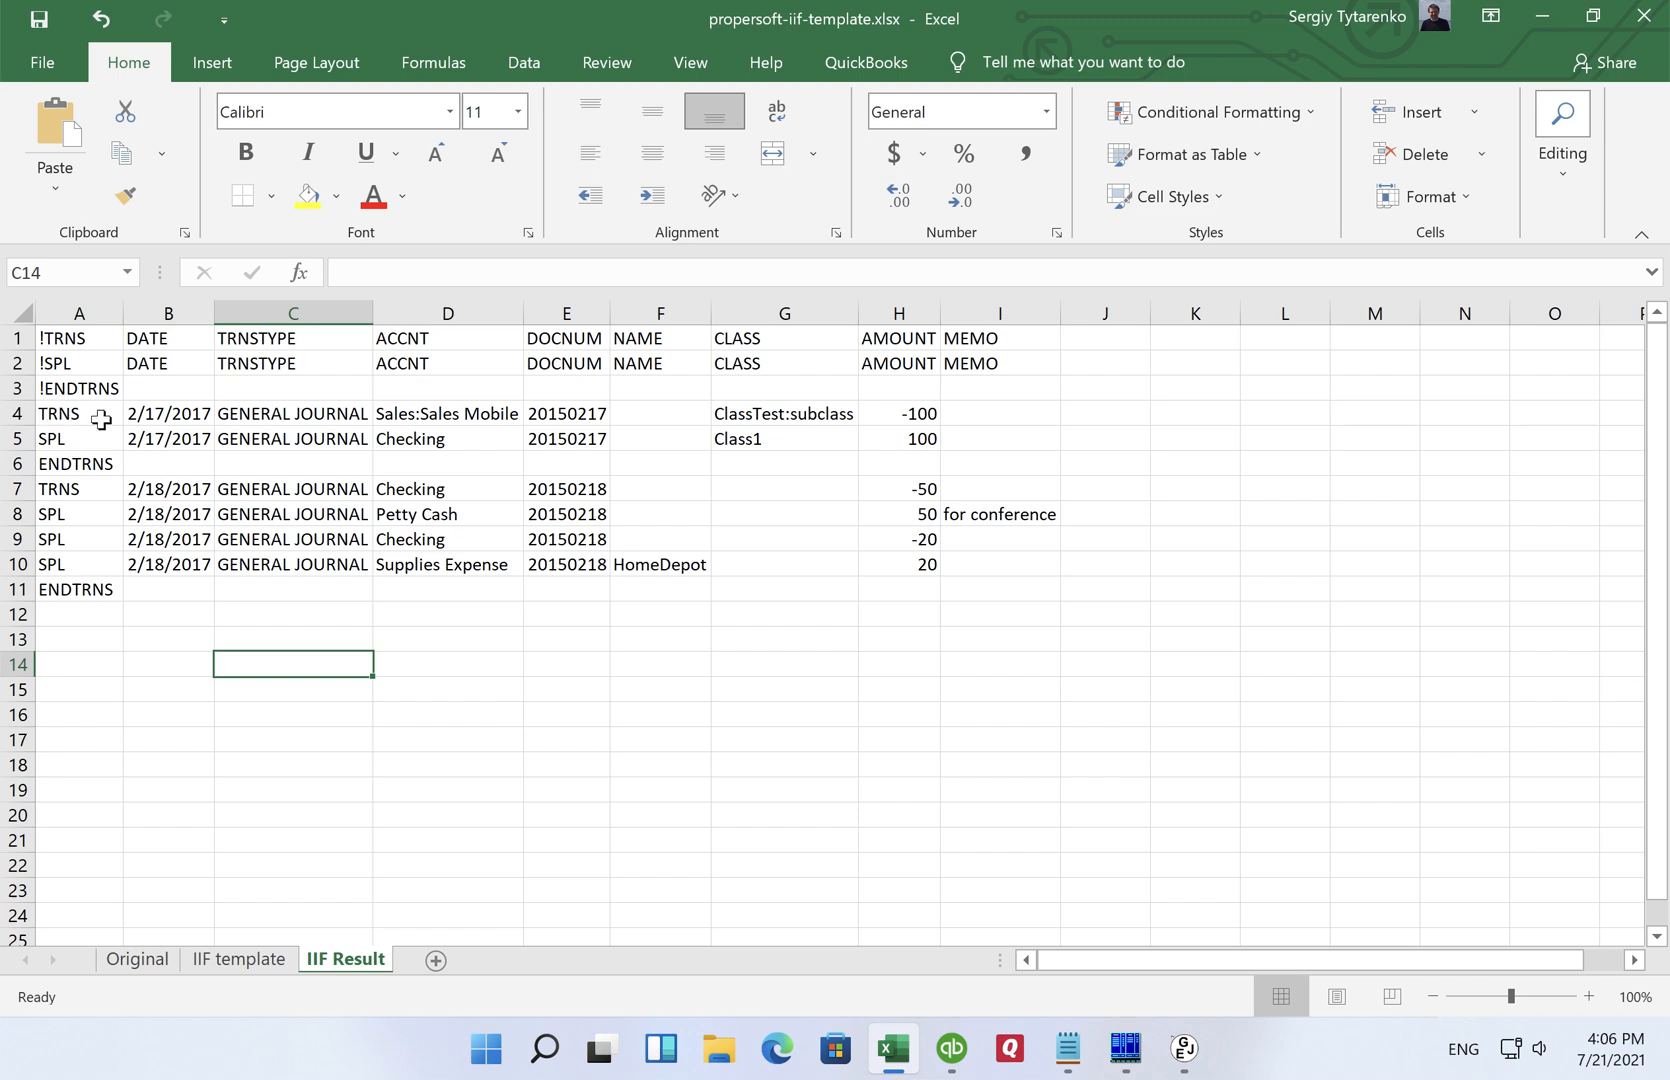
pyautogui.moveTo(176, 1010)
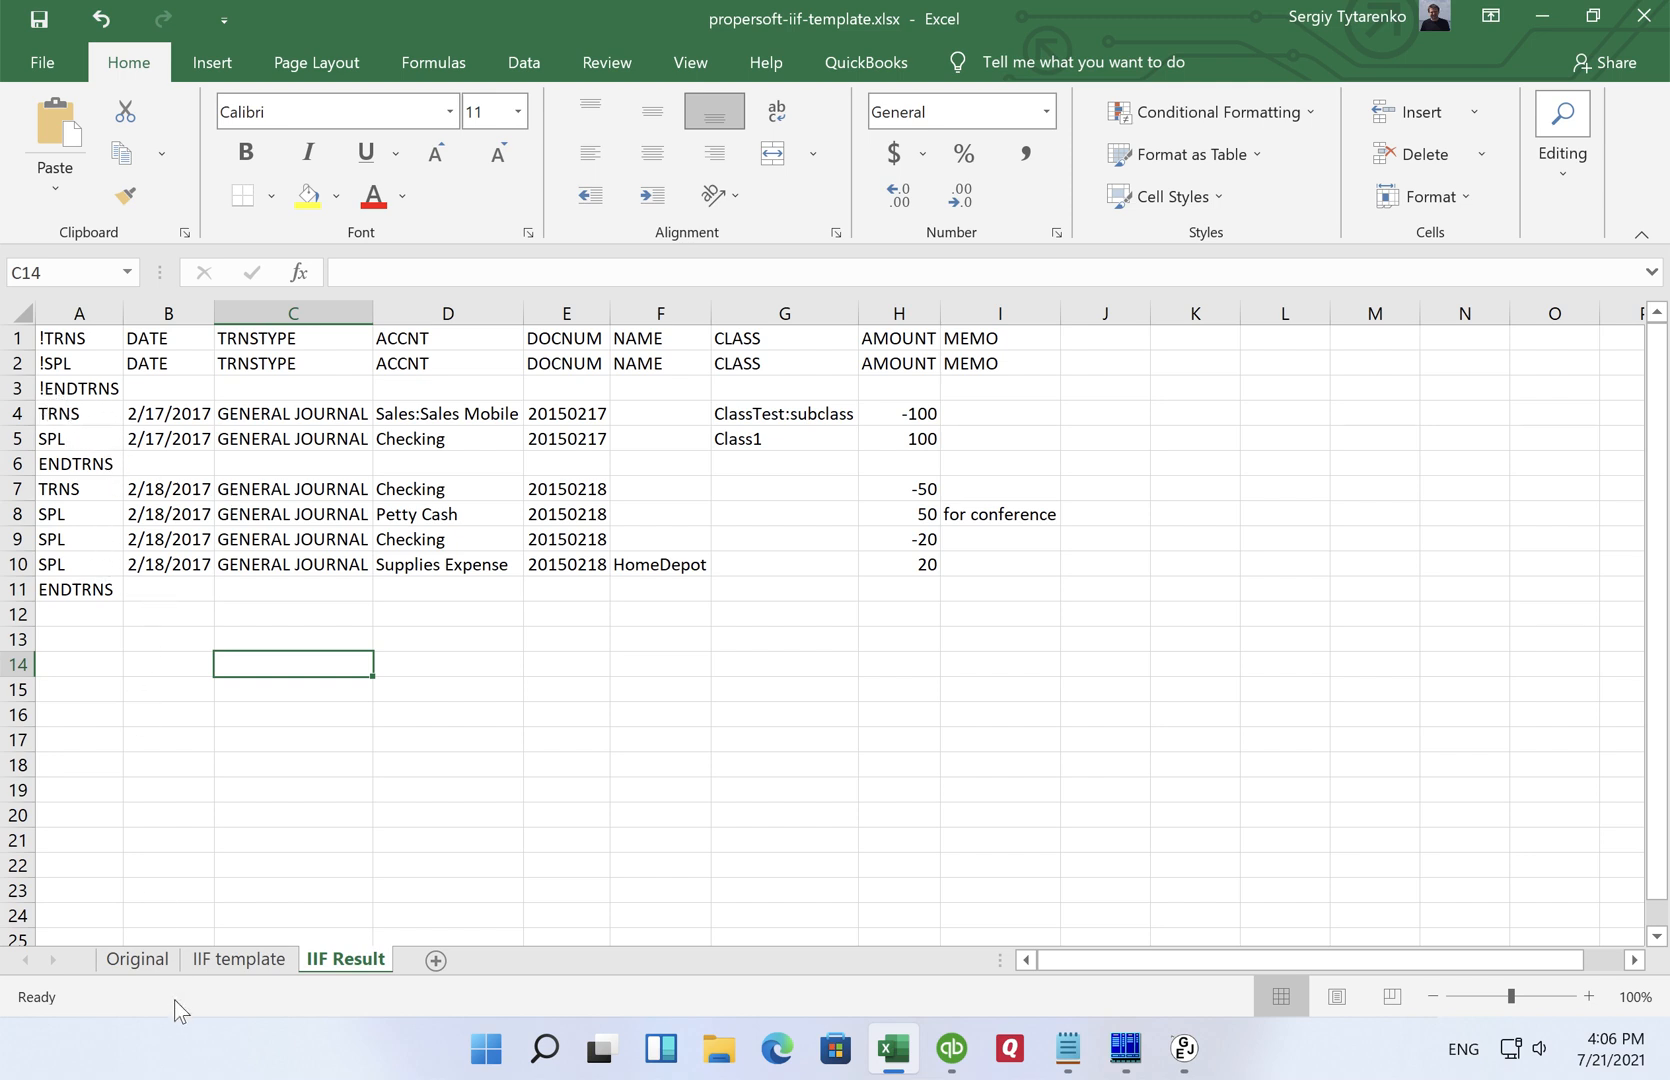
# Step: Copy entry number 20150217 from Original B2 into the DOCNUM cells E4:E5 on IIF Result
pyautogui.click(136, 960)
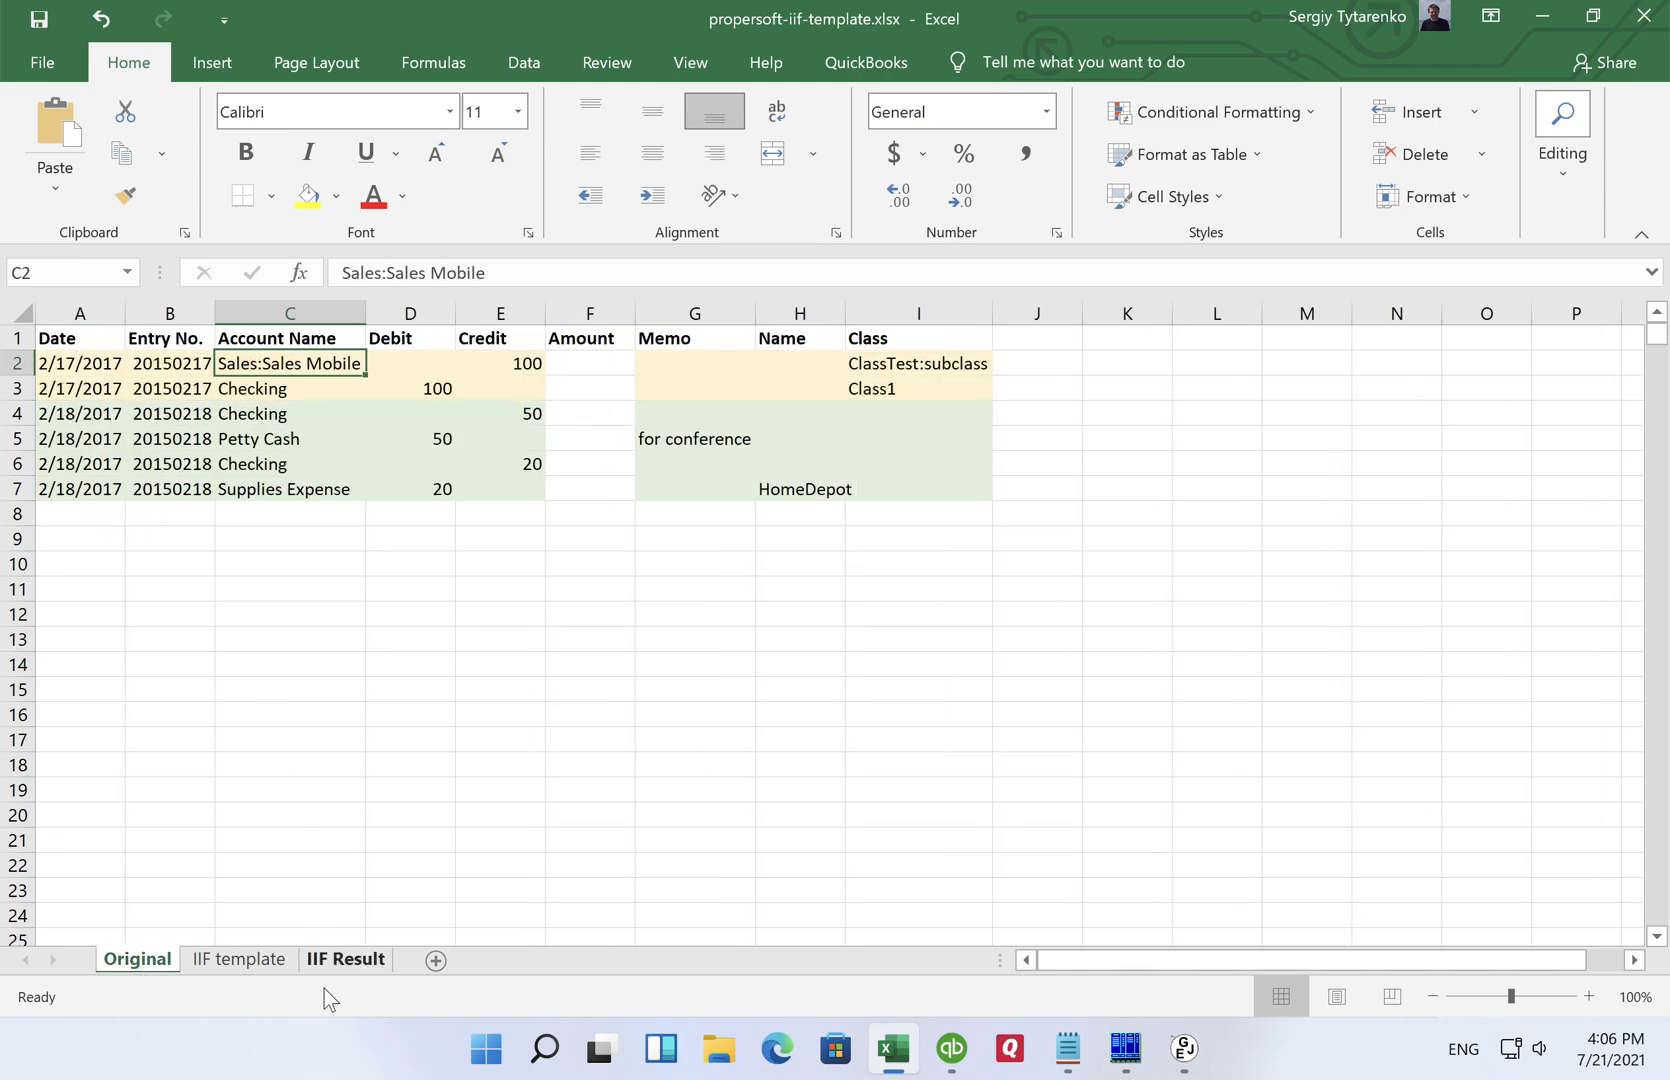
pyautogui.click(344, 960)
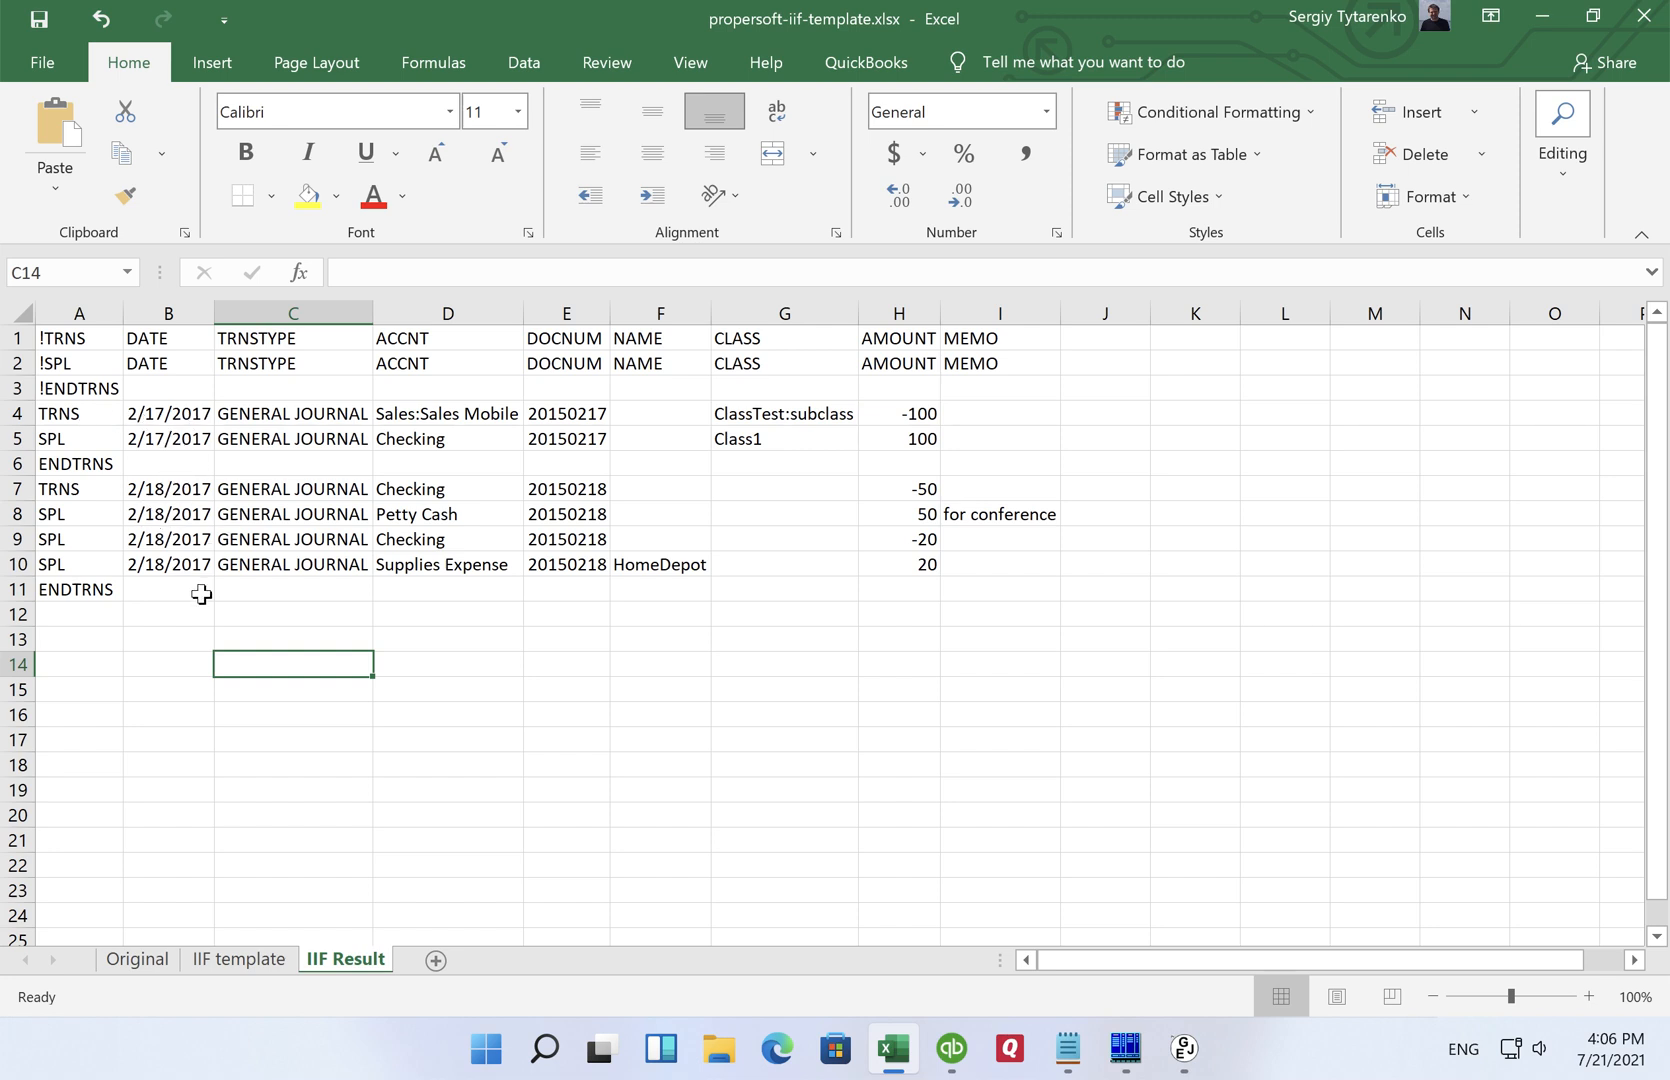
pyautogui.moveTo(44, 464)
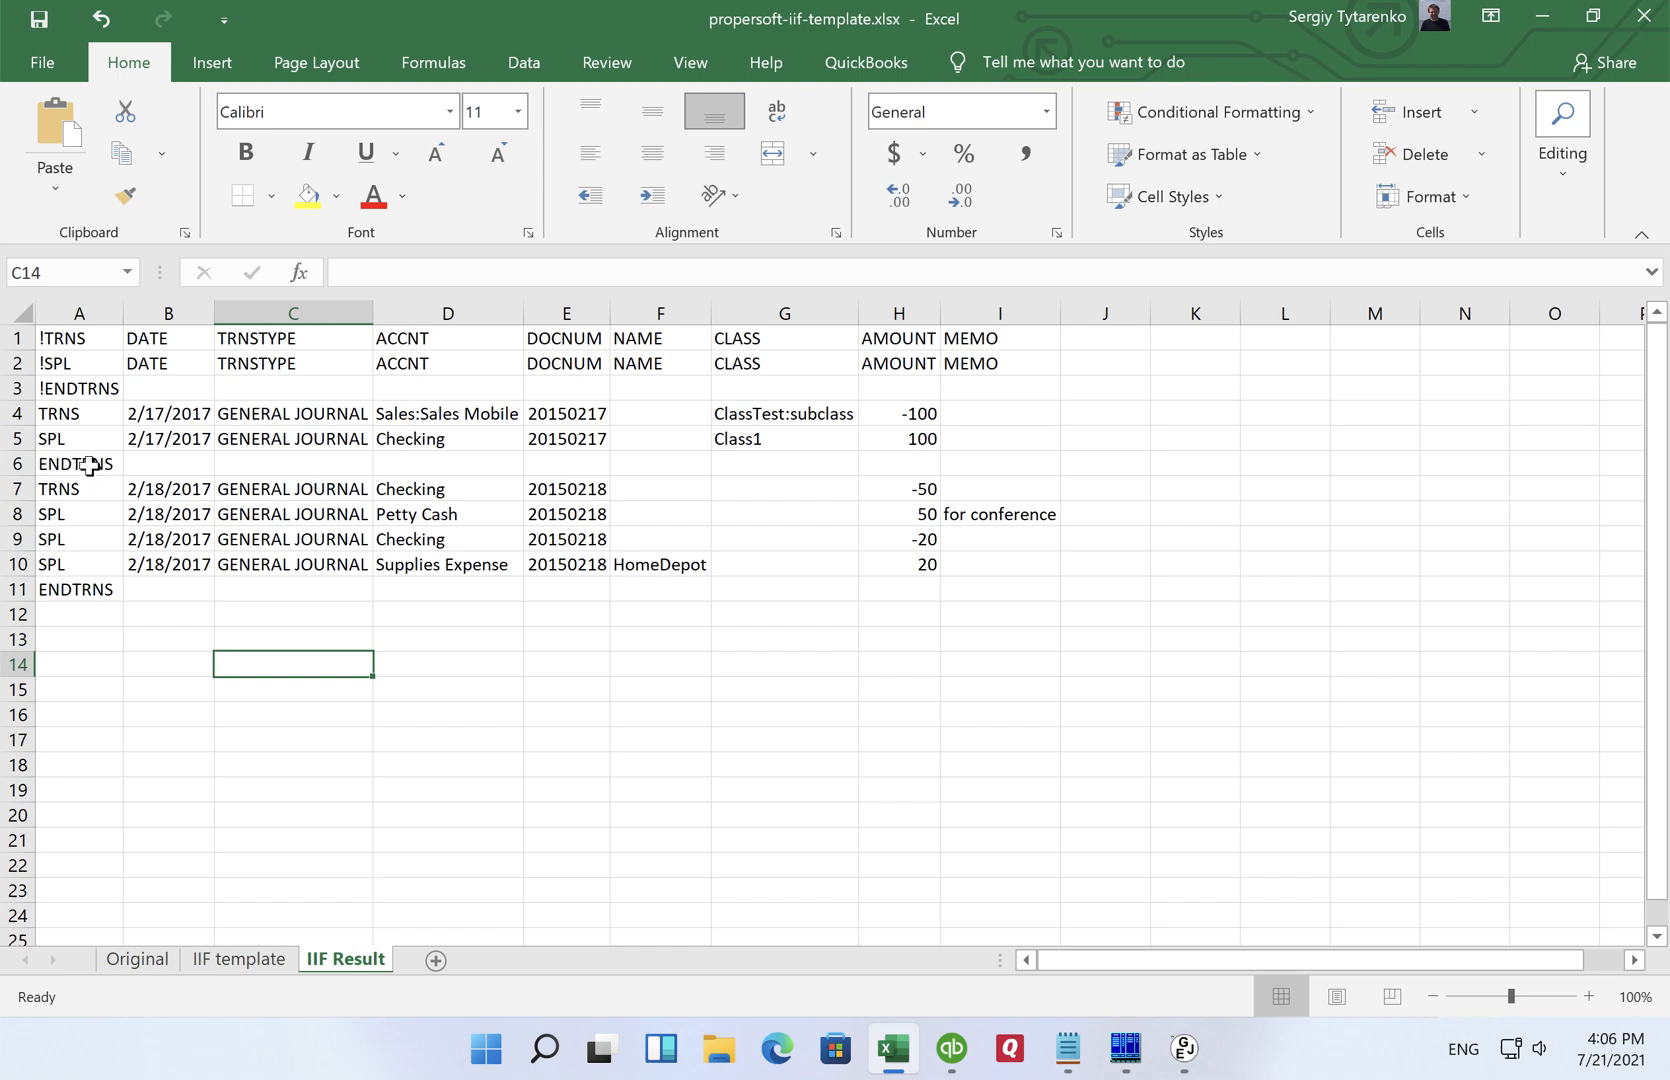
pyautogui.moveTo(236, 640)
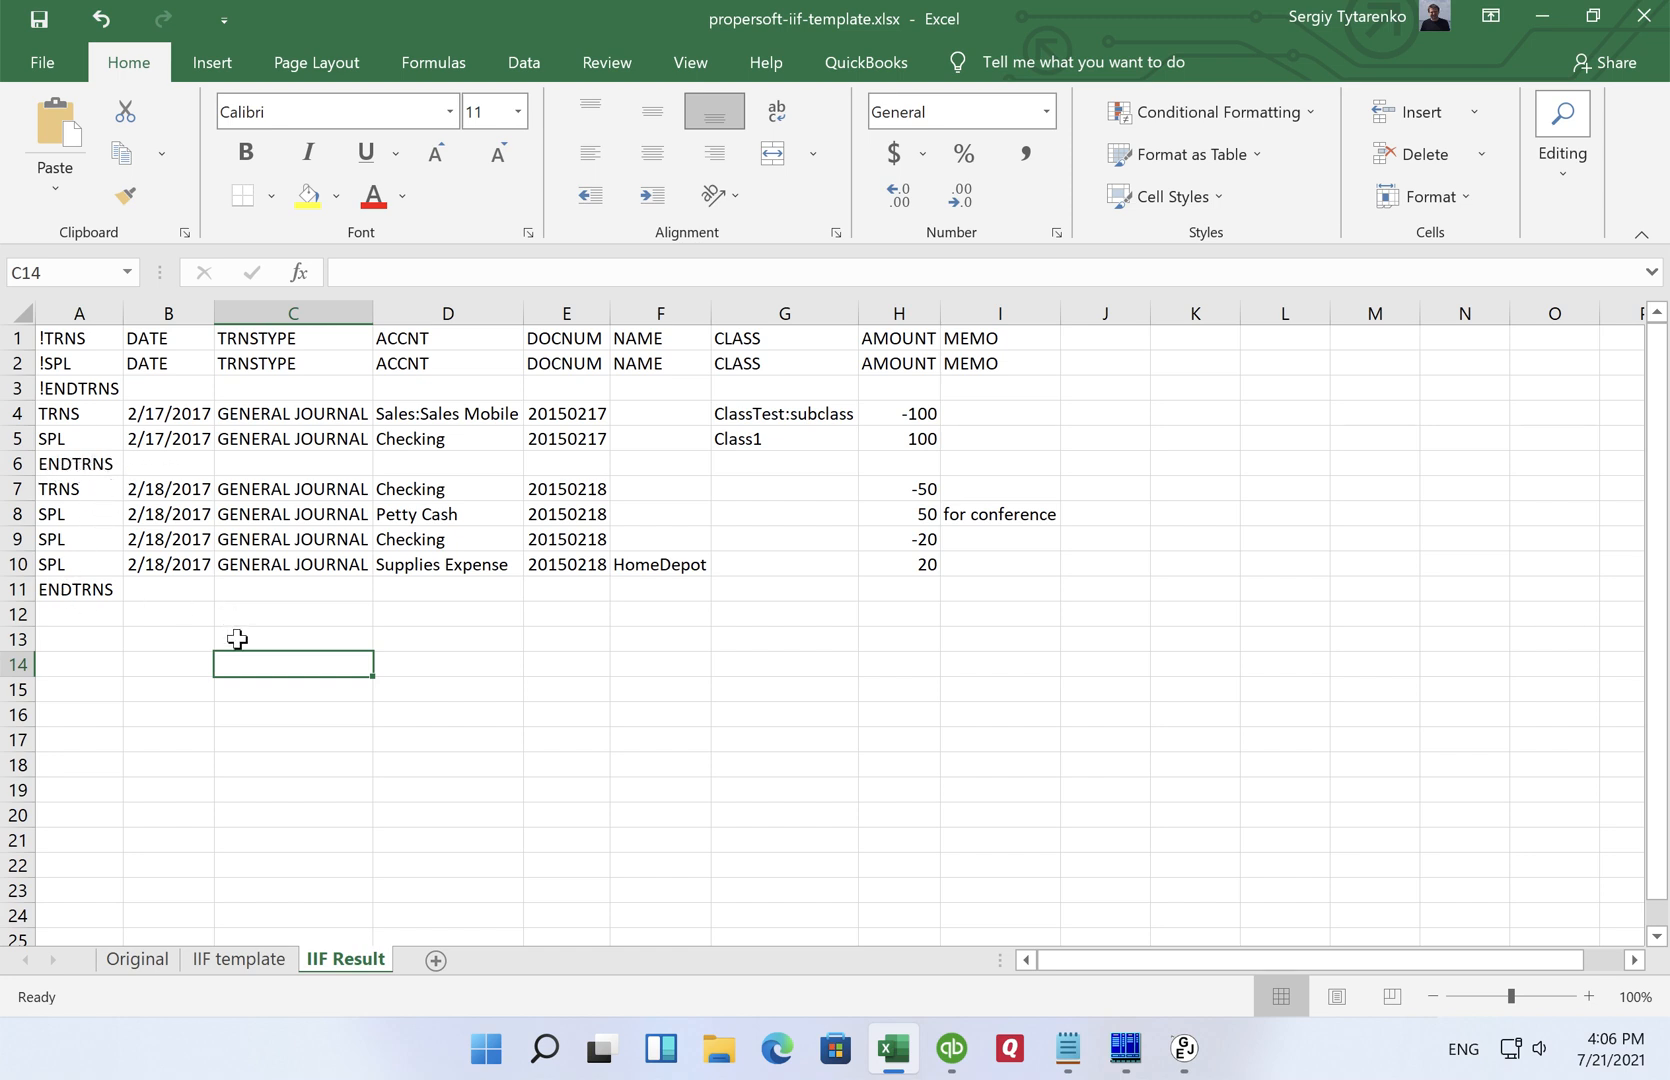
pyautogui.click(136, 958)
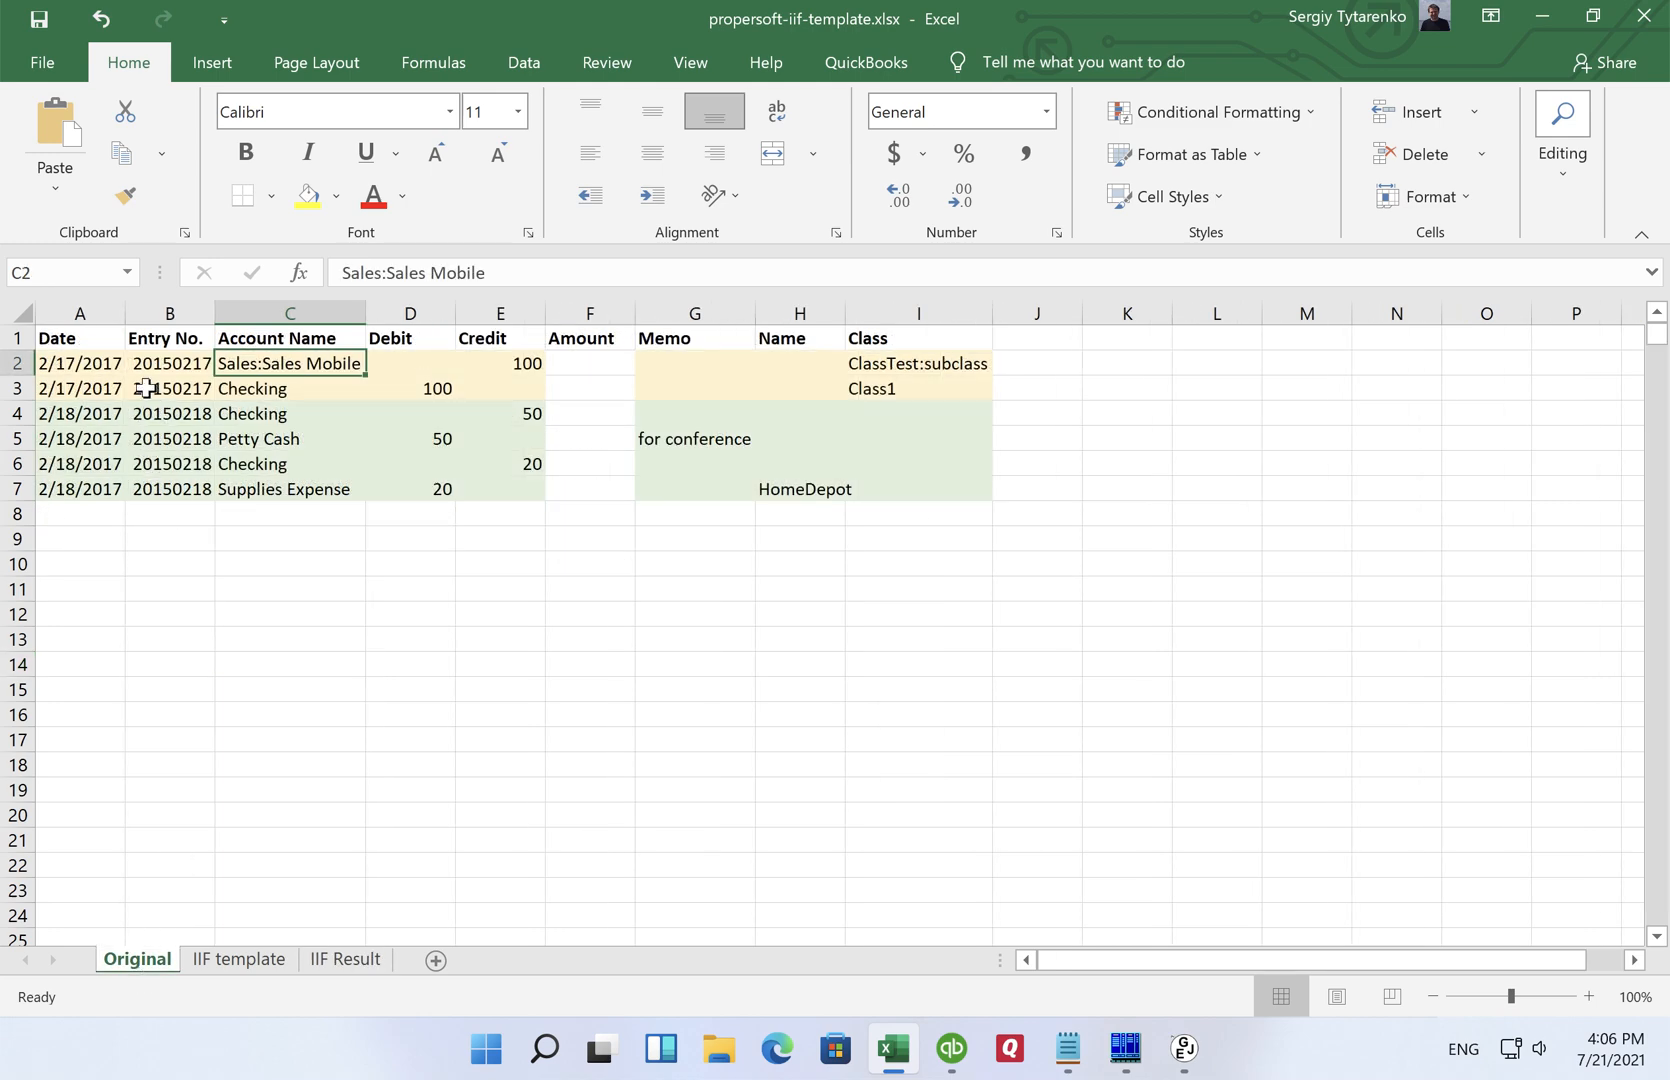
pyautogui.click(170, 364)
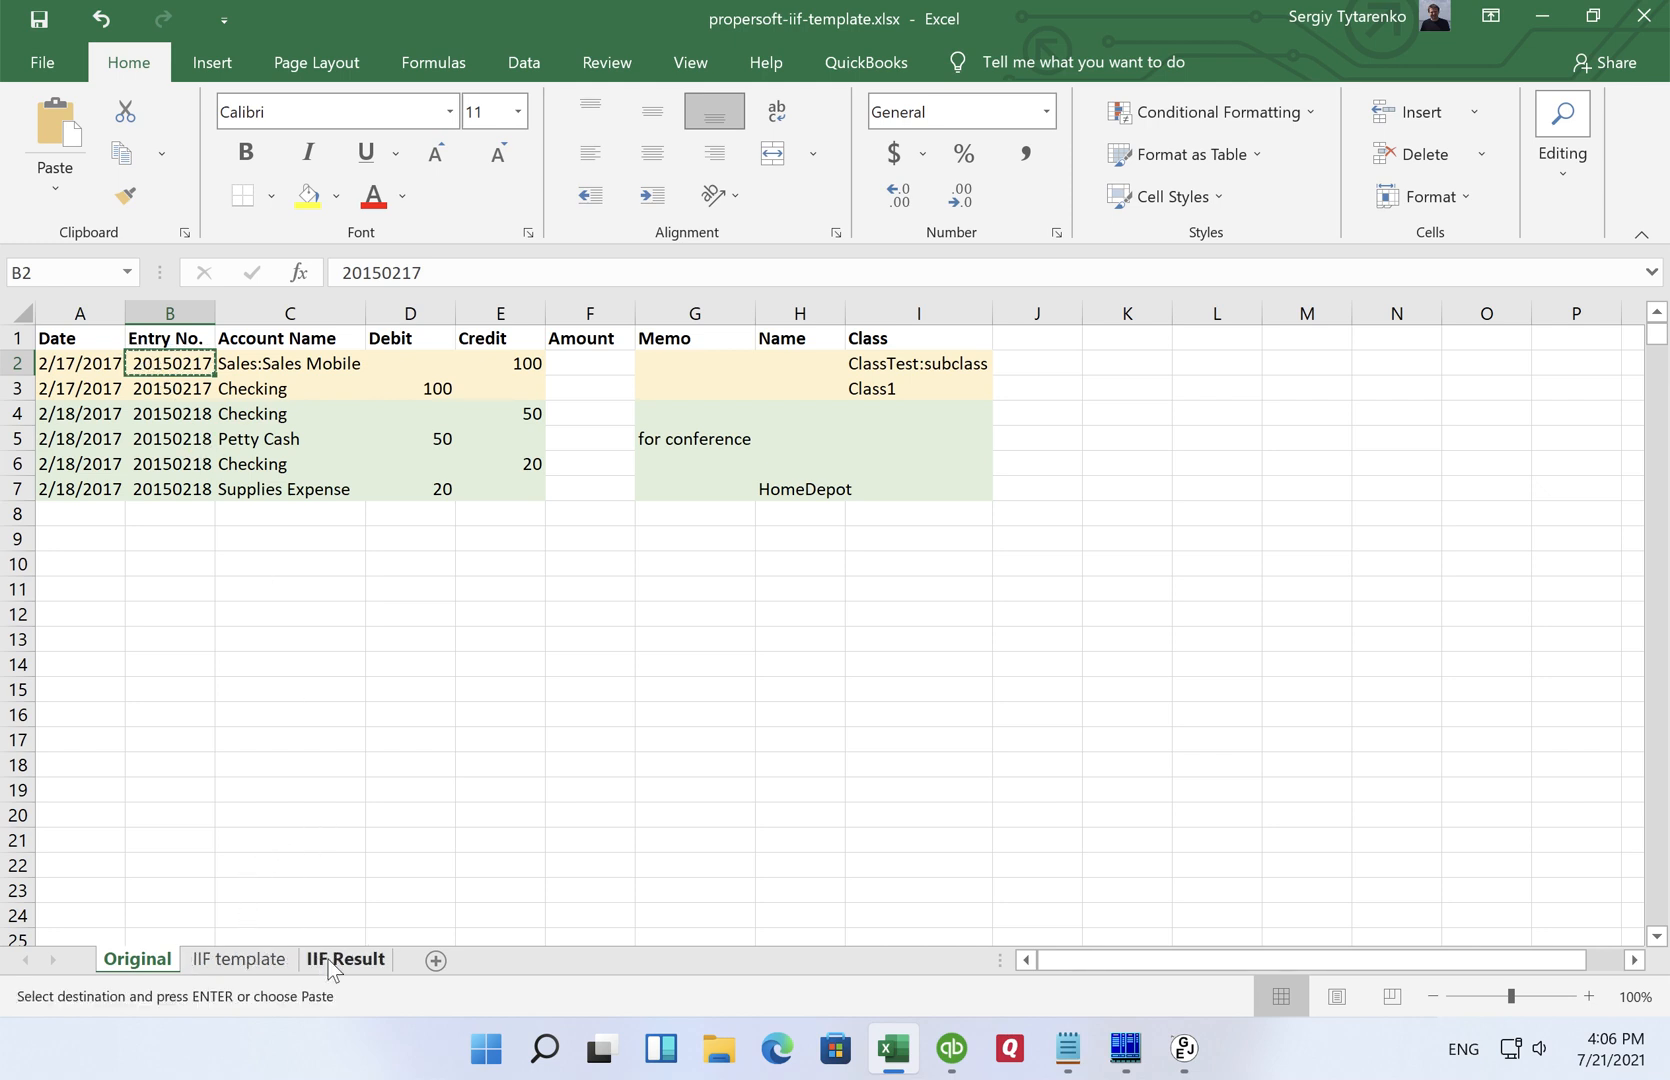
pyautogui.click(344, 960)
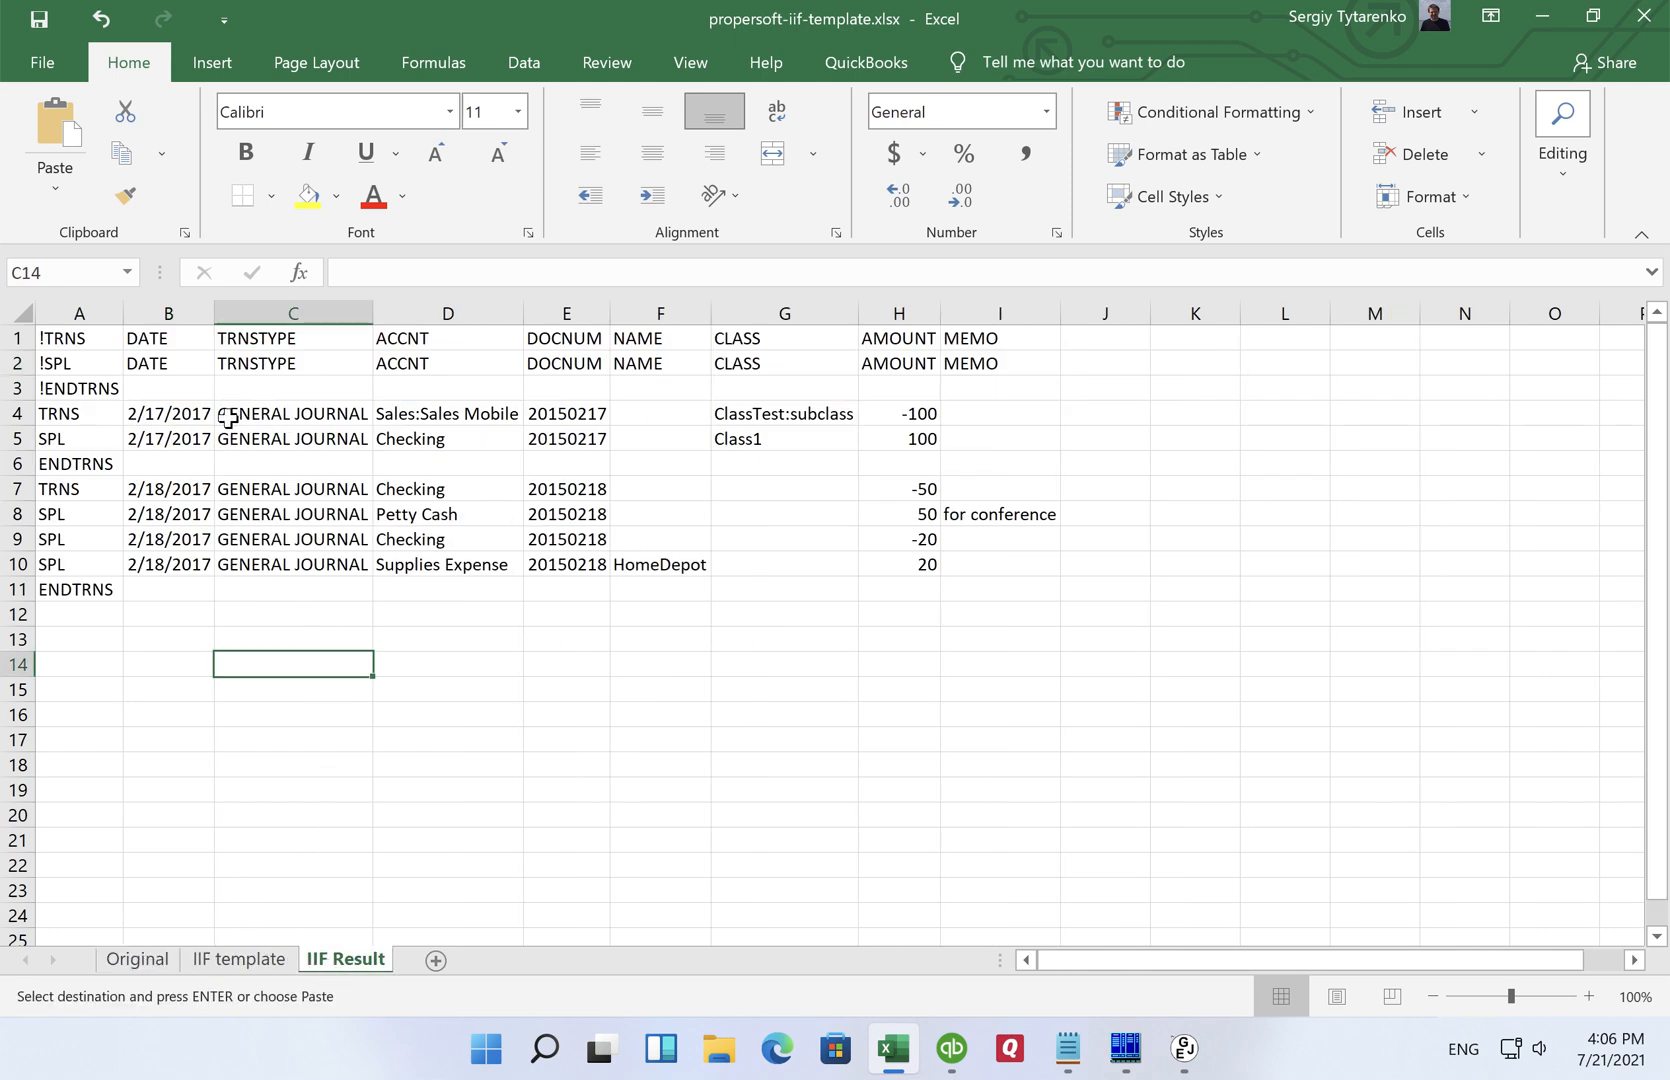
pyautogui.moveTo(554, 424)
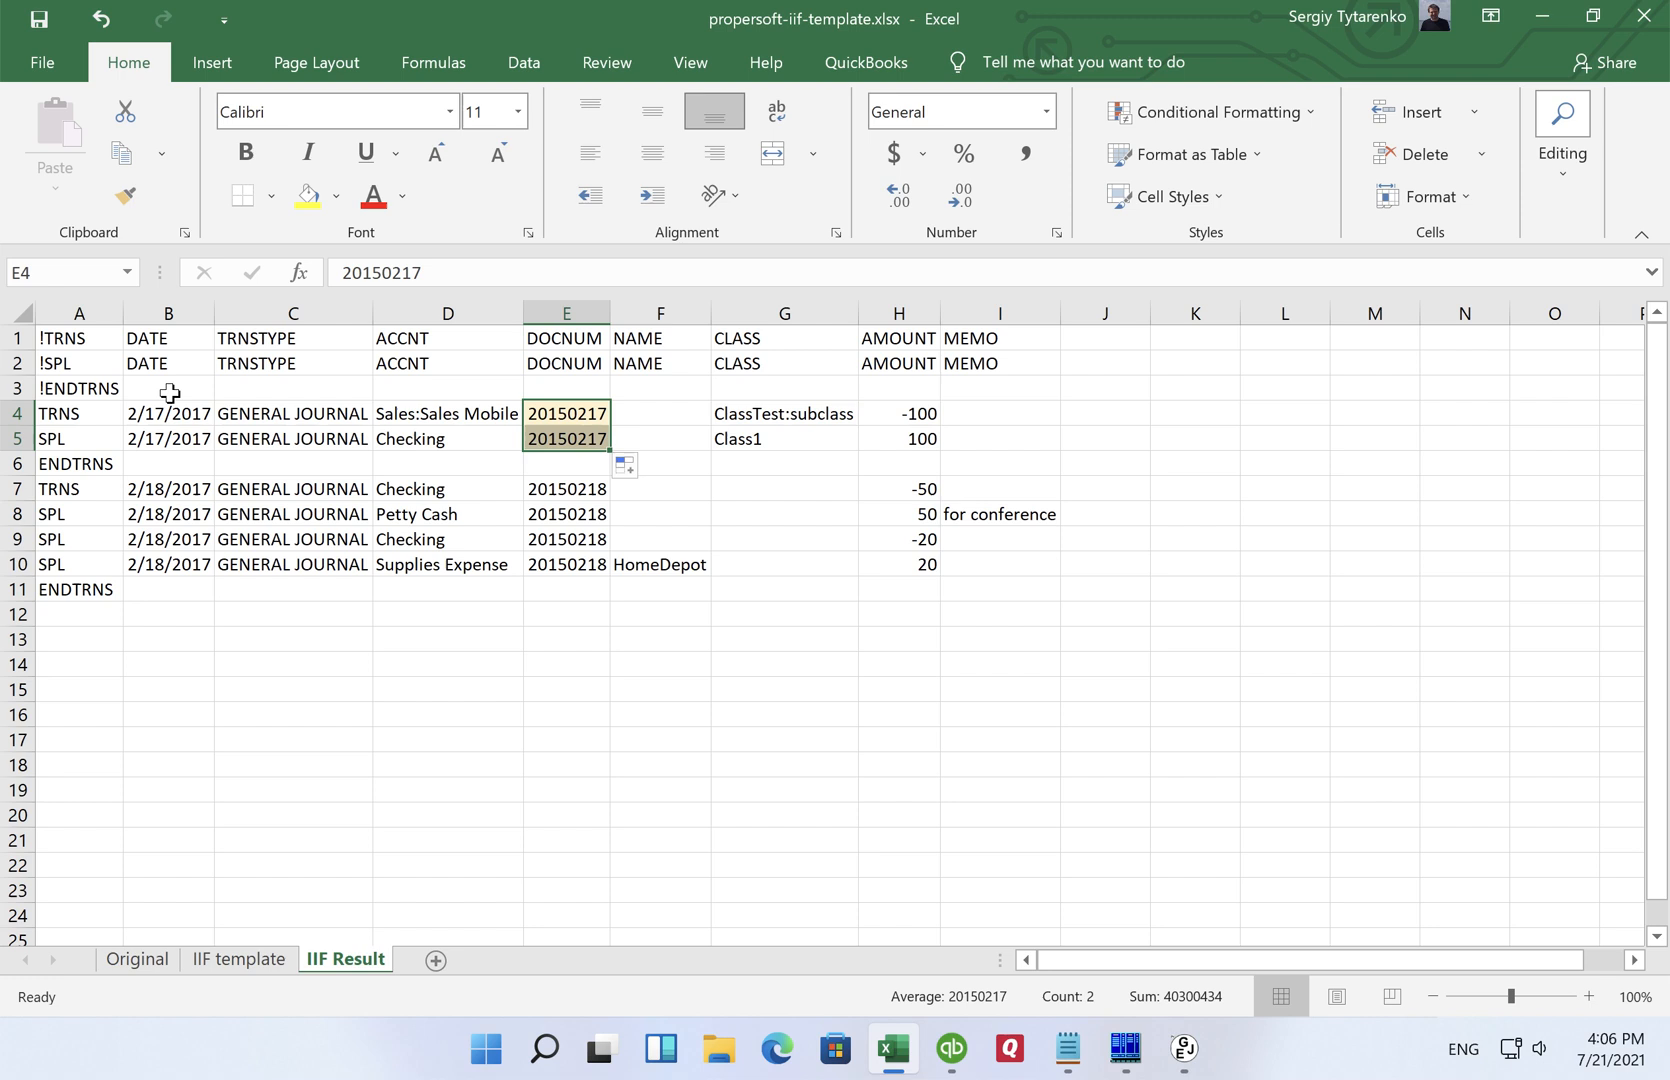
pyautogui.moveTo(404, 472)
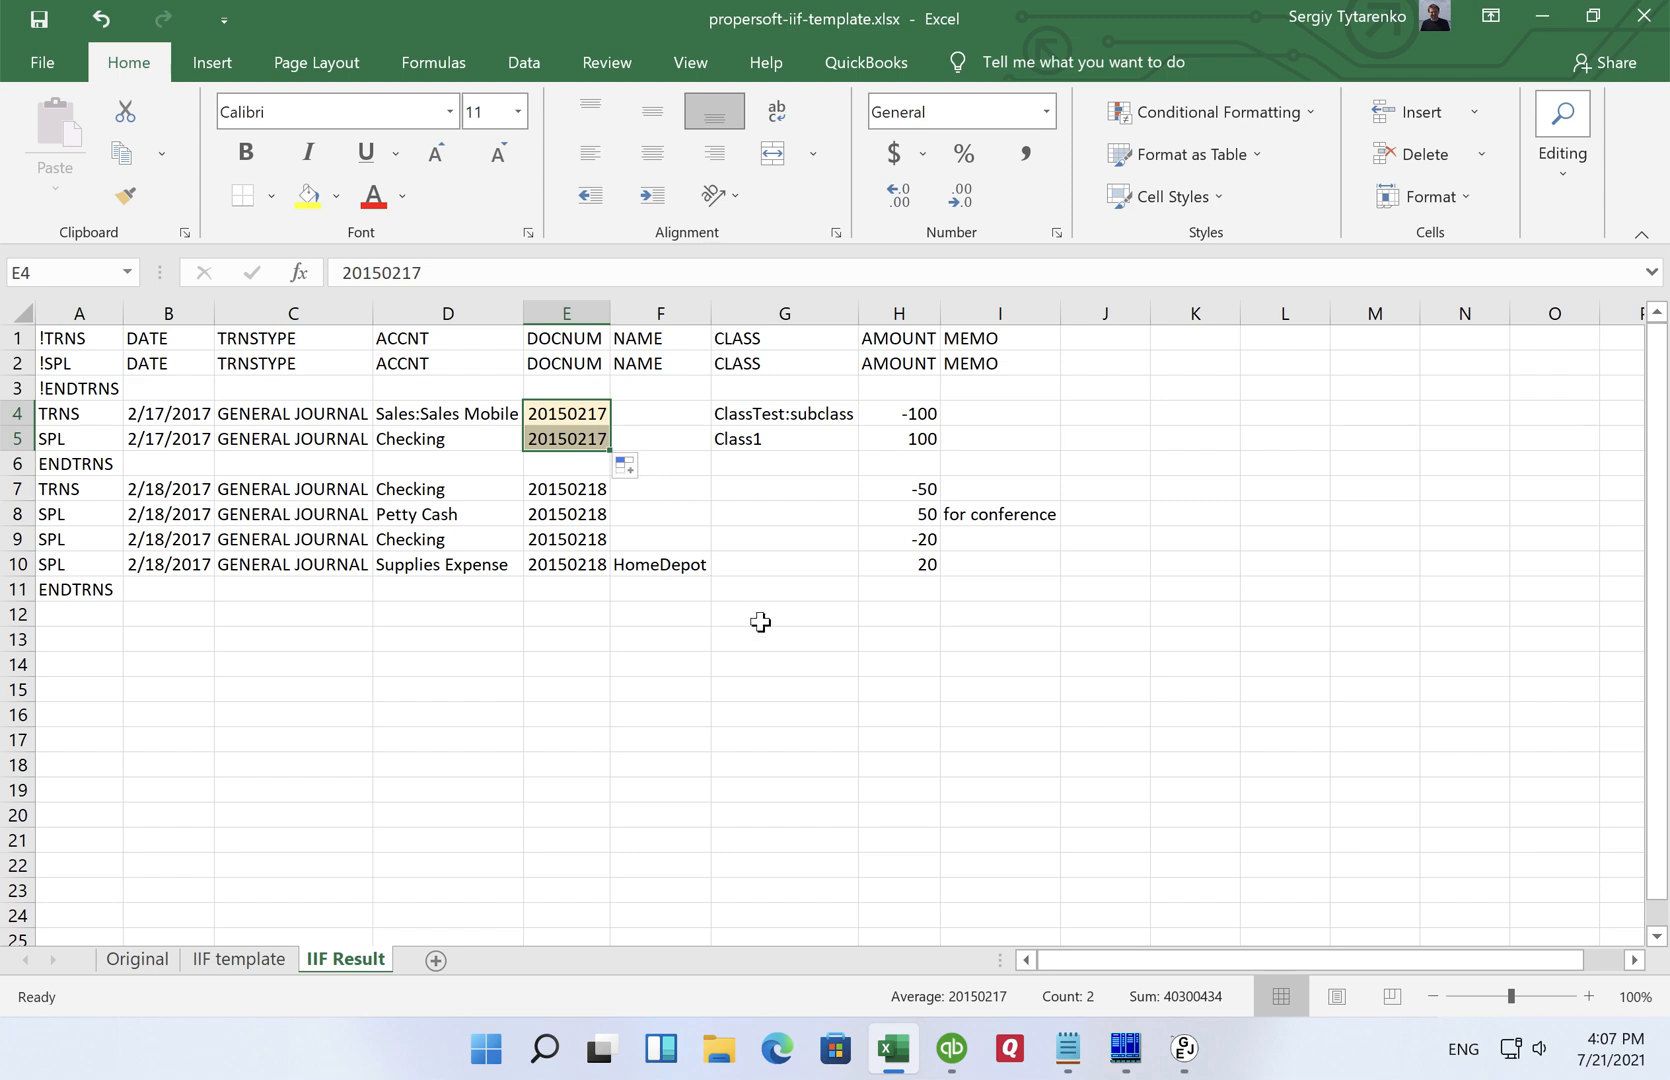
pyautogui.moveTo(920, 390)
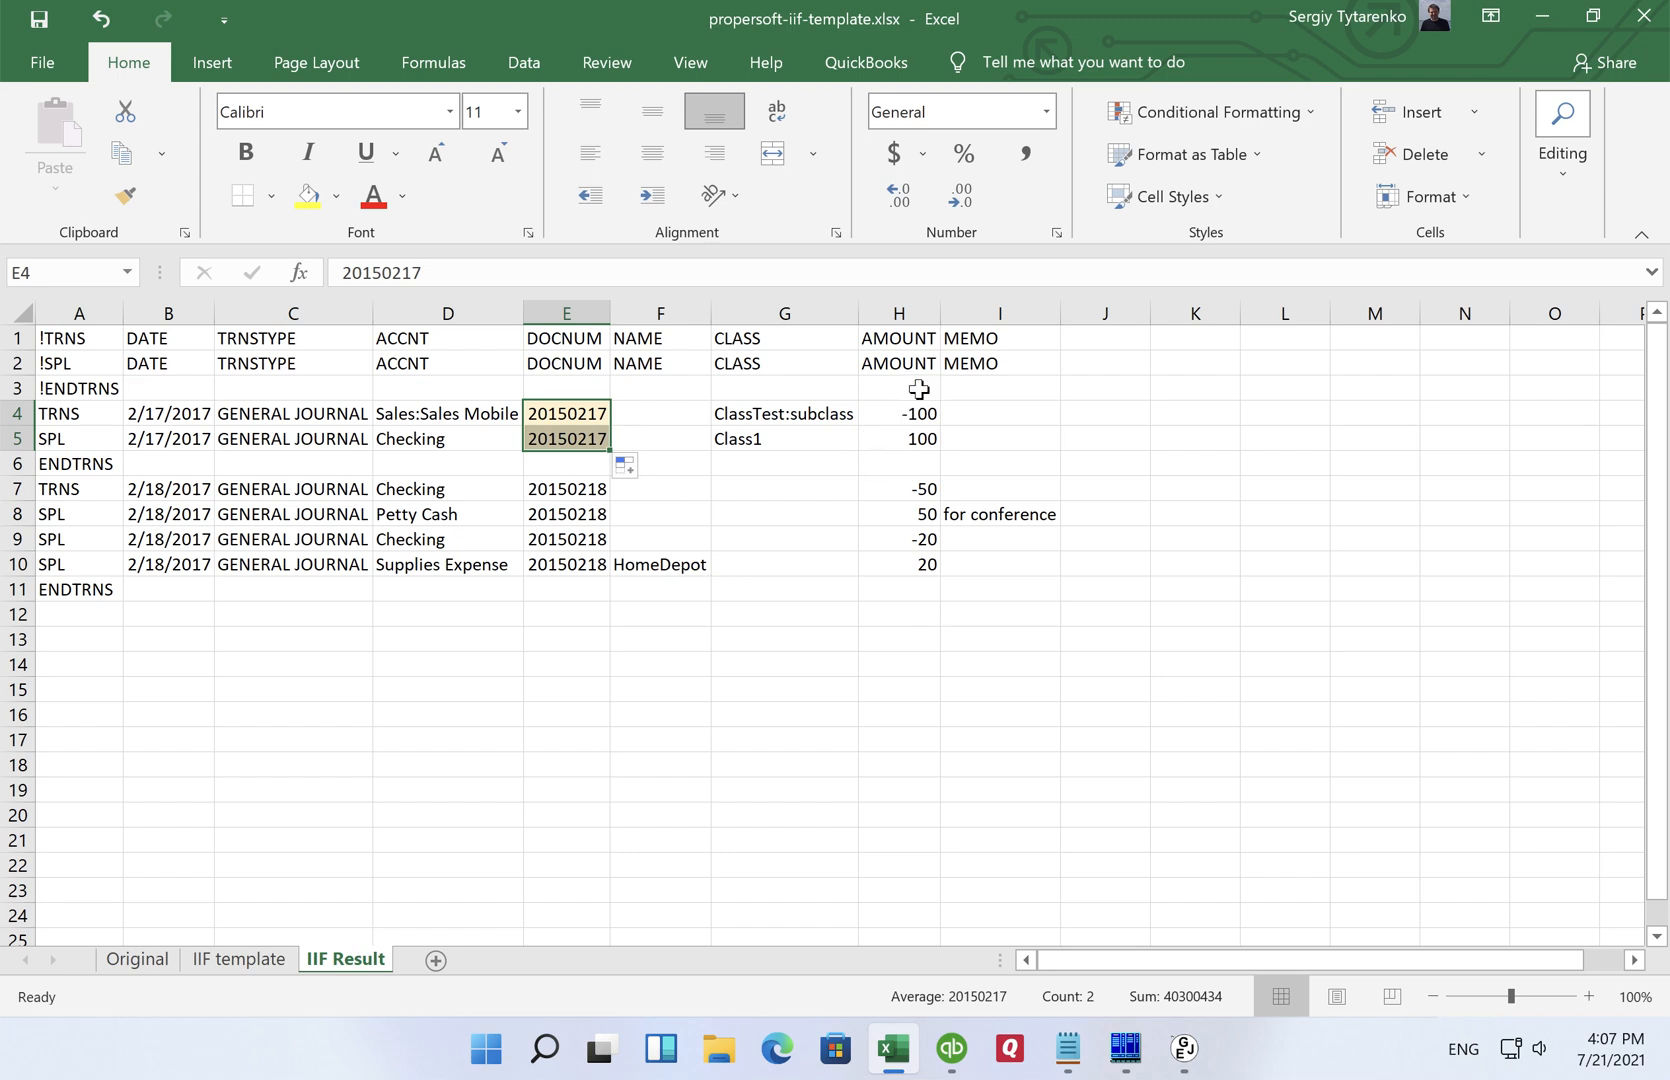
pyautogui.moveTo(894, 440)
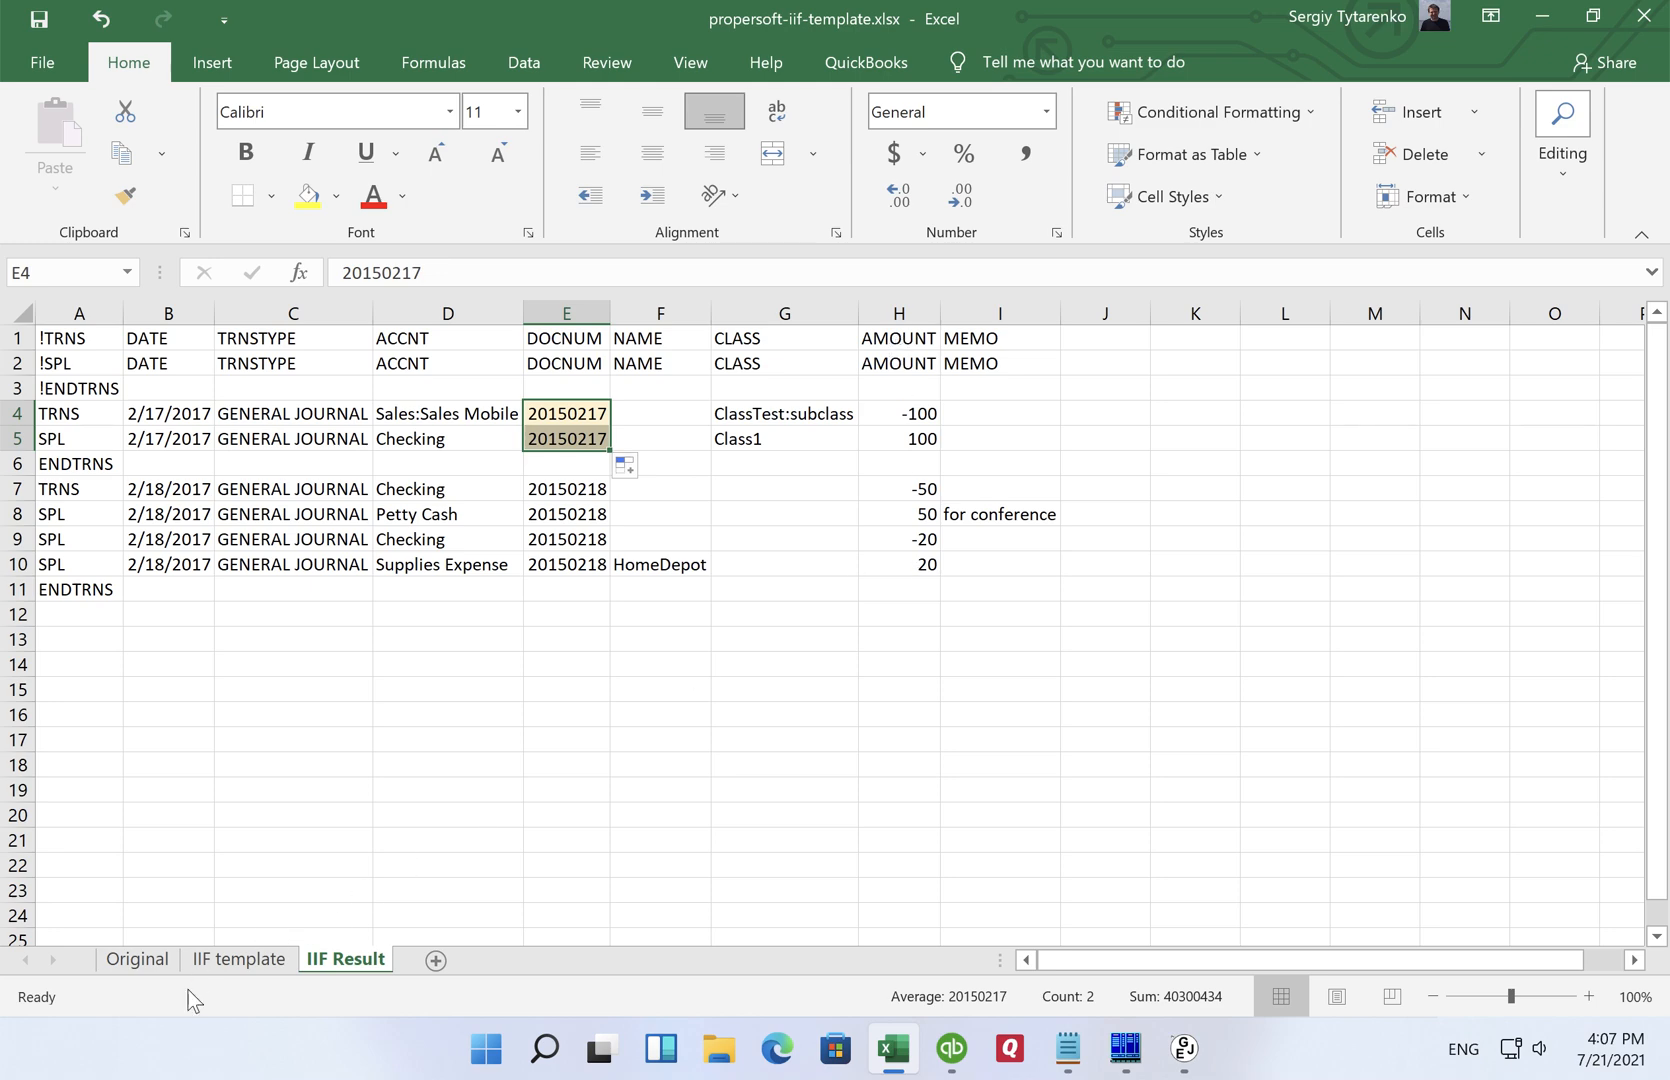
pyautogui.click(136, 960)
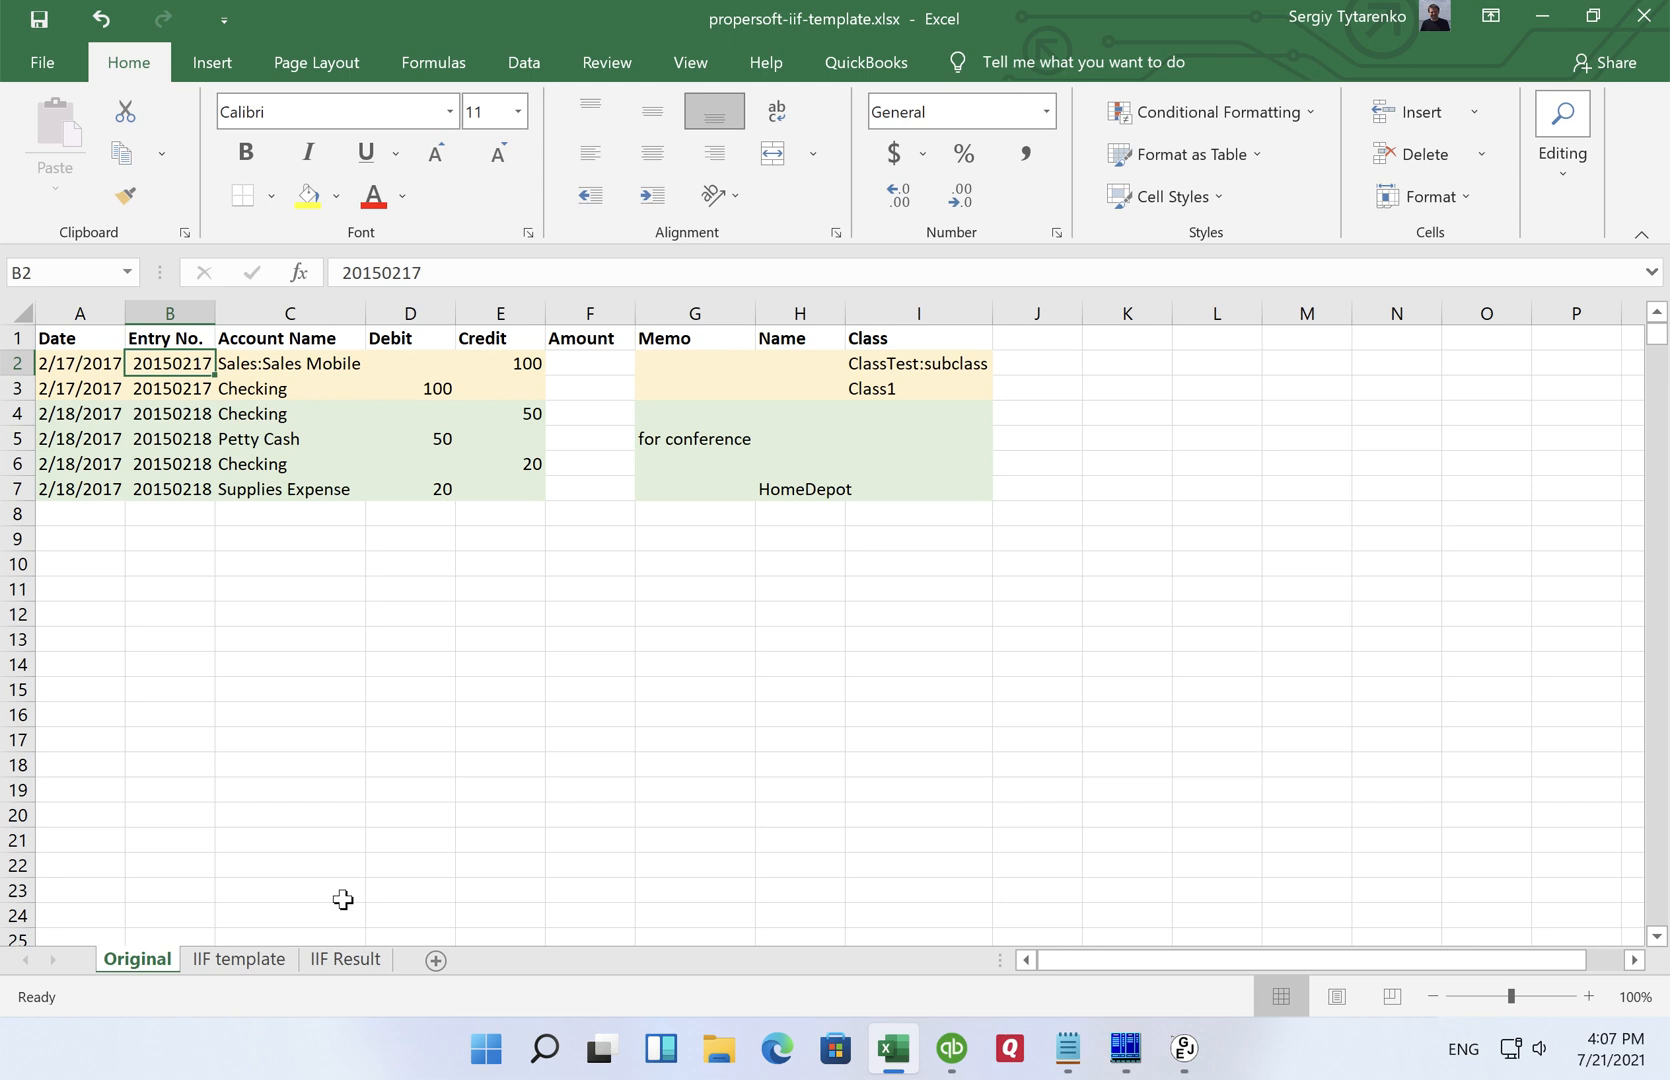
pyautogui.click(344, 960)
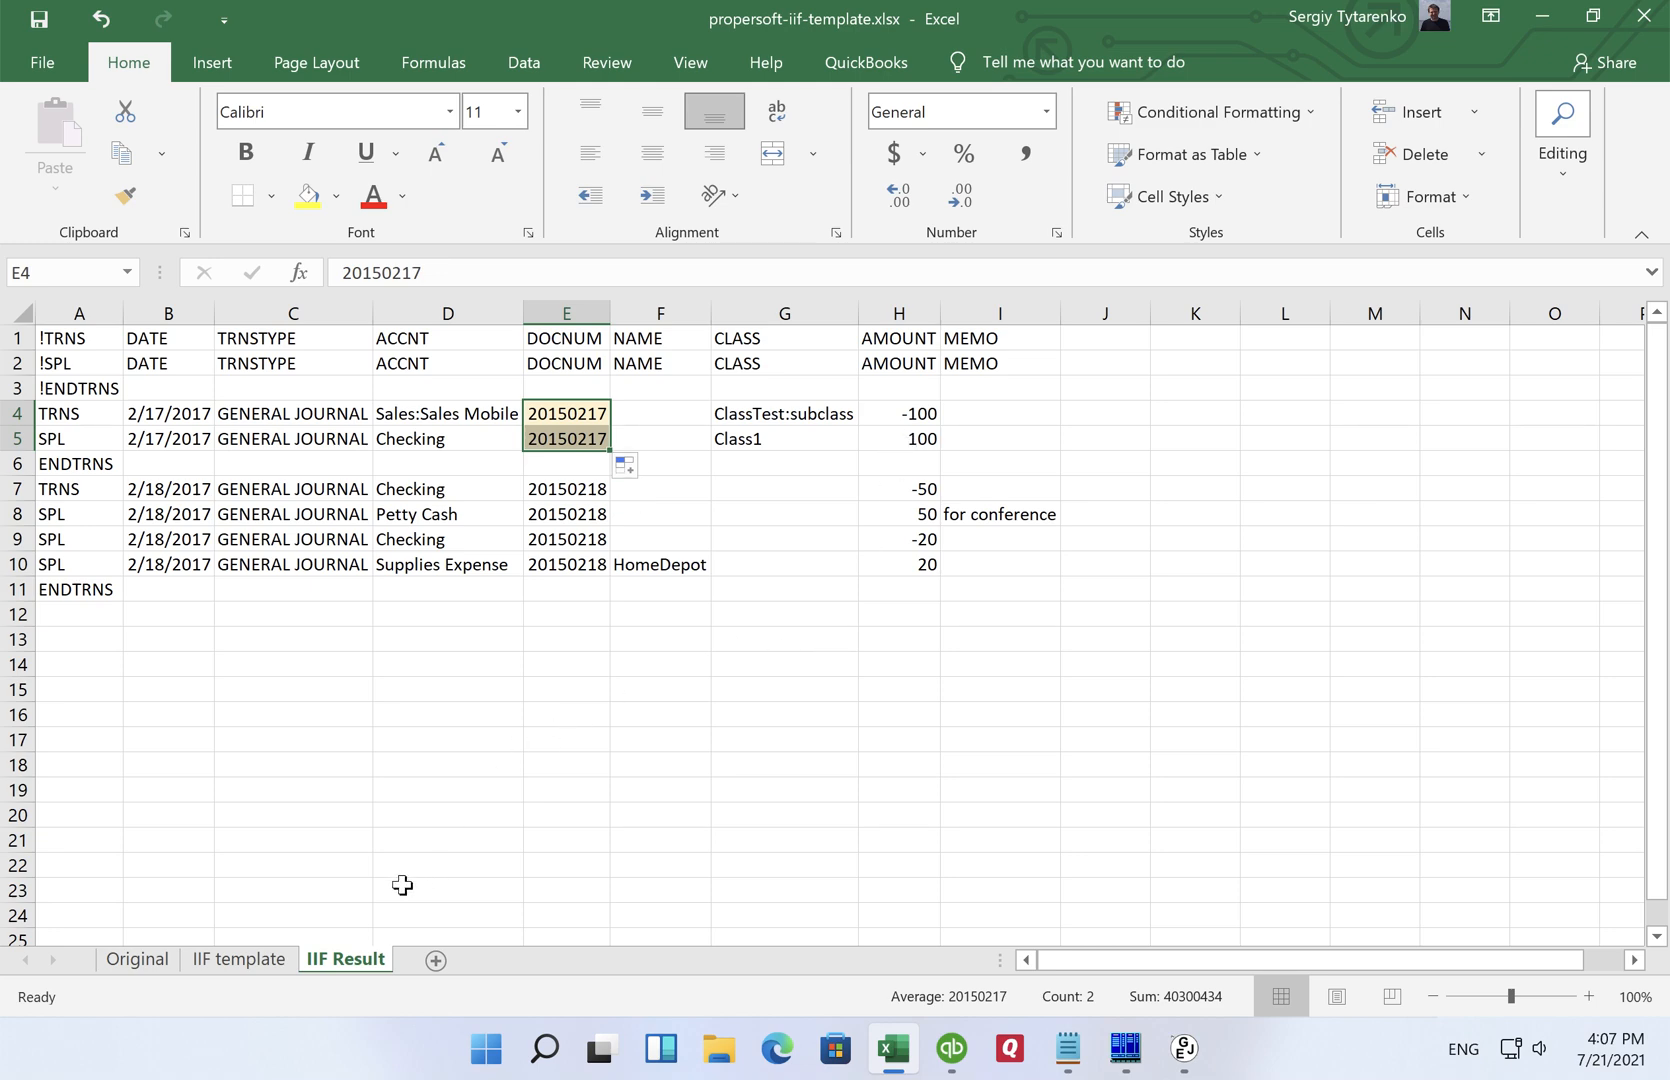
# Step: Enter =D2-E2 in Amount cell F2 on Original and fill it down to F7, giving -100, 100, -50, 50, -20, 20
pyautogui.click(136, 958)
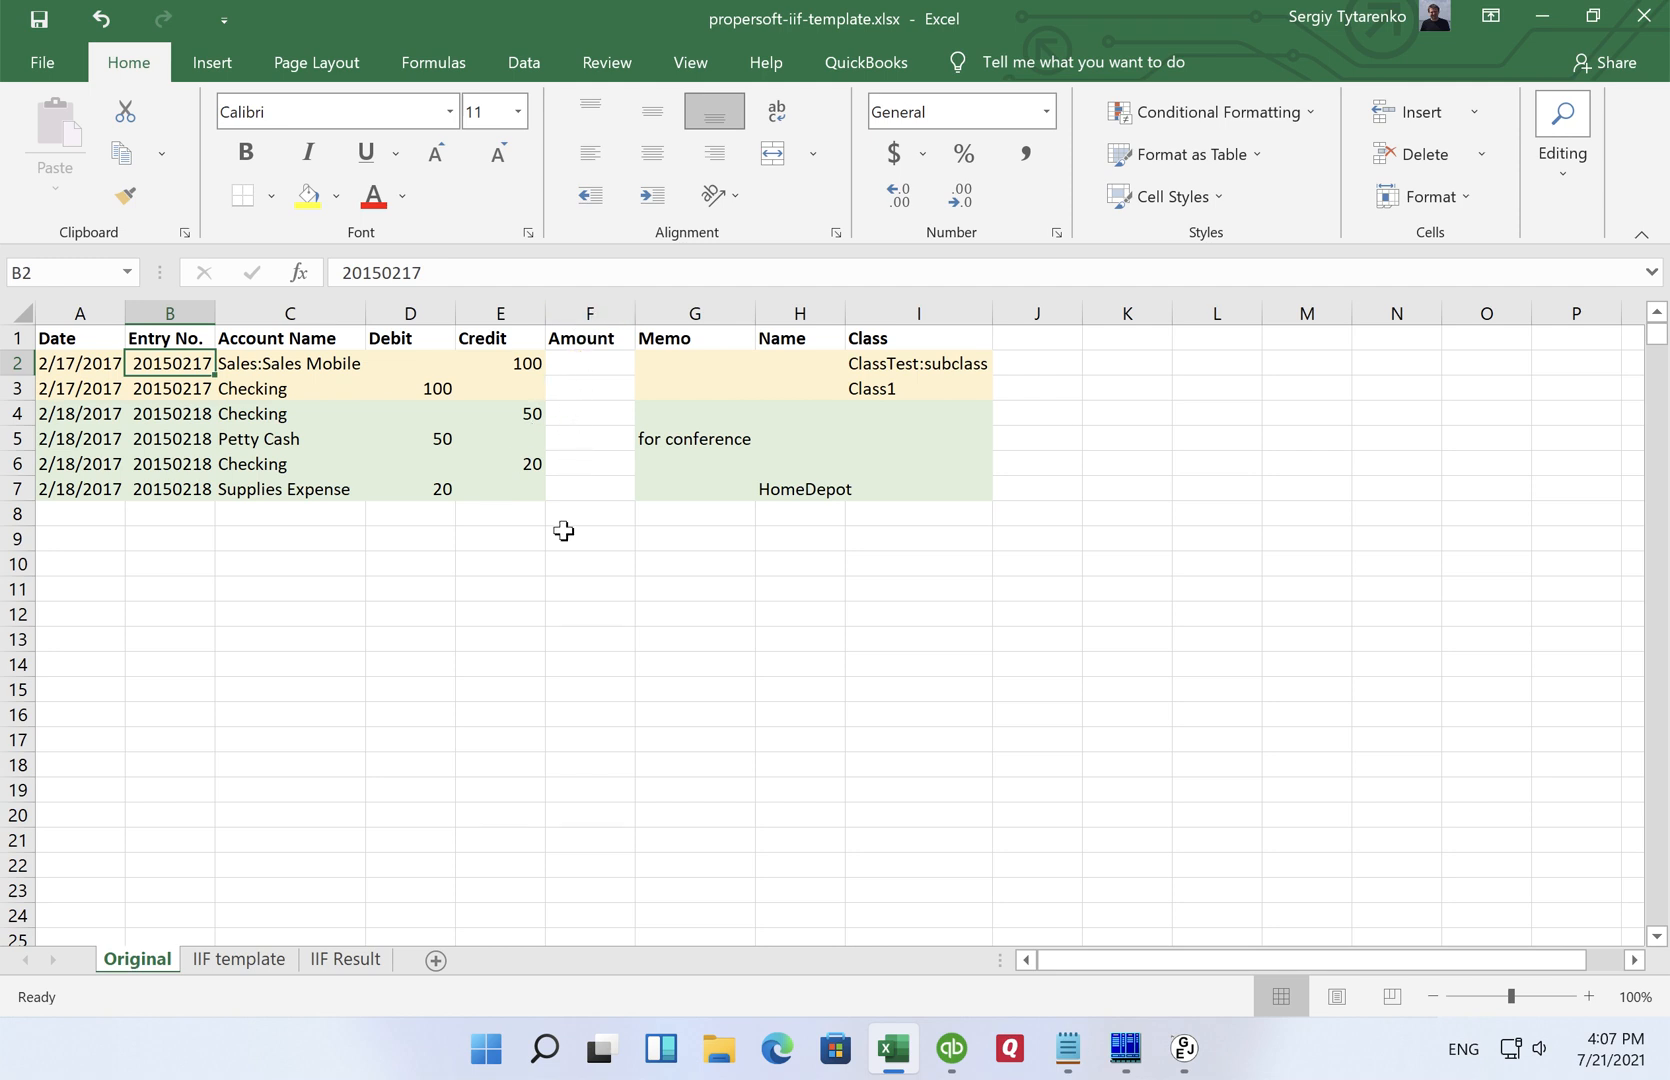
pyautogui.moveTo(602, 364)
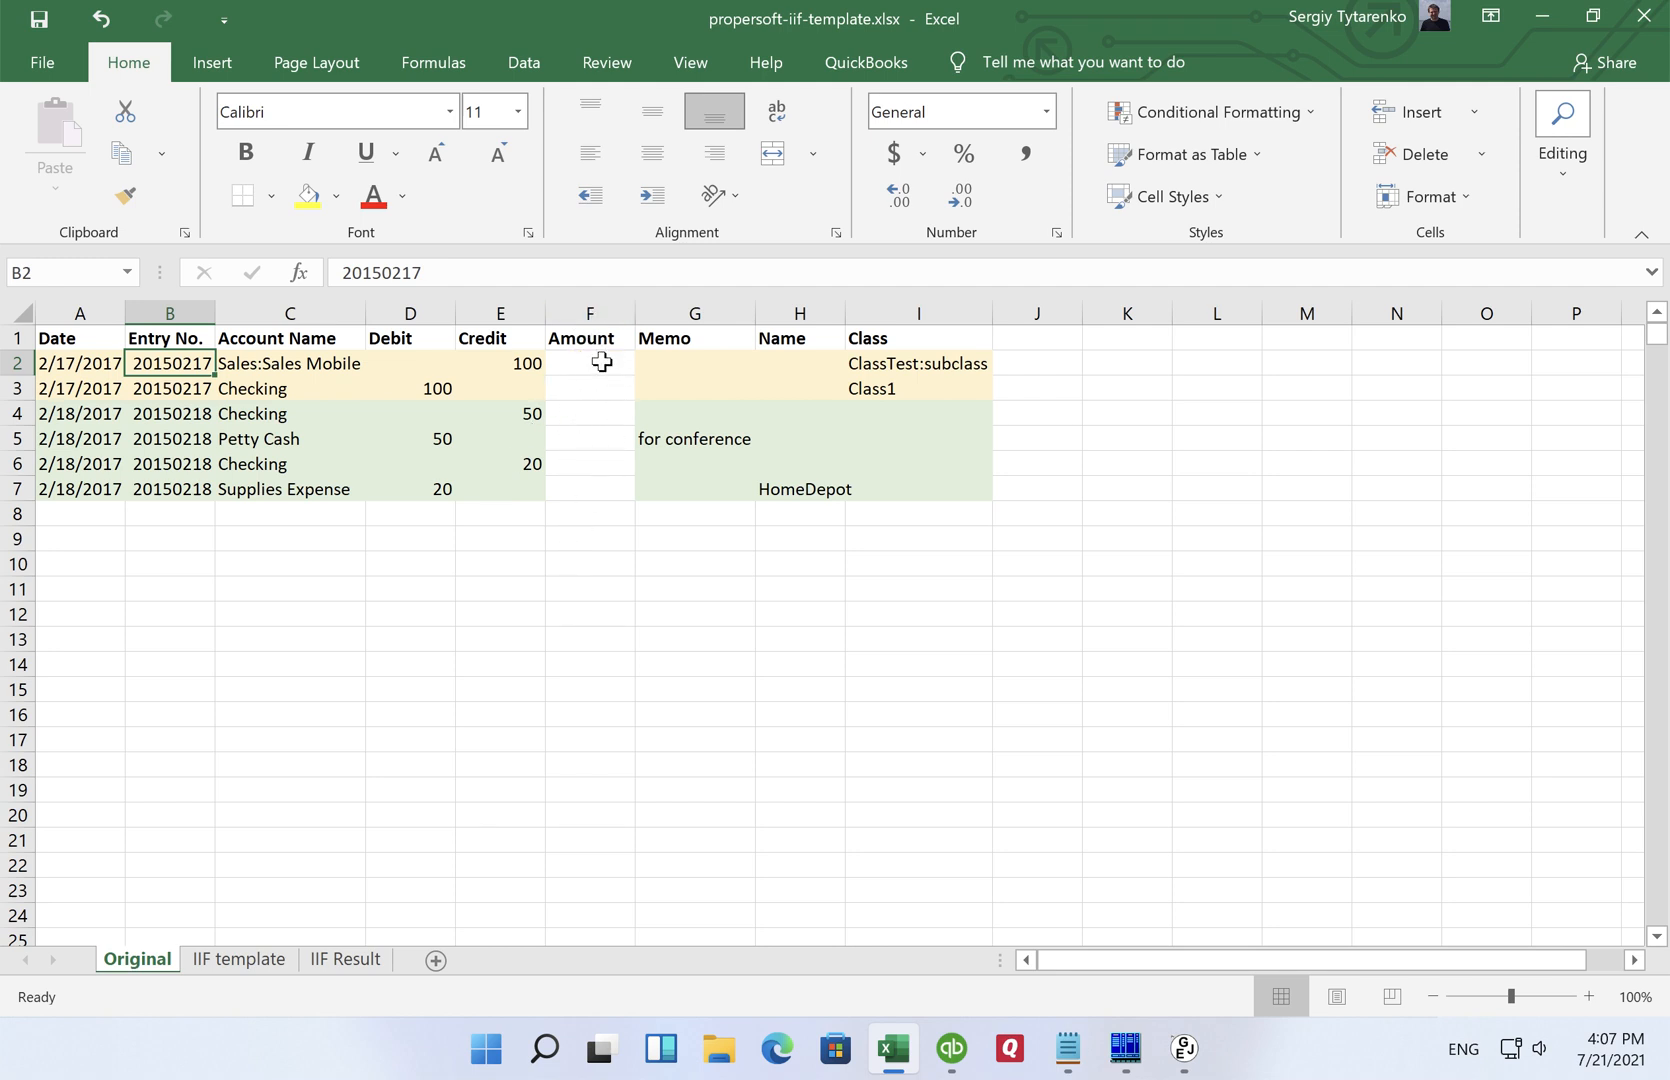
pyautogui.click(588, 364)
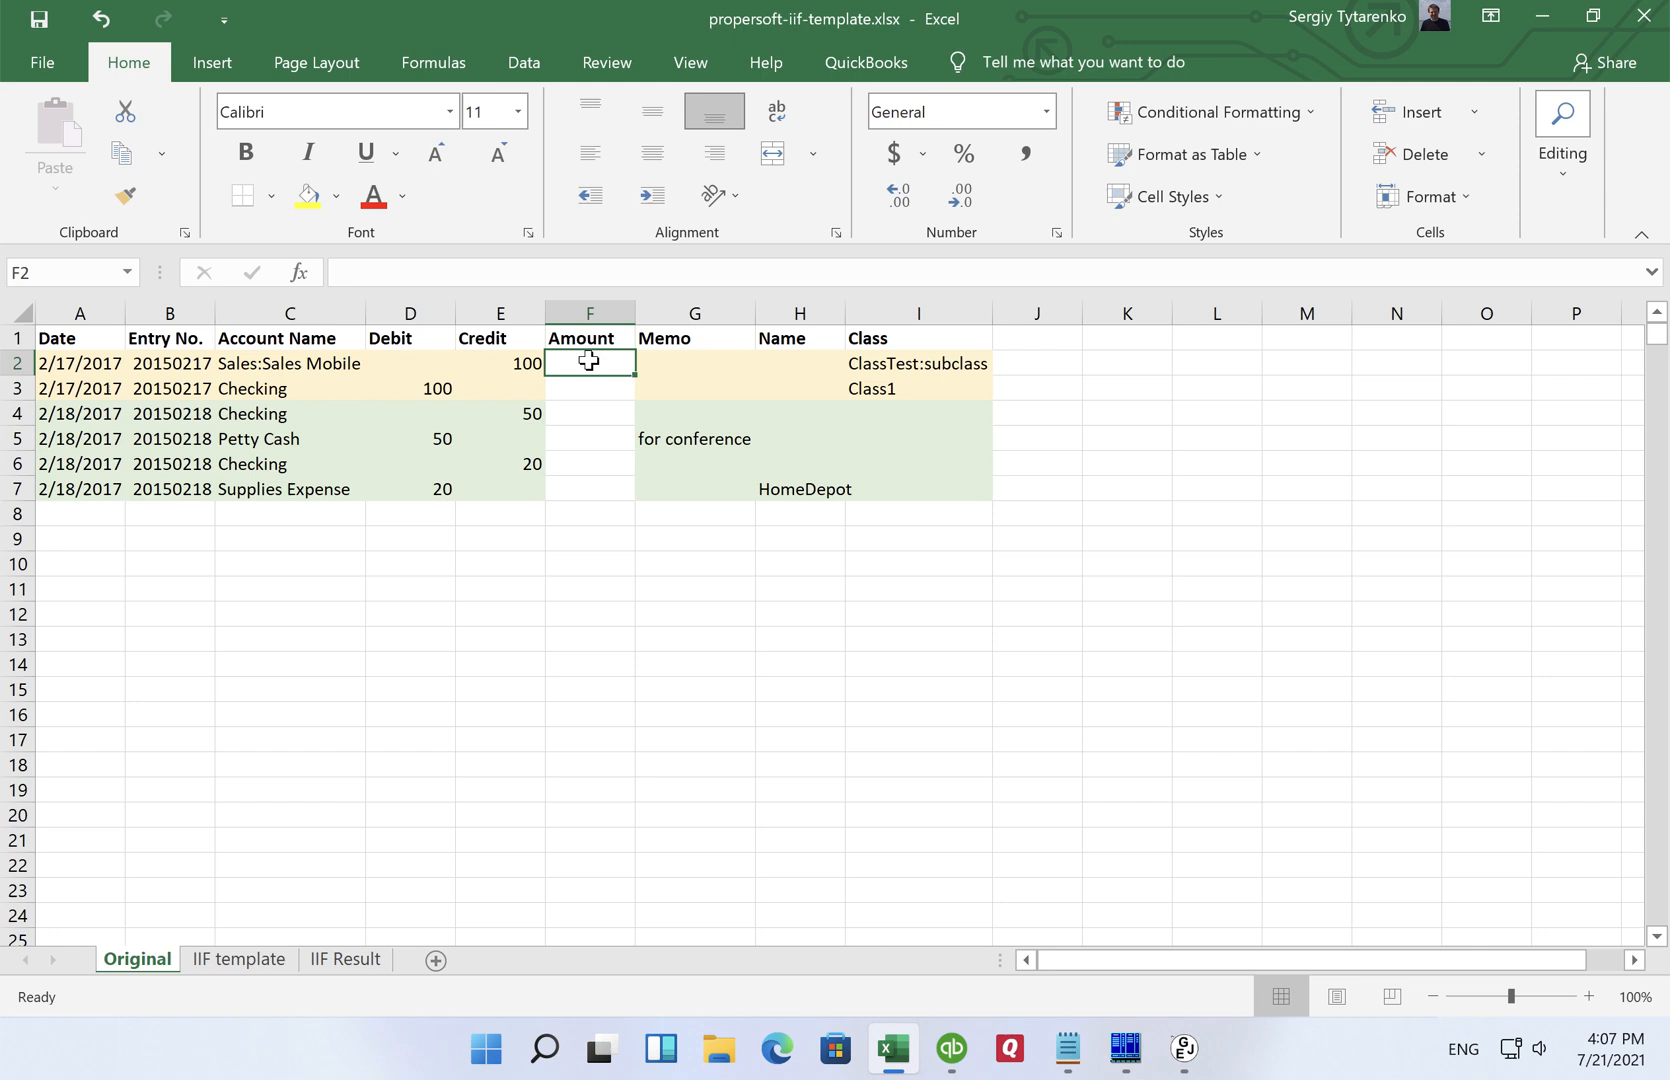
pyautogui.write('=')
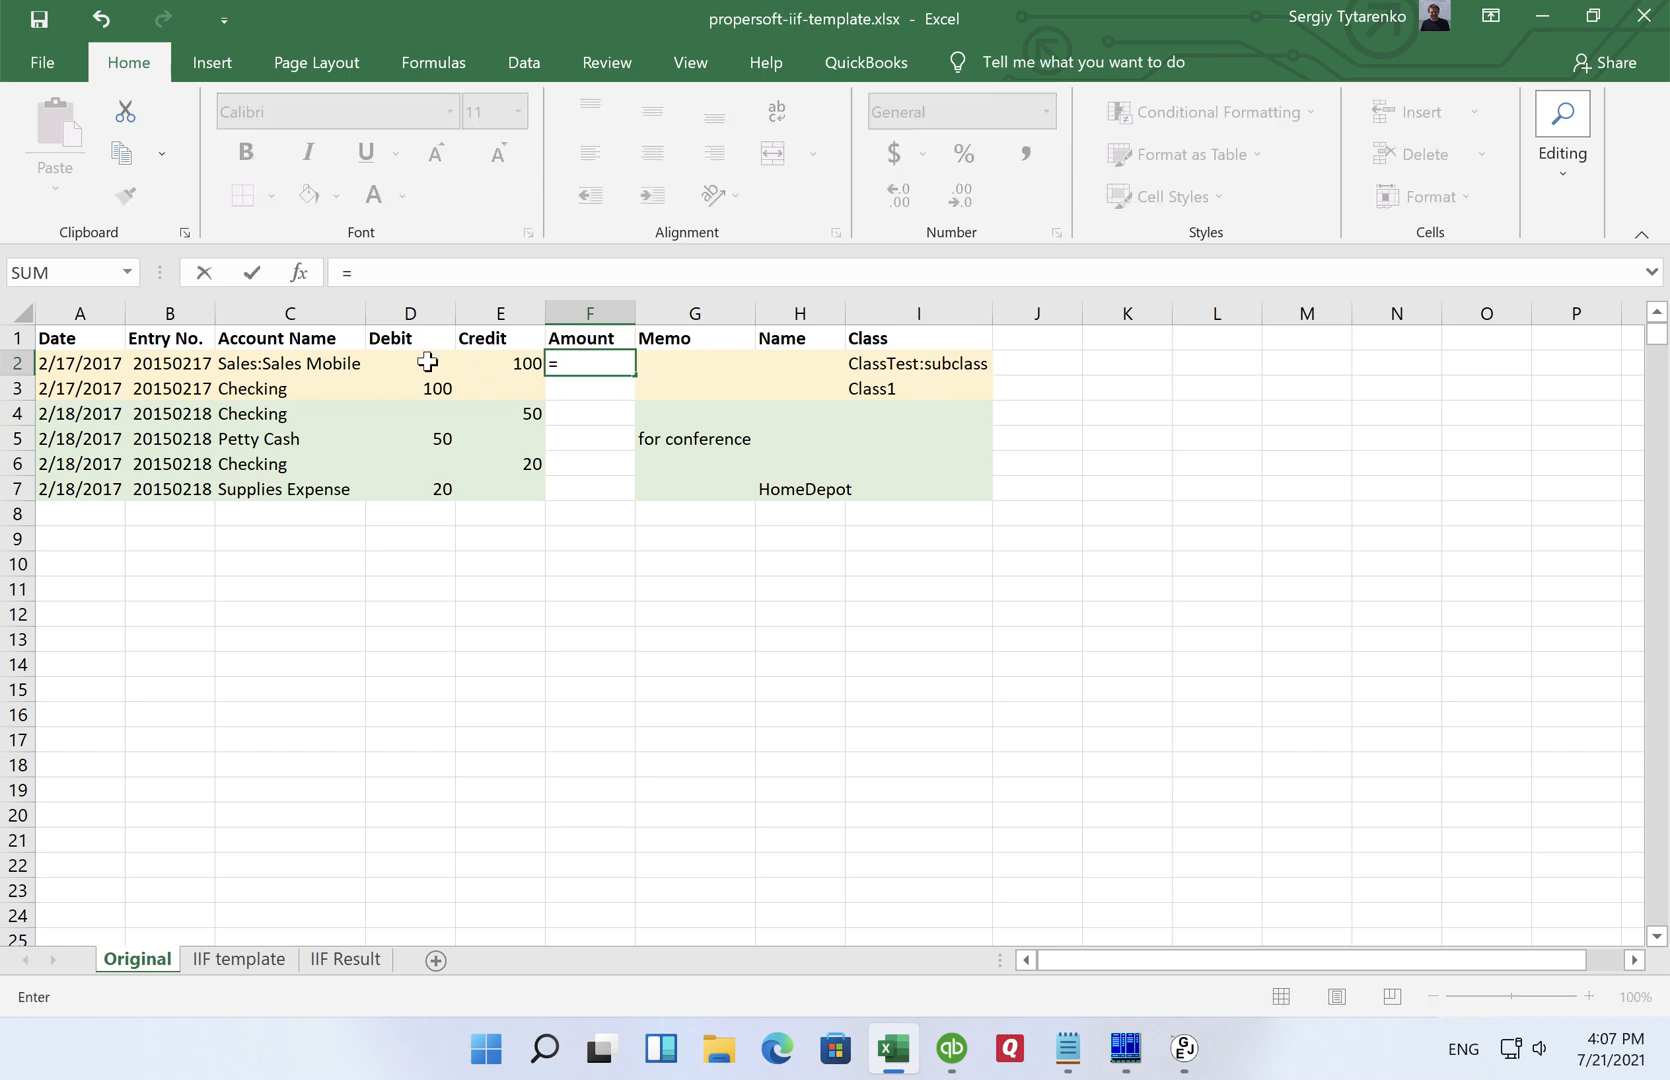
pyautogui.click(410, 364)
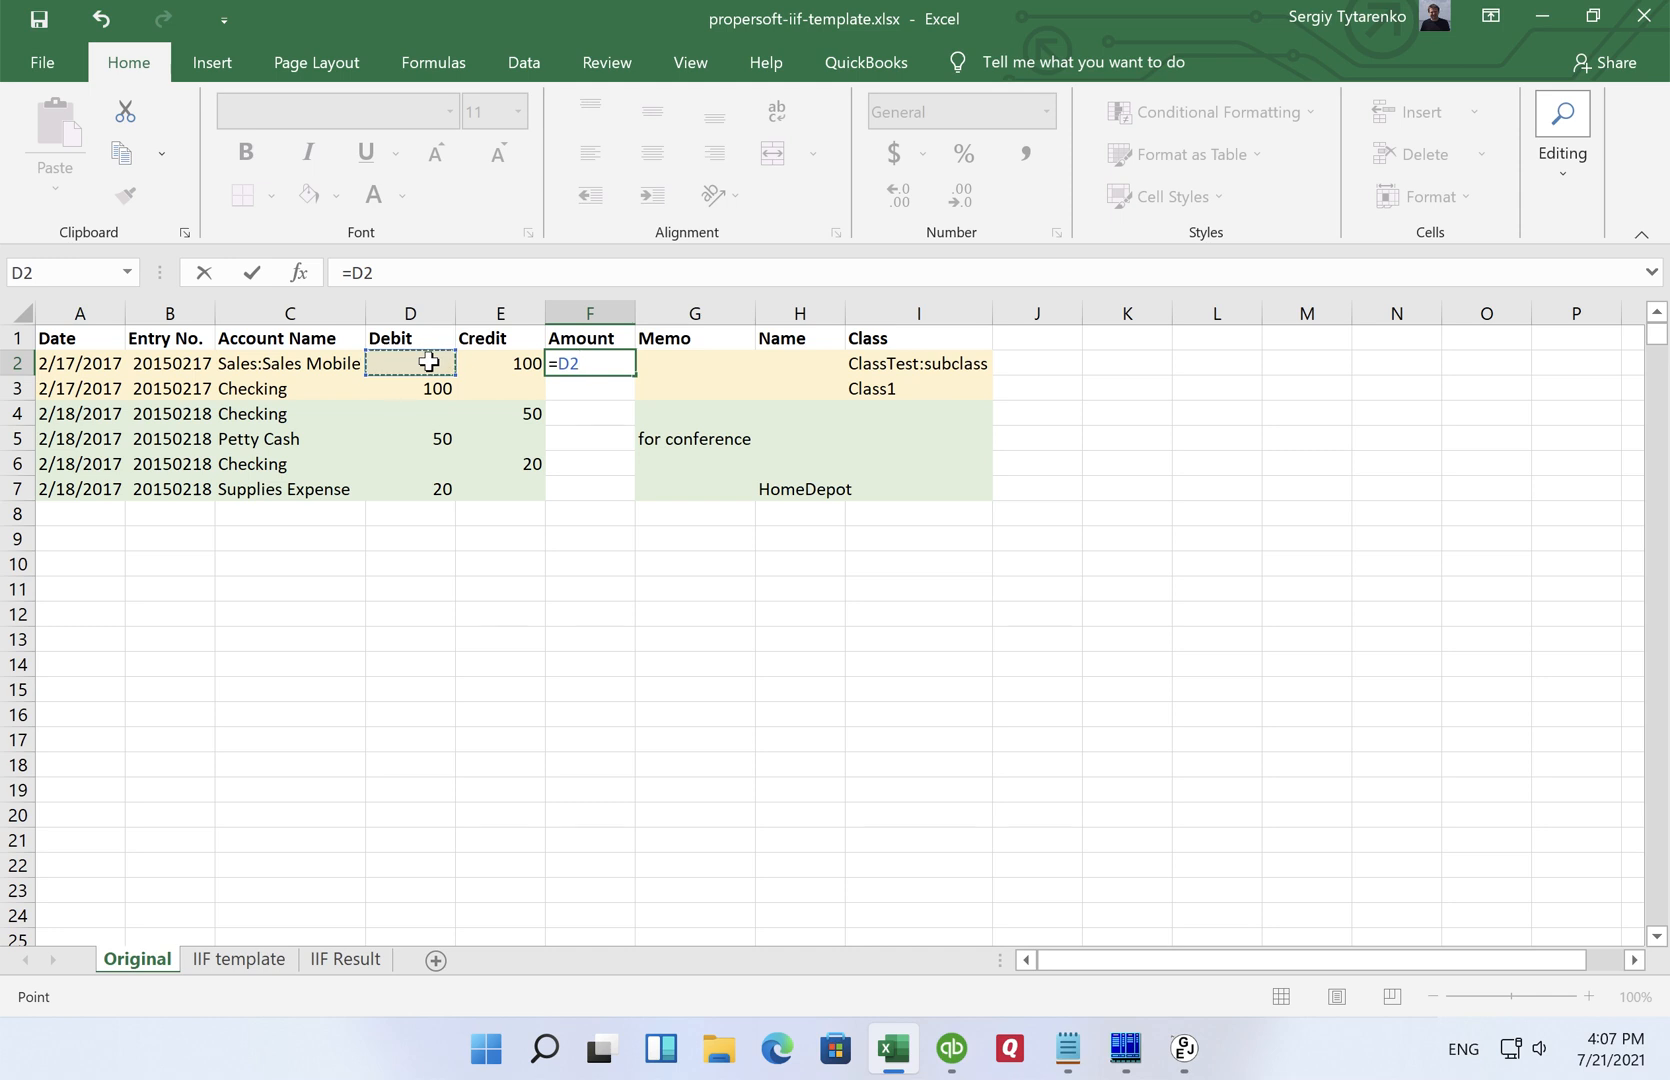
pyautogui.write('-')
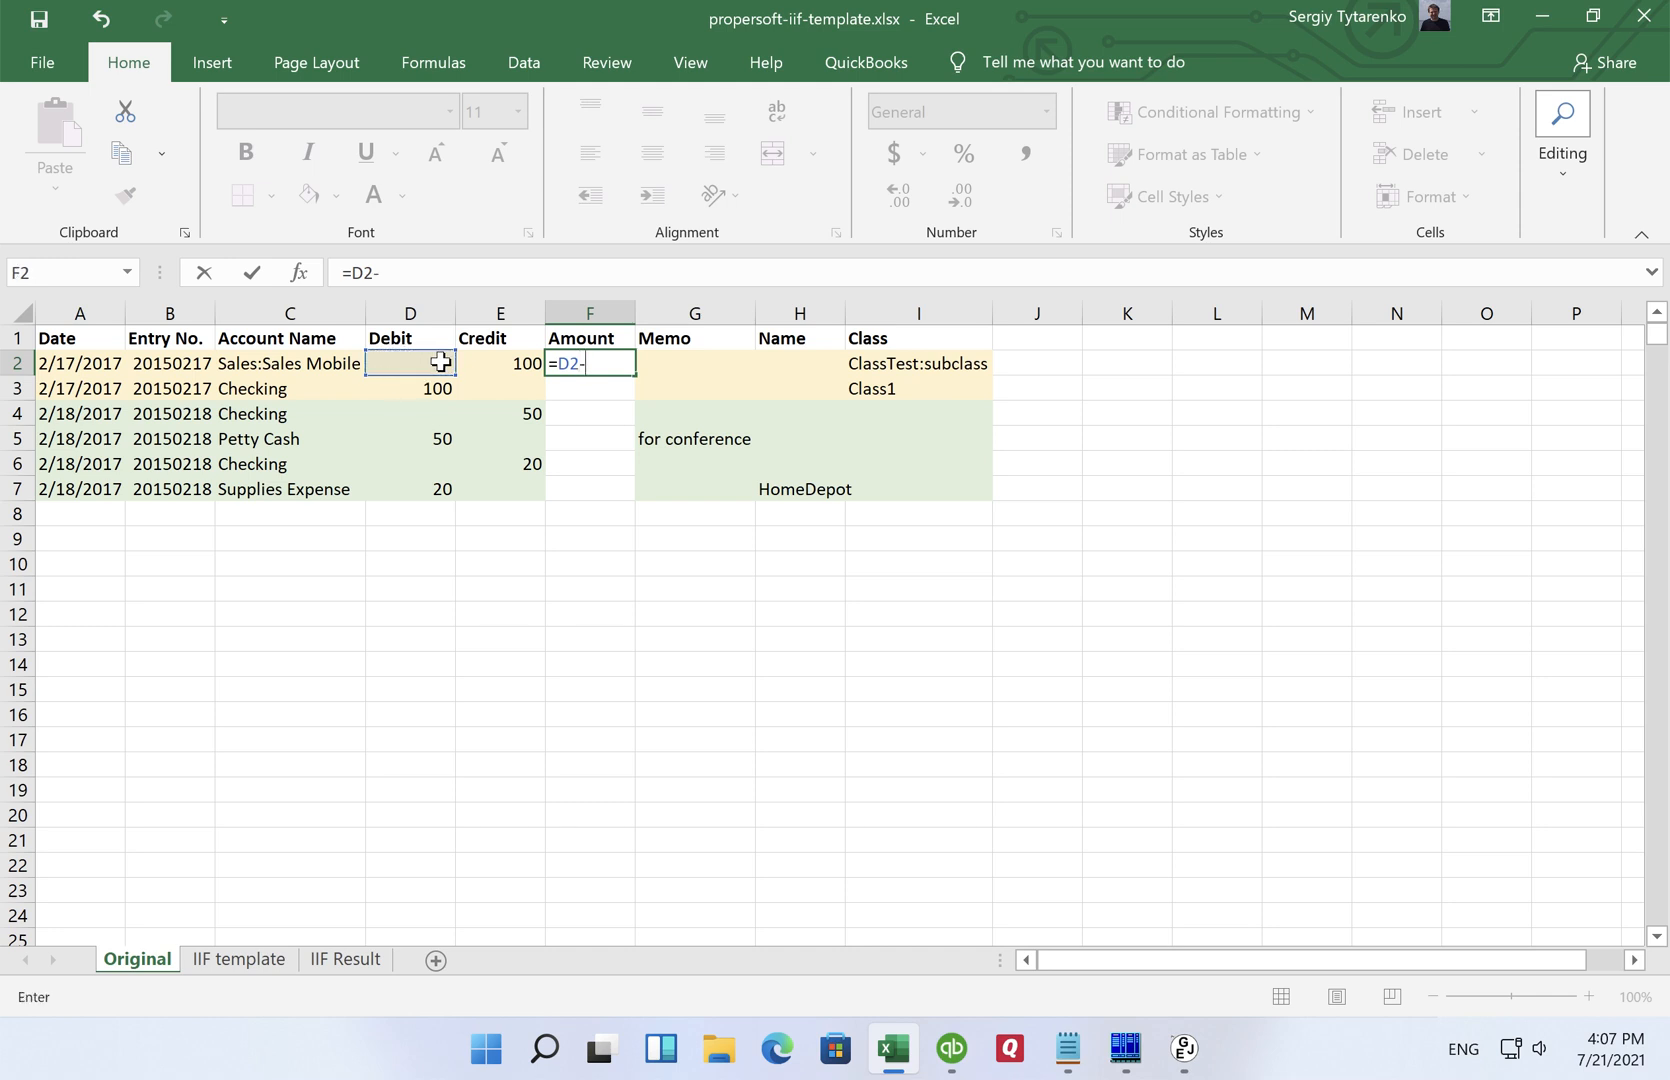
pyautogui.click(500, 364)
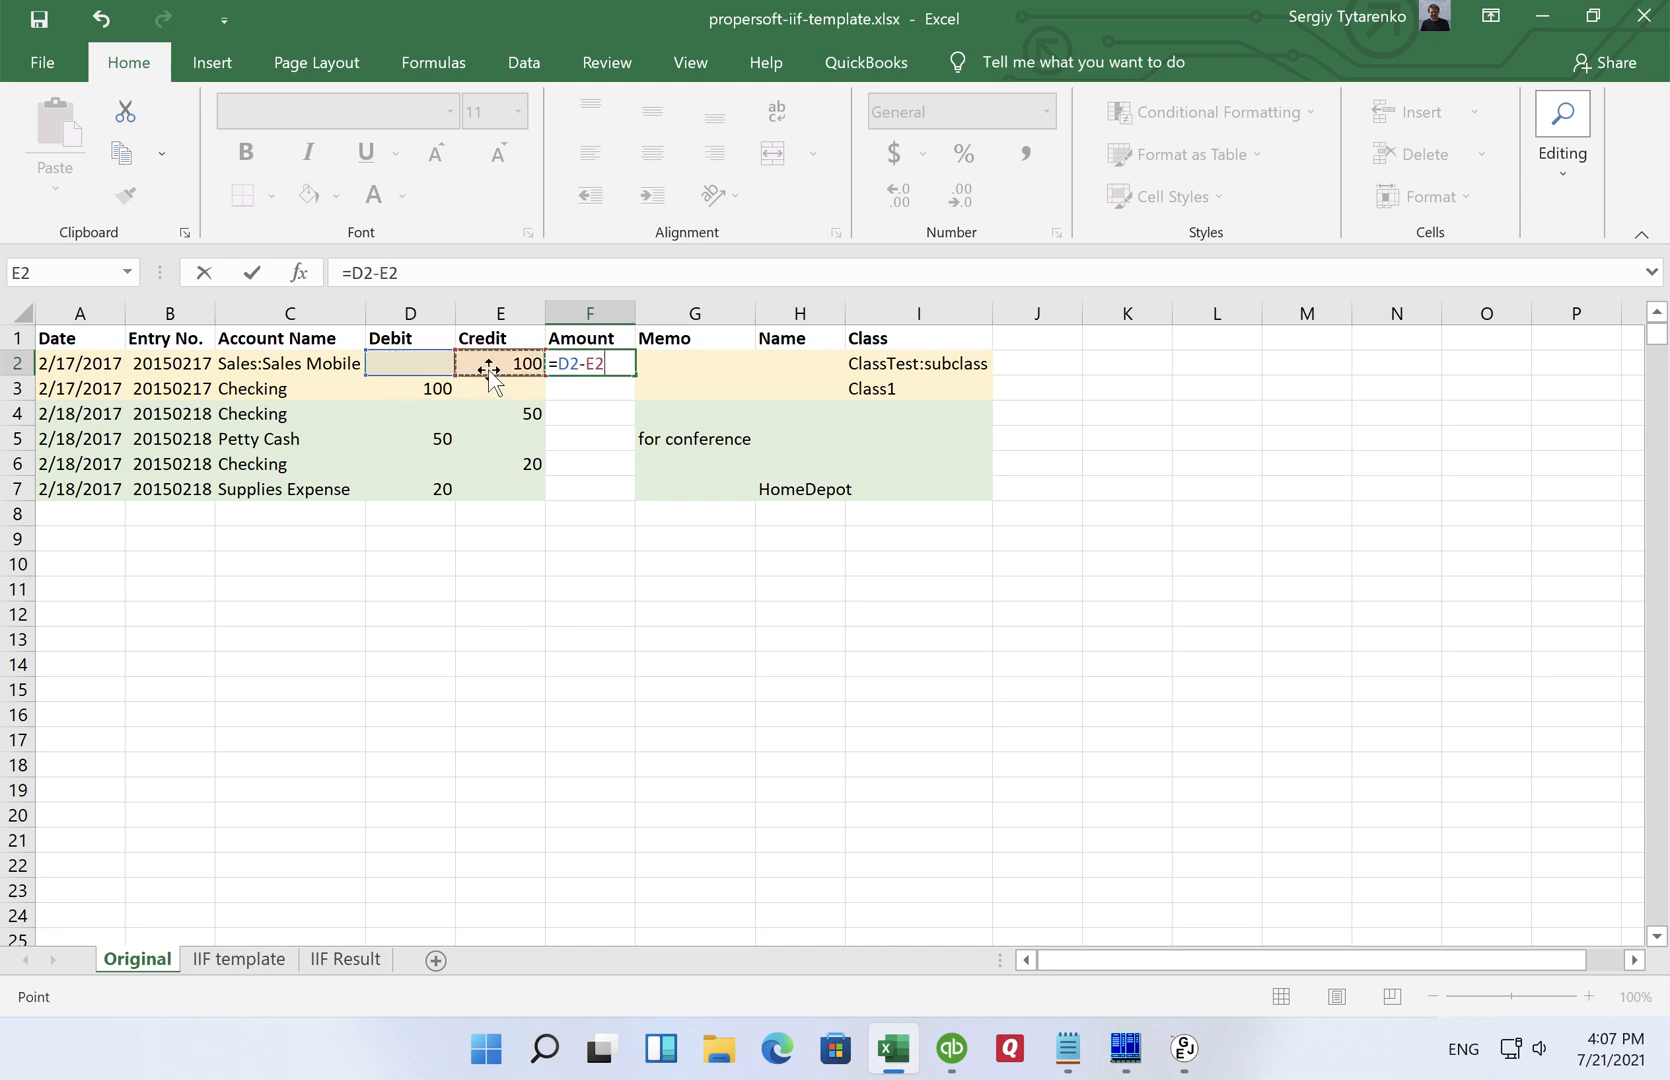
pyautogui.press('Enter')
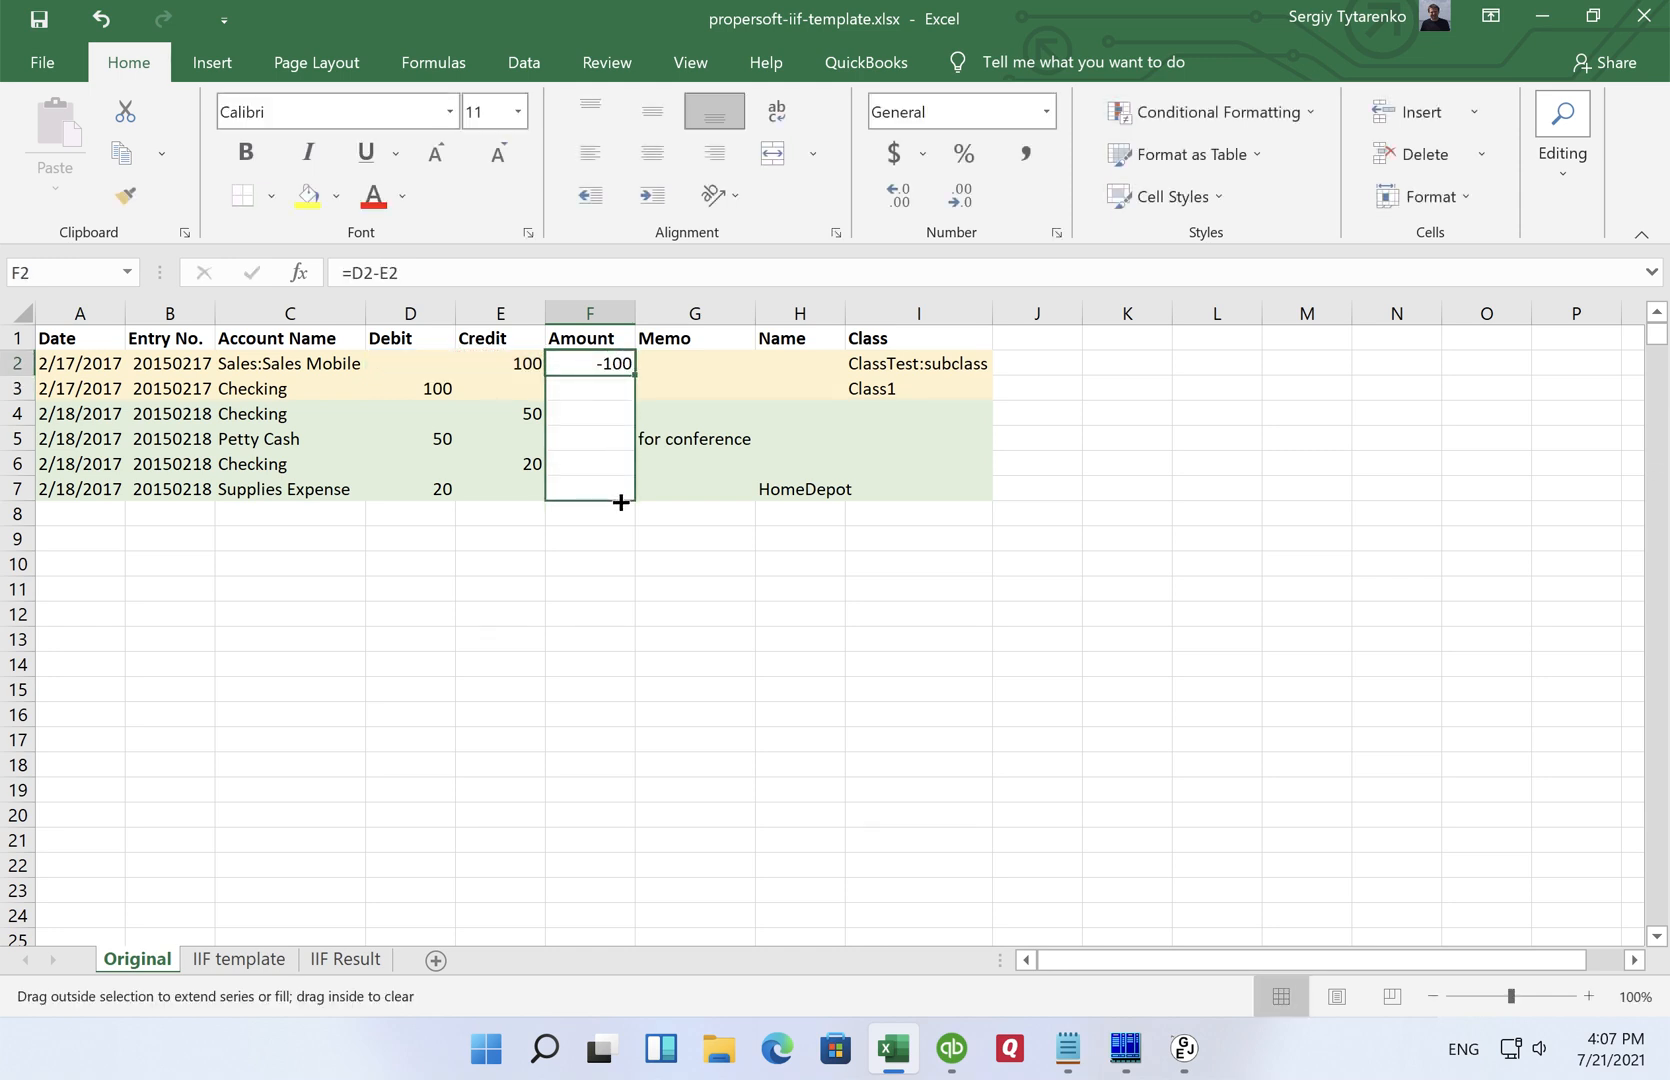
pyautogui.moveTo(620, 362); pyautogui.dragTo(620, 488)
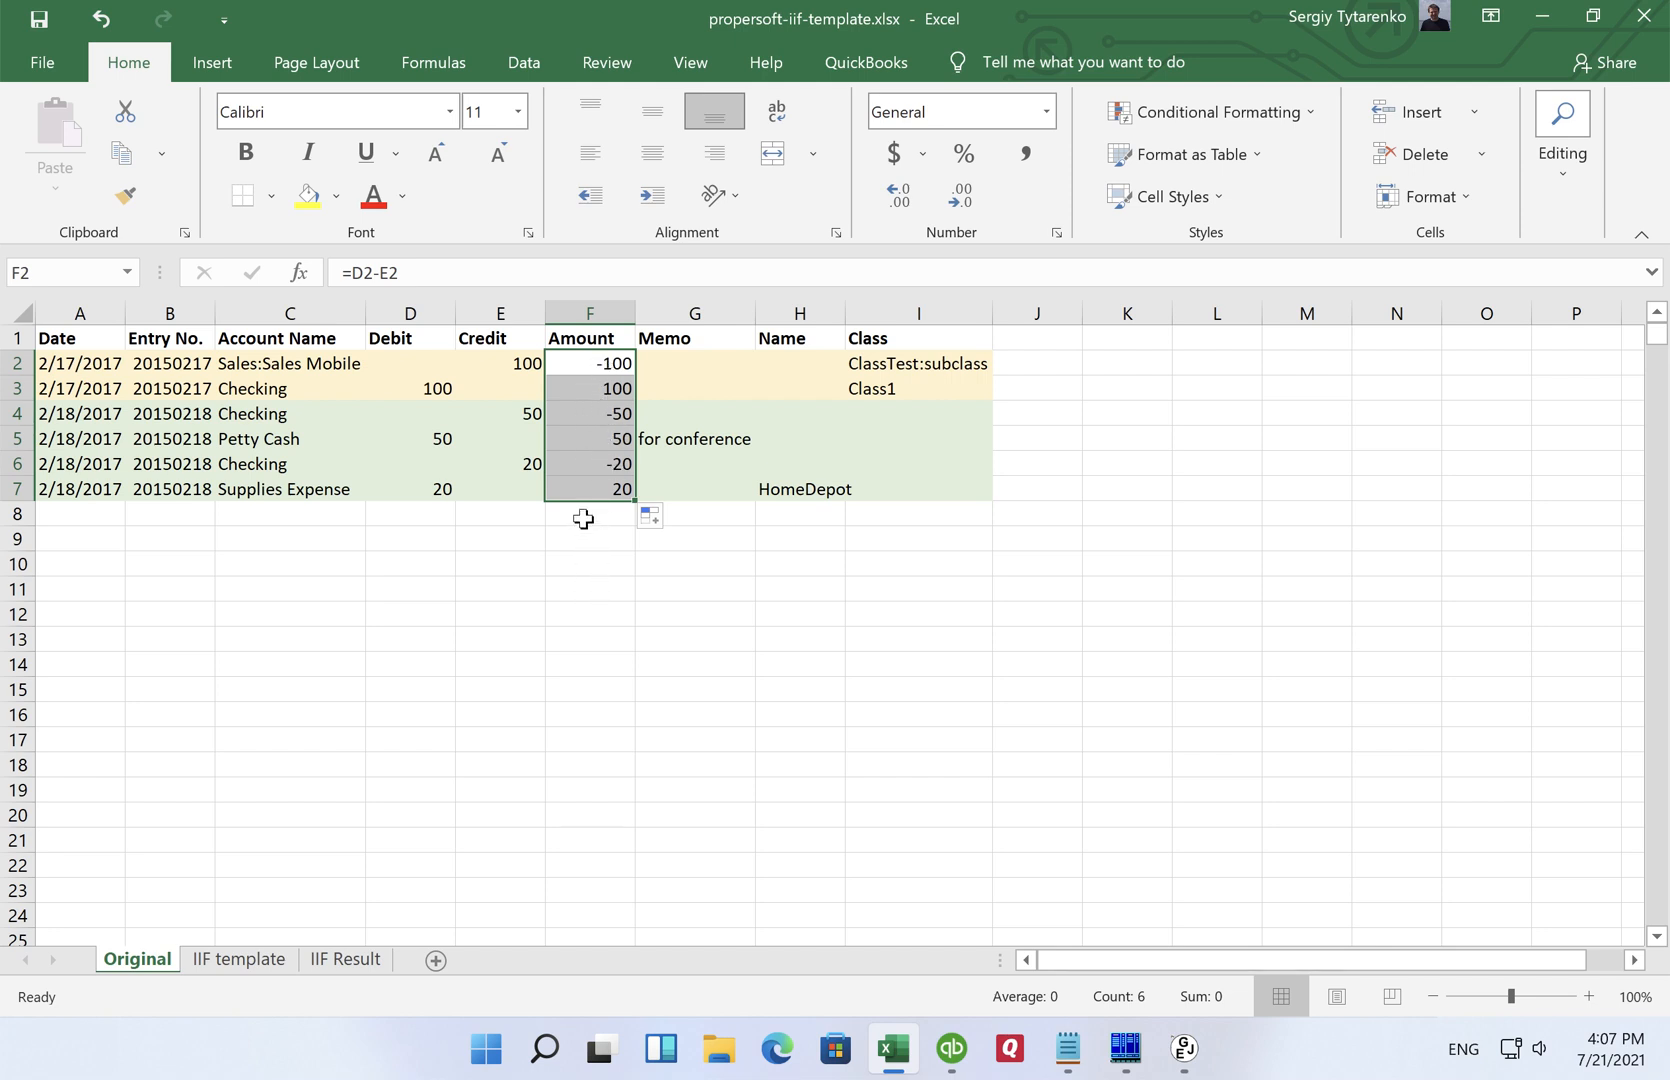
pyautogui.moveTo(568, 368)
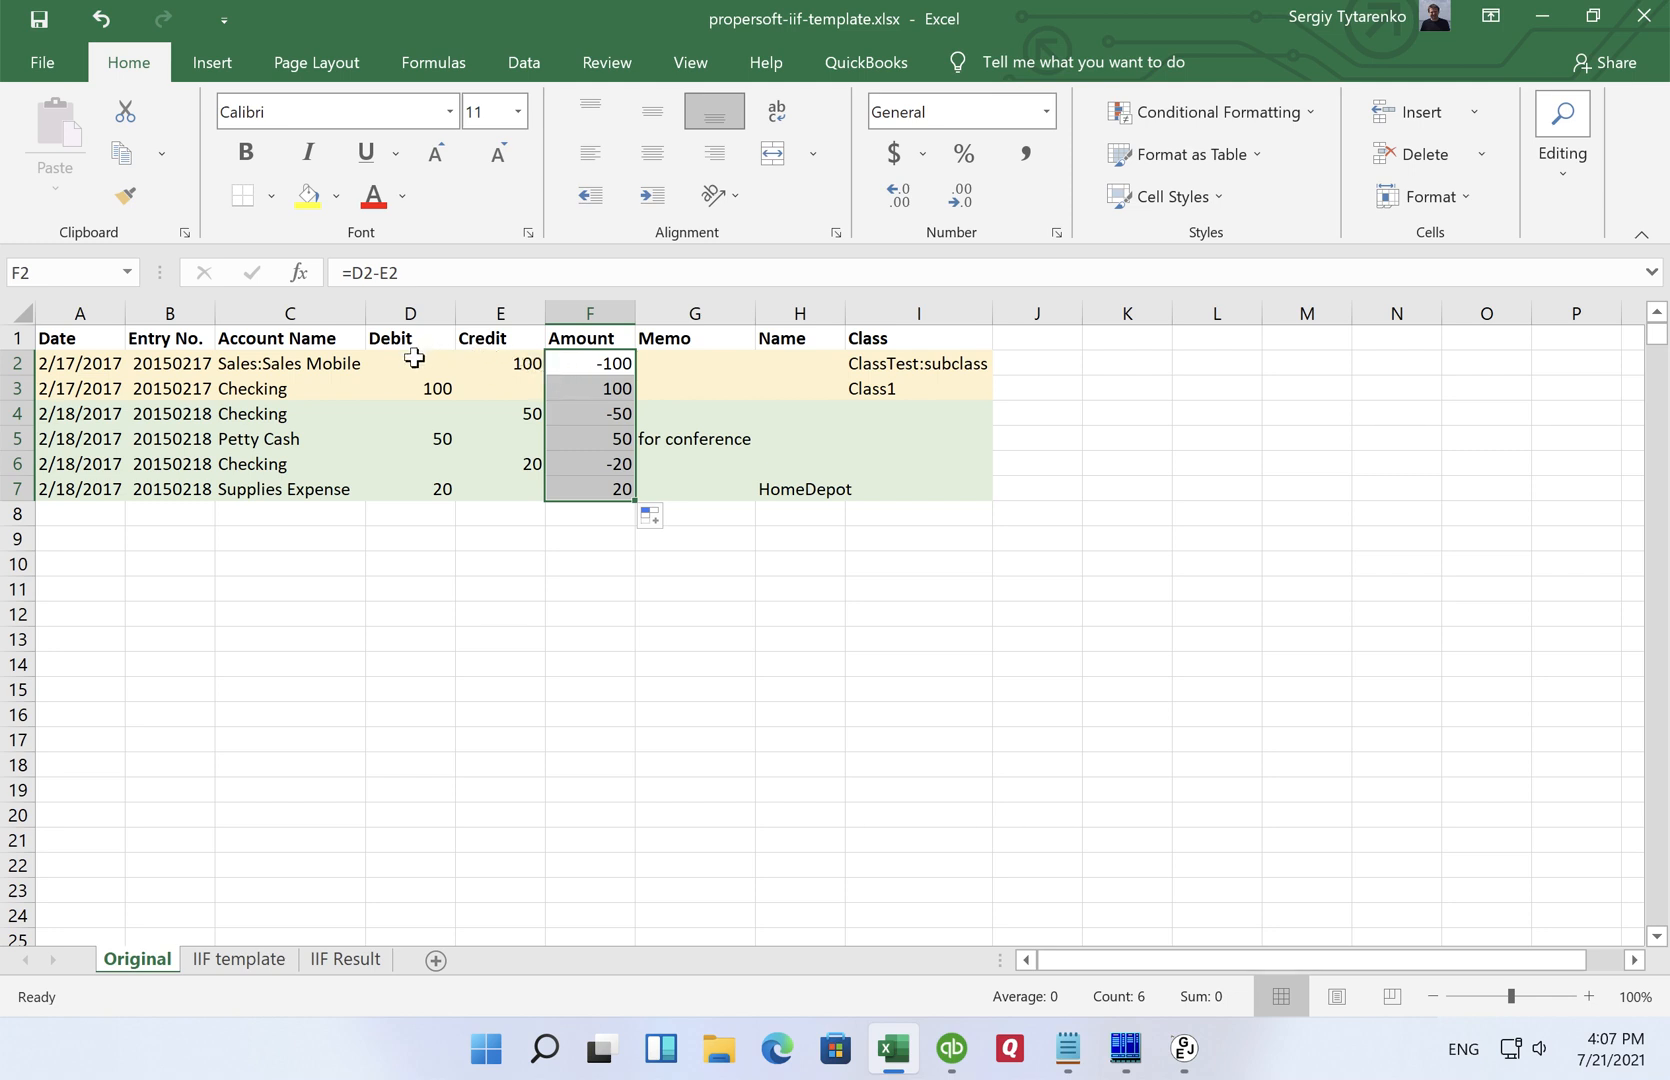
pyautogui.moveTo(588, 376)
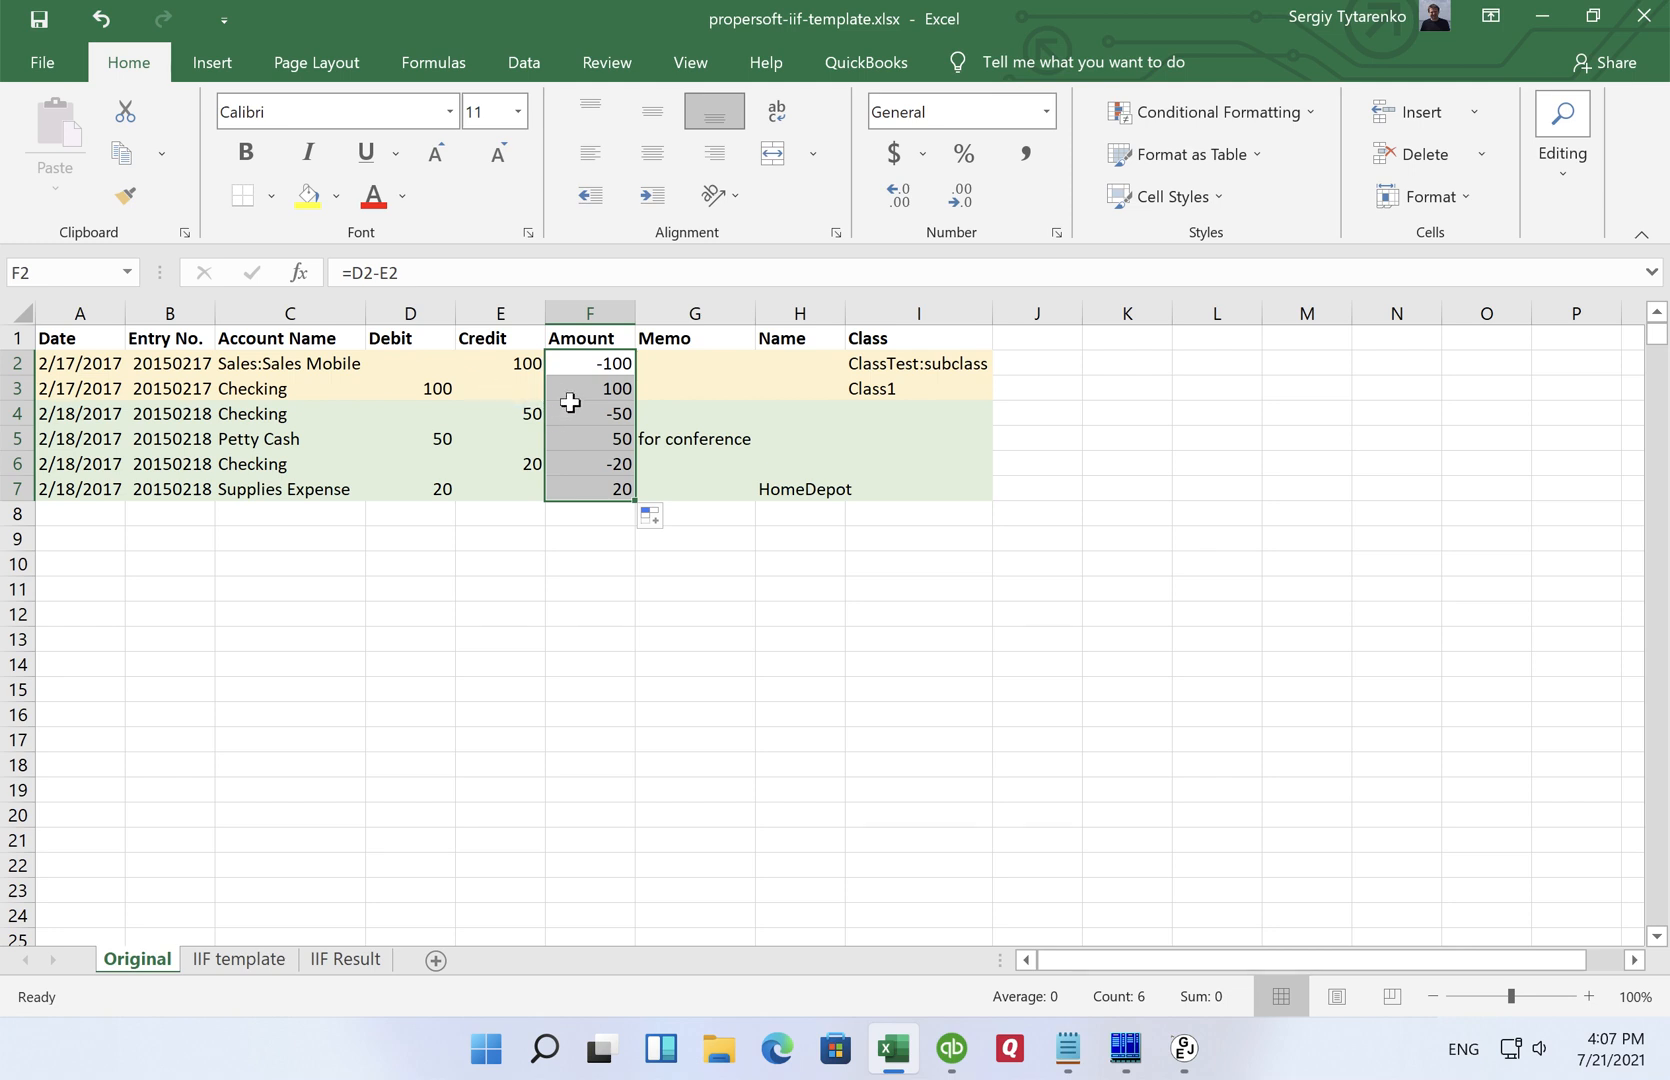
pyautogui.moveTo(592, 406)
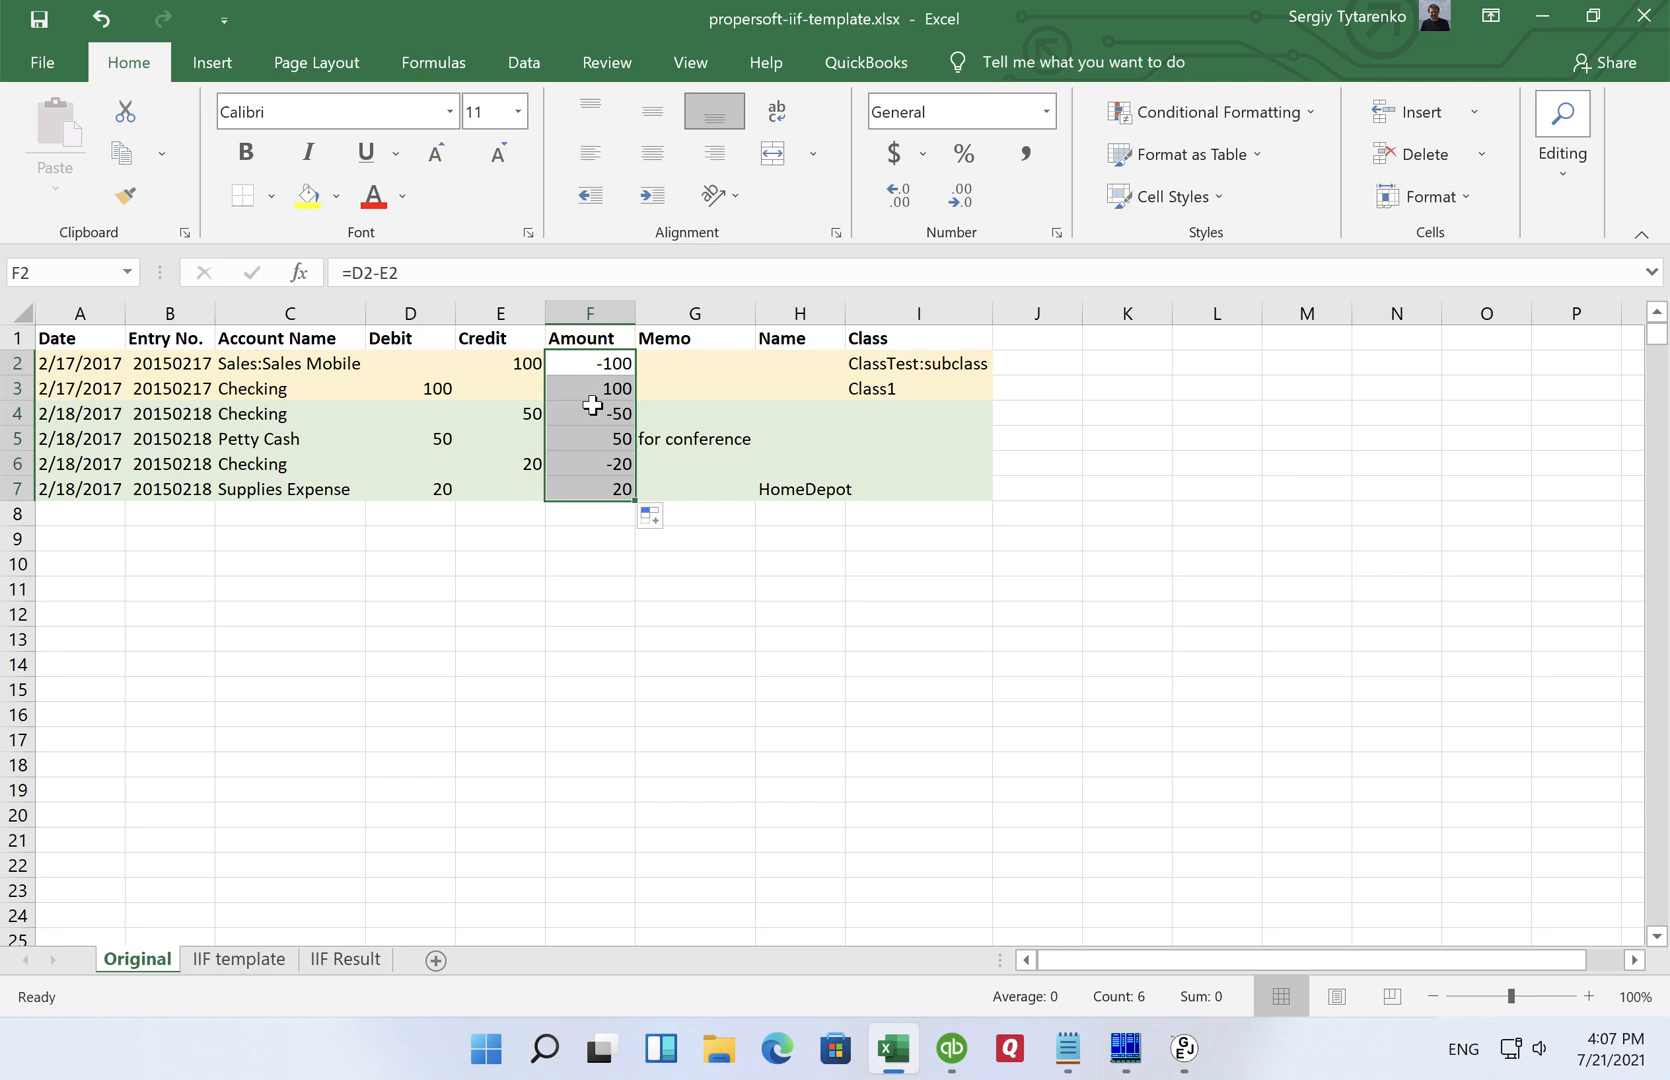
pyautogui.moveTo(582, 552)
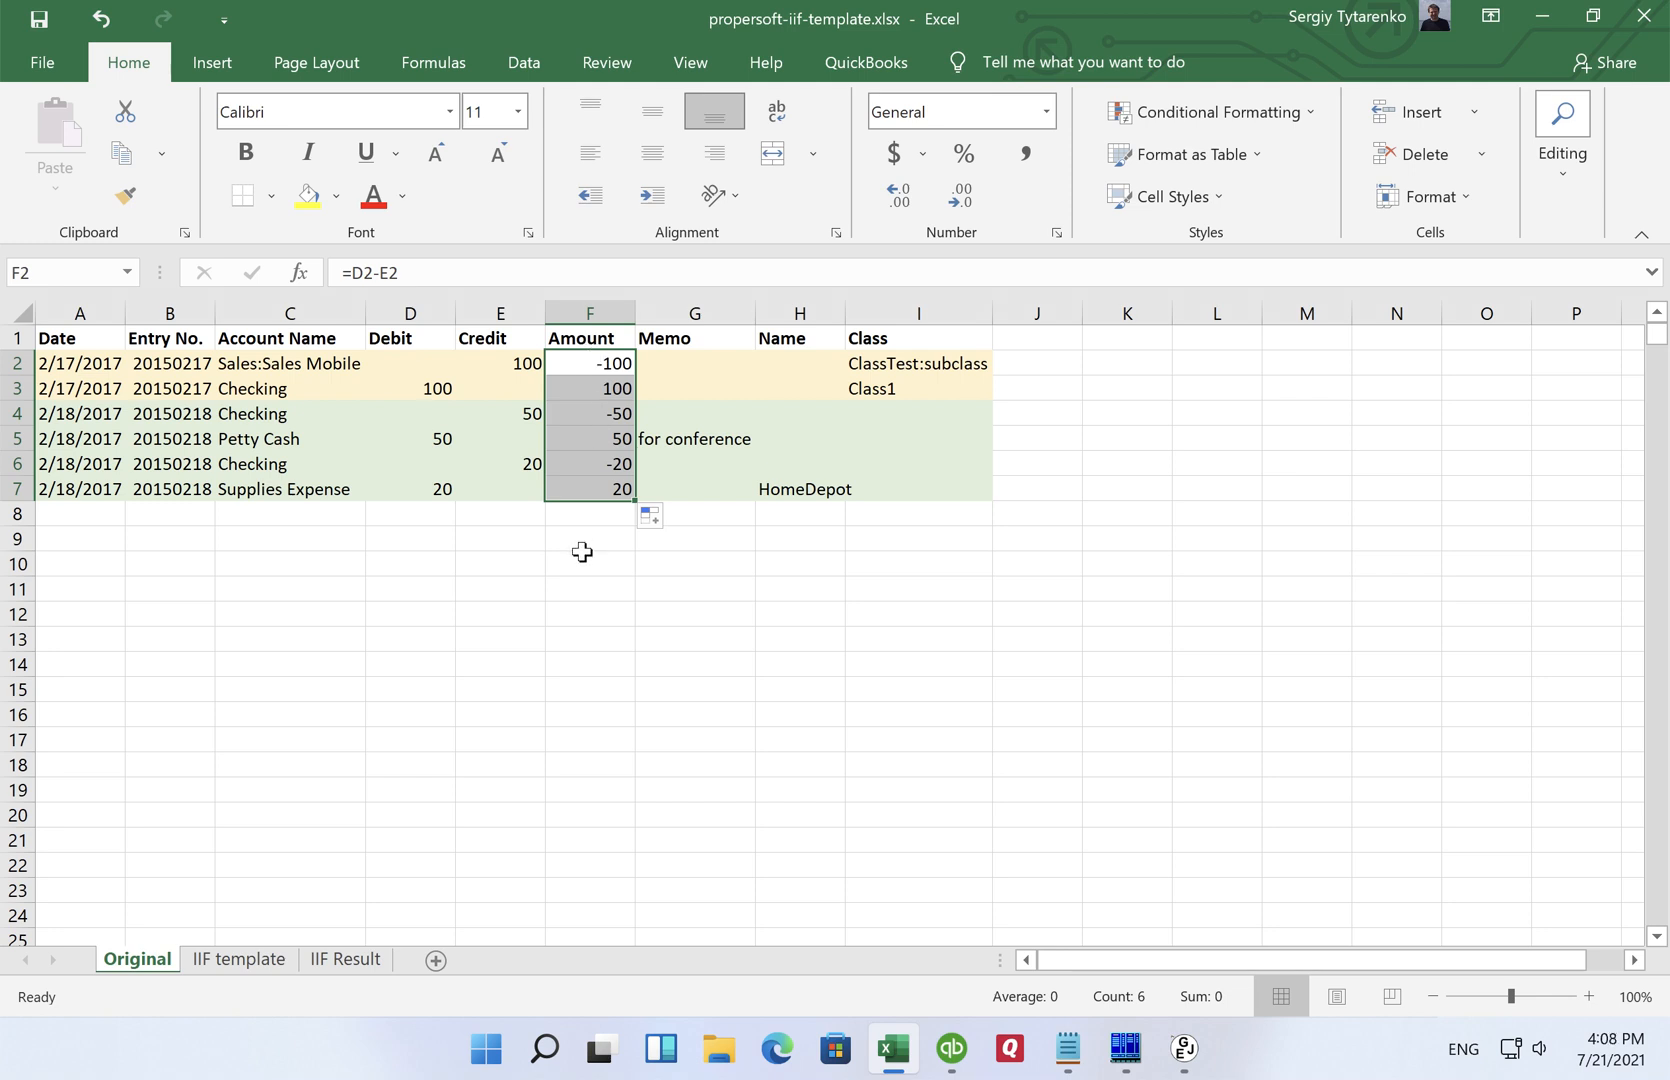
pyautogui.moveTo(572, 560)
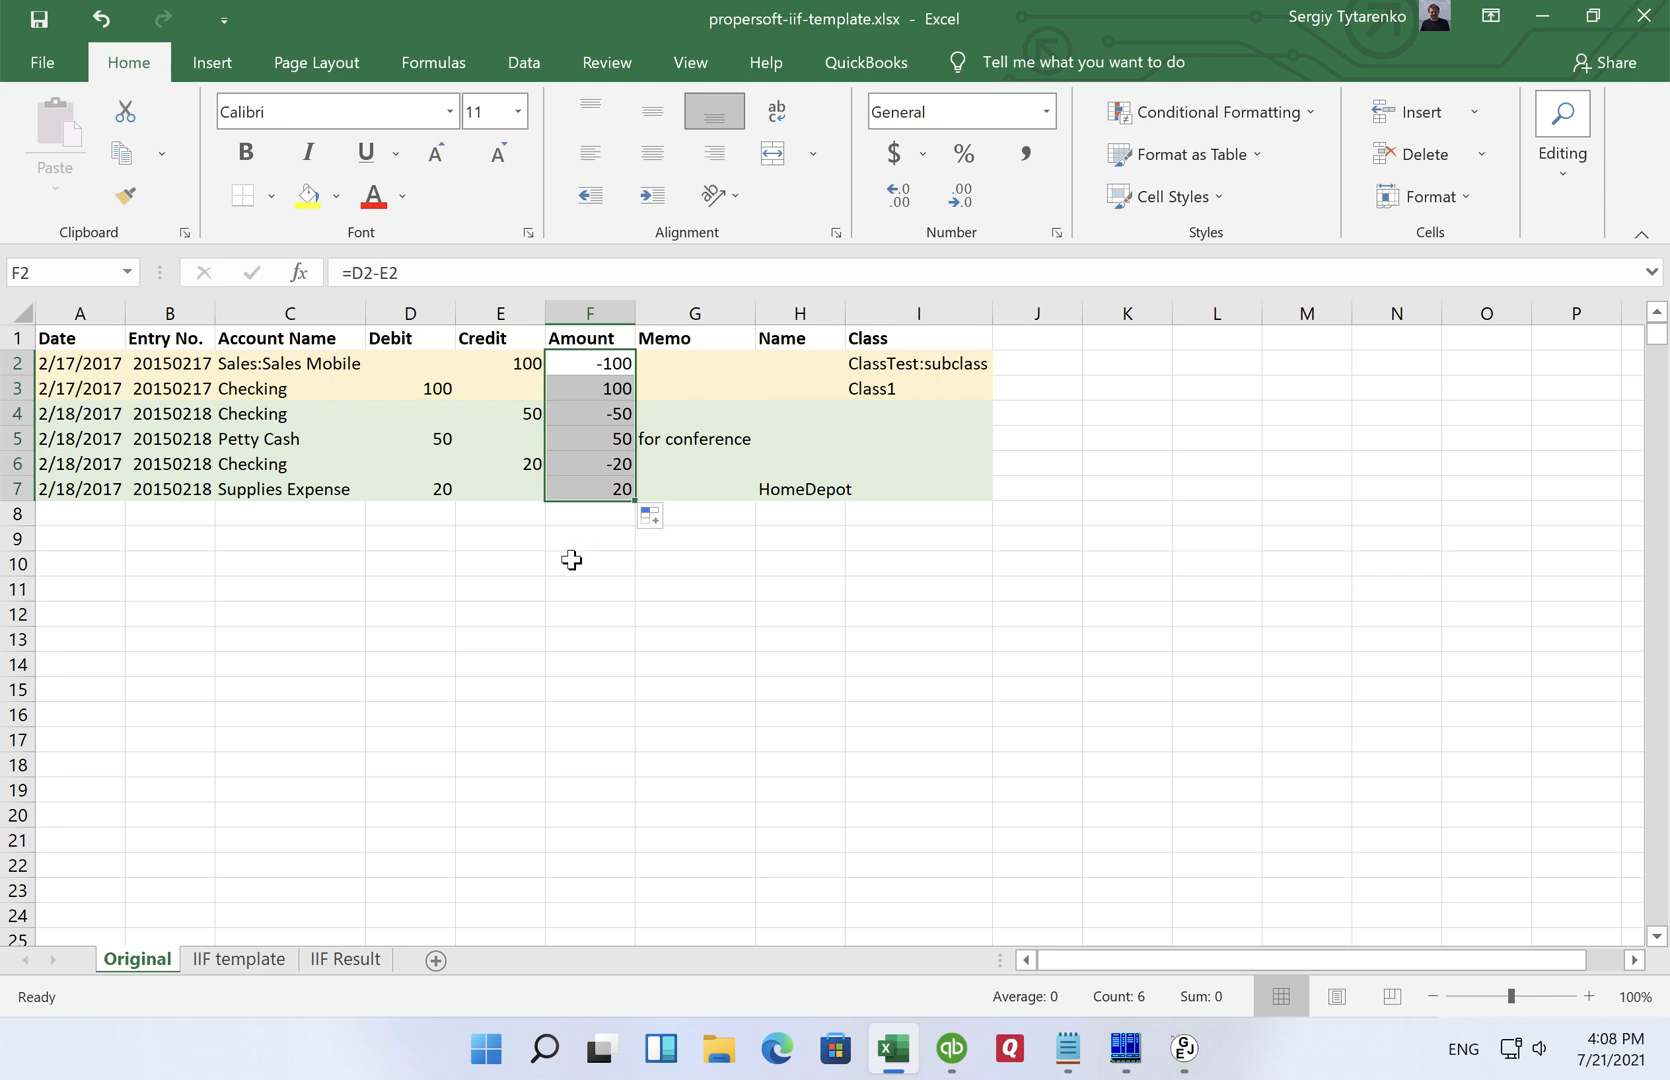
# Step: Show the IIF Result sheet with amounts -100, 100, -50, 50, -20, 20
pyautogui.click(344, 960)
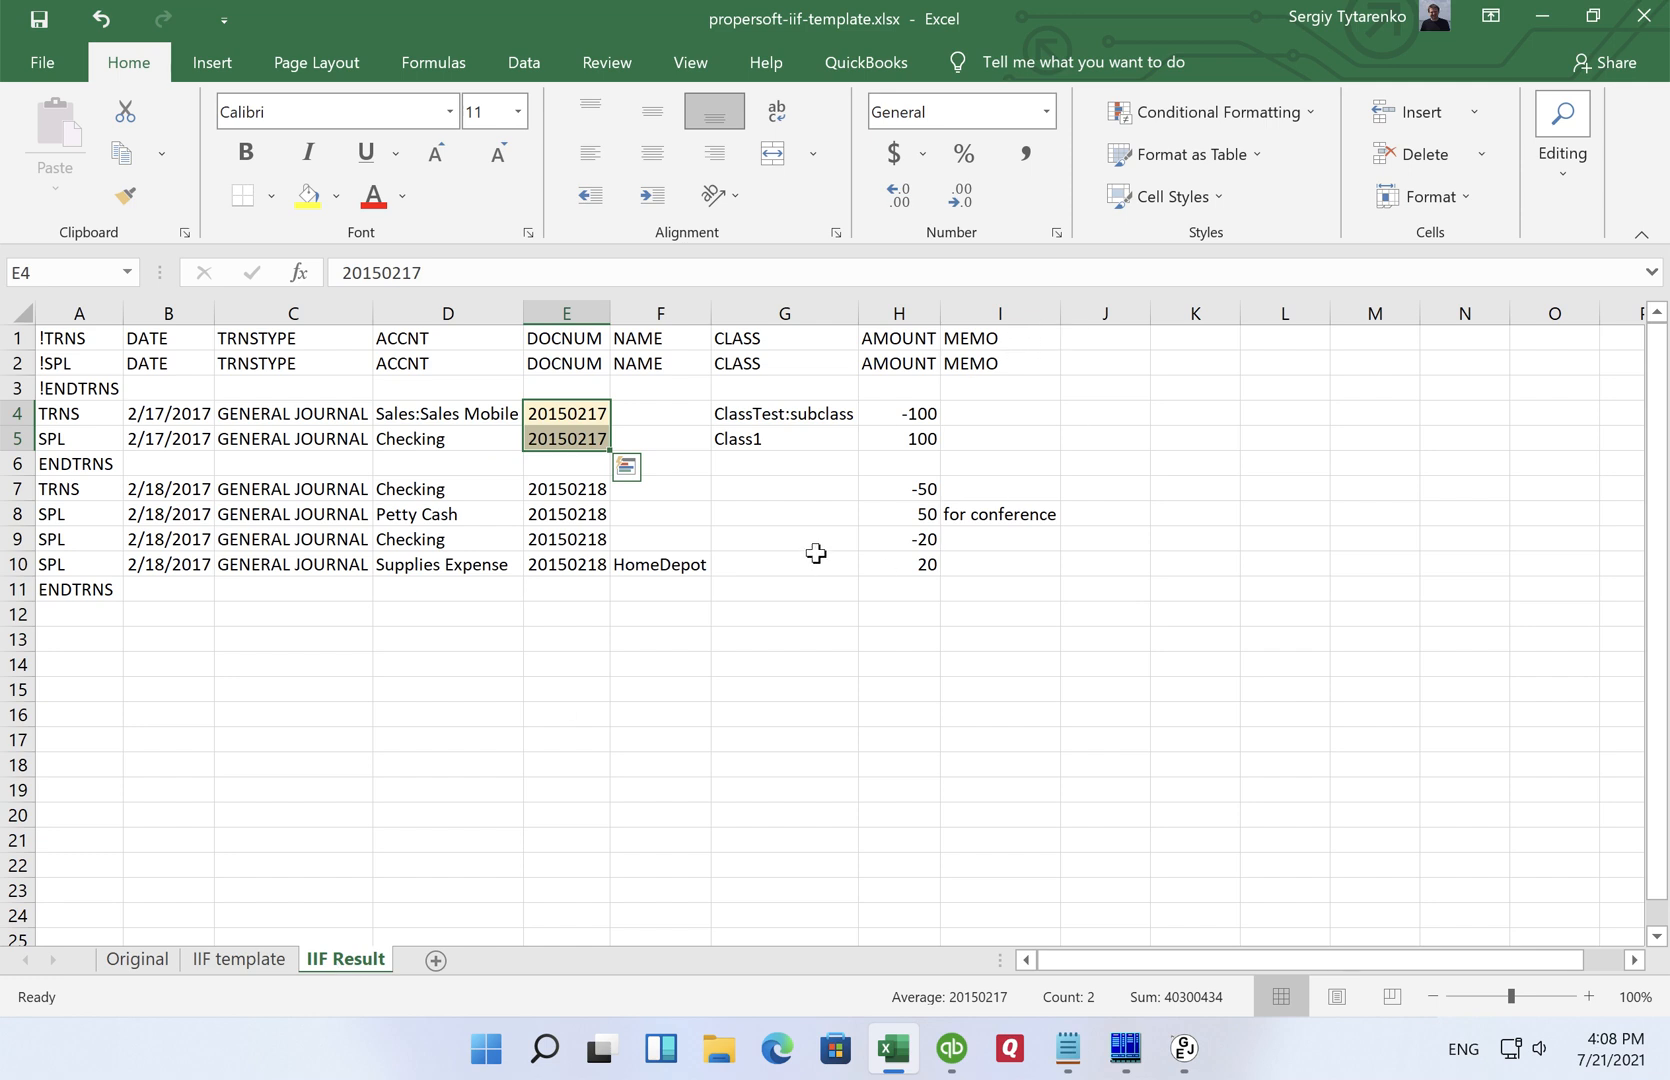
pyautogui.moveTo(532, 572)
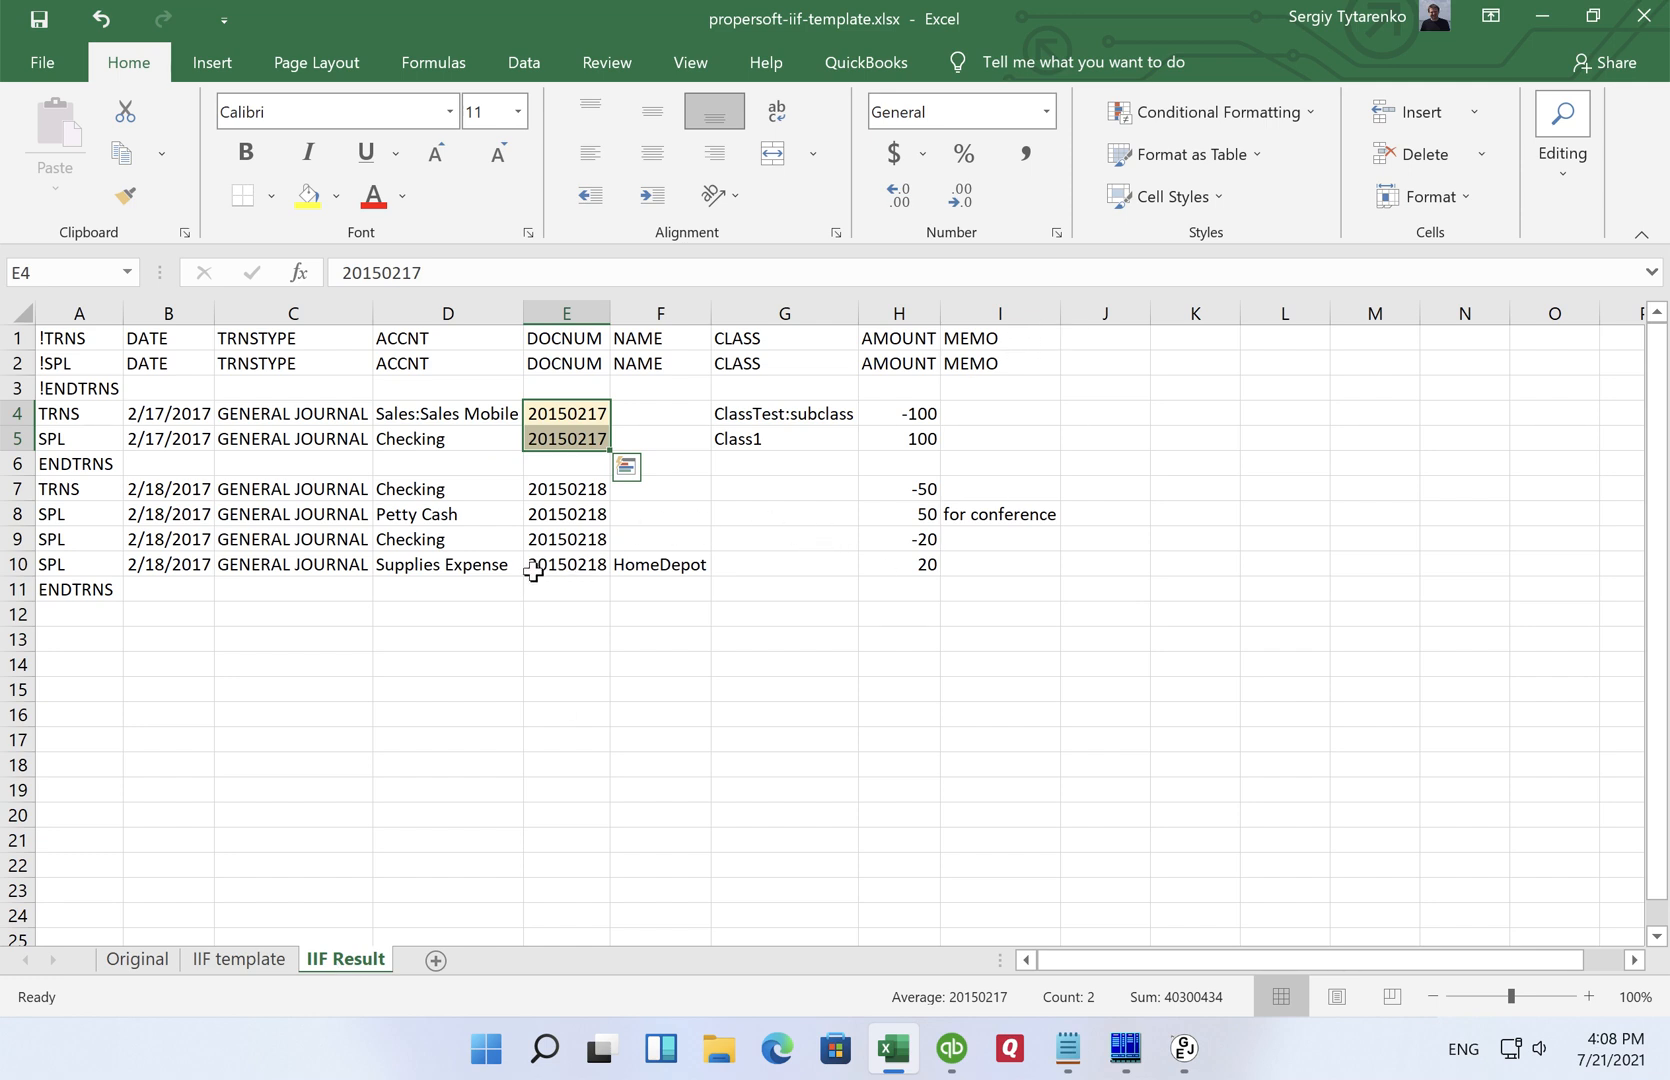
pyautogui.moveTo(508, 618)
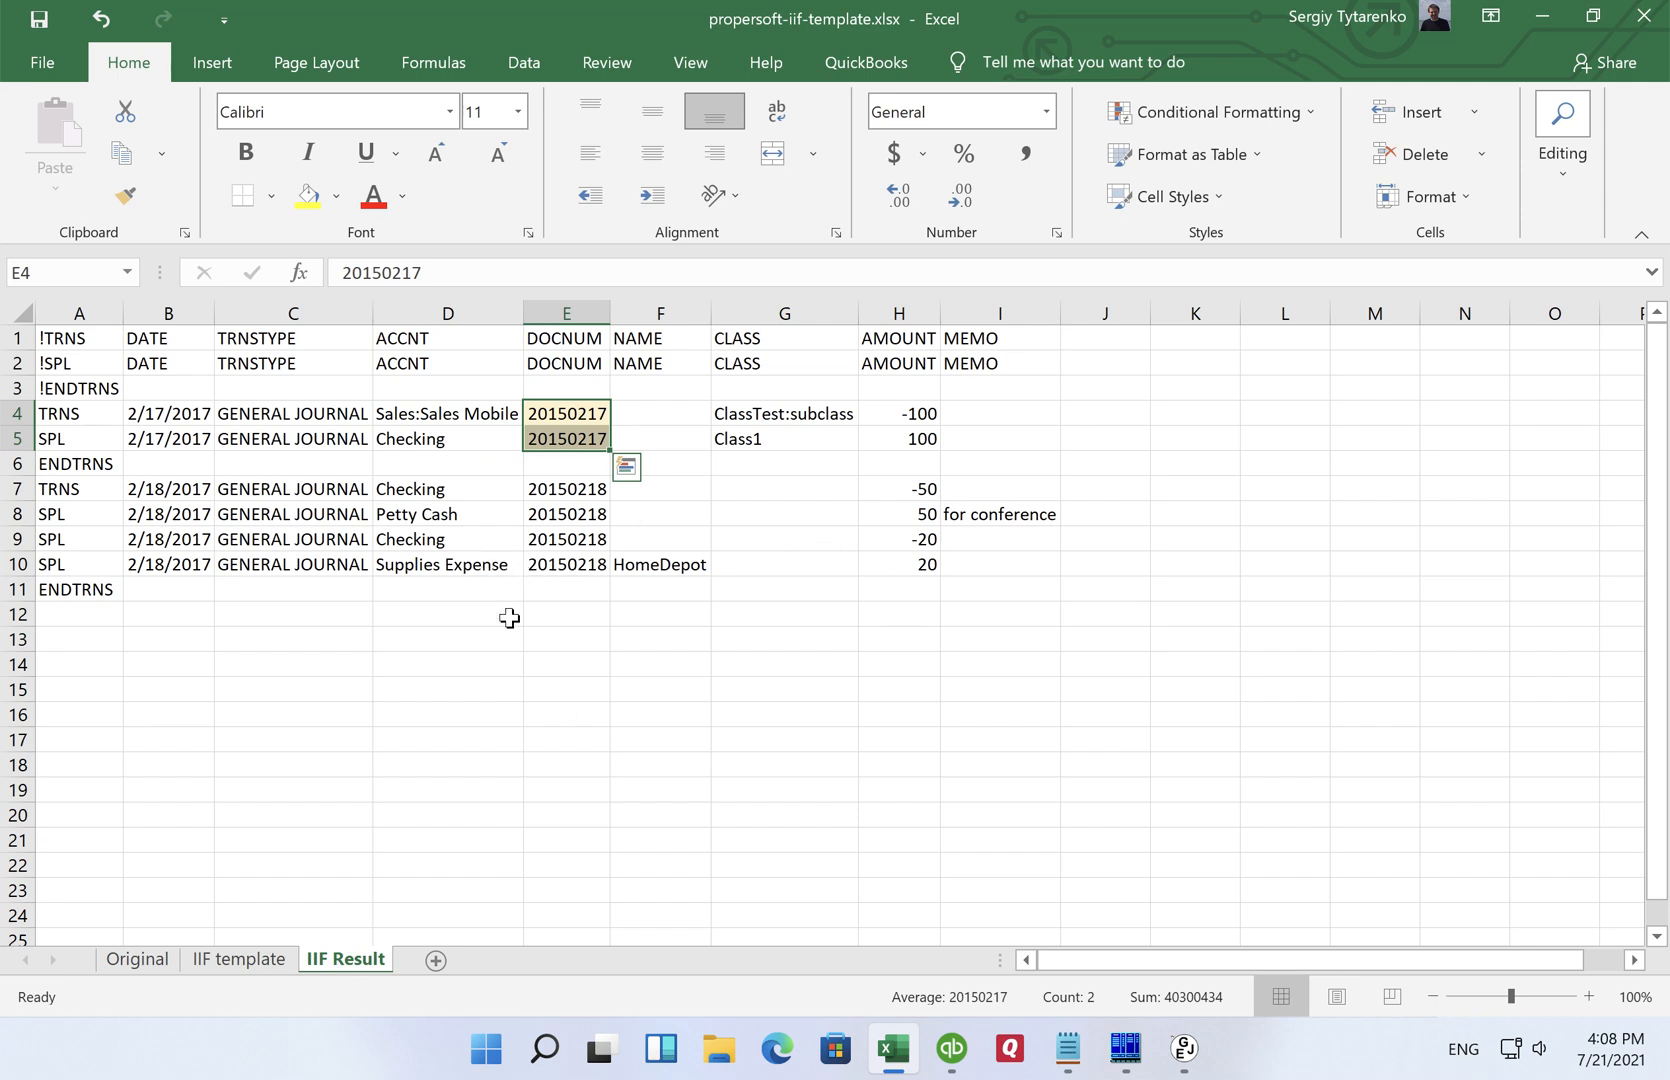
pyautogui.moveTo(674, 858)
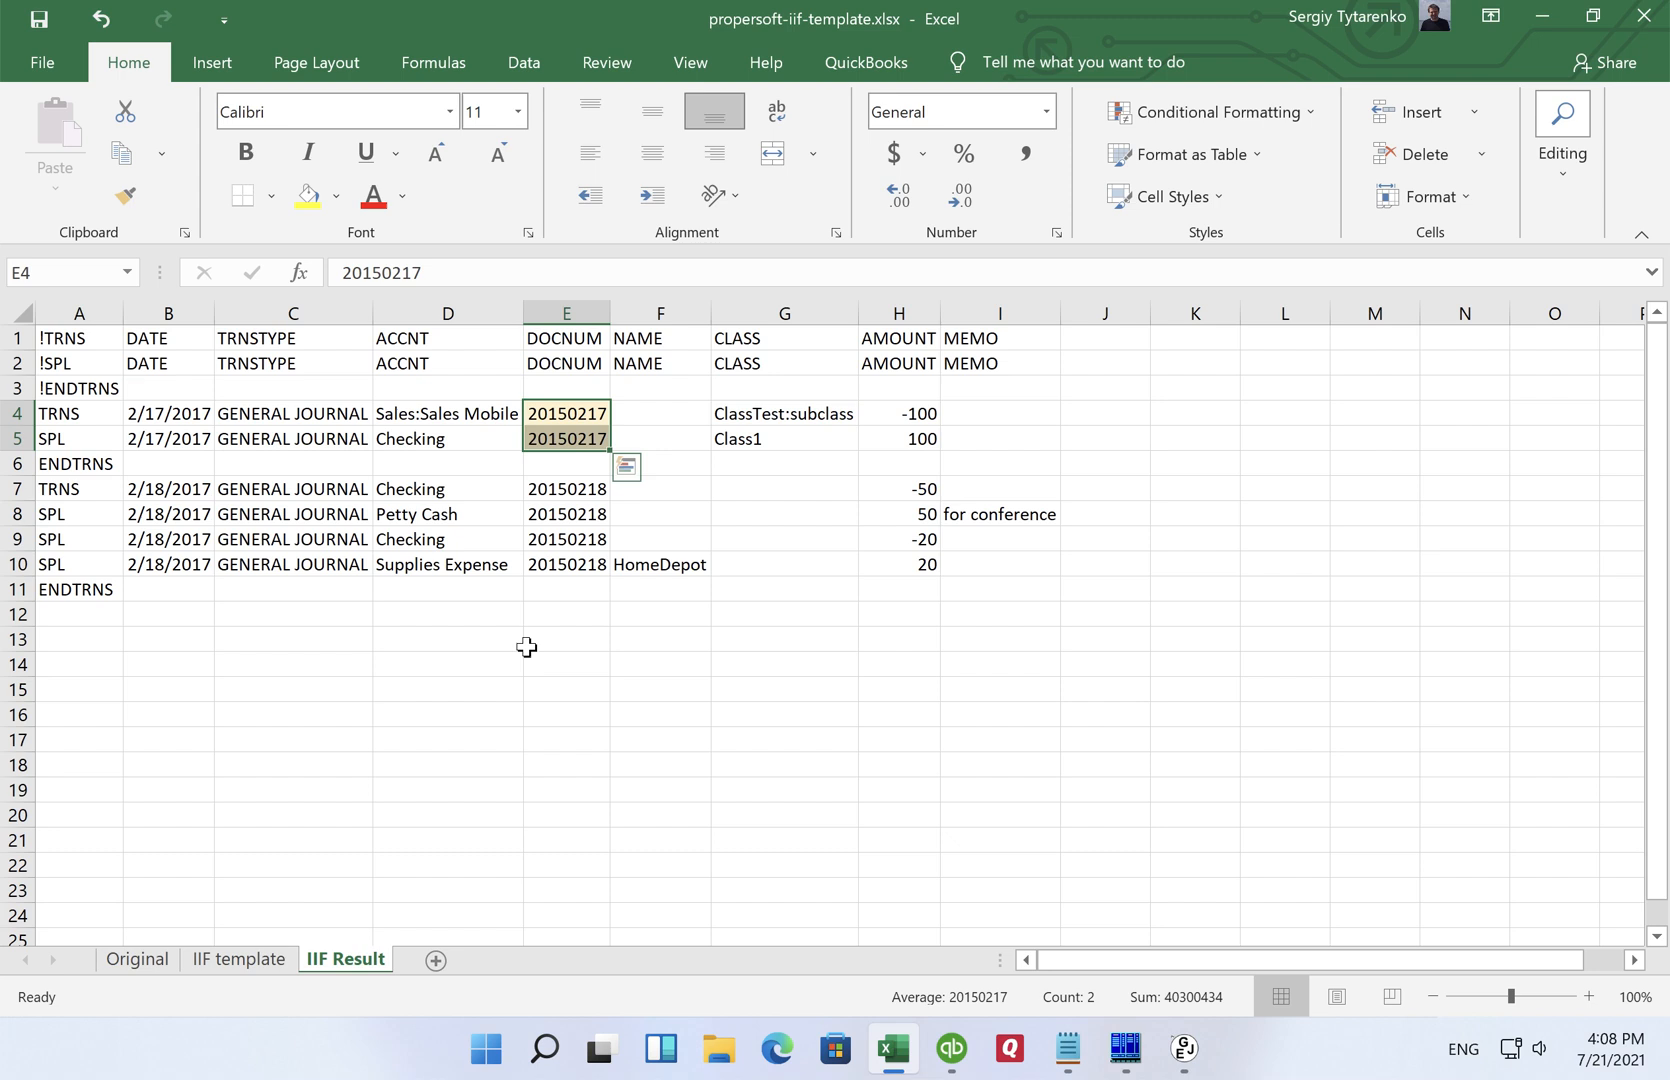
pyautogui.moveTo(526, 670)
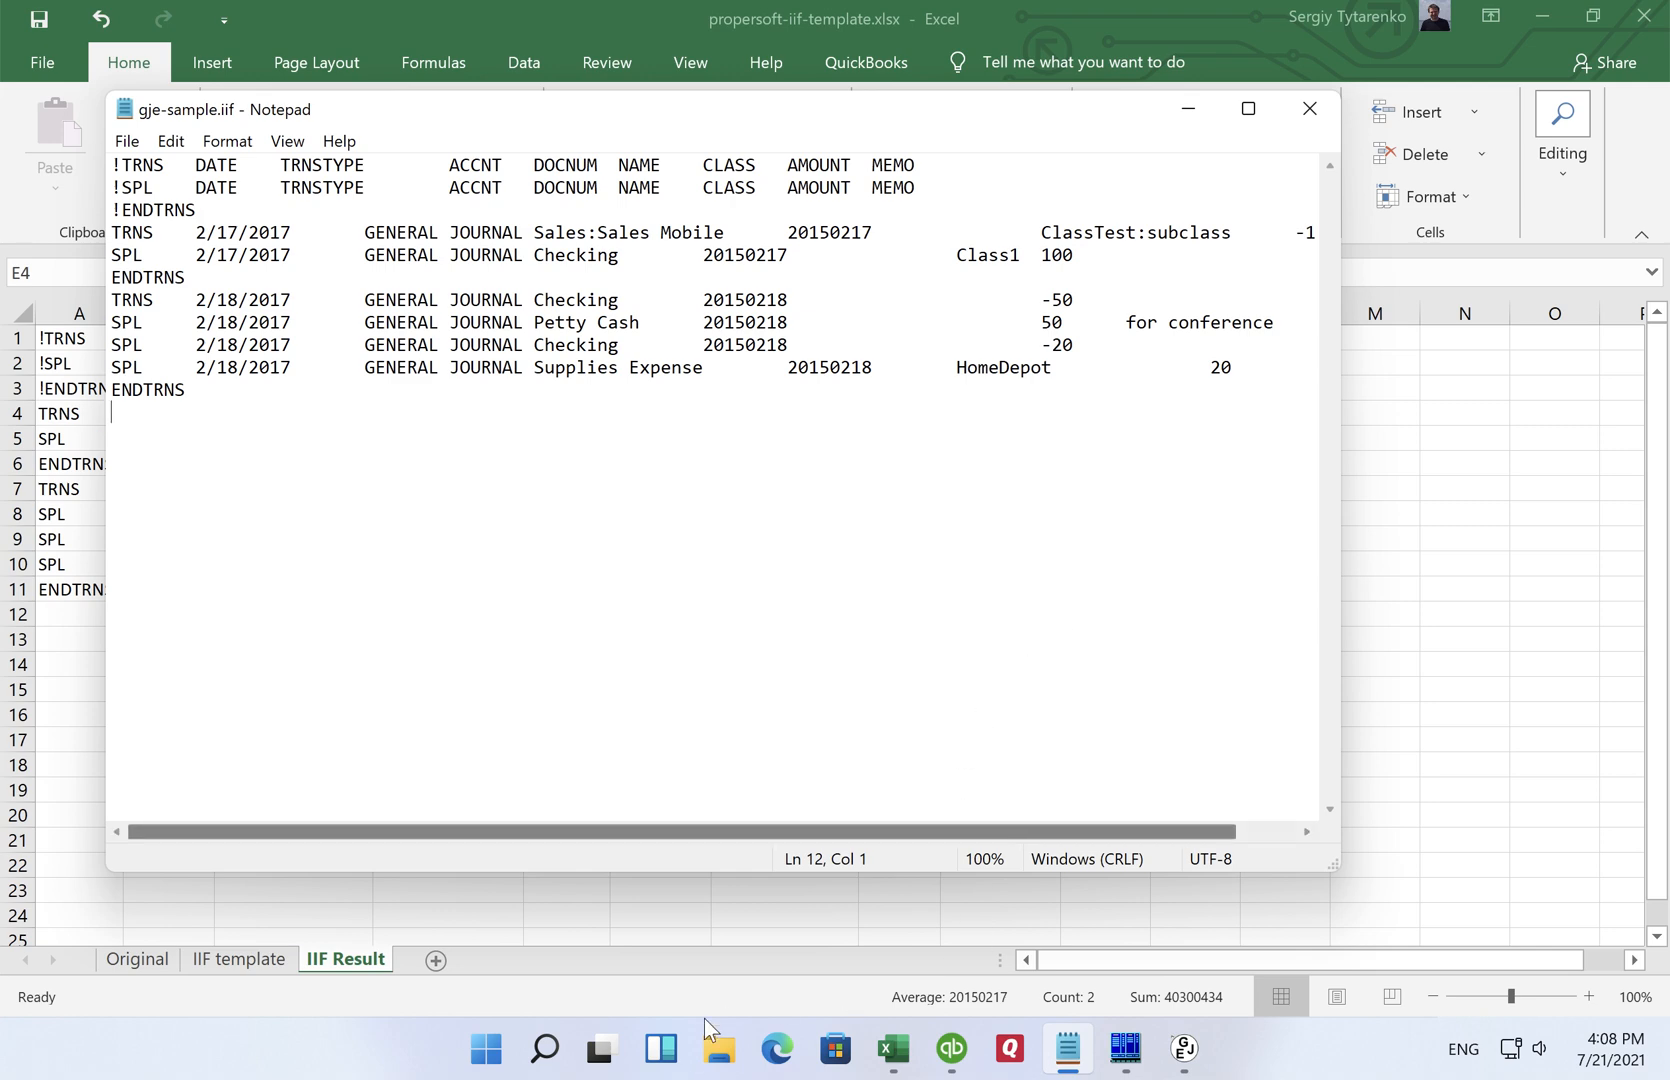
# Step: Launch Notepad from the Start menu, start a new blank document, and return to Excel
pyautogui.click(486, 1048)
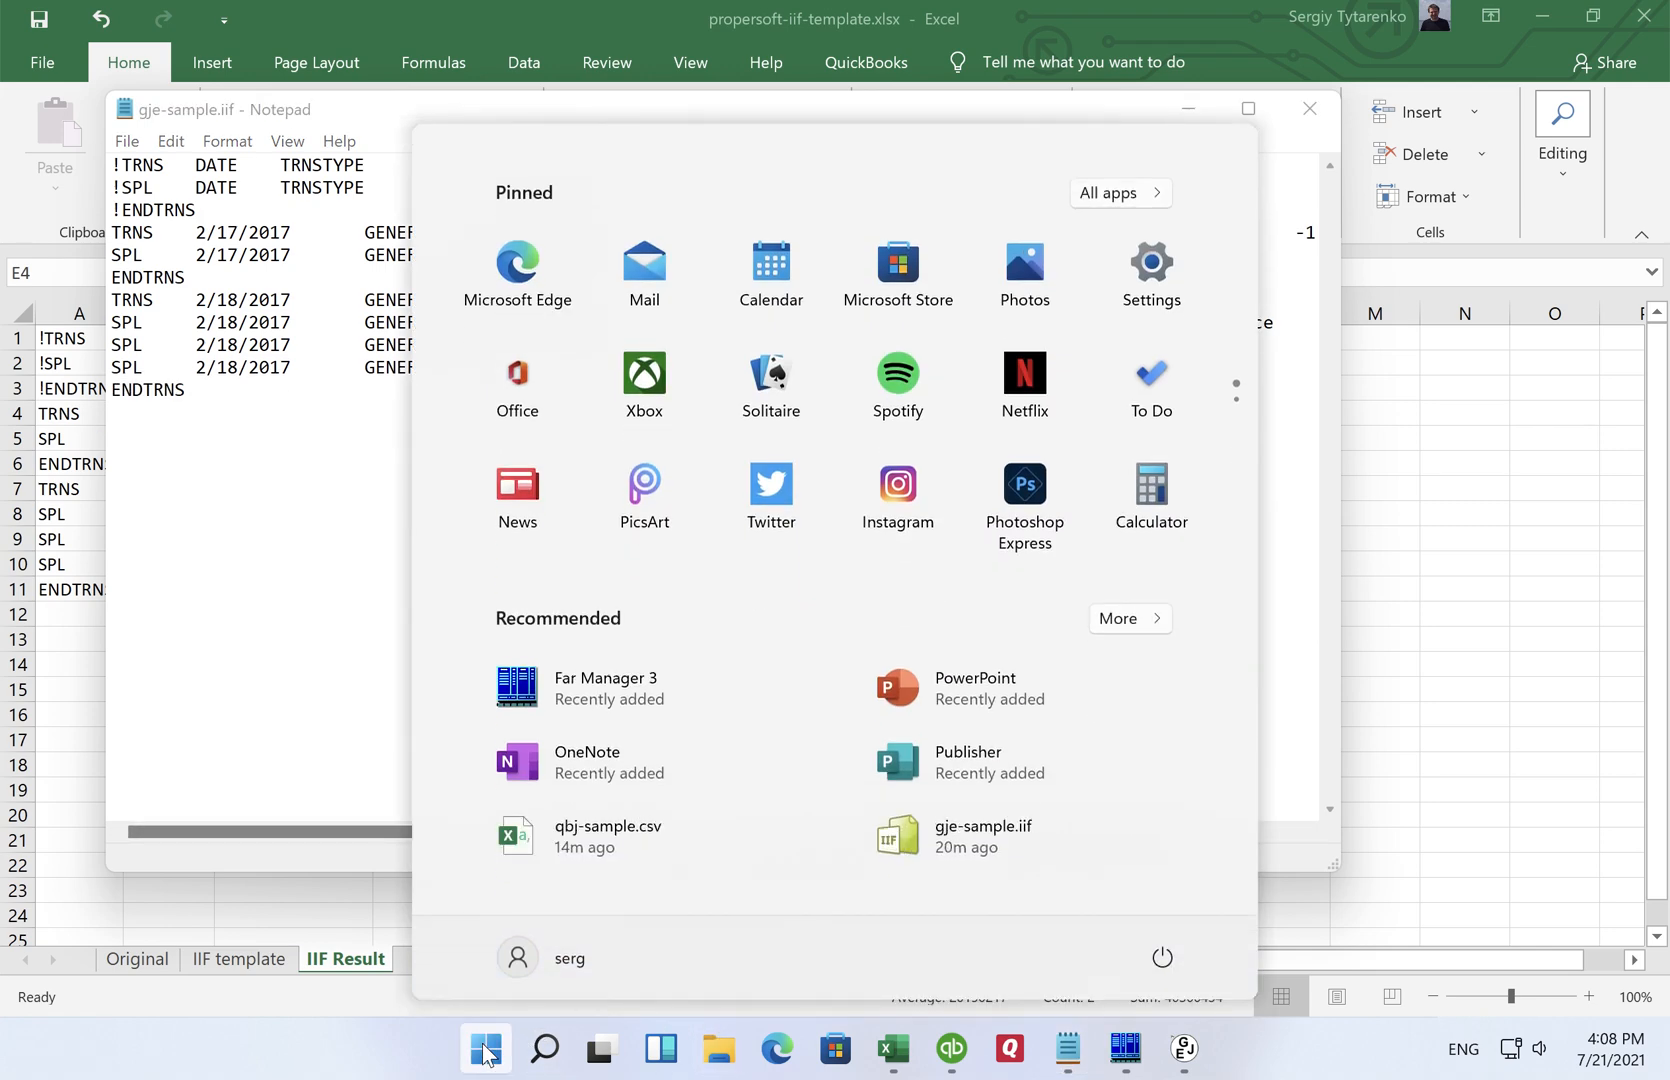
pyautogui.write('notepad')
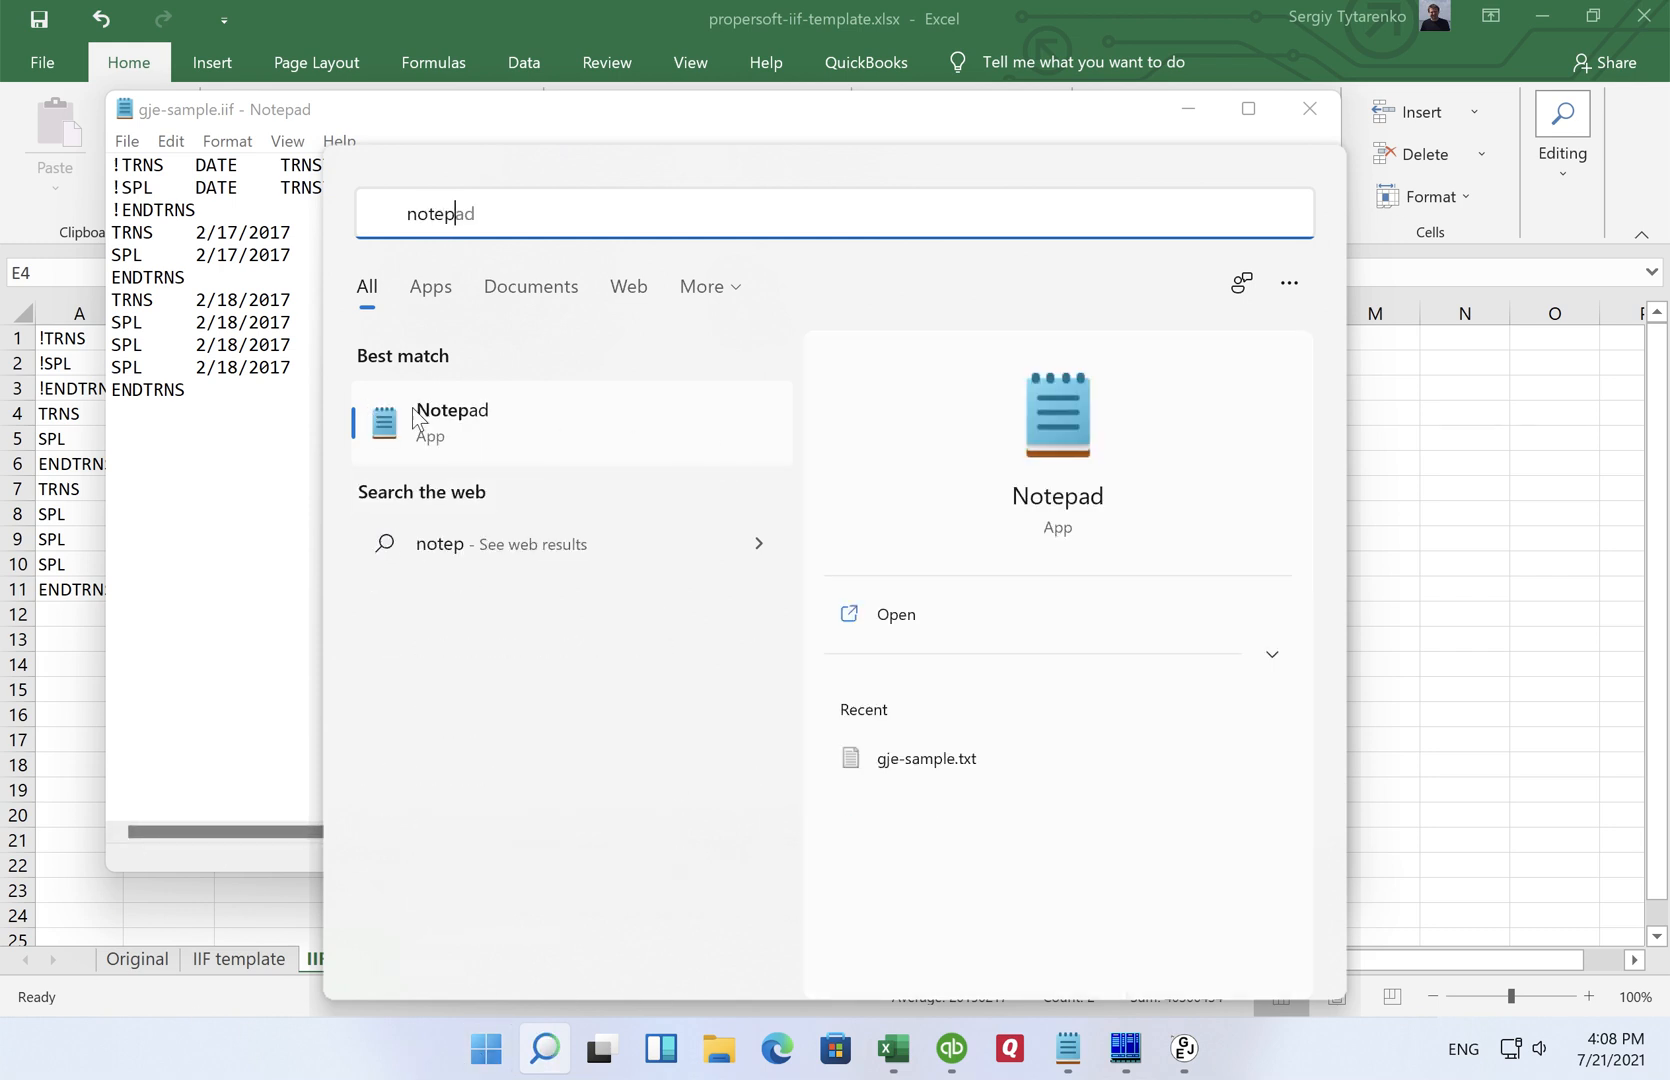
pyautogui.click(450, 410)
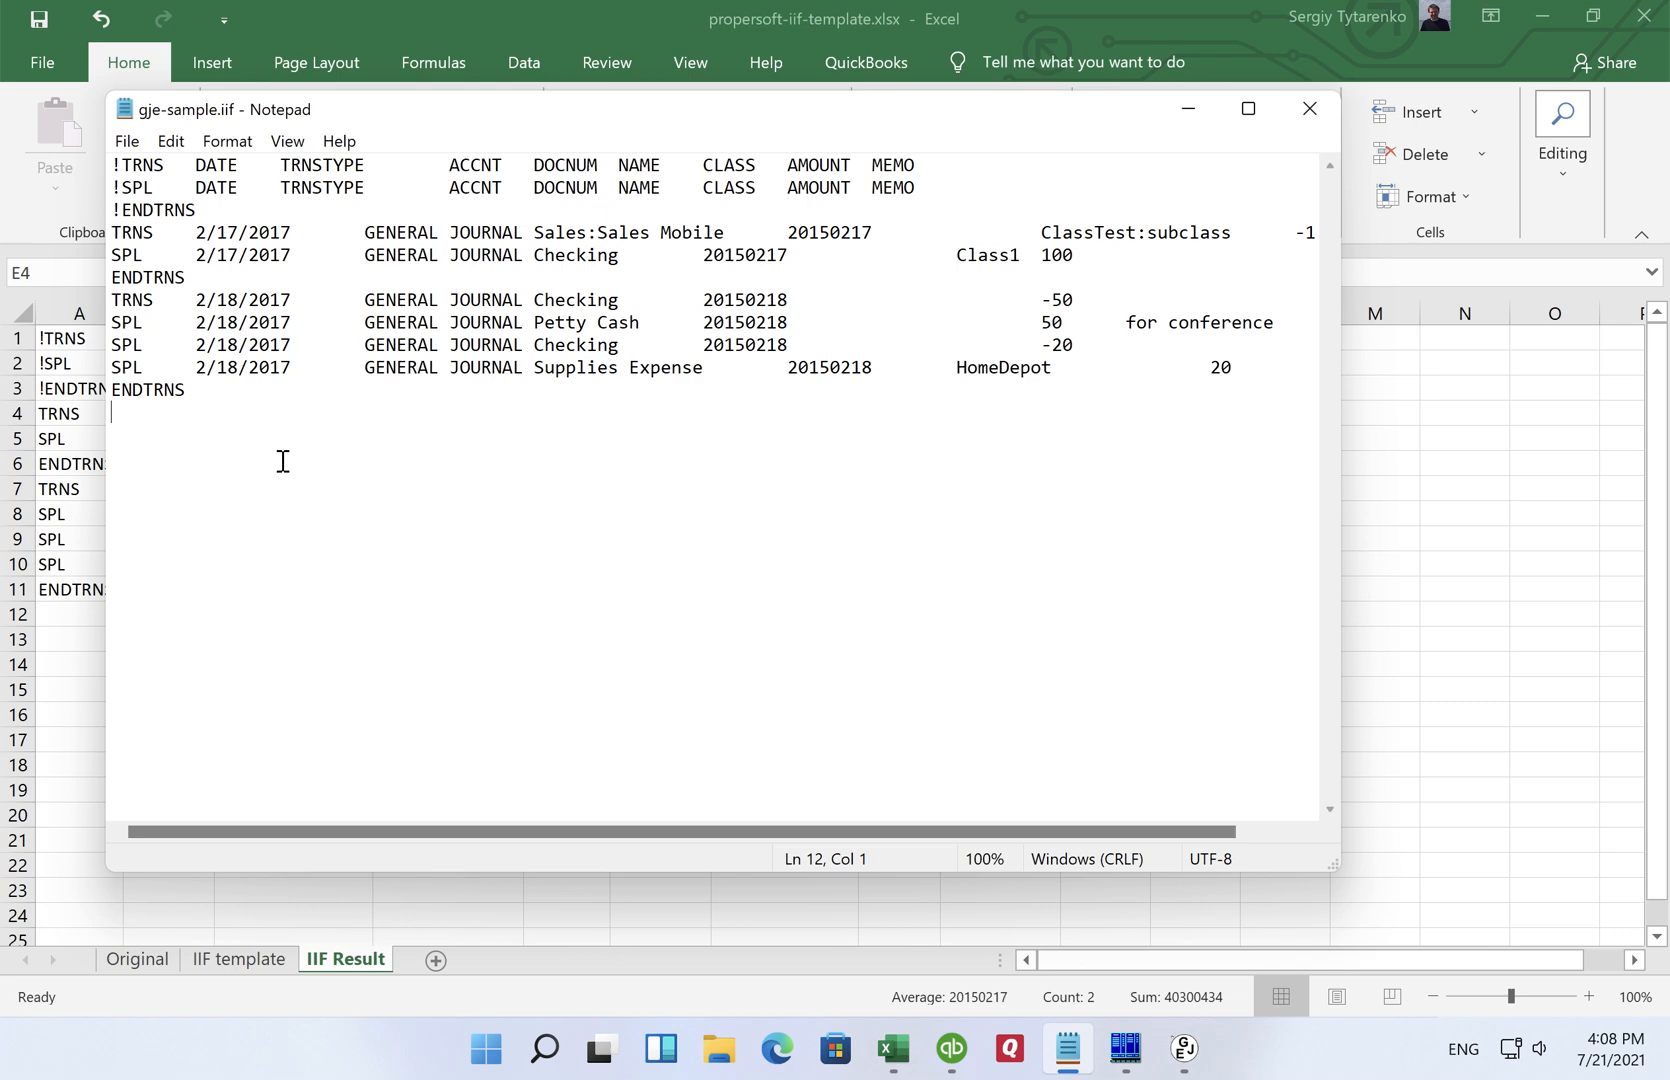
pyautogui.click(126, 140)
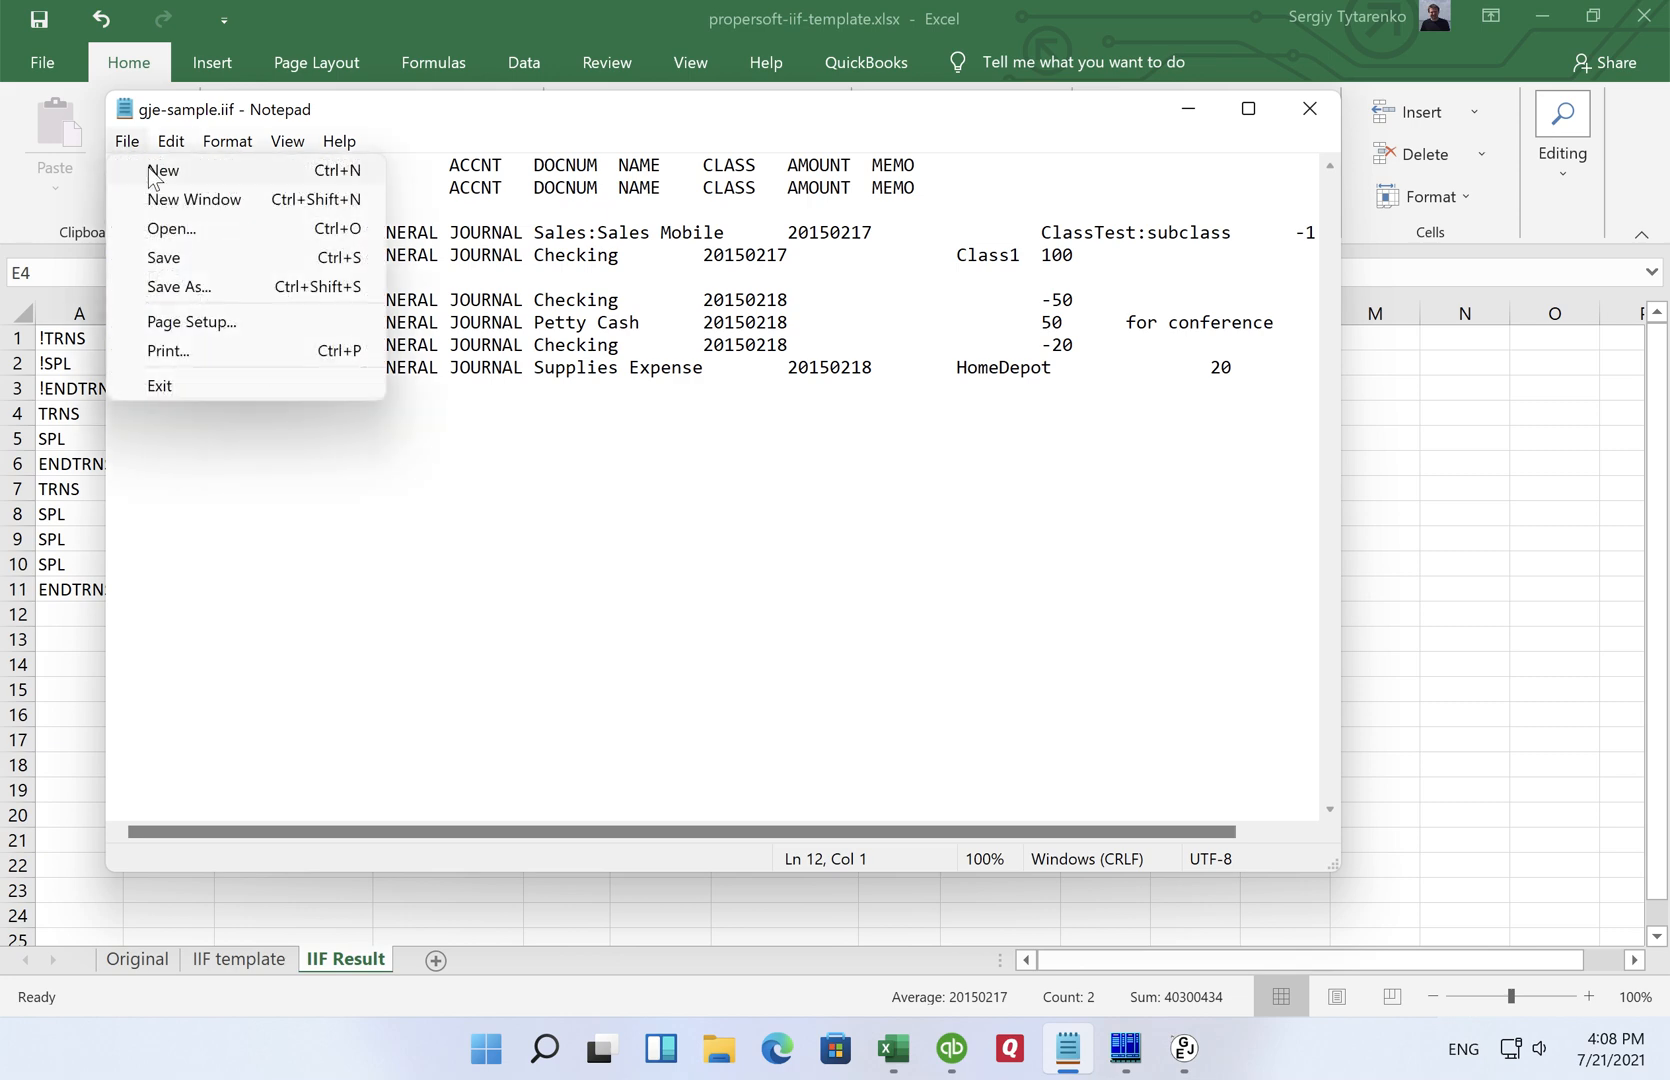
pyautogui.click(162, 172)
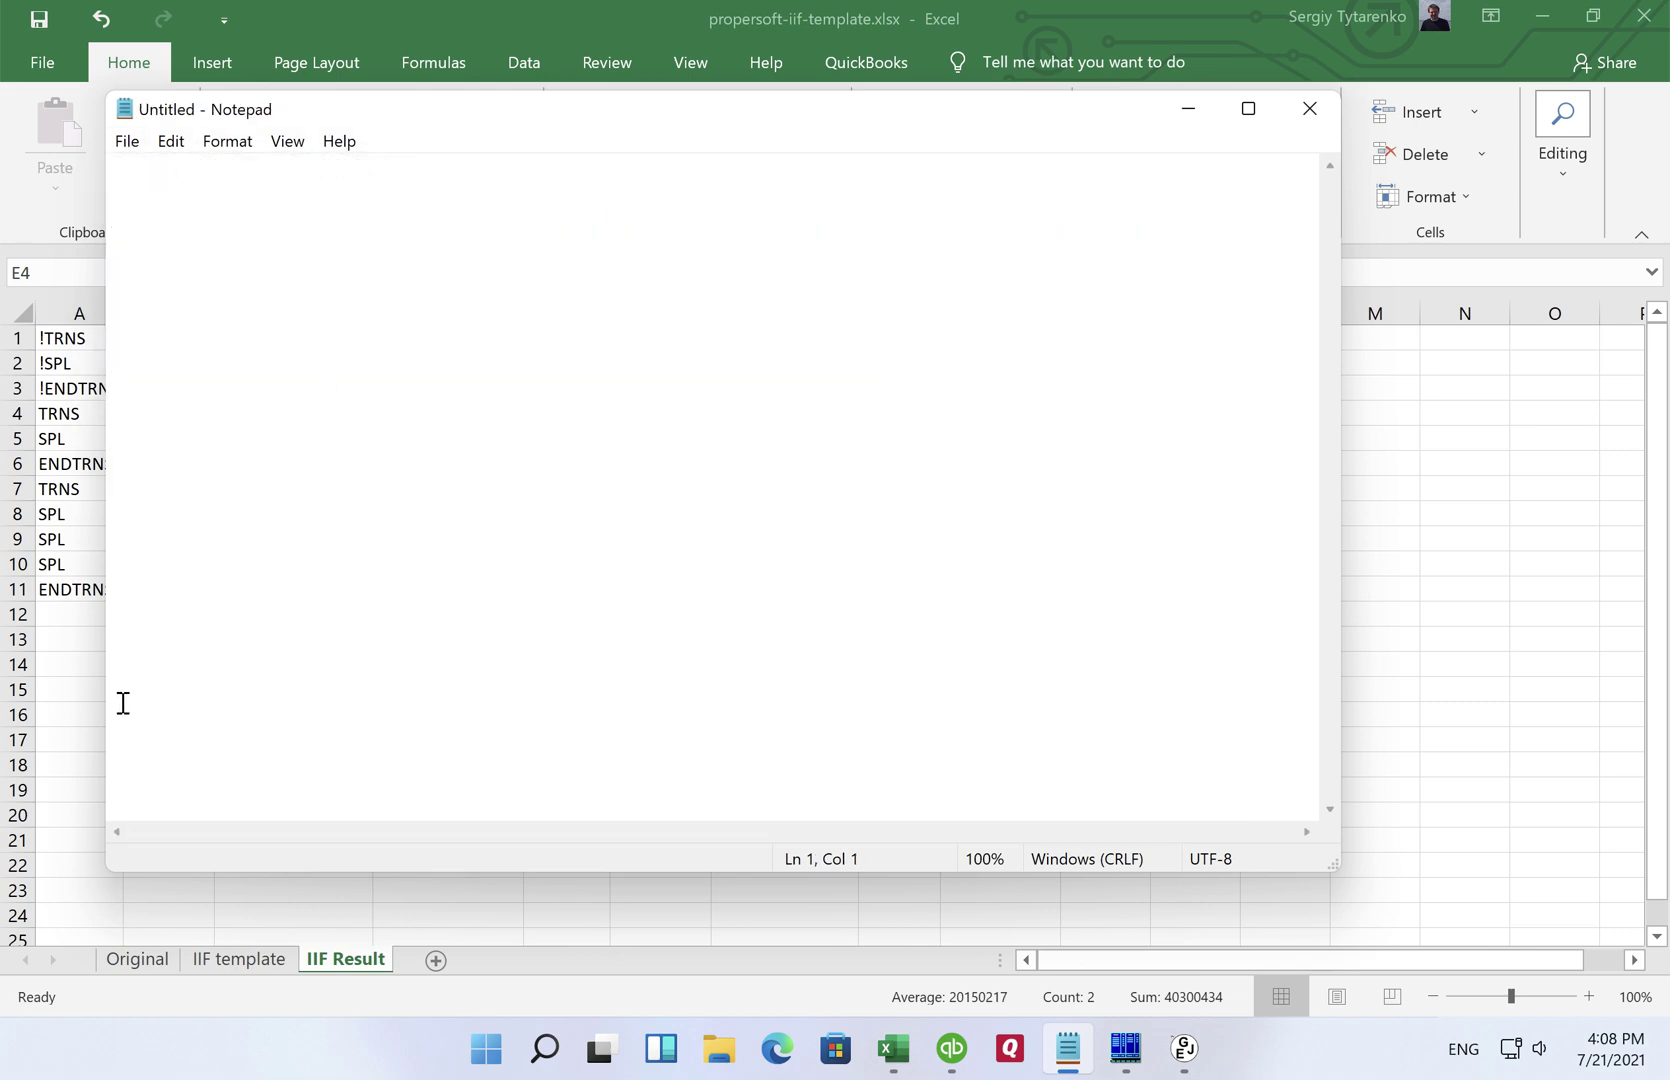
pyautogui.click(1308, 110)
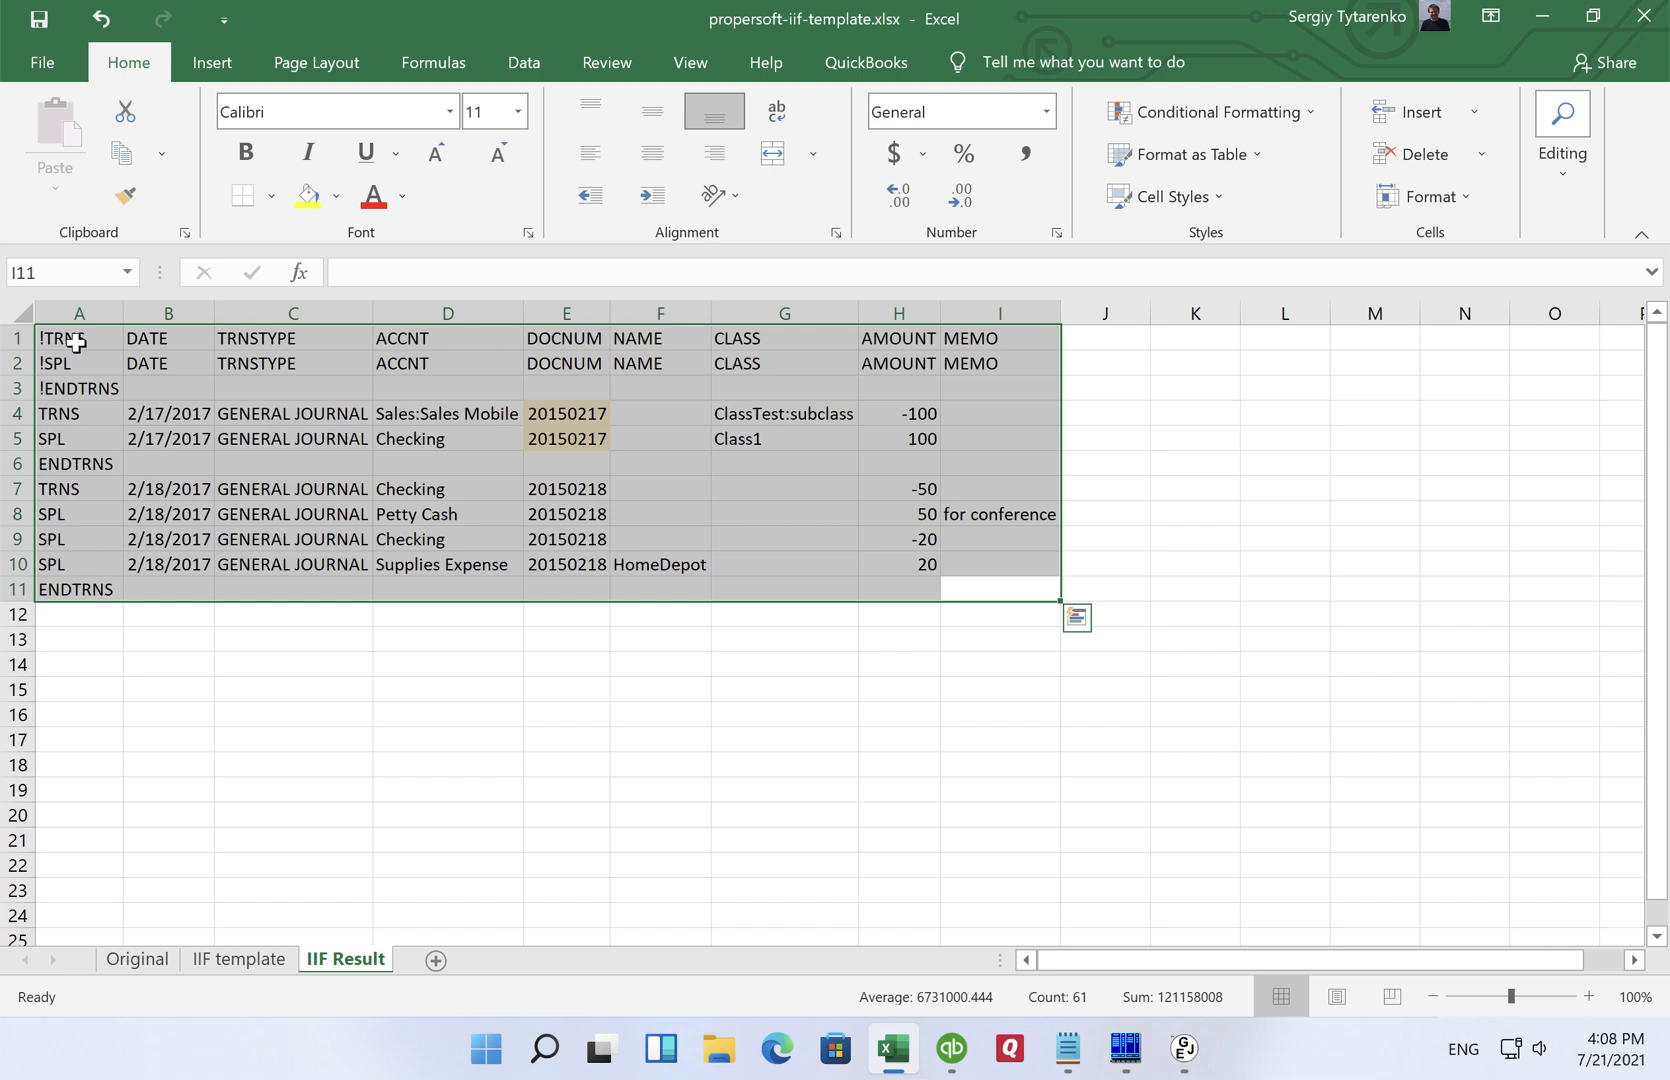
pyautogui.moveTo(210, 170)
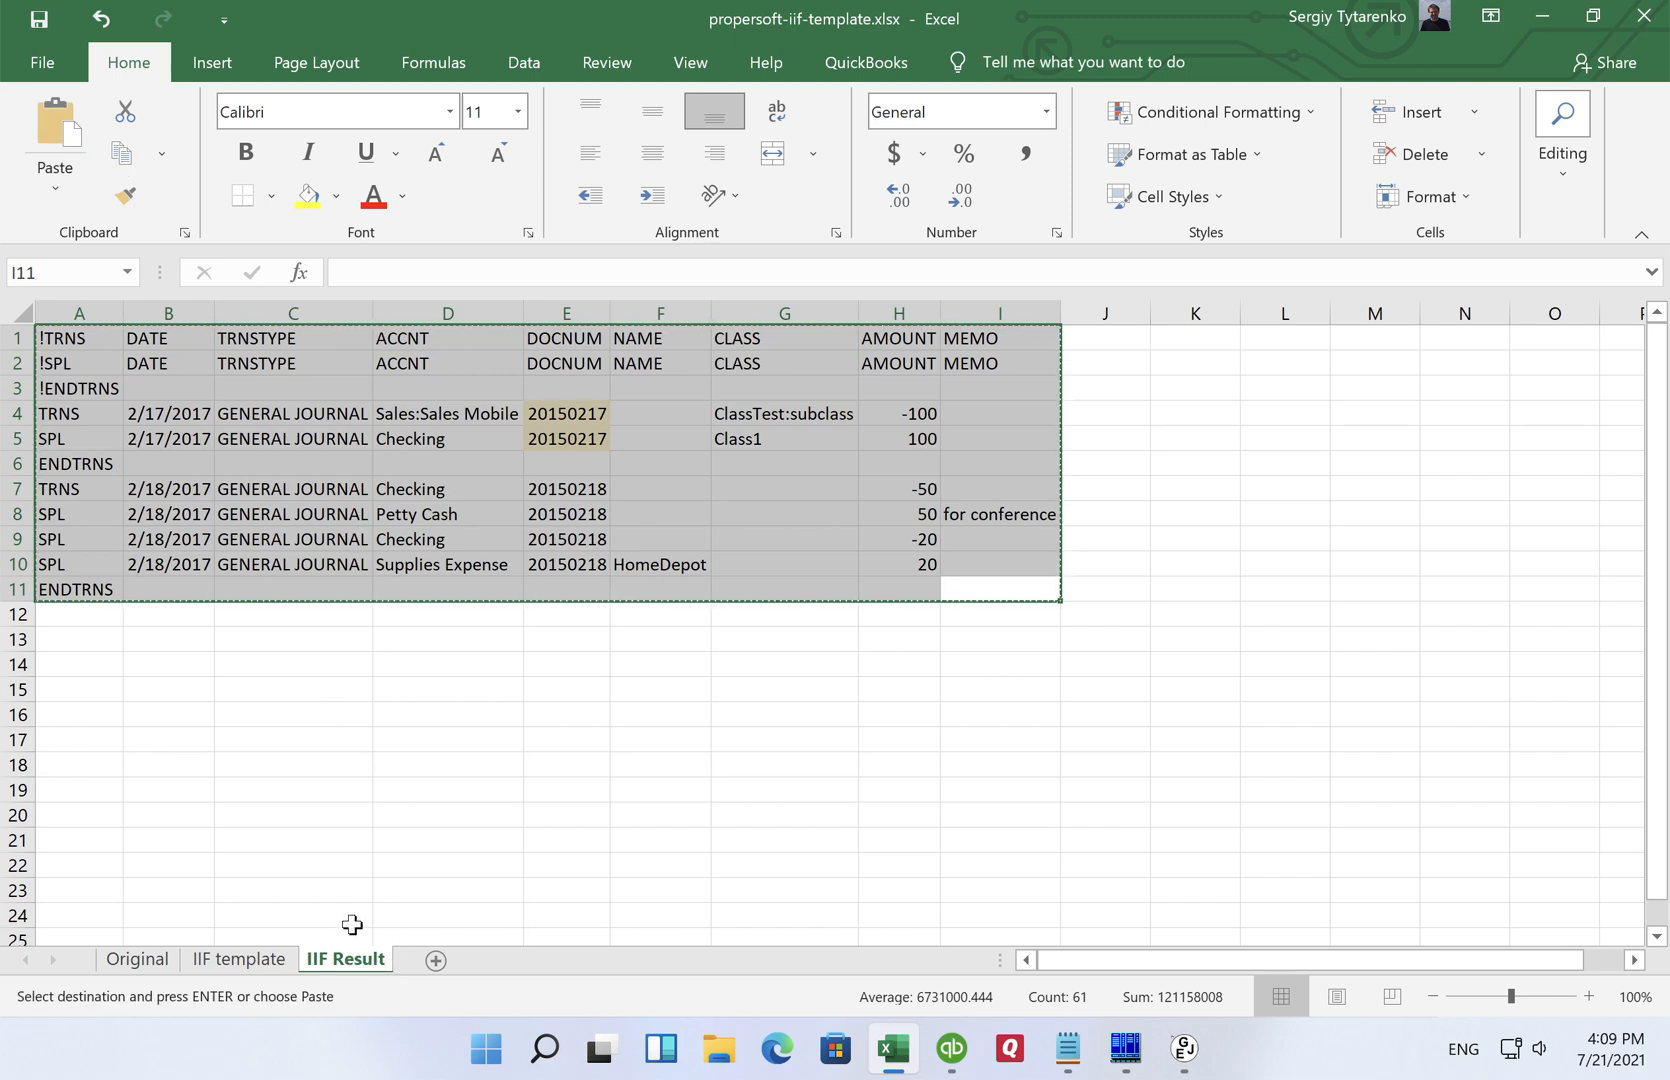
pyautogui.moveTo(388, 860)
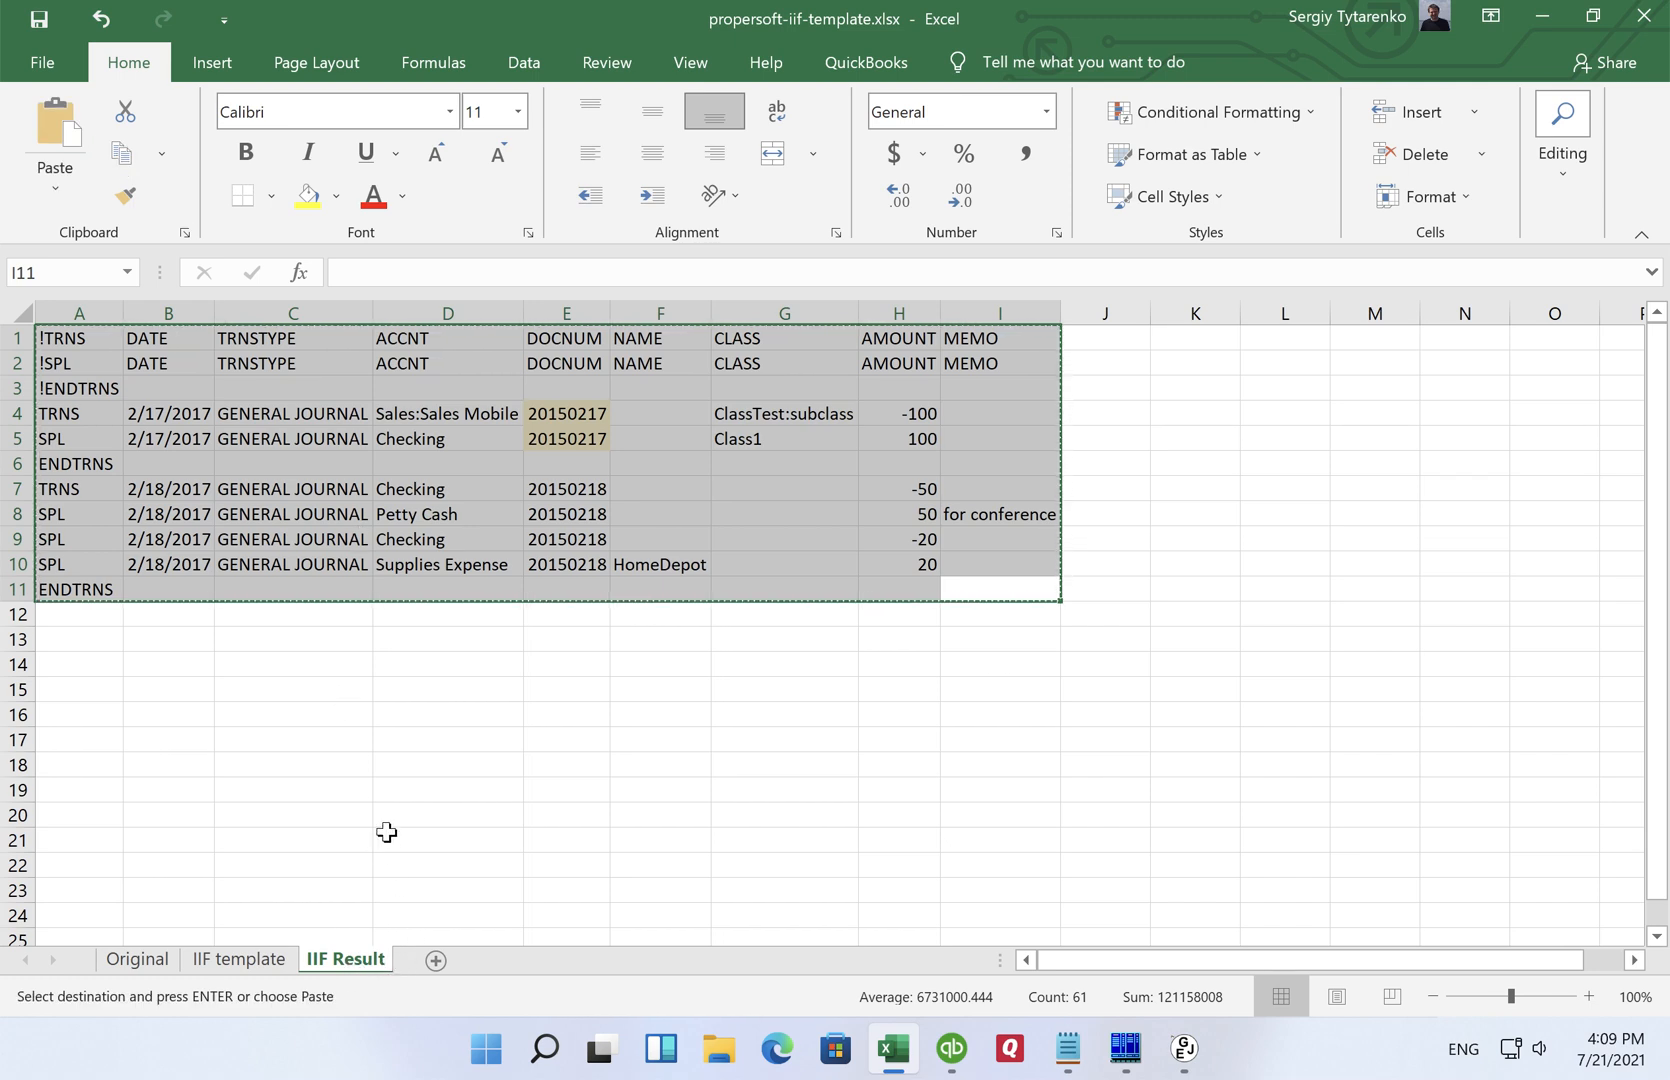
# Step: Bring the blank Notepad document in front of Excel with the IIF Result table copied
pyautogui.click(1068, 1048)
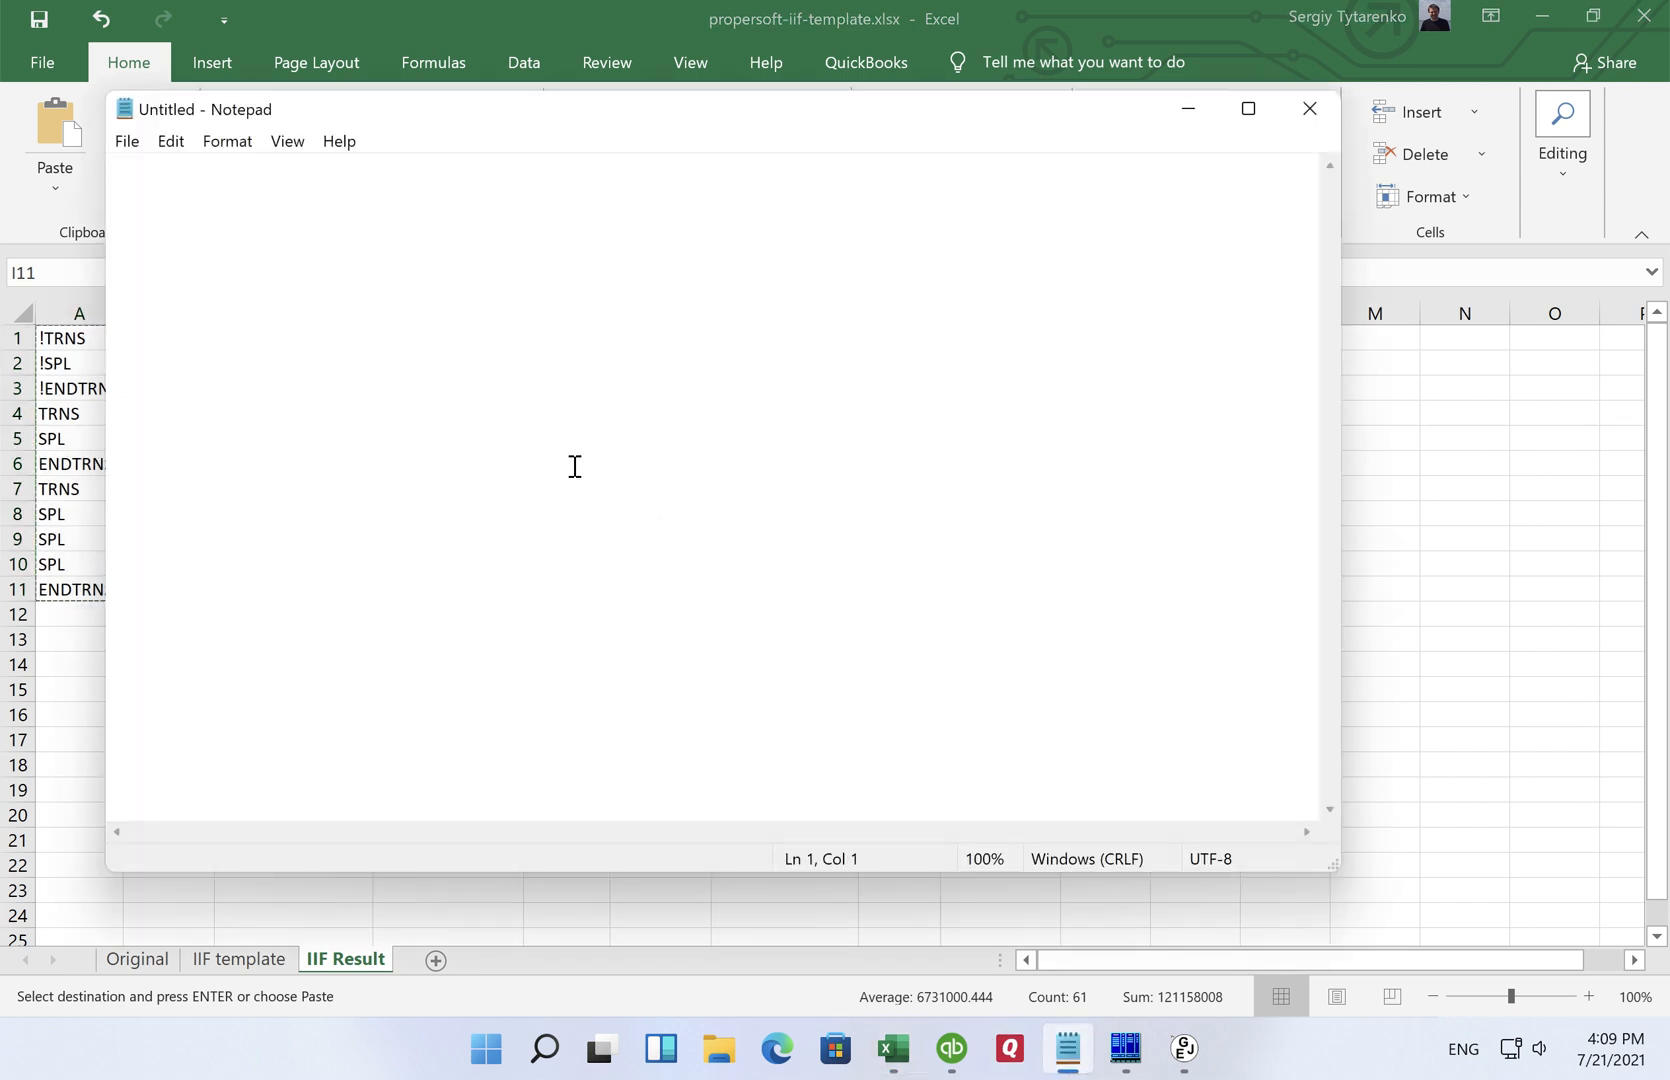
# Step: Paste the IIF rows into Notepad and save the document in Downloads as entries.iif
pyautogui.press('ctrl+v')
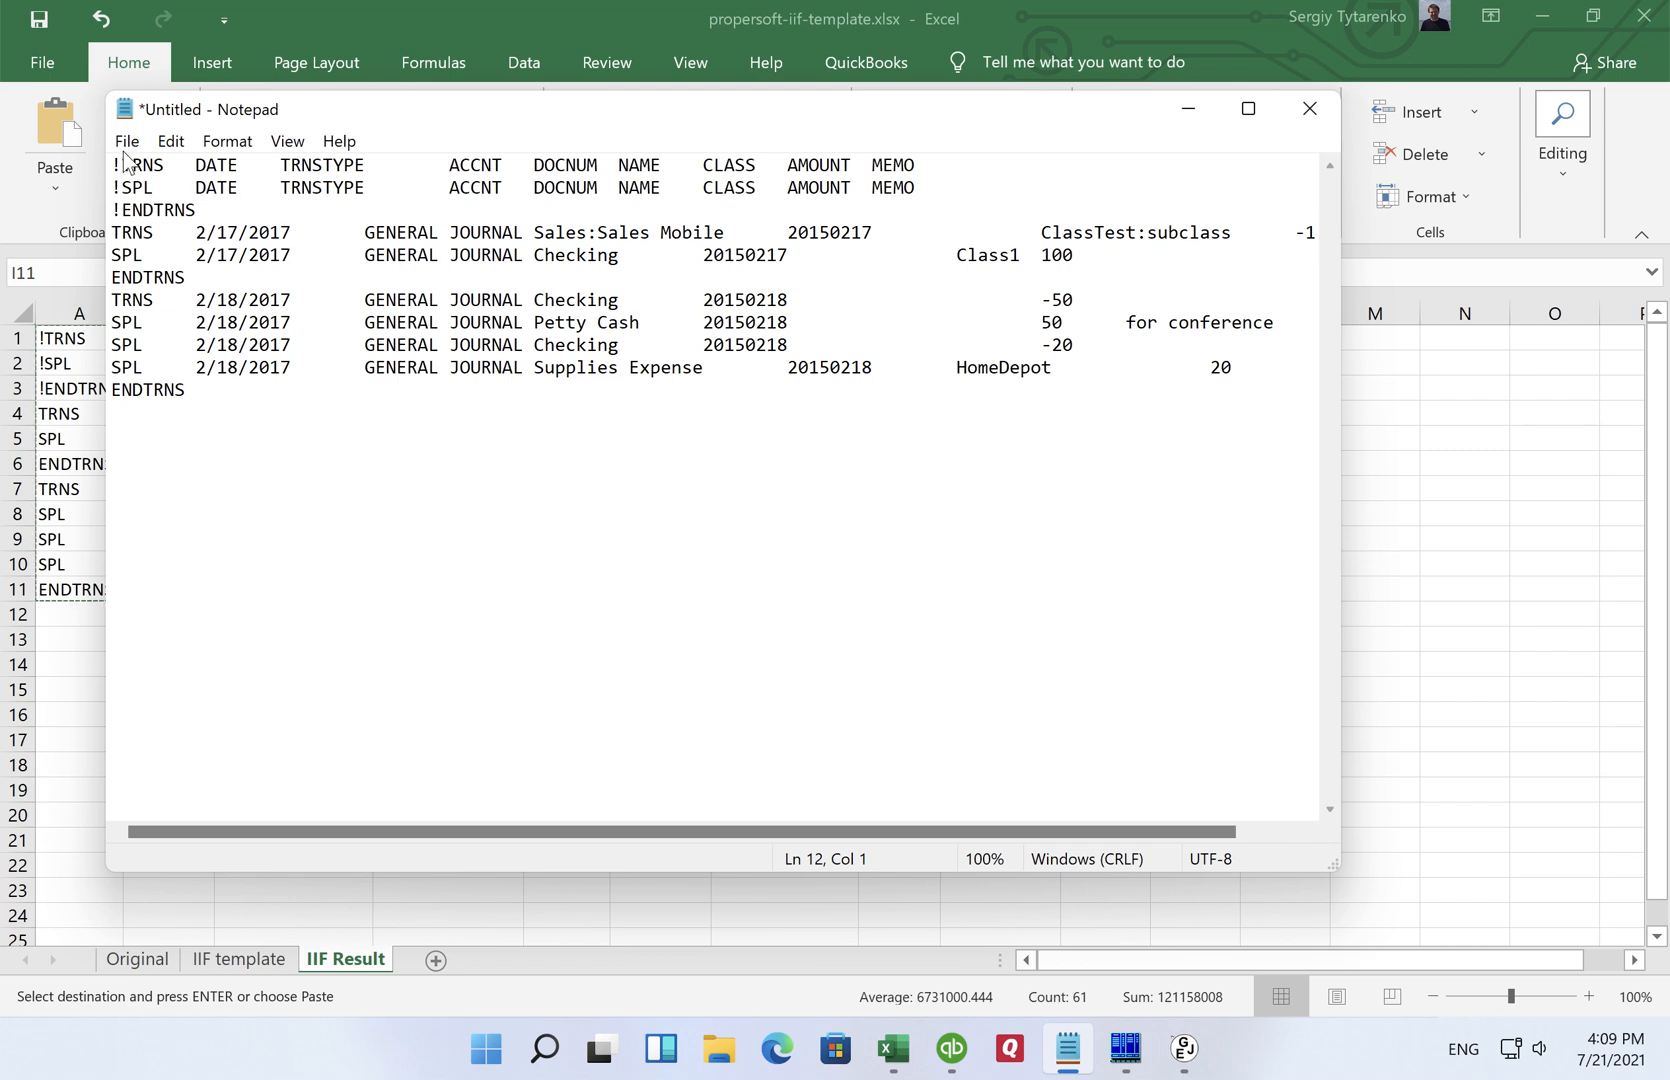
pyautogui.click(126, 142)
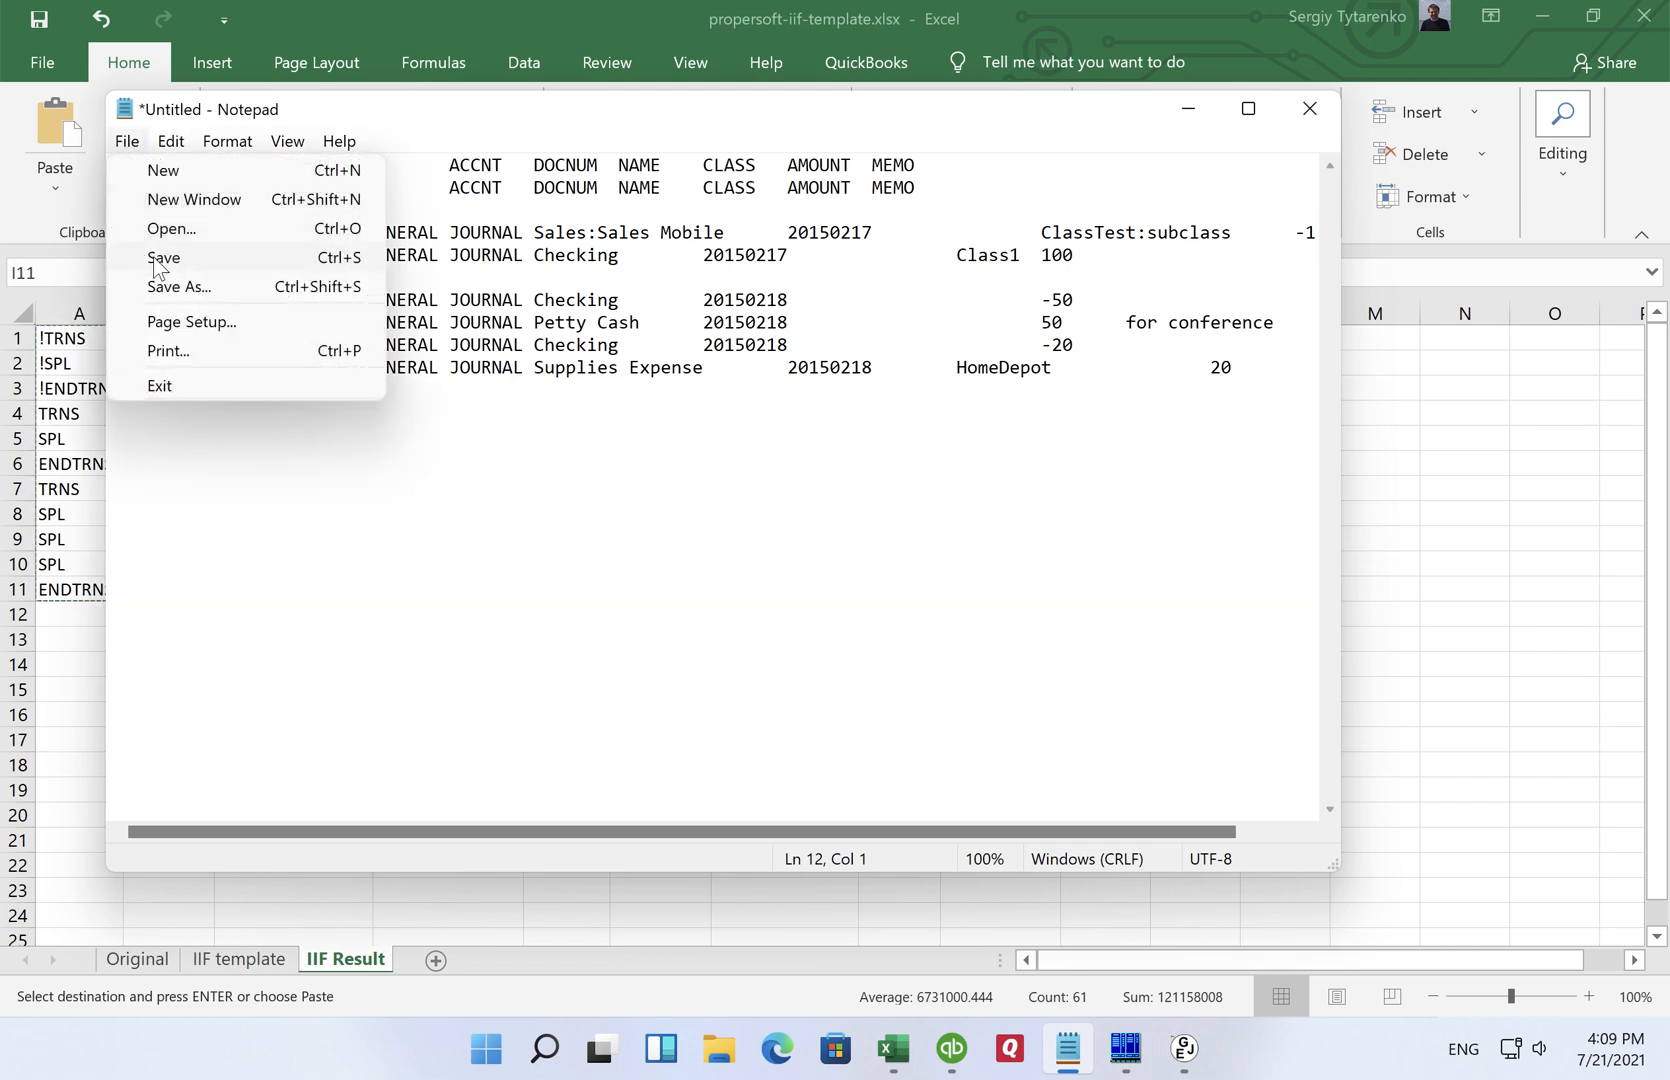
pyautogui.click(178, 288)
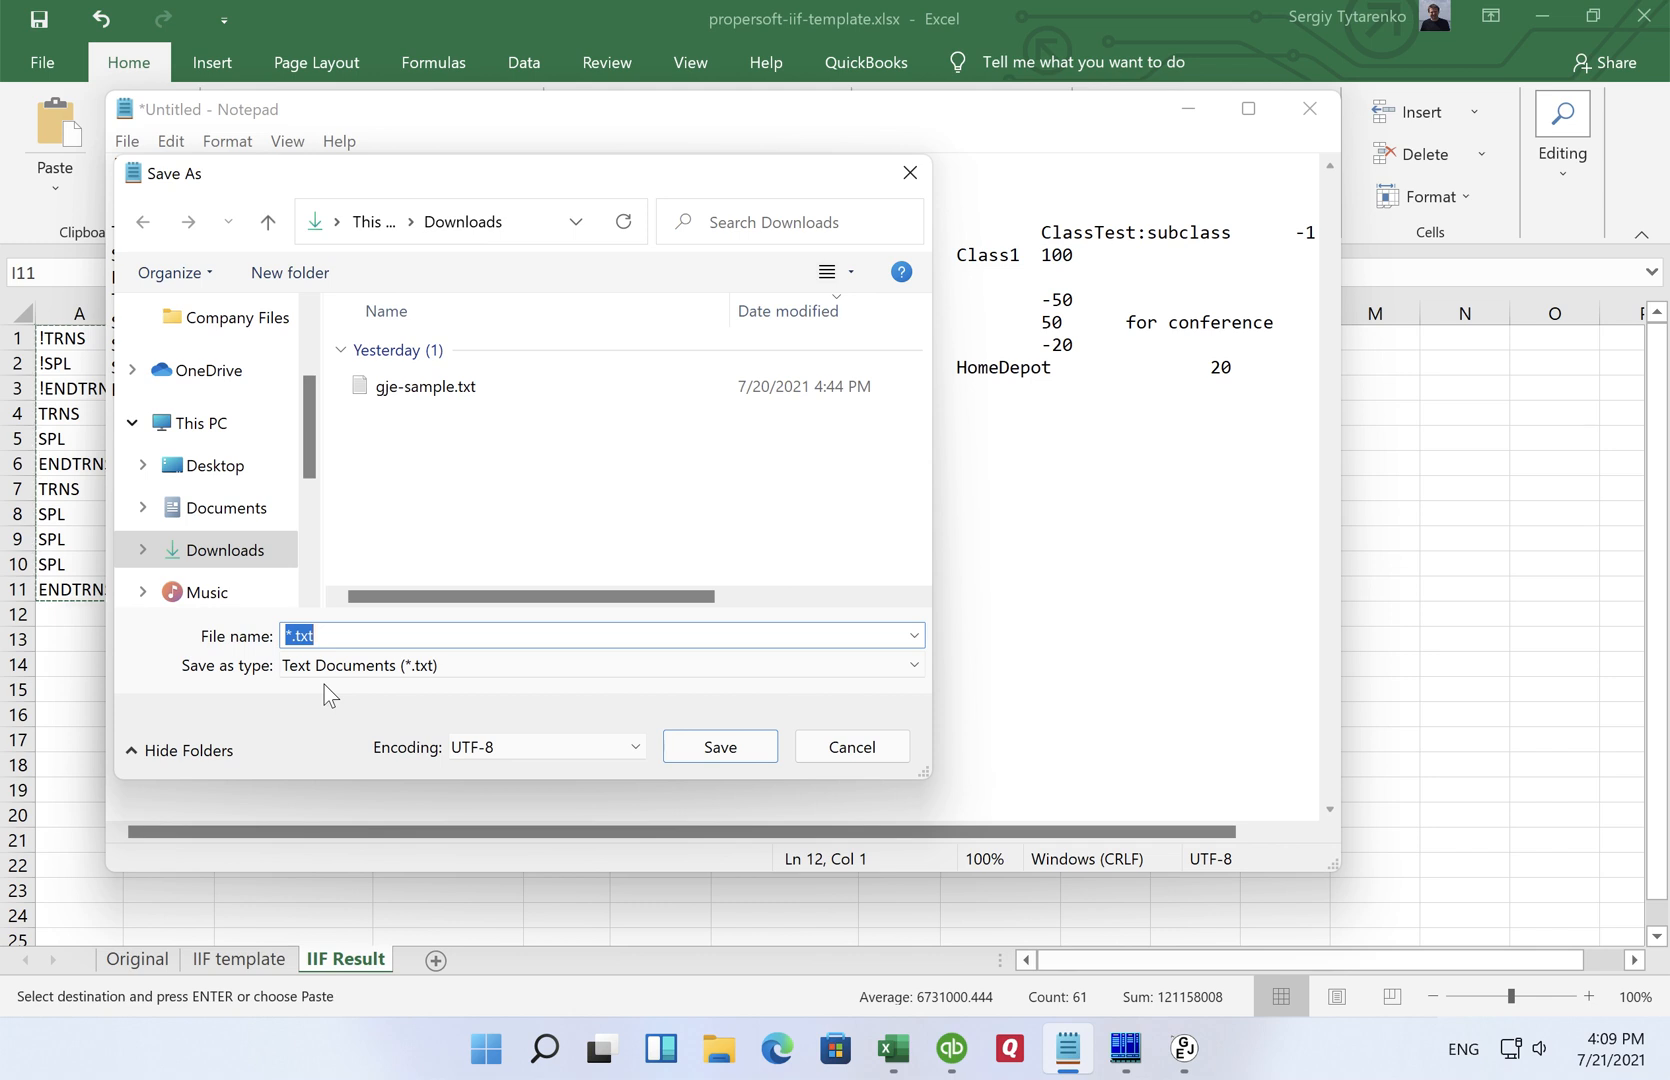
pyautogui.write('entries.')
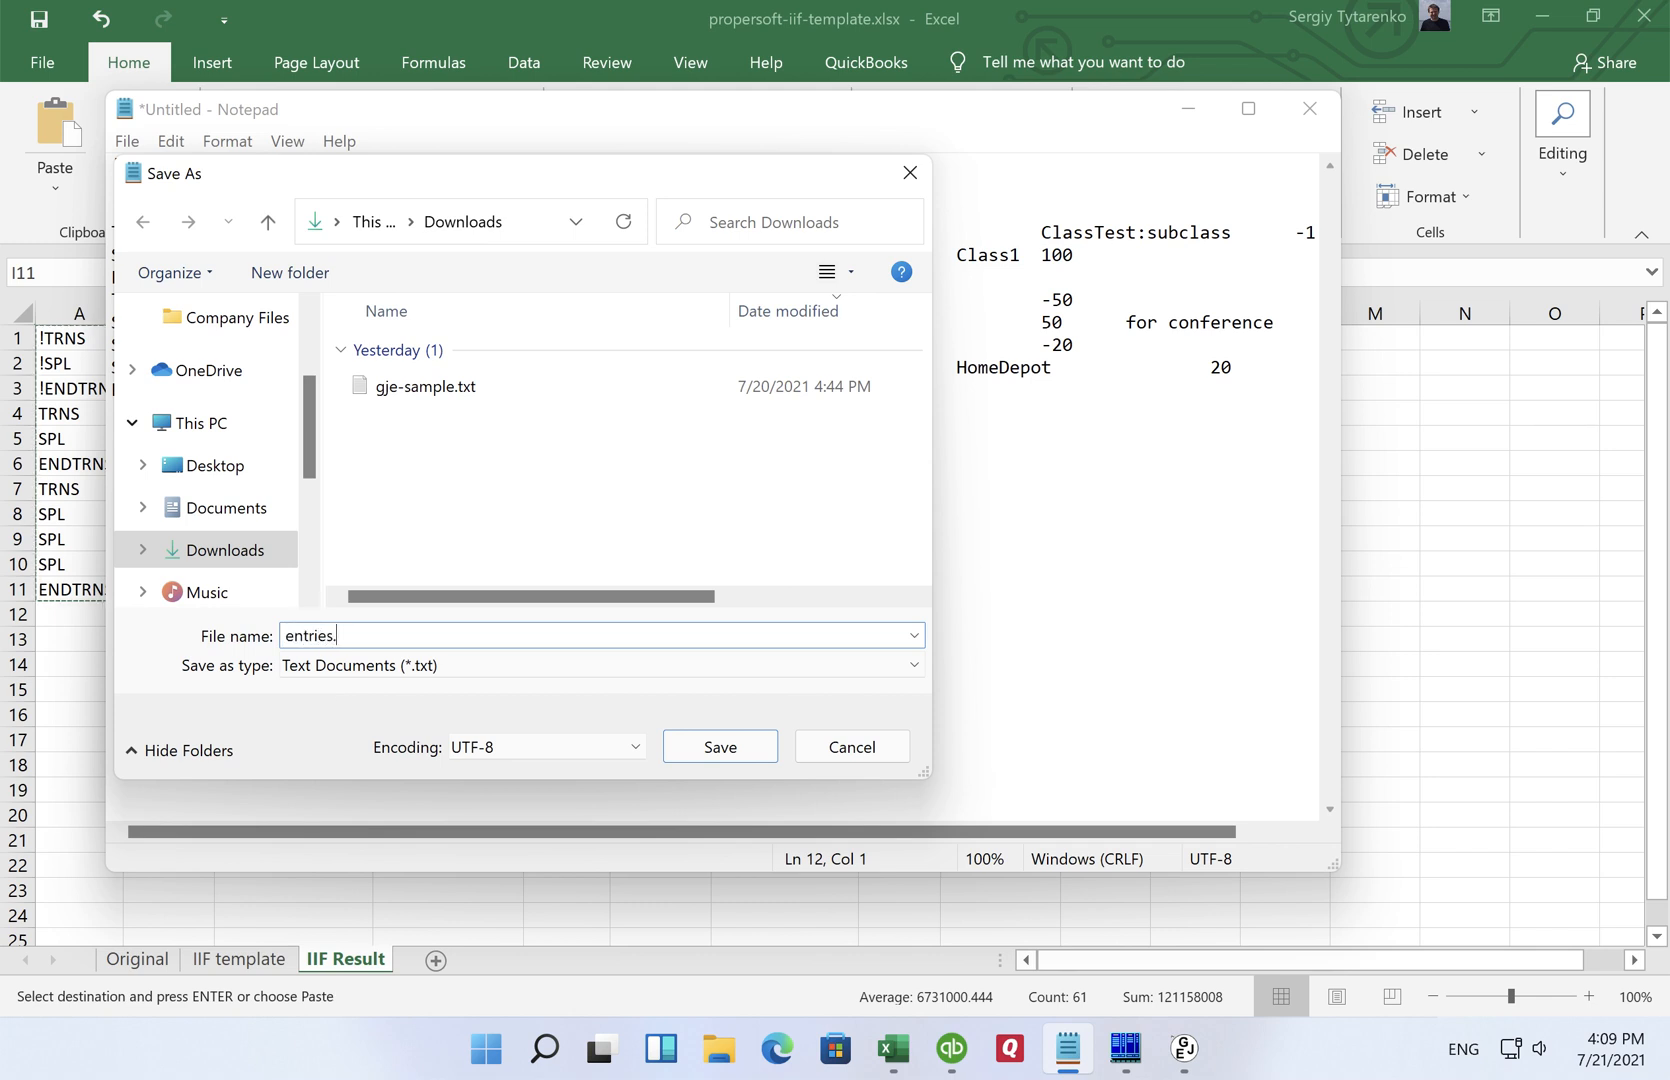
pyautogui.write('iif')
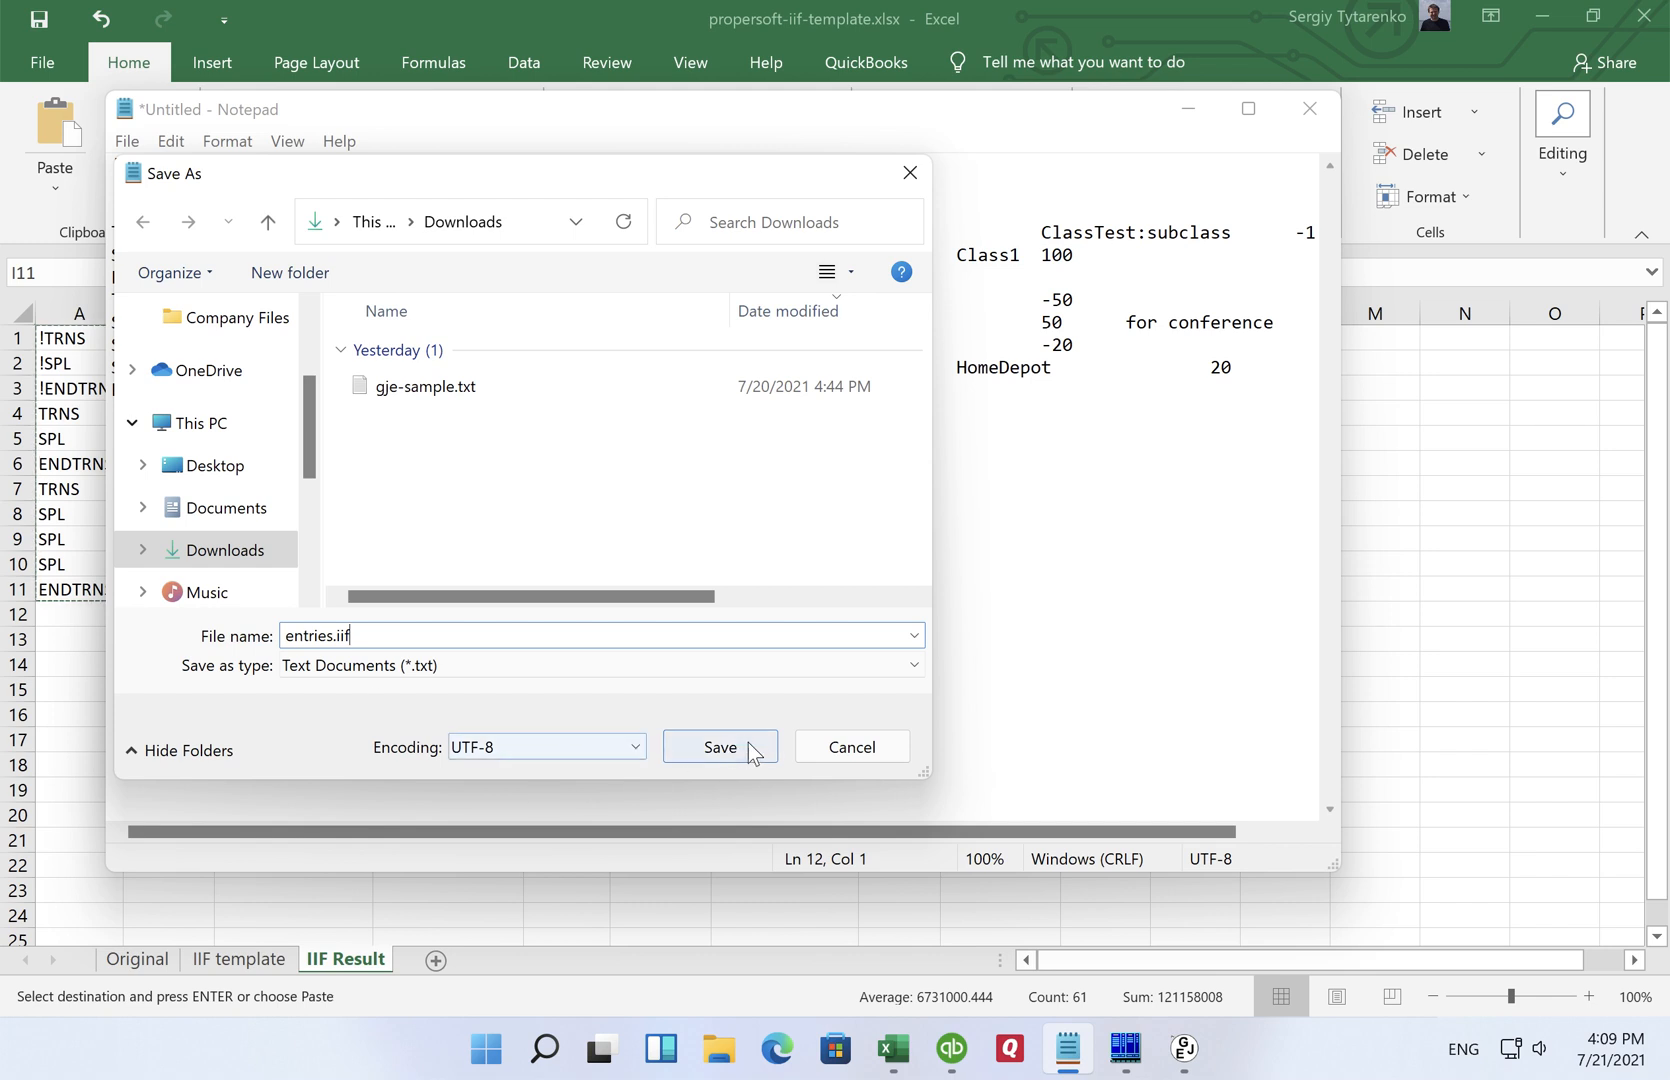
pyautogui.click(720, 748)
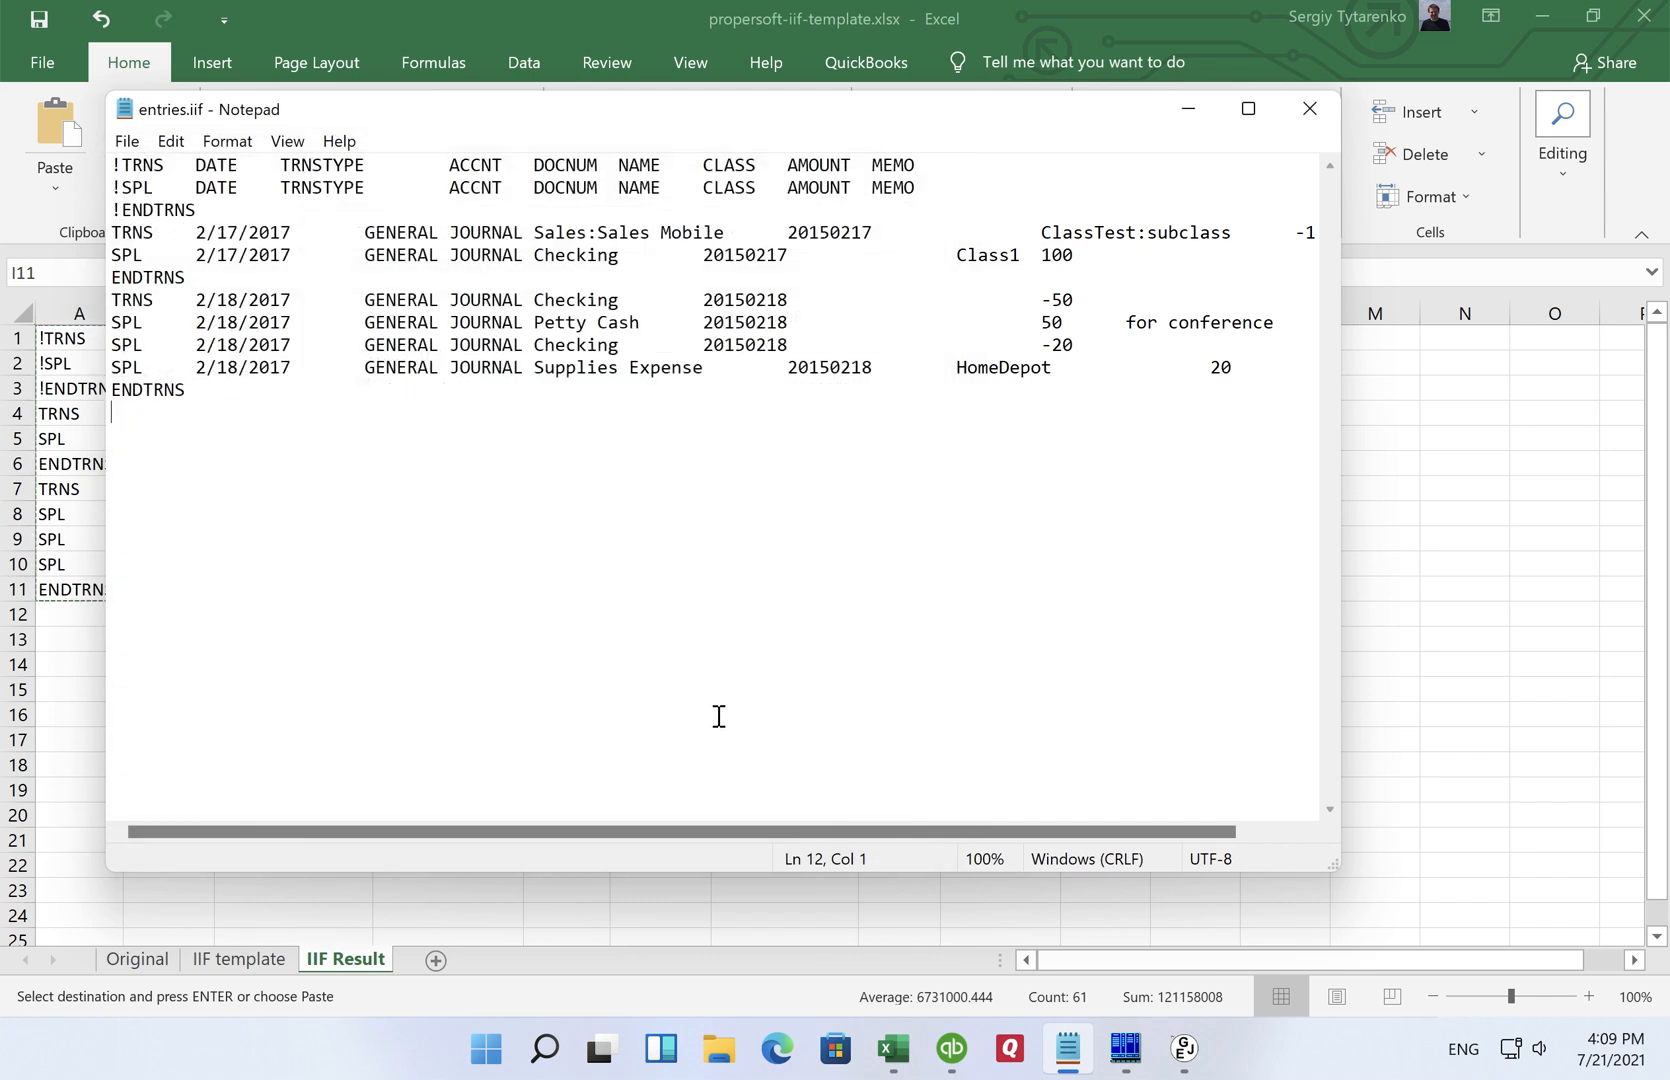
pyautogui.moveTo(674, 674)
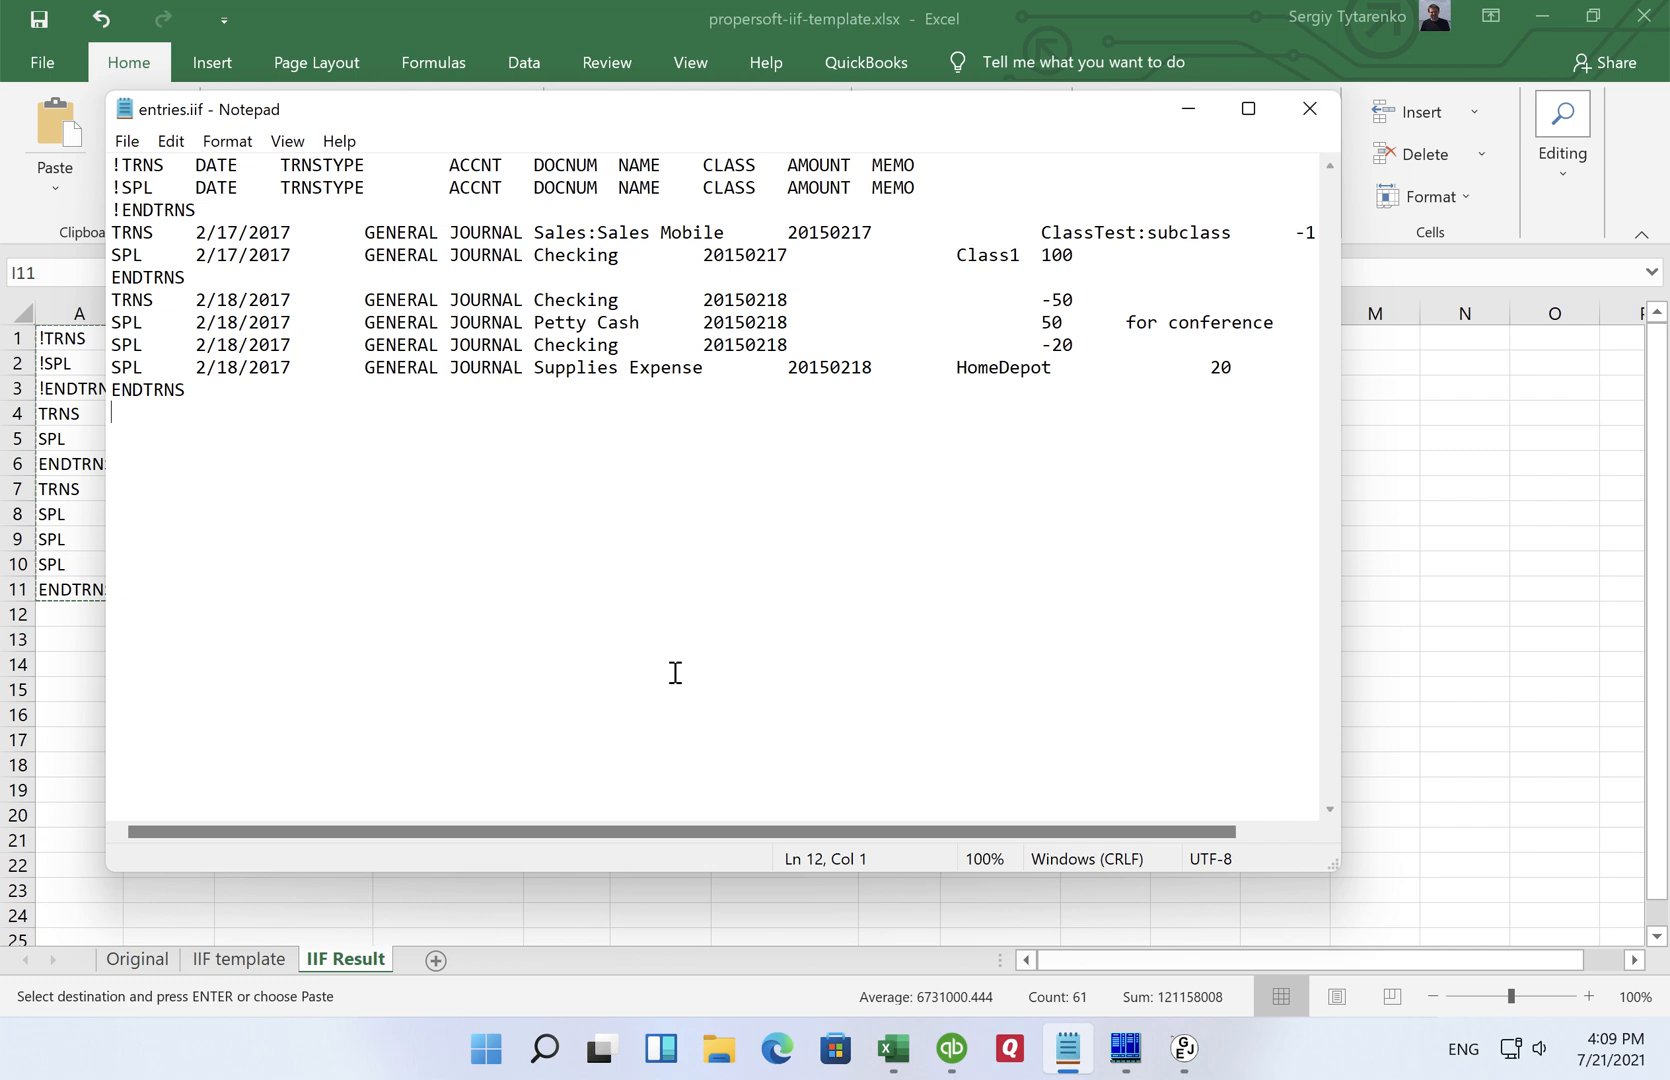
pyautogui.moveTo(662, 722)
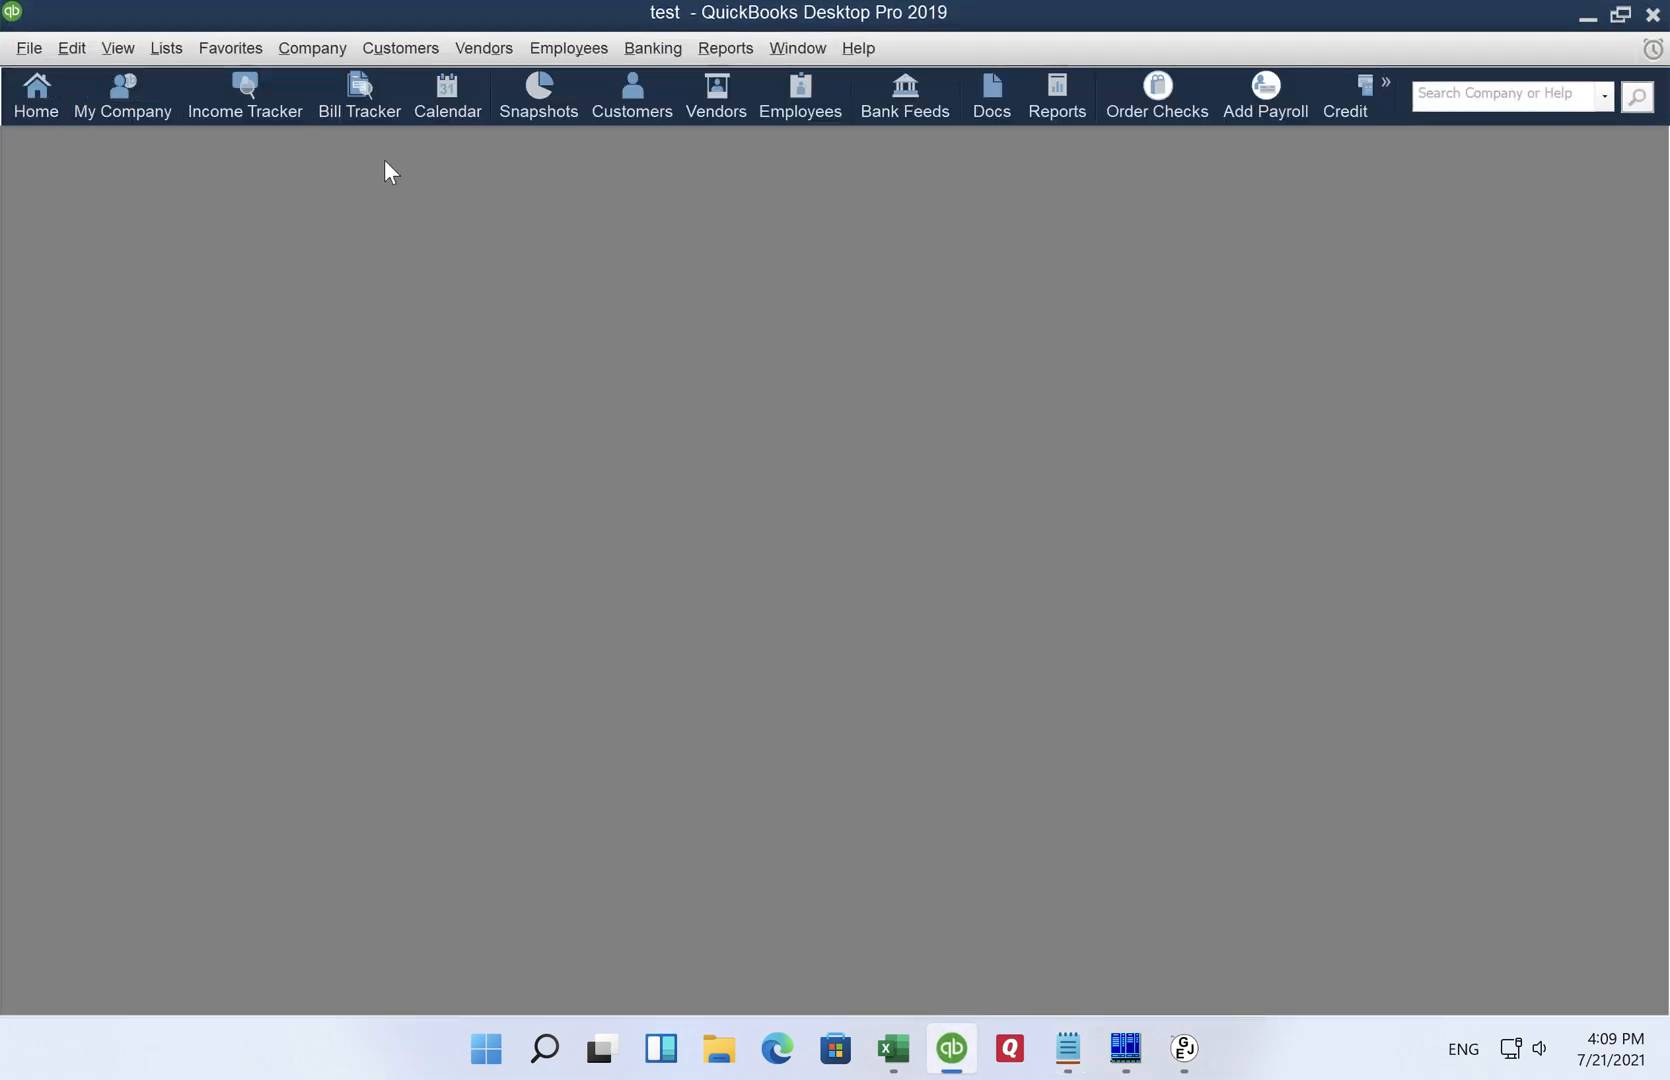
pyautogui.moveTo(932, 30)
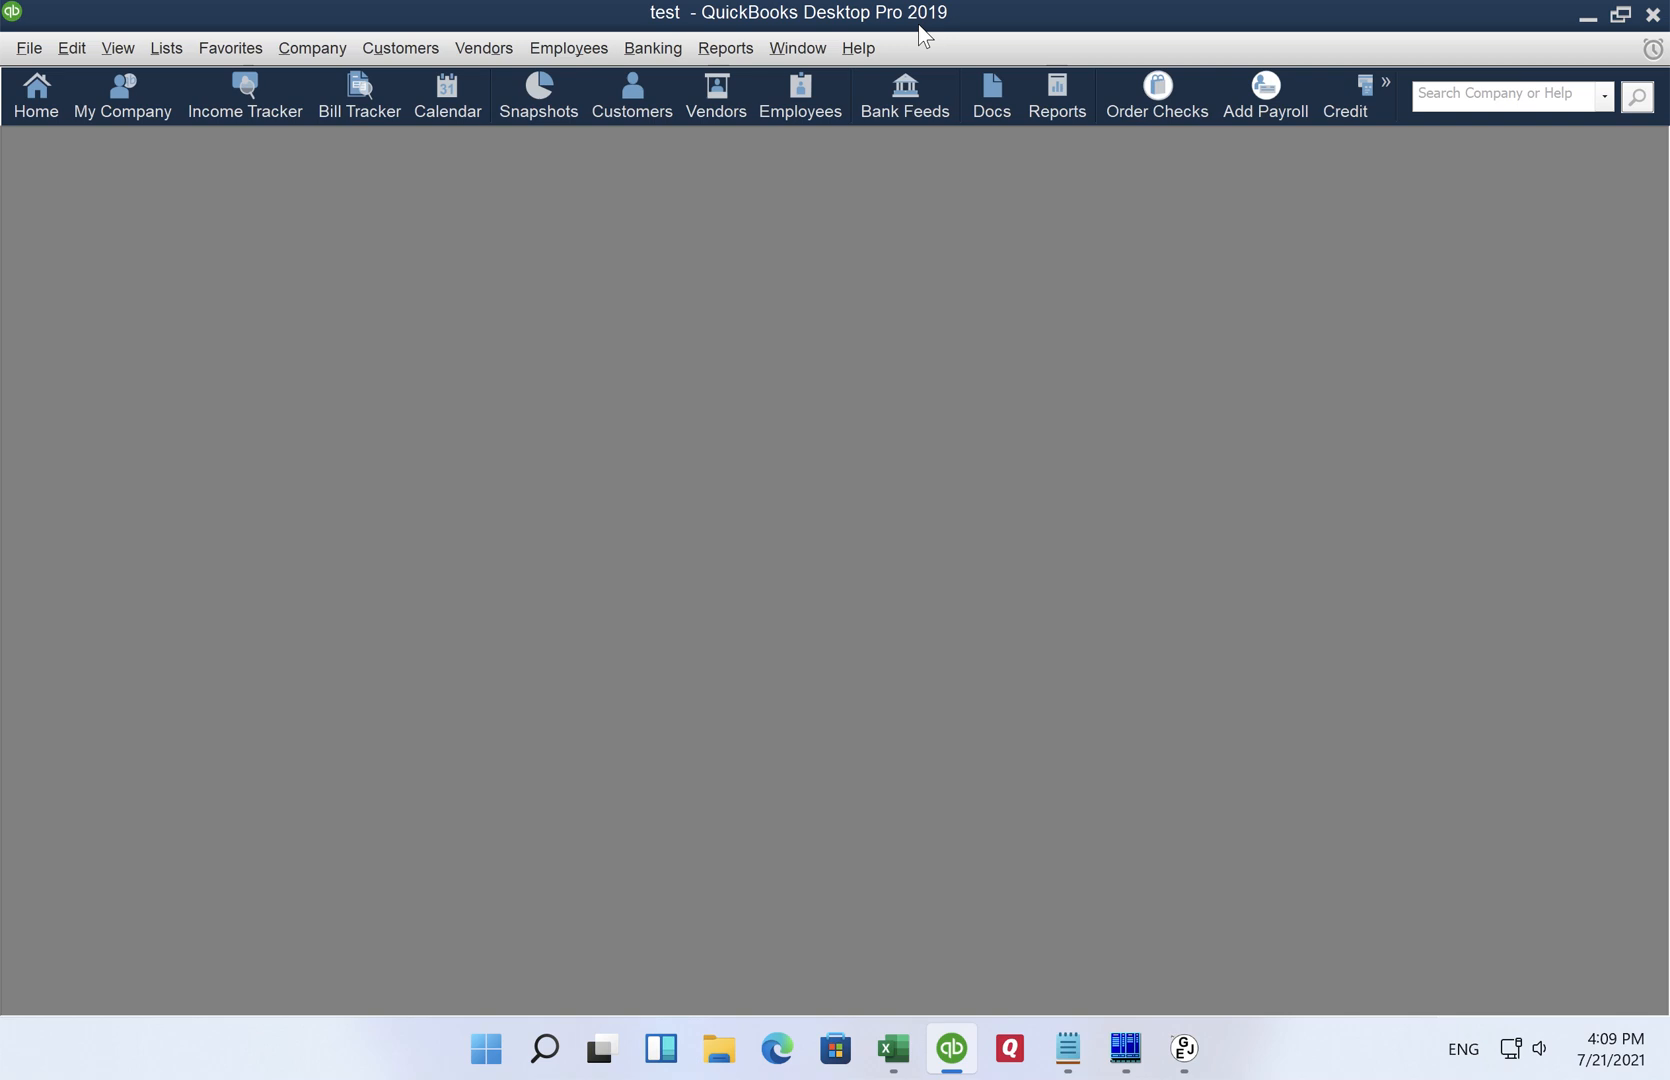
pyautogui.moveTo(124, 216)
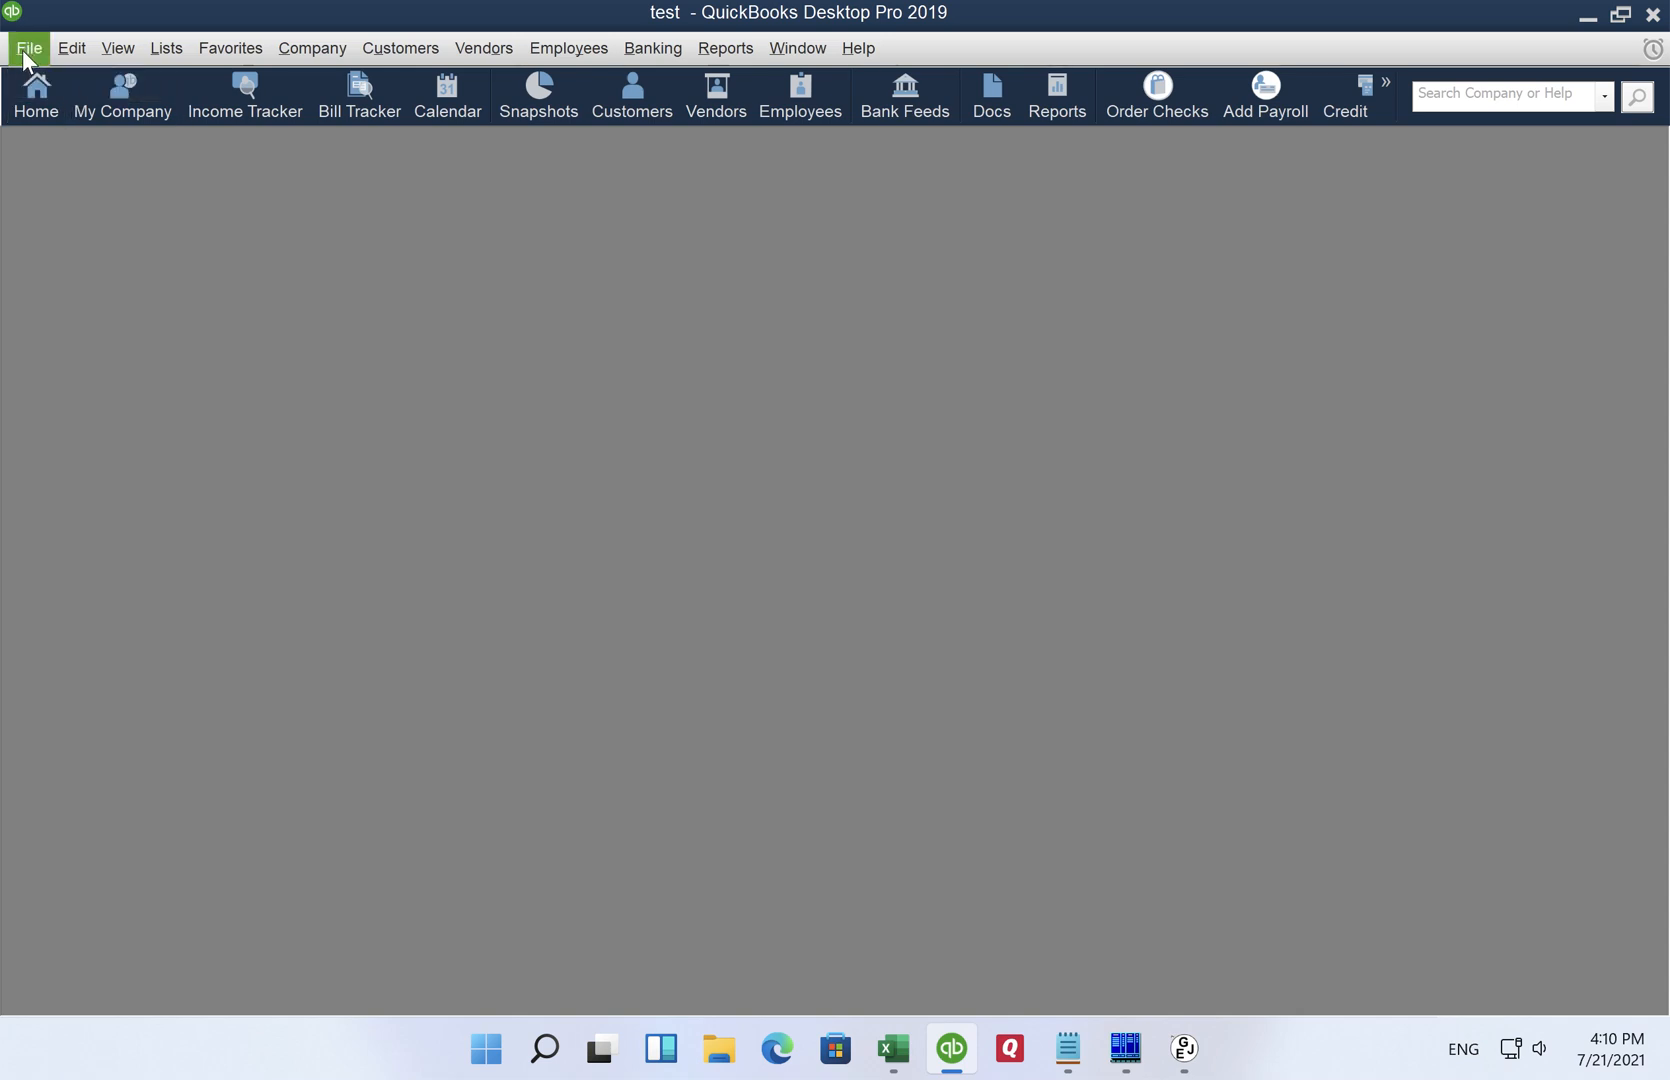
# Step: Show the QuickBooks File menu for the test company
pyautogui.click(30, 48)
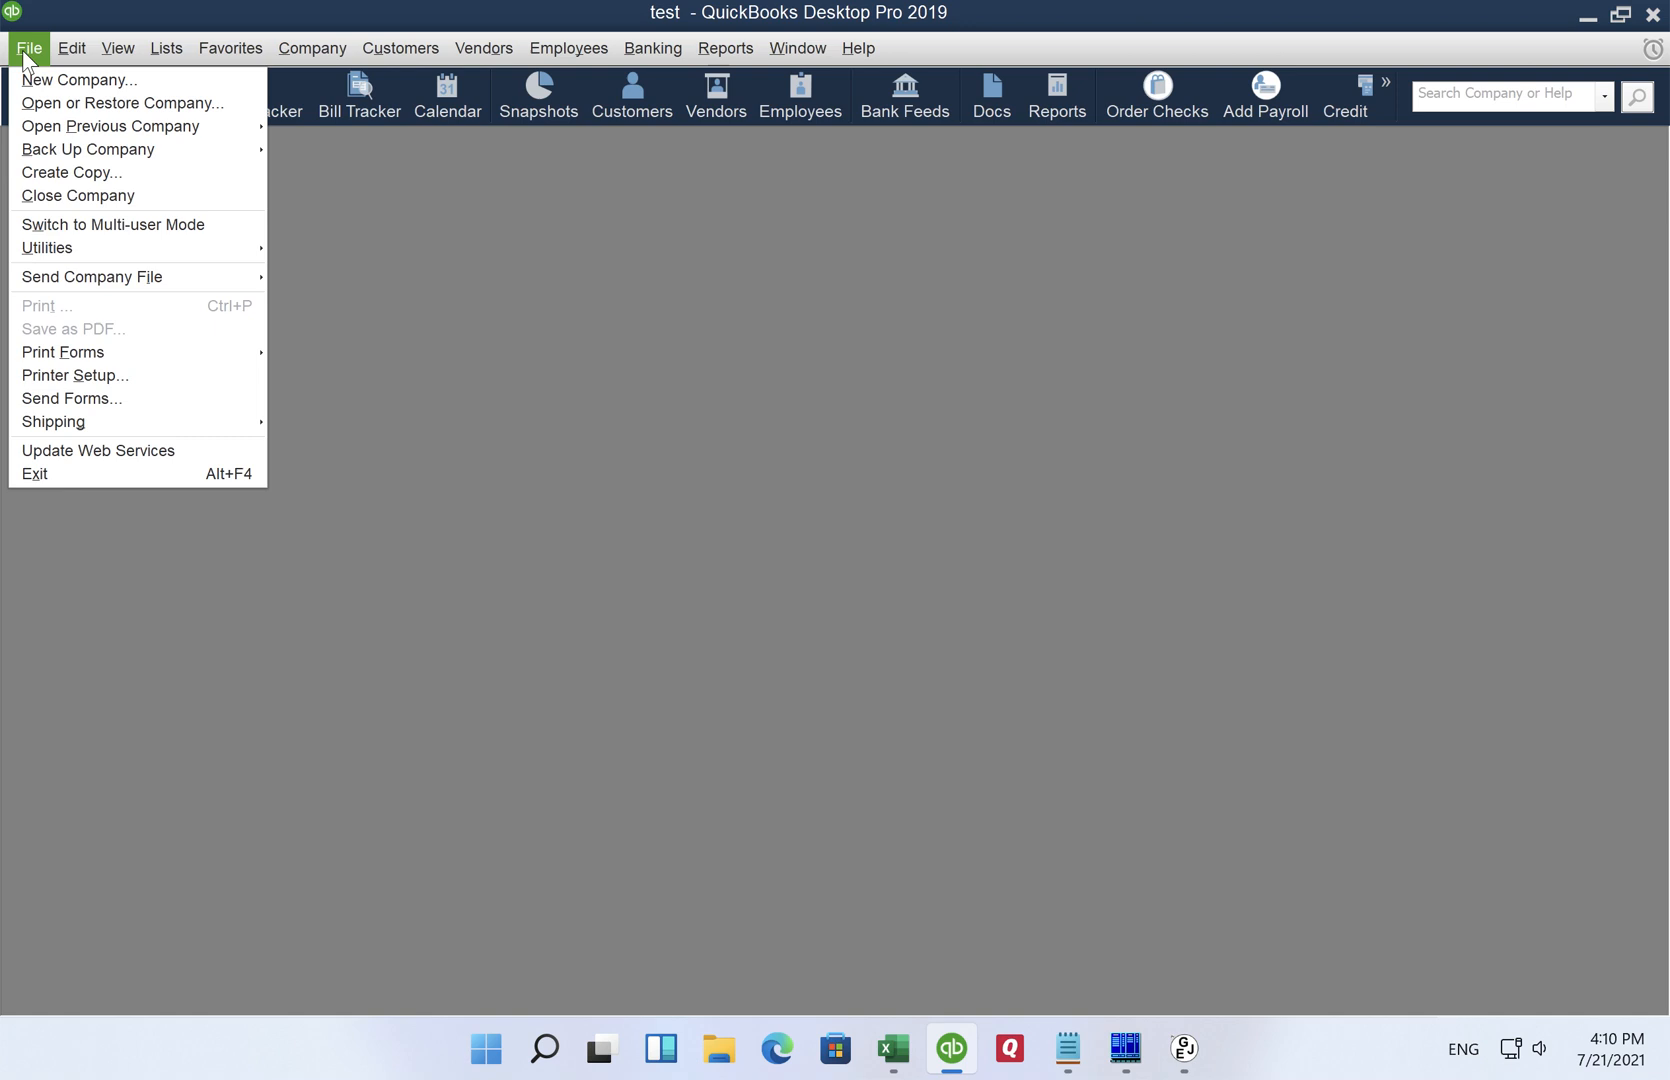
pyautogui.moveTo(28, 106)
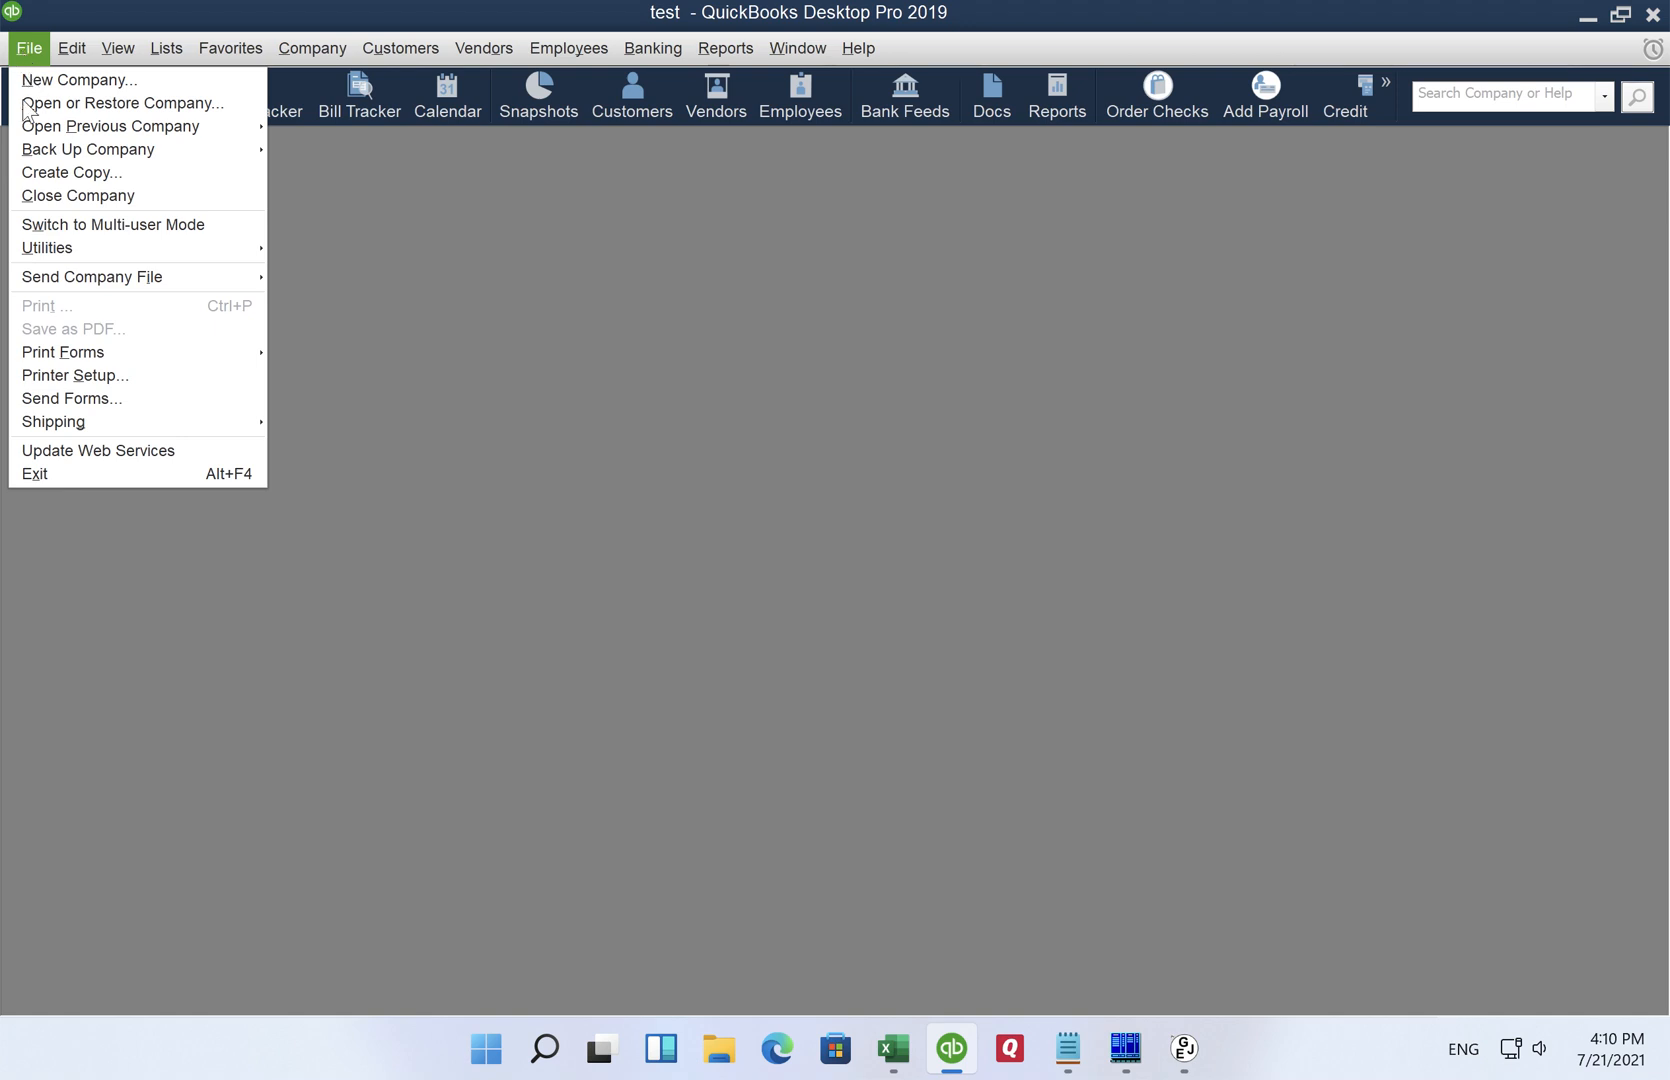
pyautogui.moveTo(46, 248)
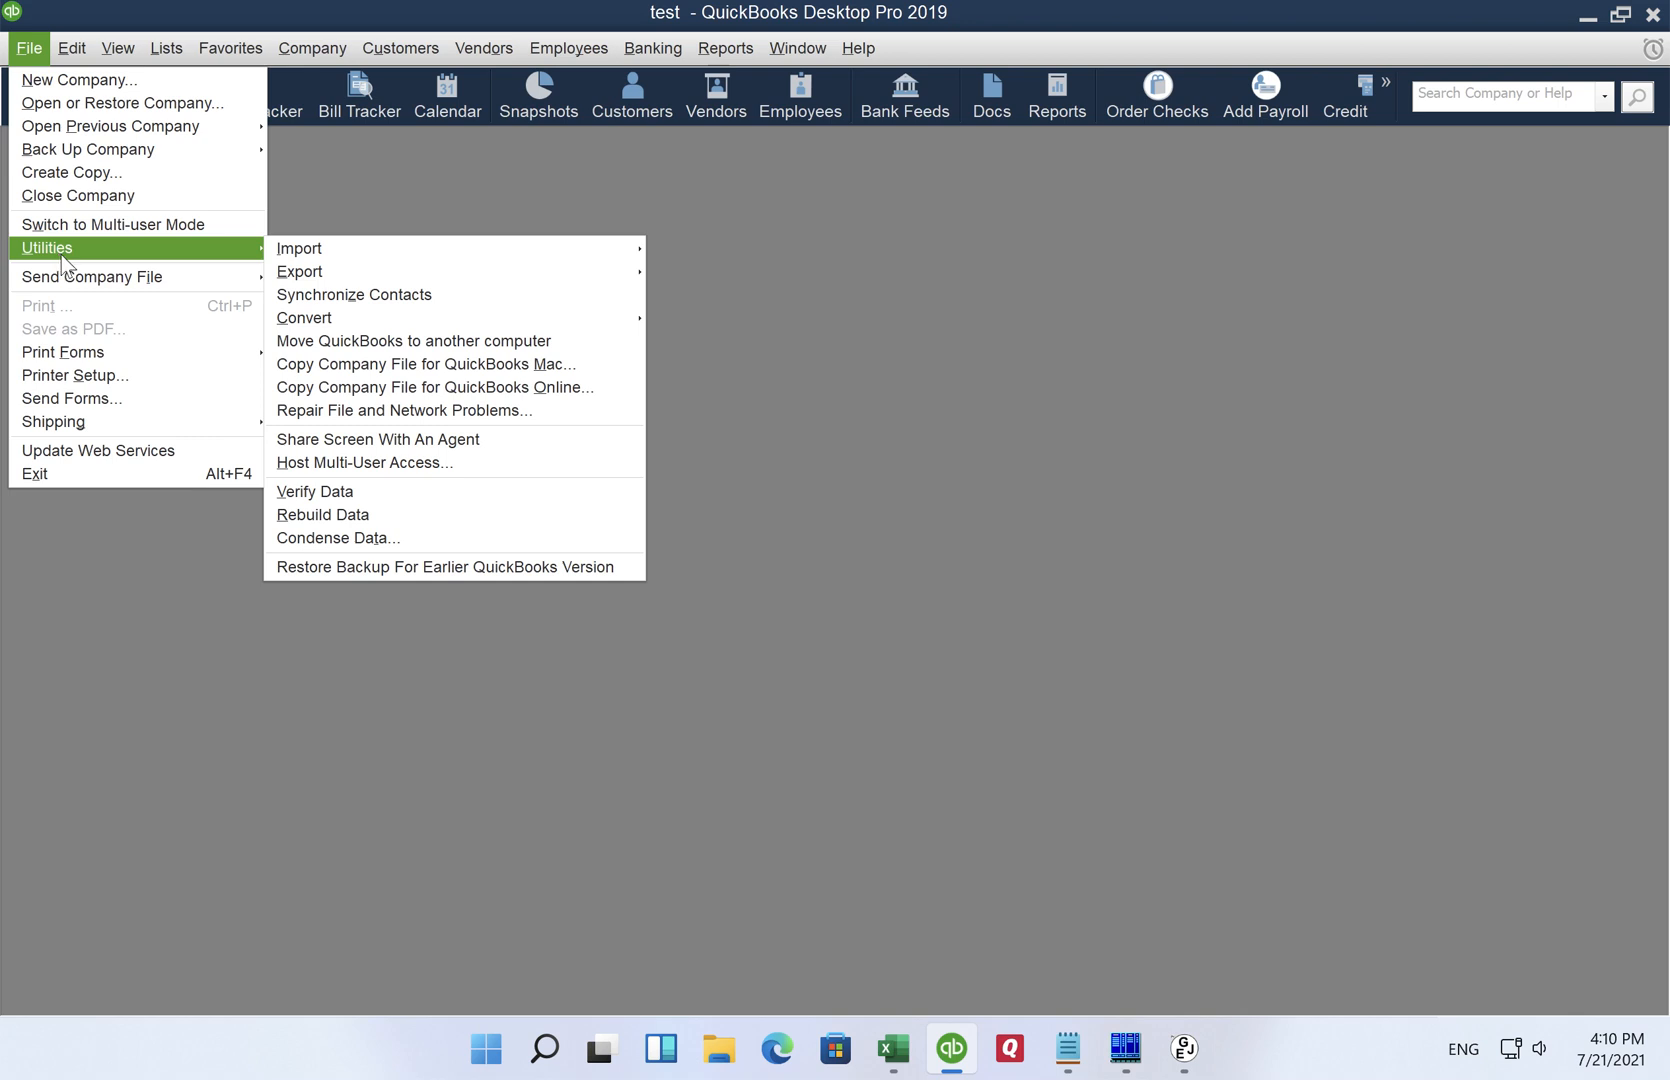
pyautogui.moveTo(200, 262)
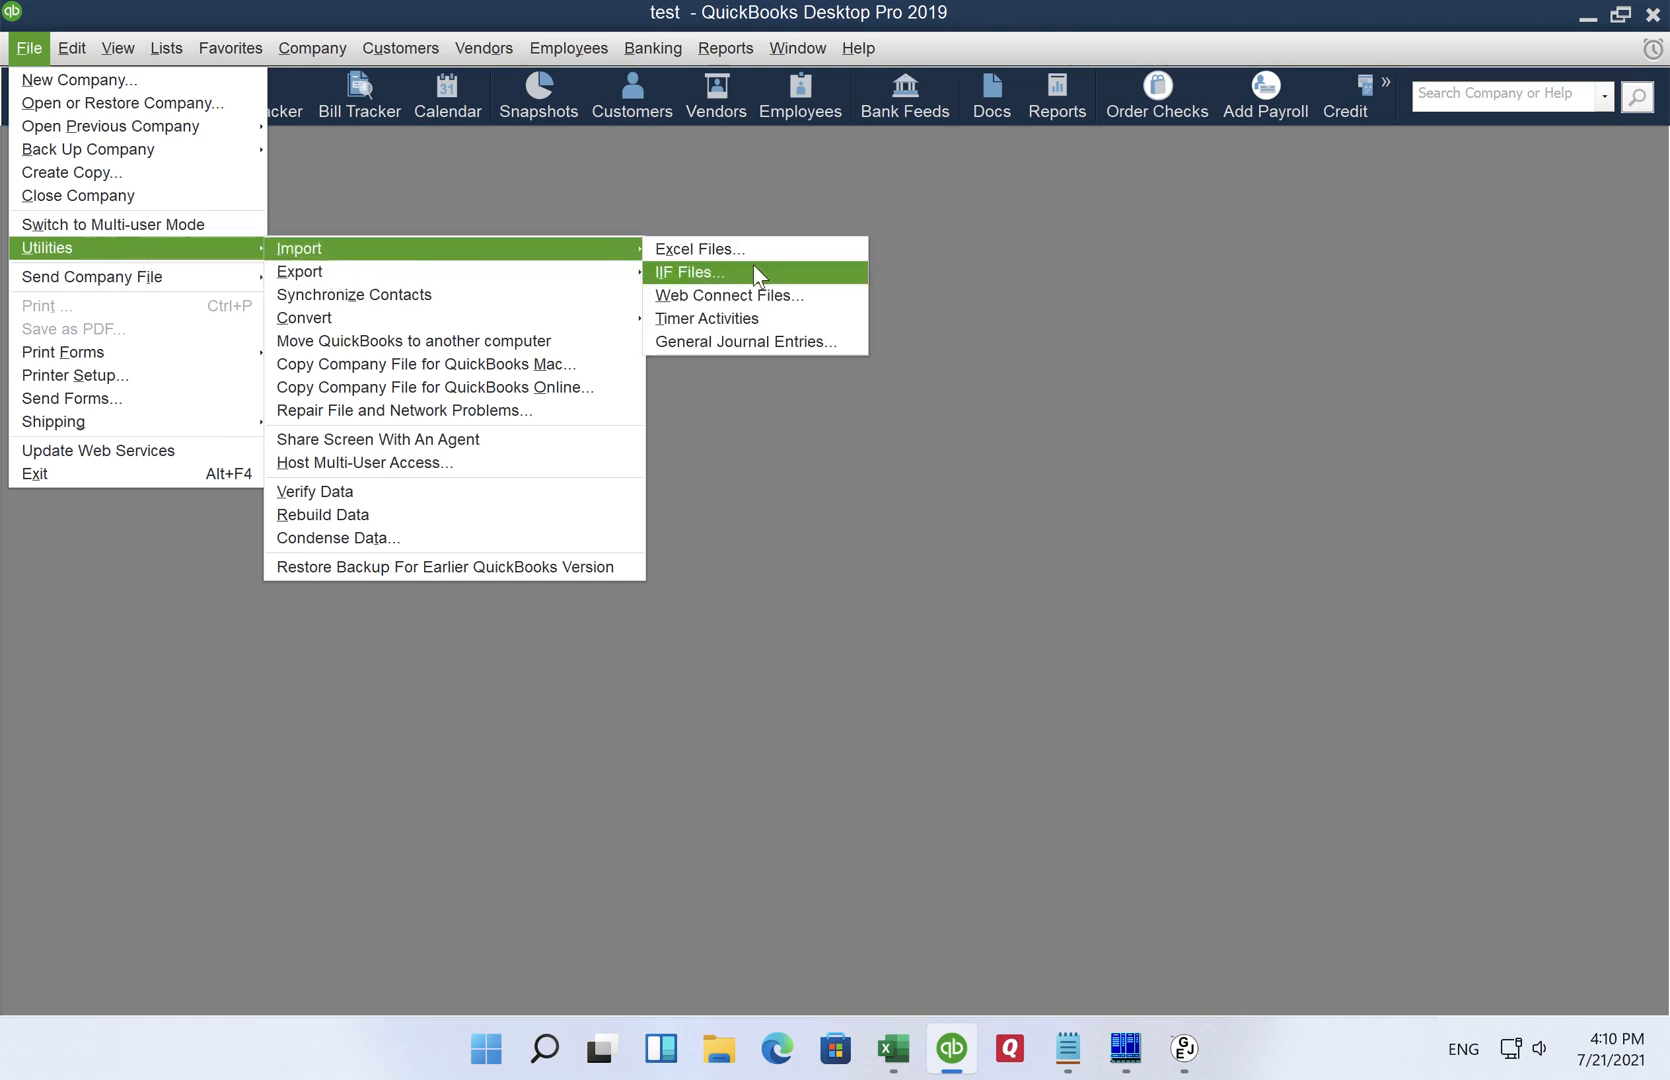
# Step: Choose IIF Files from File > Utilities > Import to reach the Import IIF file window
pyautogui.click(690, 272)
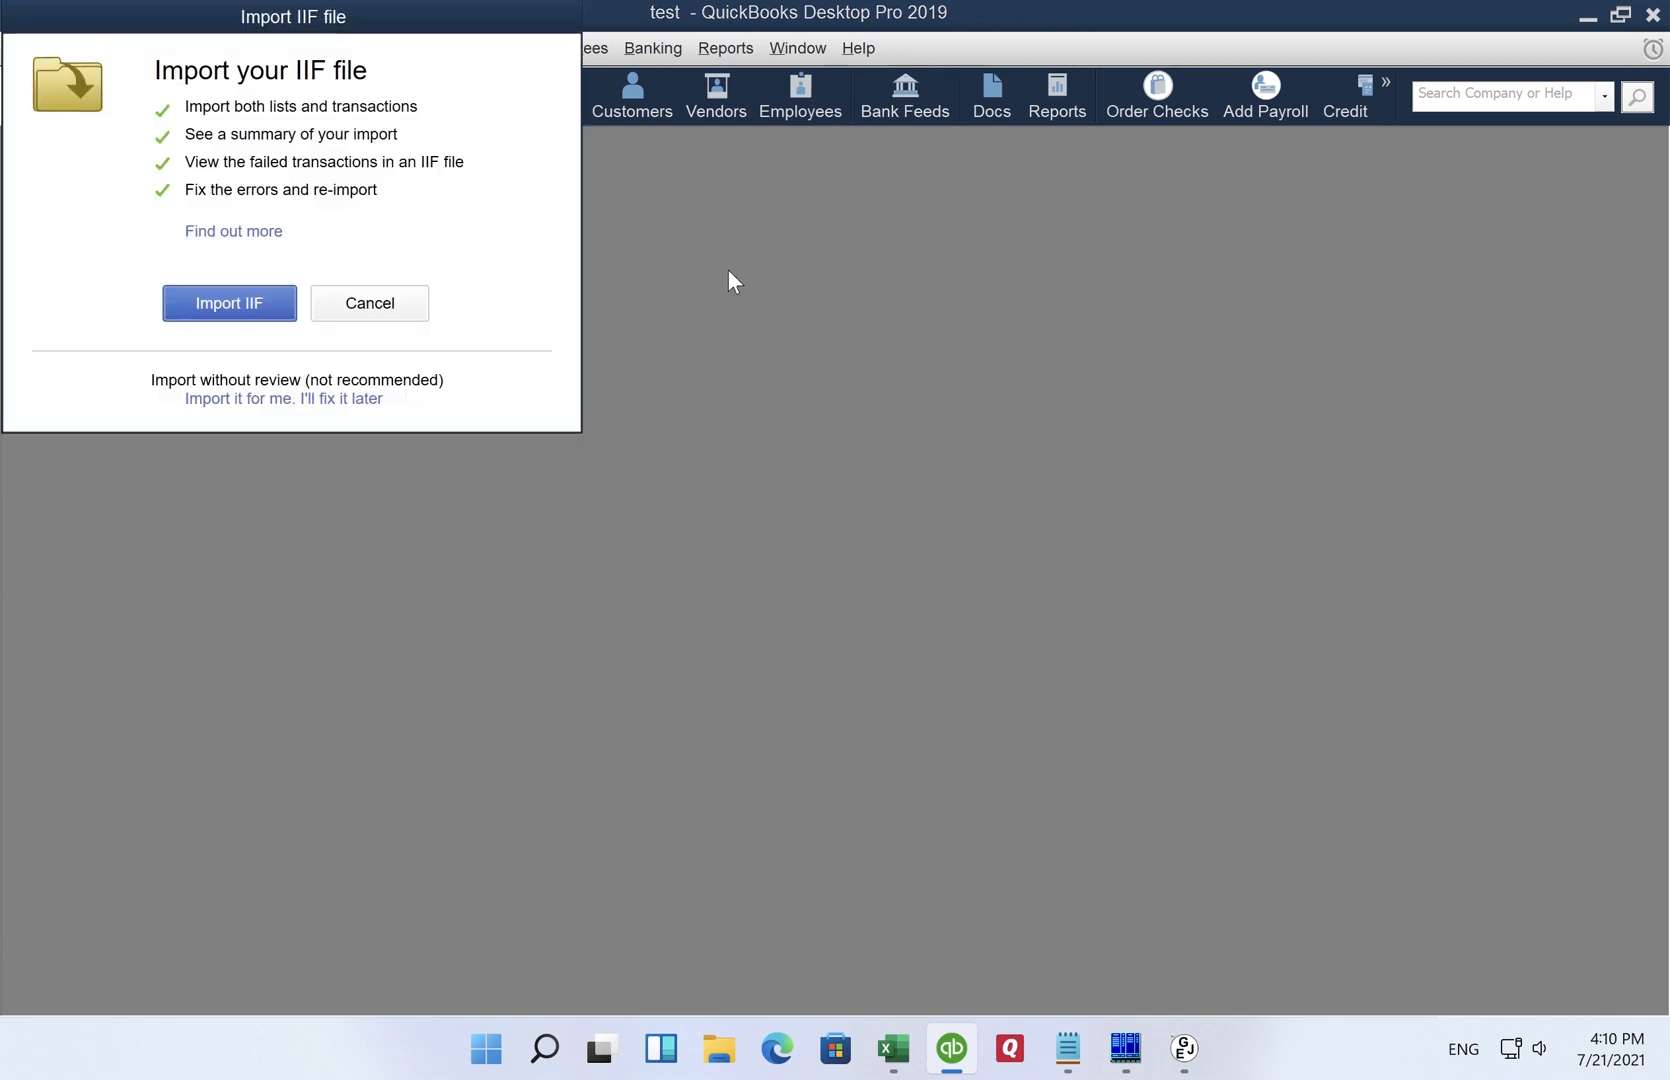
pyautogui.moveTo(454, 28)
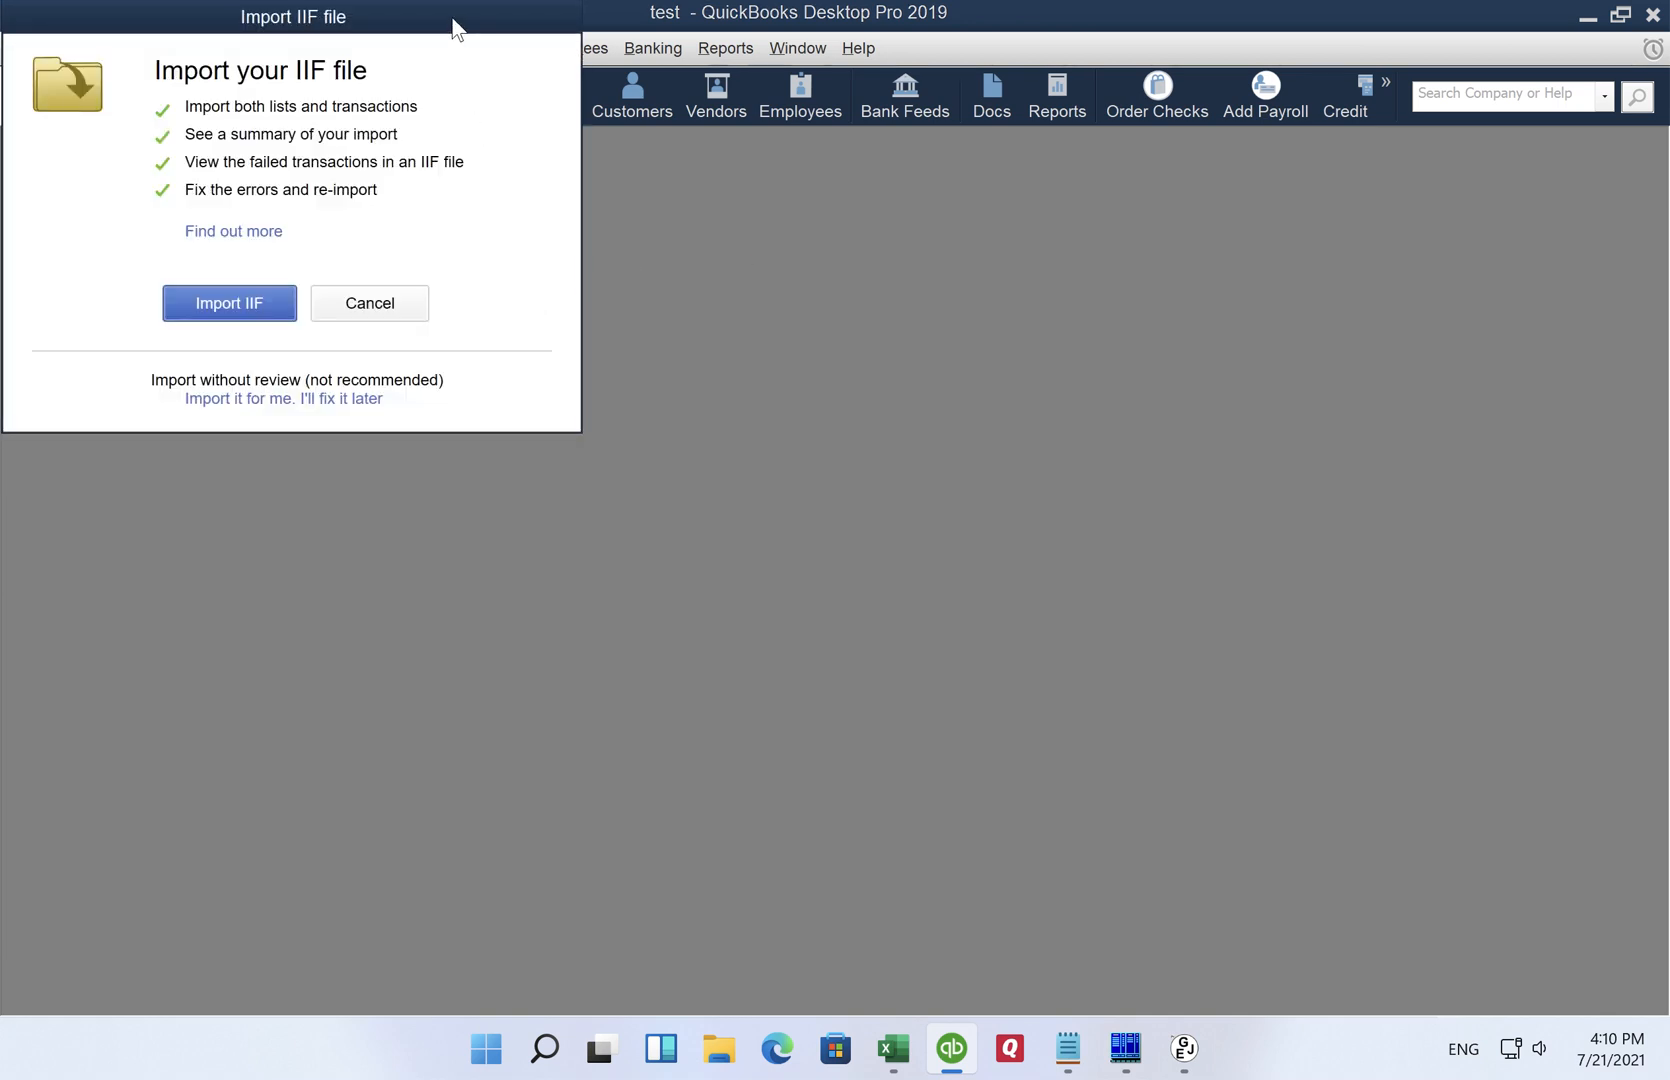
pyautogui.moveTo(442, 30)
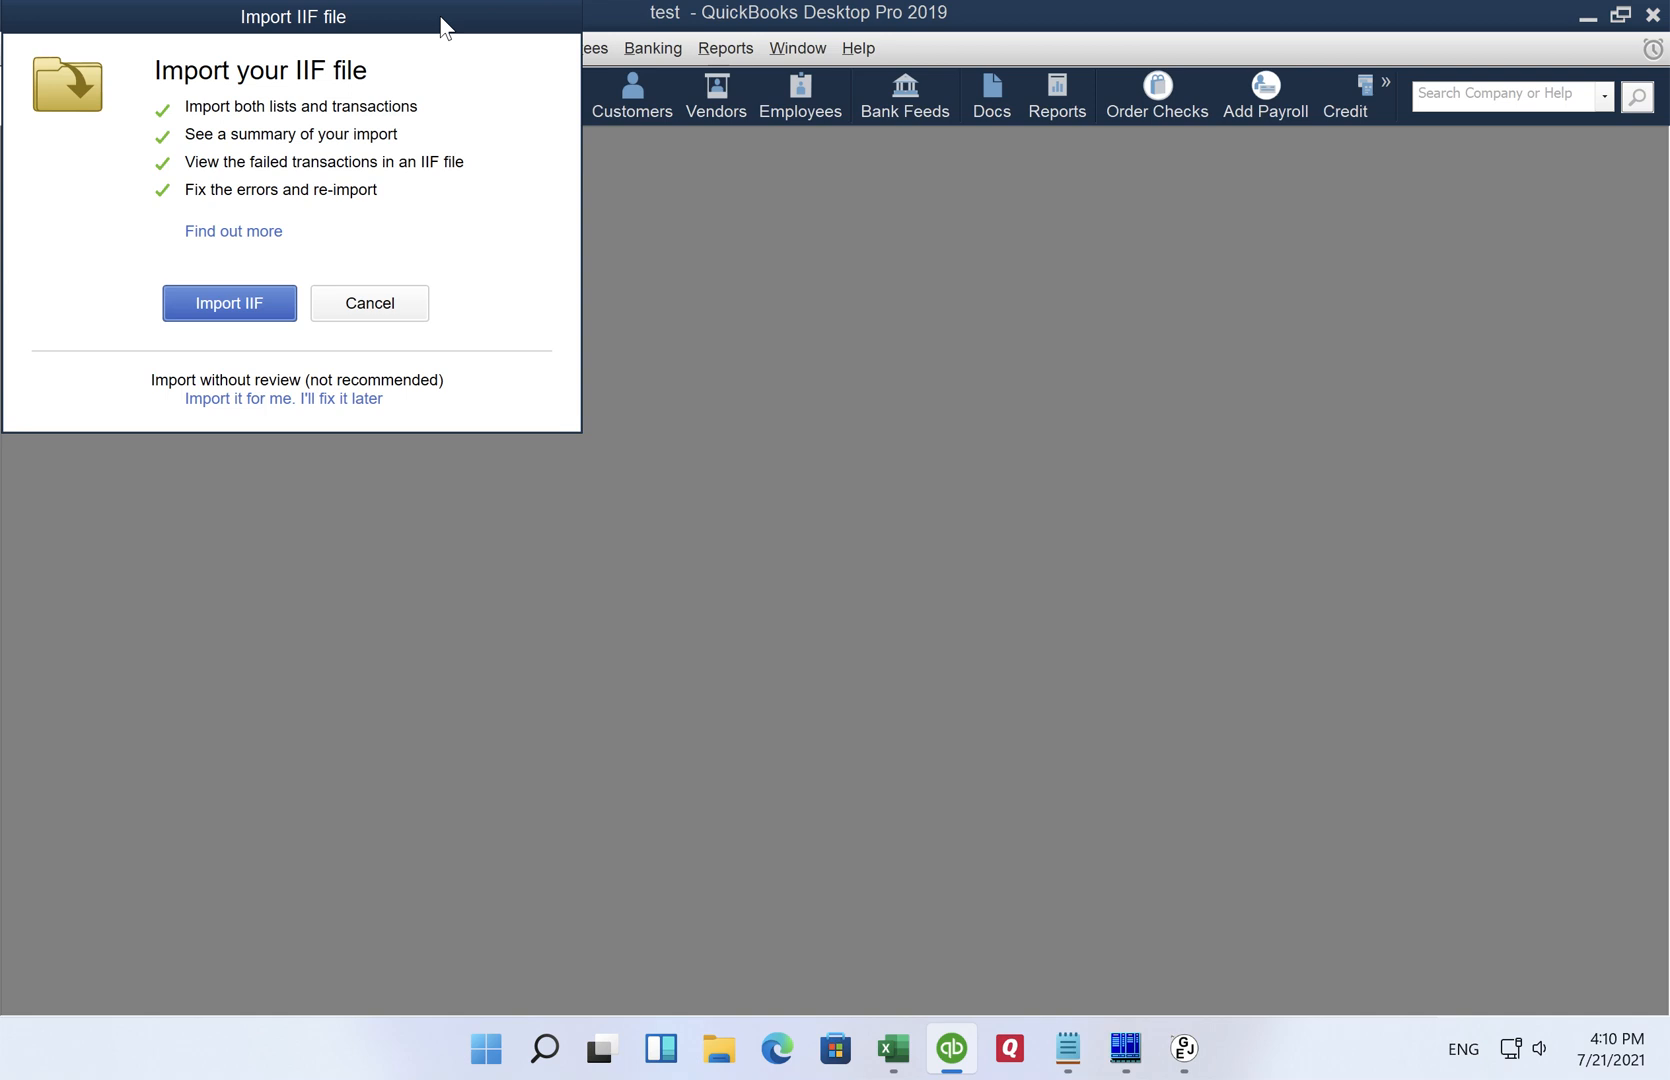
pyautogui.moveTo(348, 144)
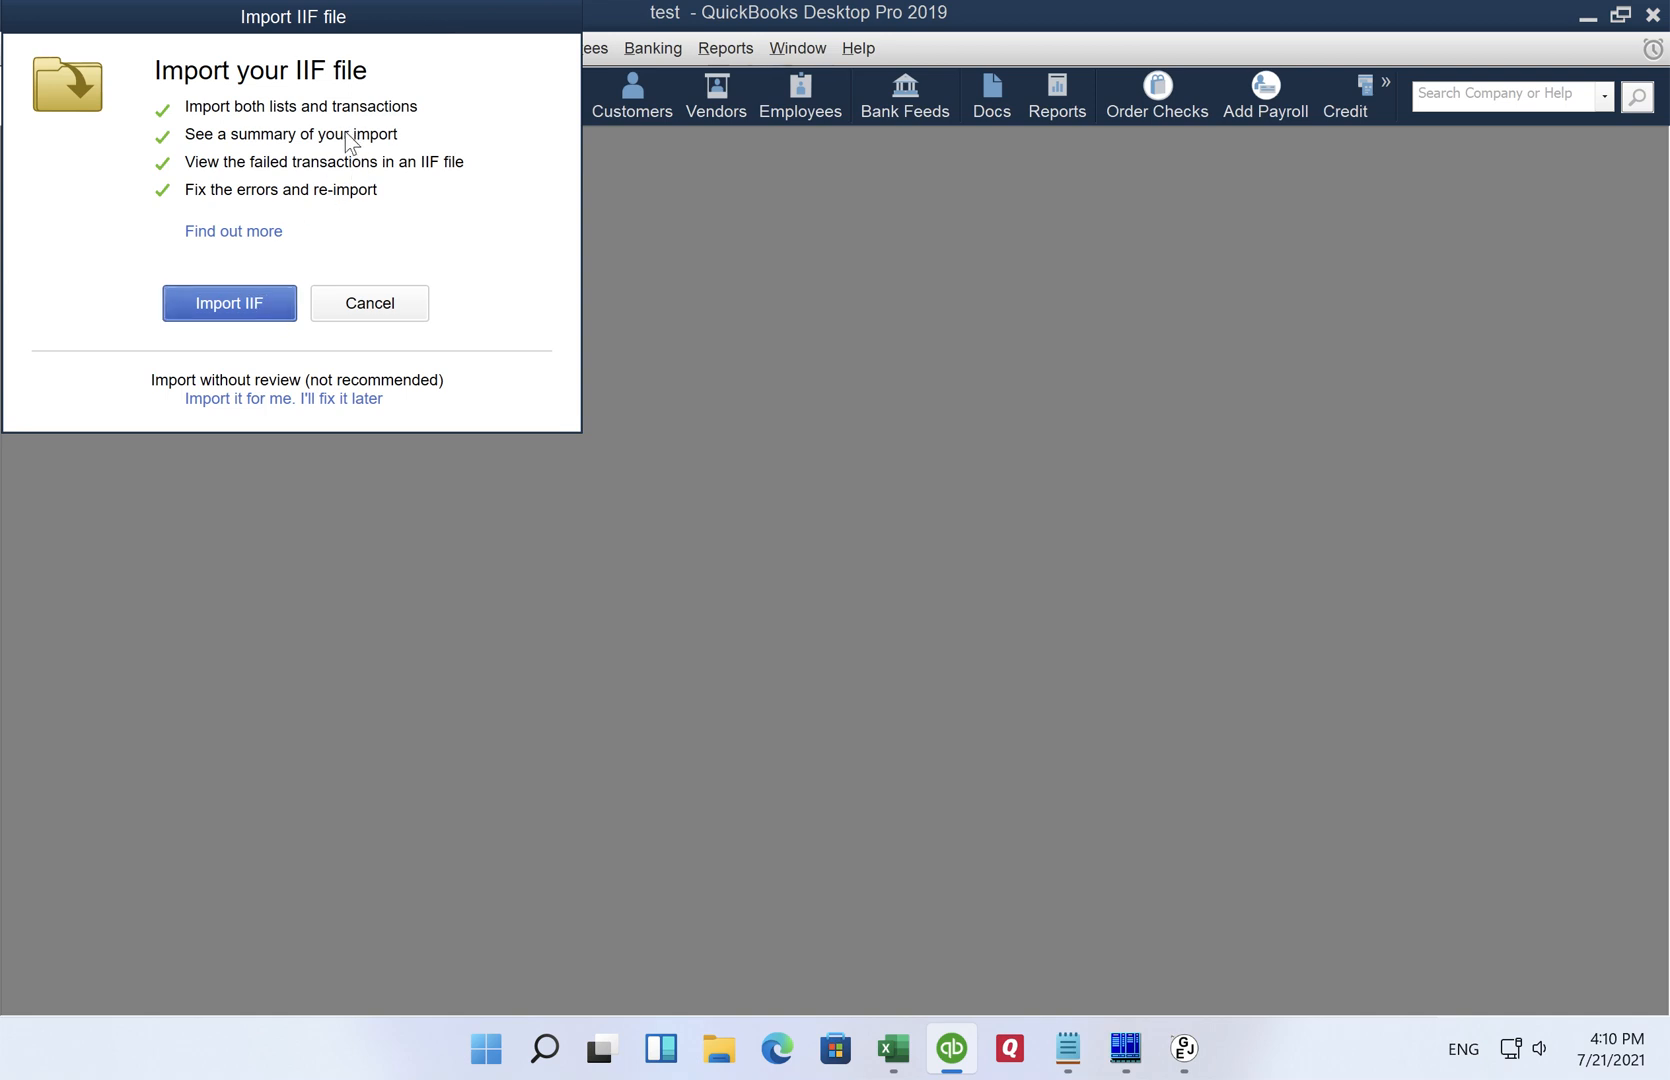
pyautogui.moveTo(344, 150)
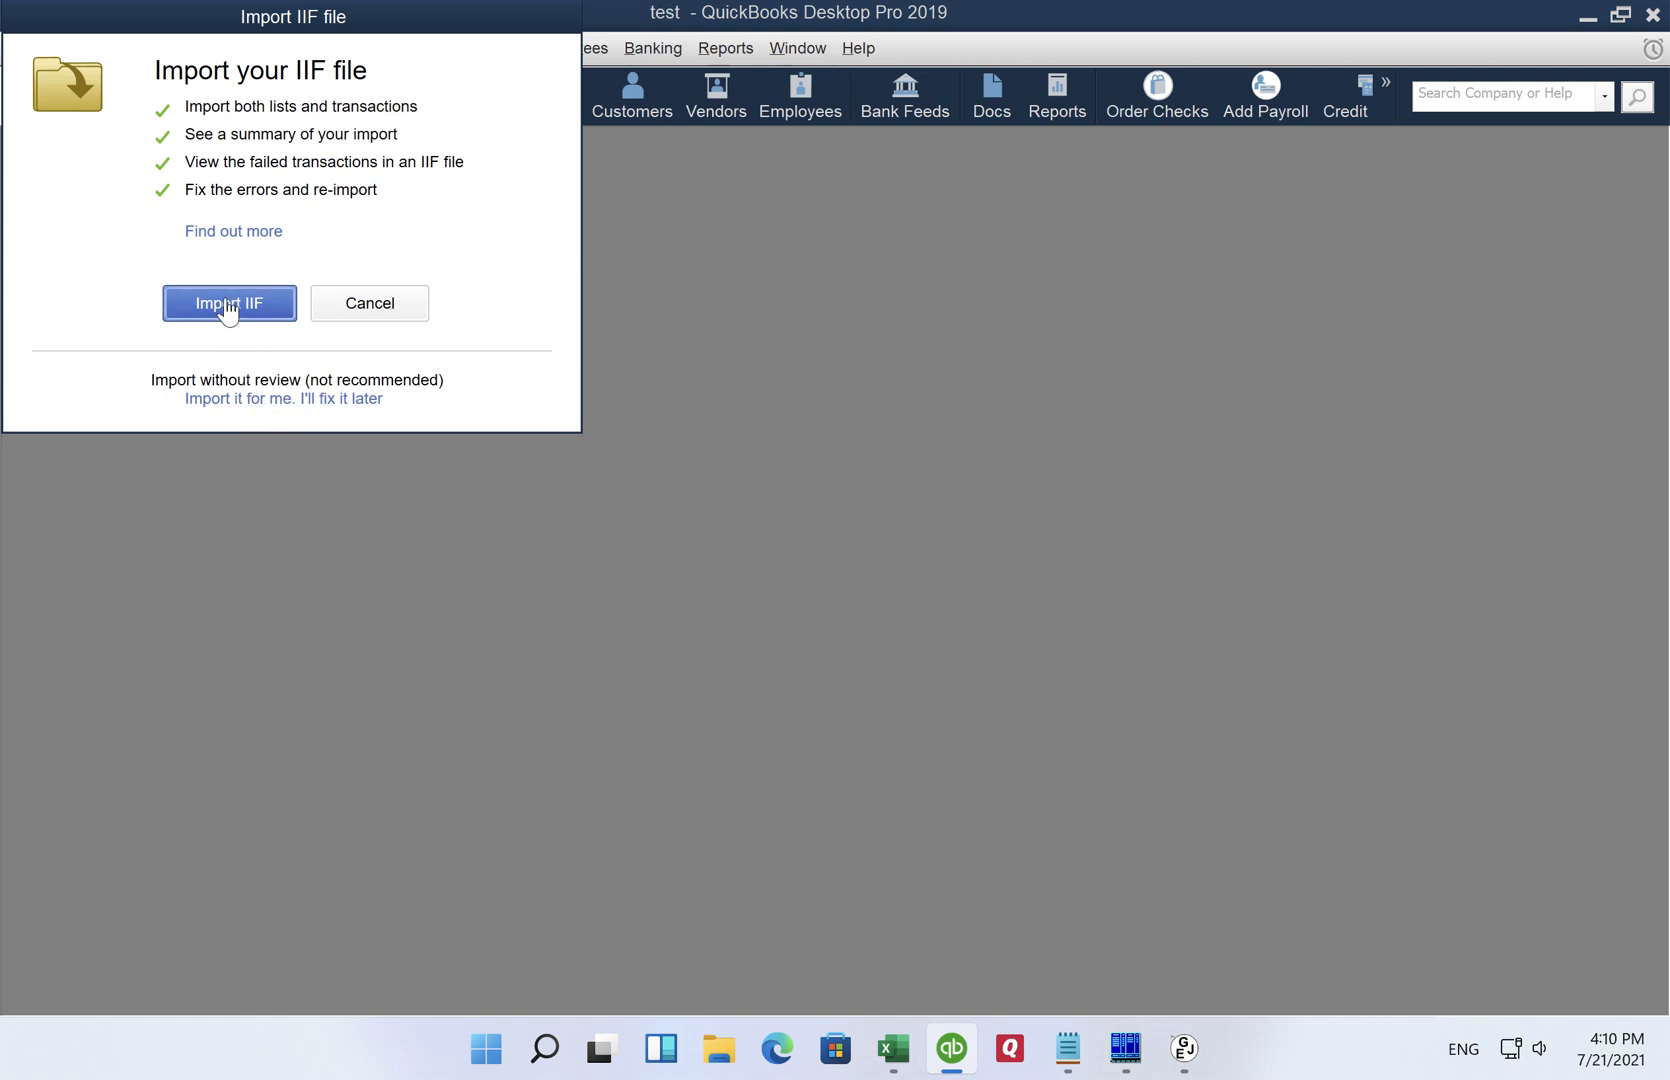
pyautogui.moveTo(172, 418)
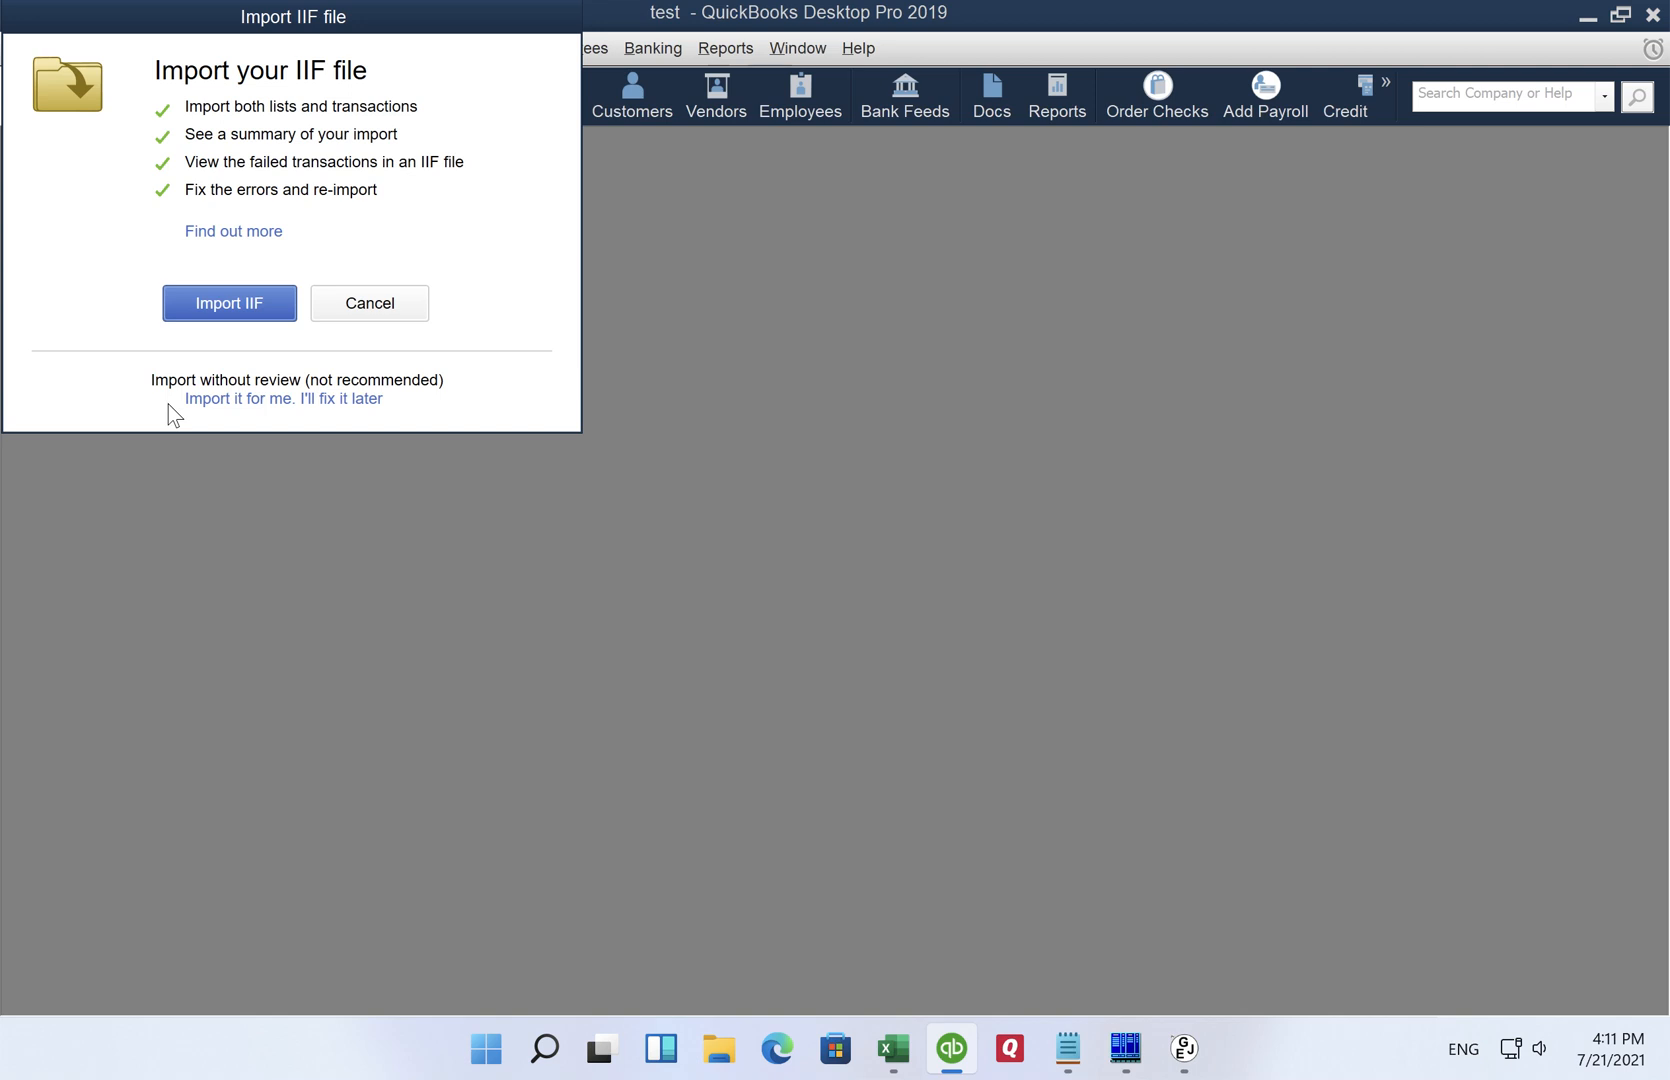
pyautogui.moveTo(256, 410)
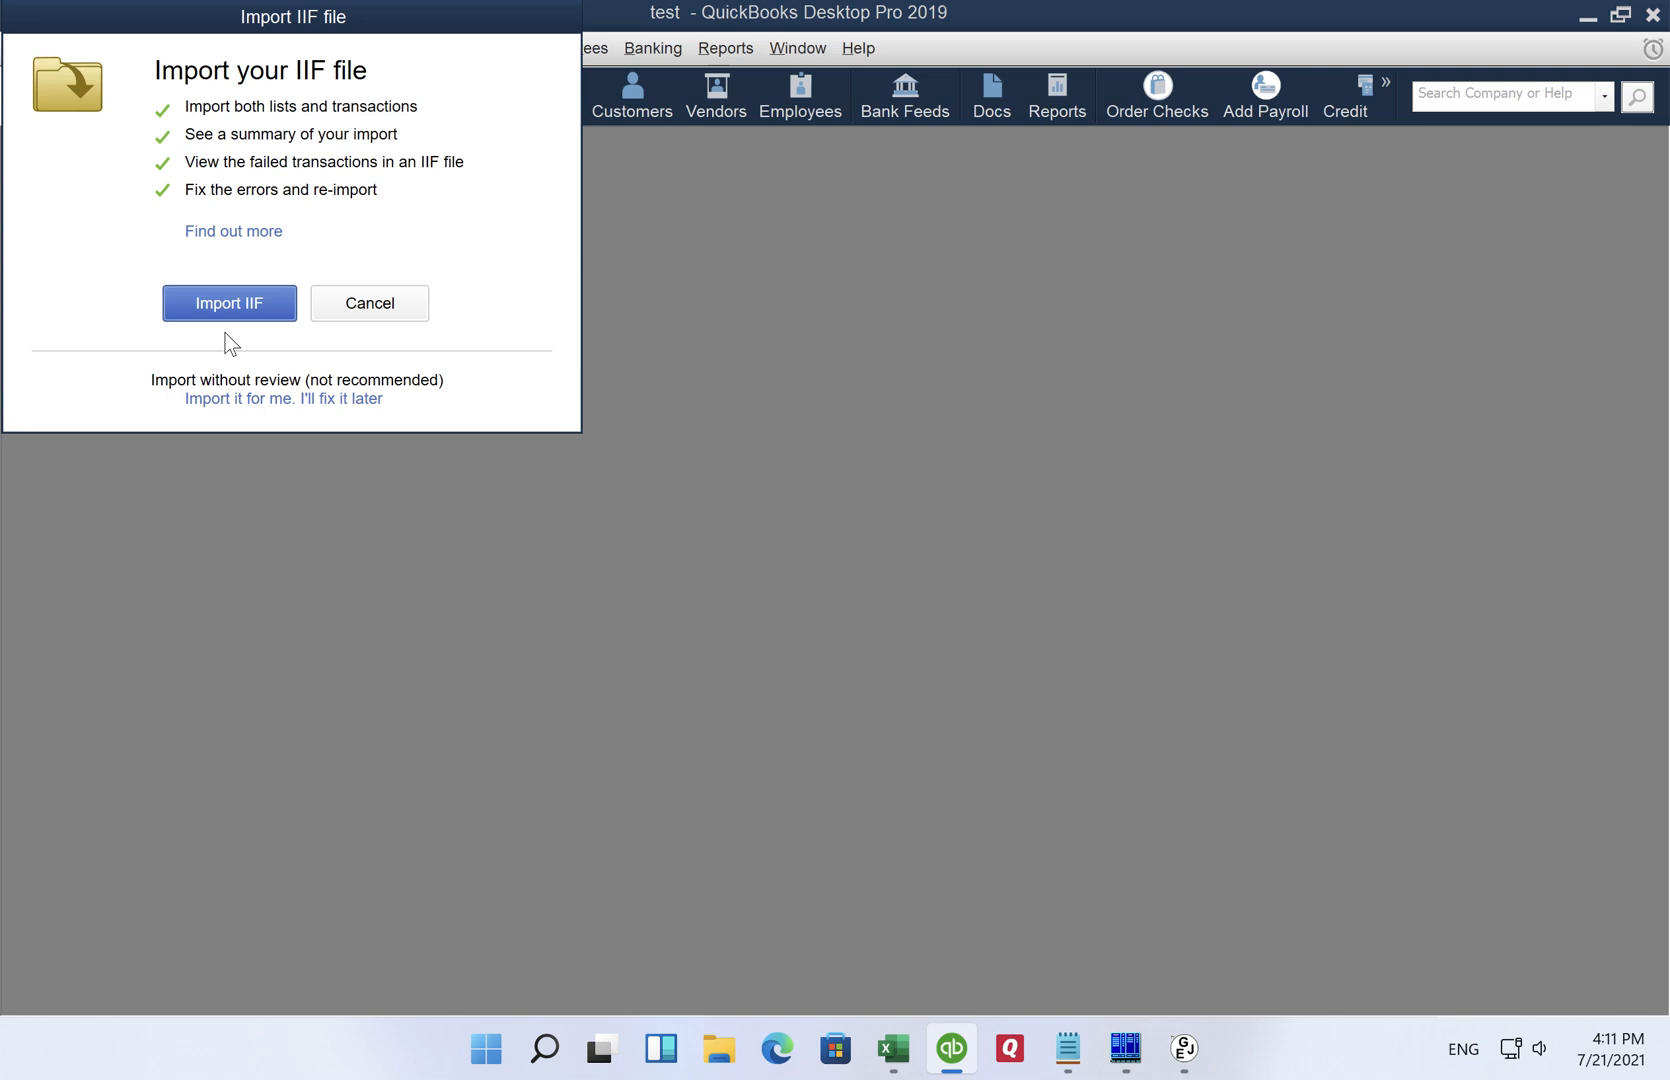
pyautogui.moveTo(252, 362)
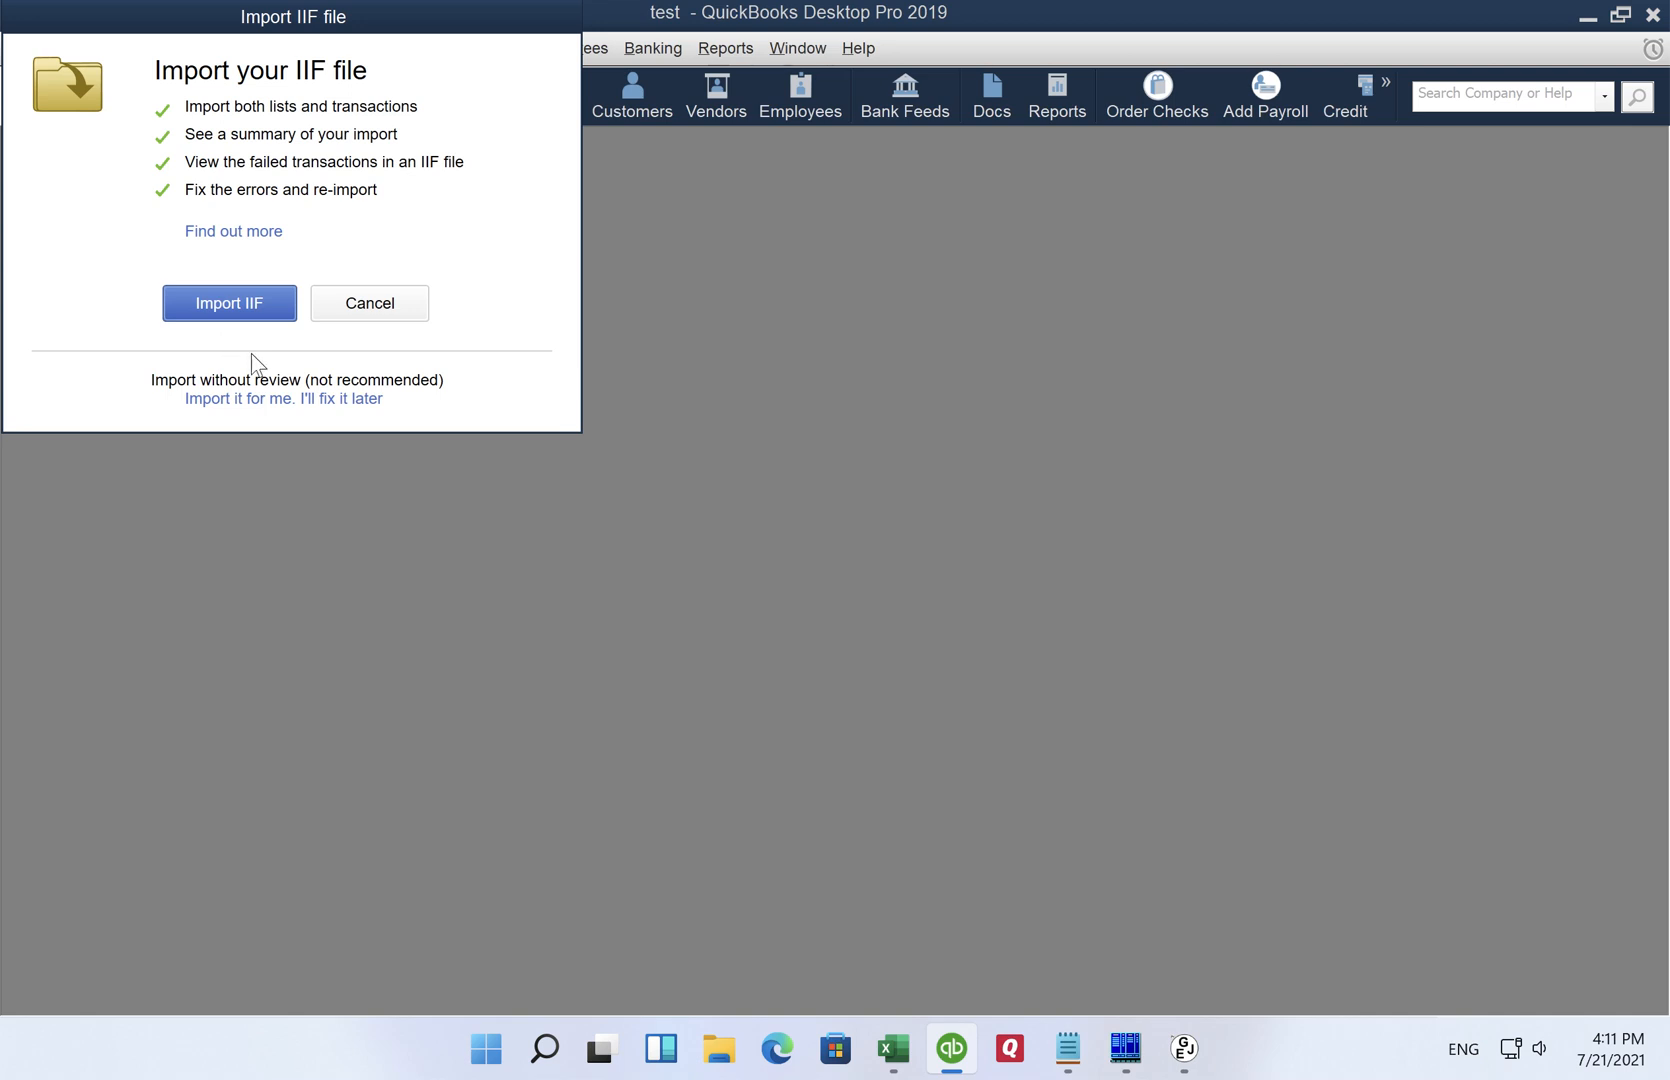
pyautogui.click(1068, 1048)
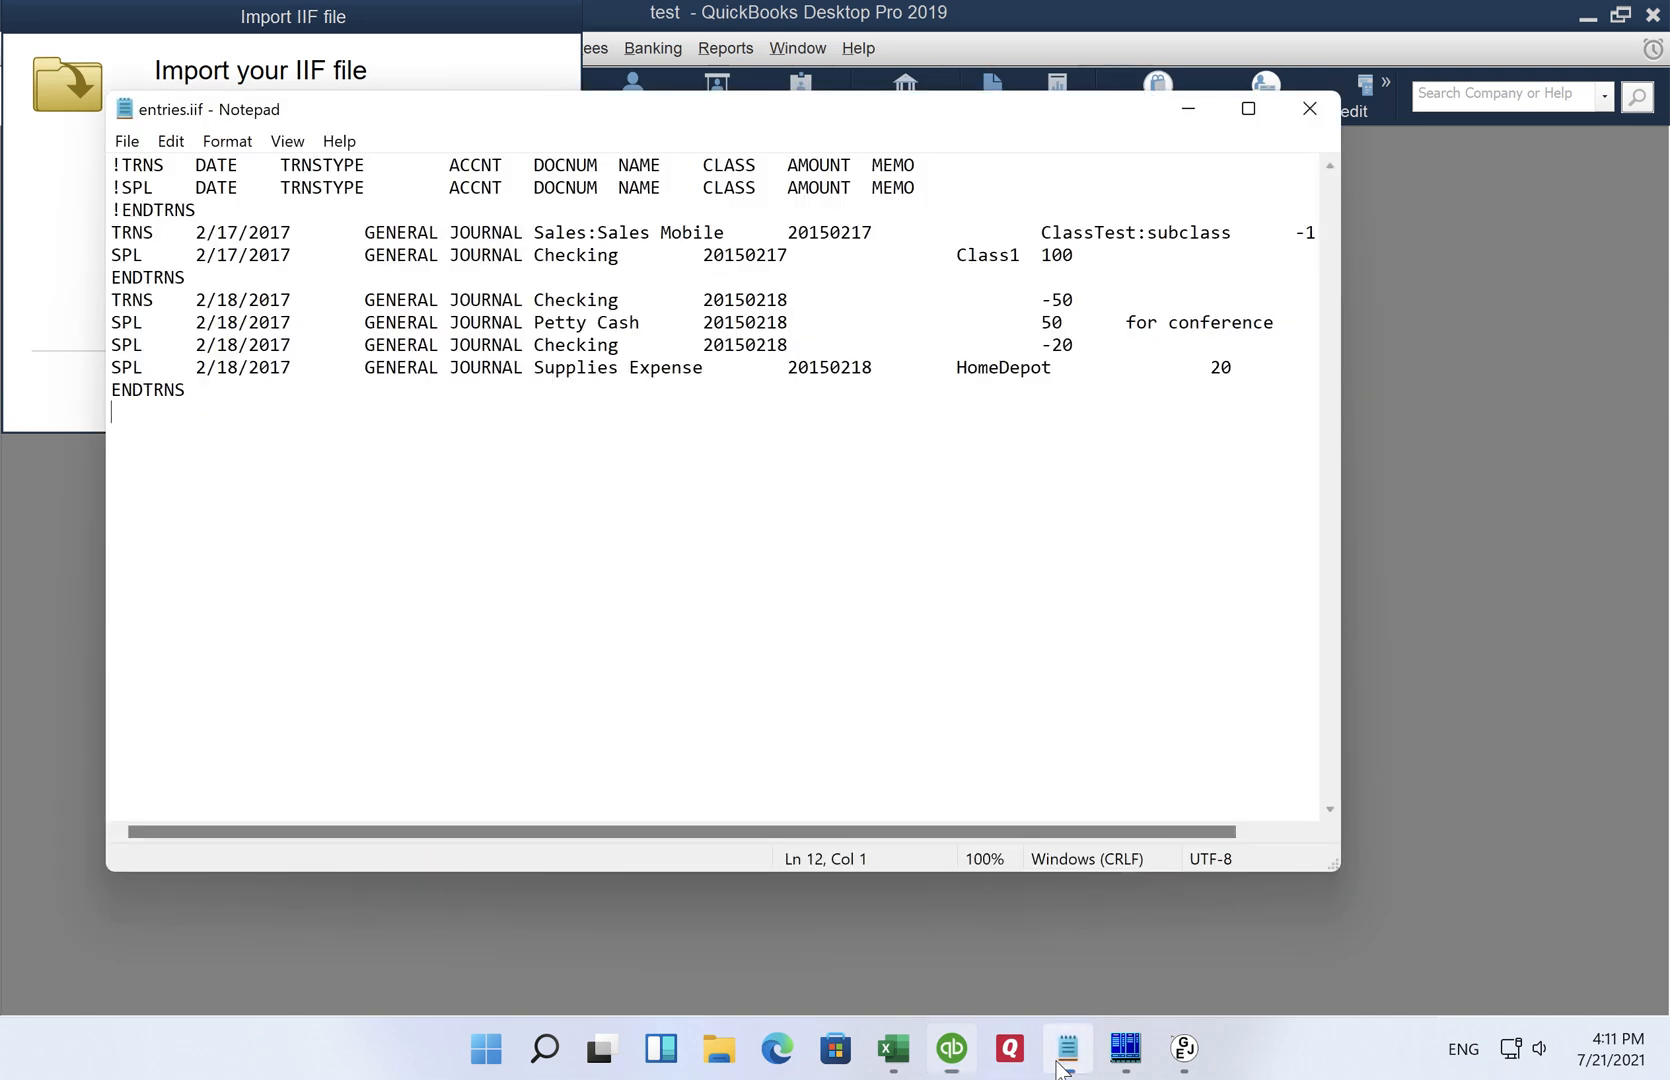
pyautogui.moveTo(382, 396)
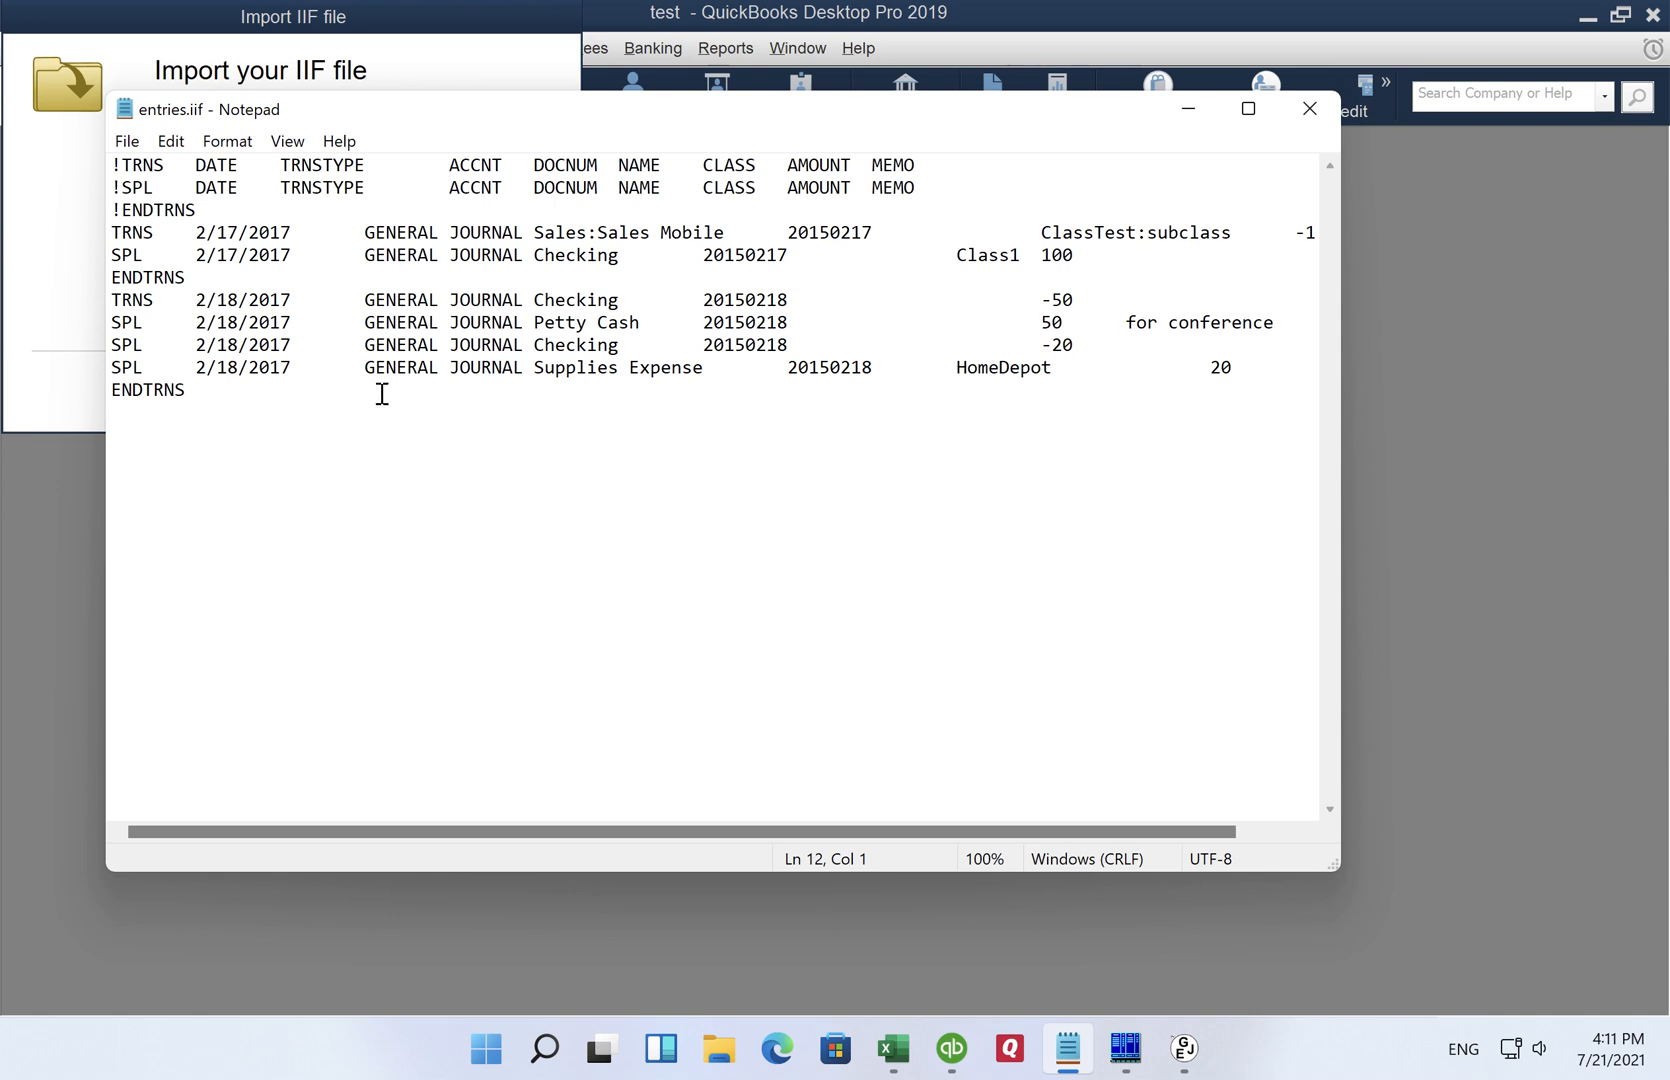
pyautogui.moveTo(338, 358)
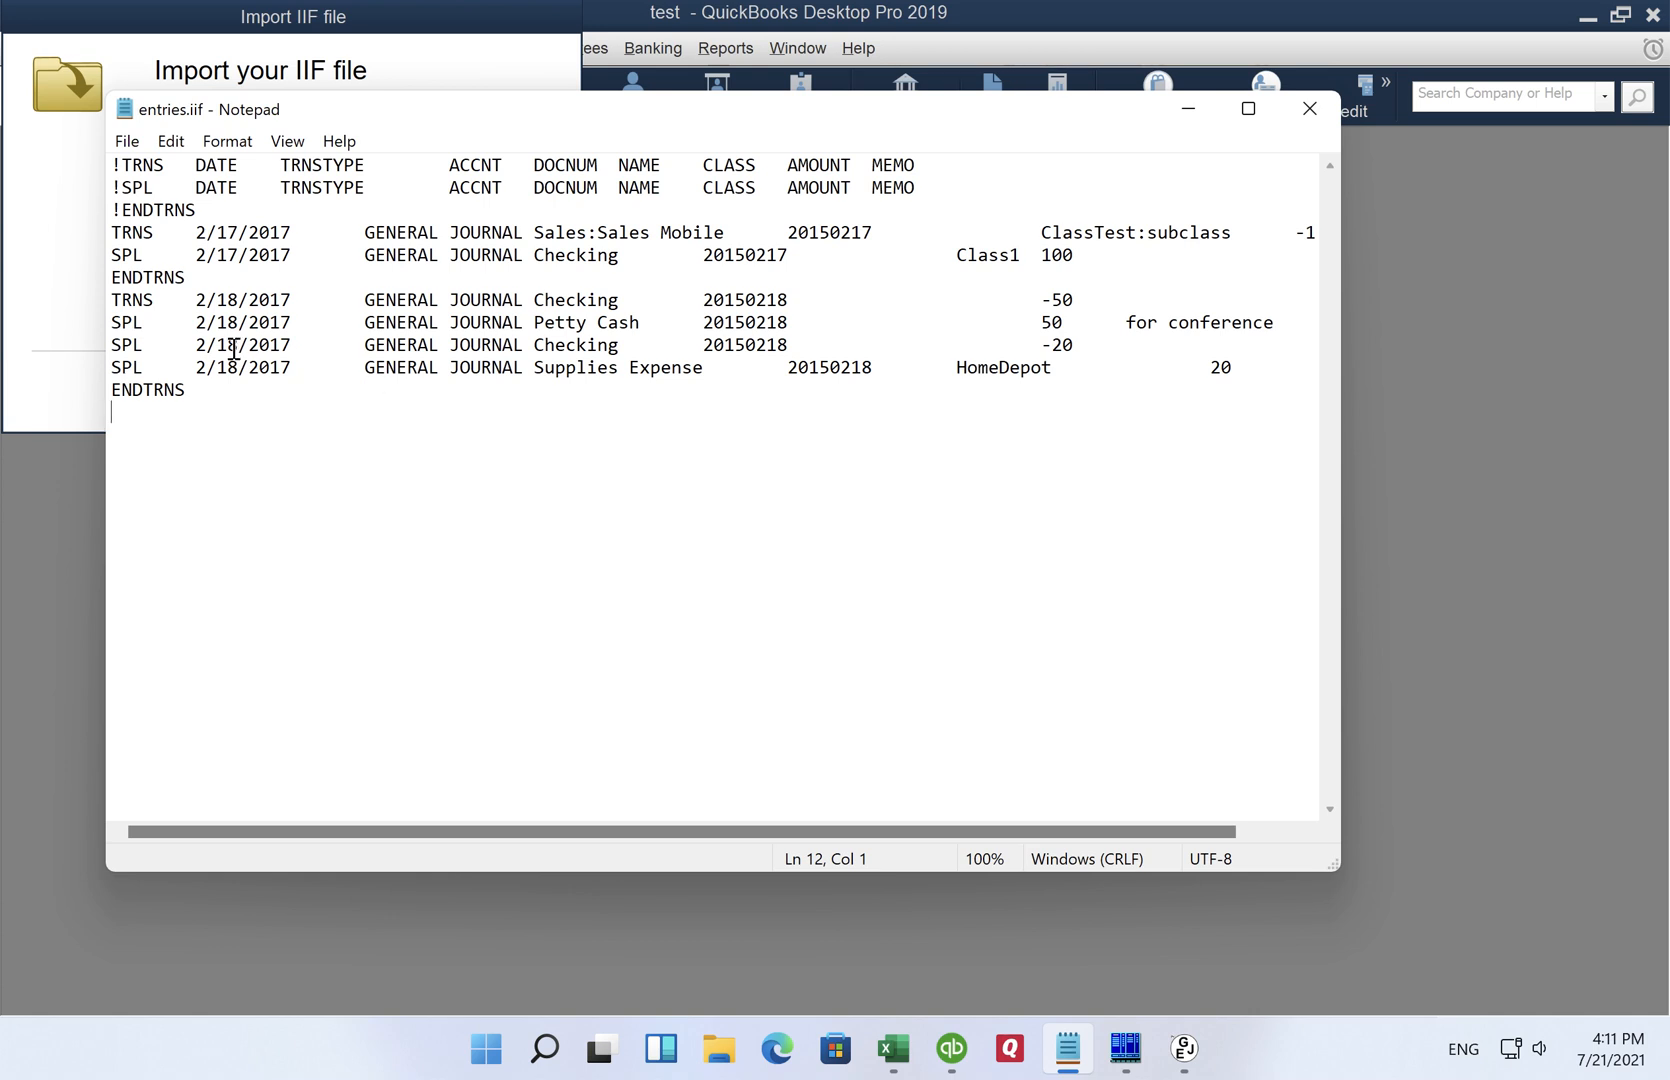
pyautogui.moveTo(406, 50)
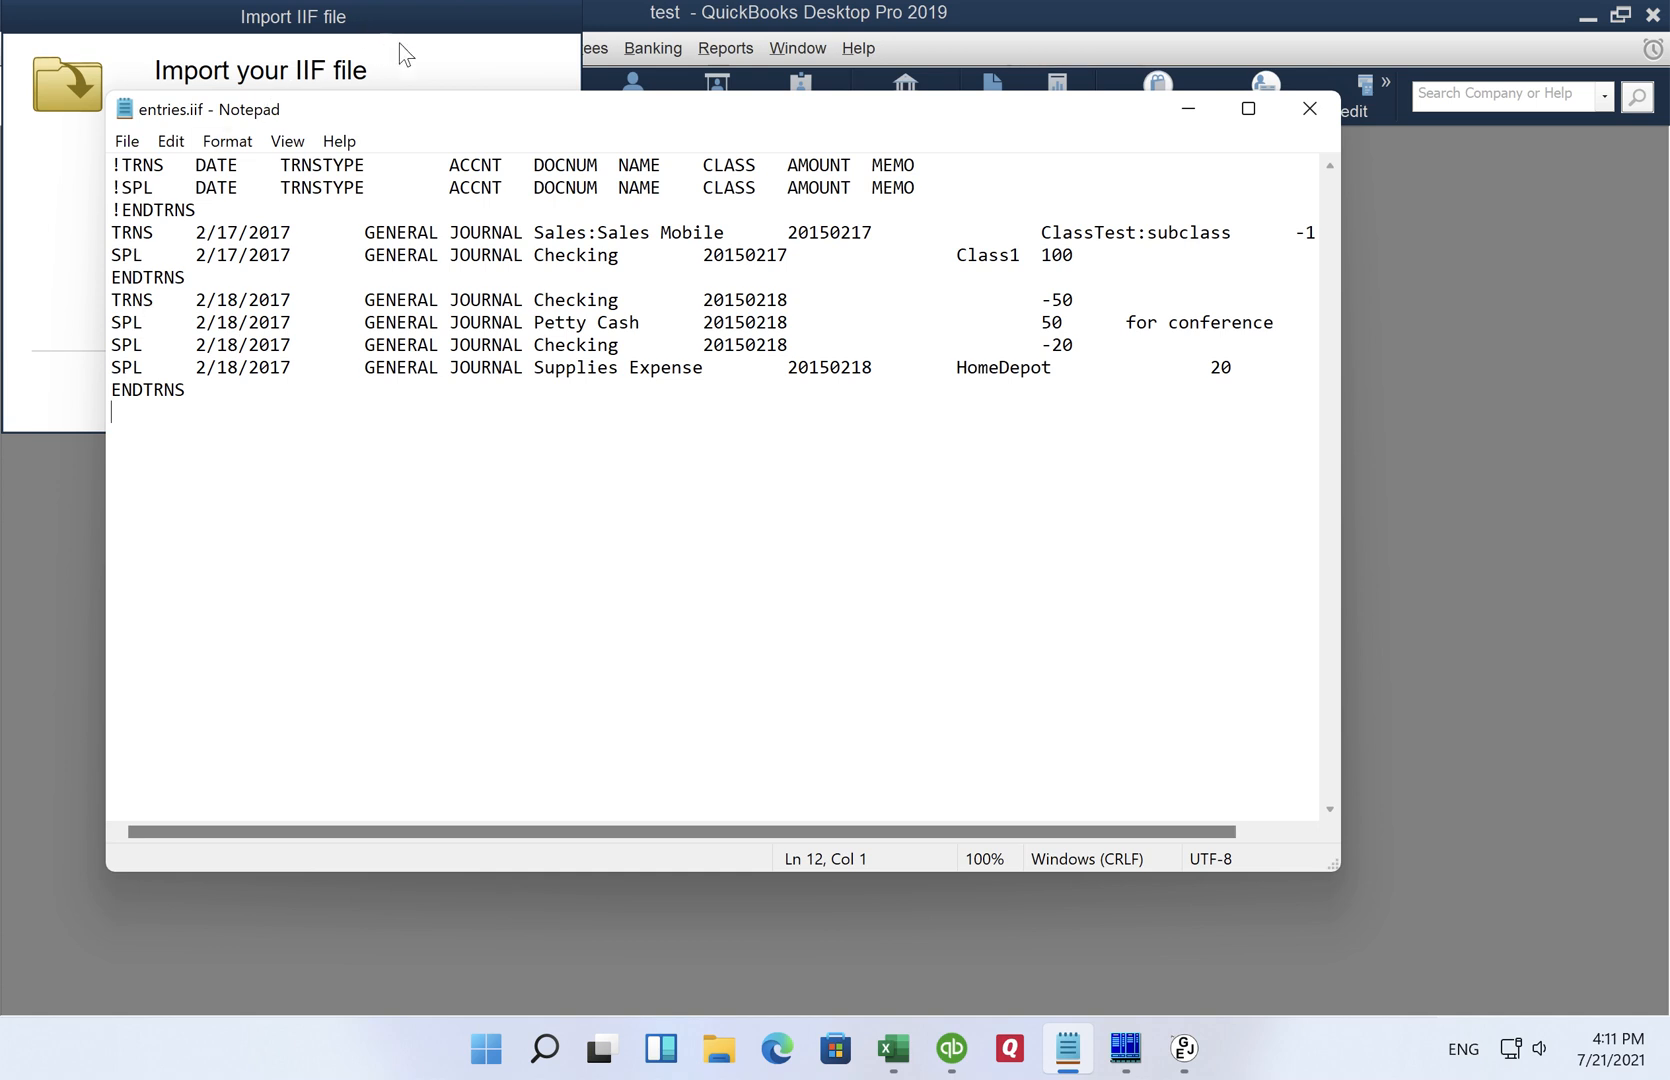
pyautogui.click(1310, 110)
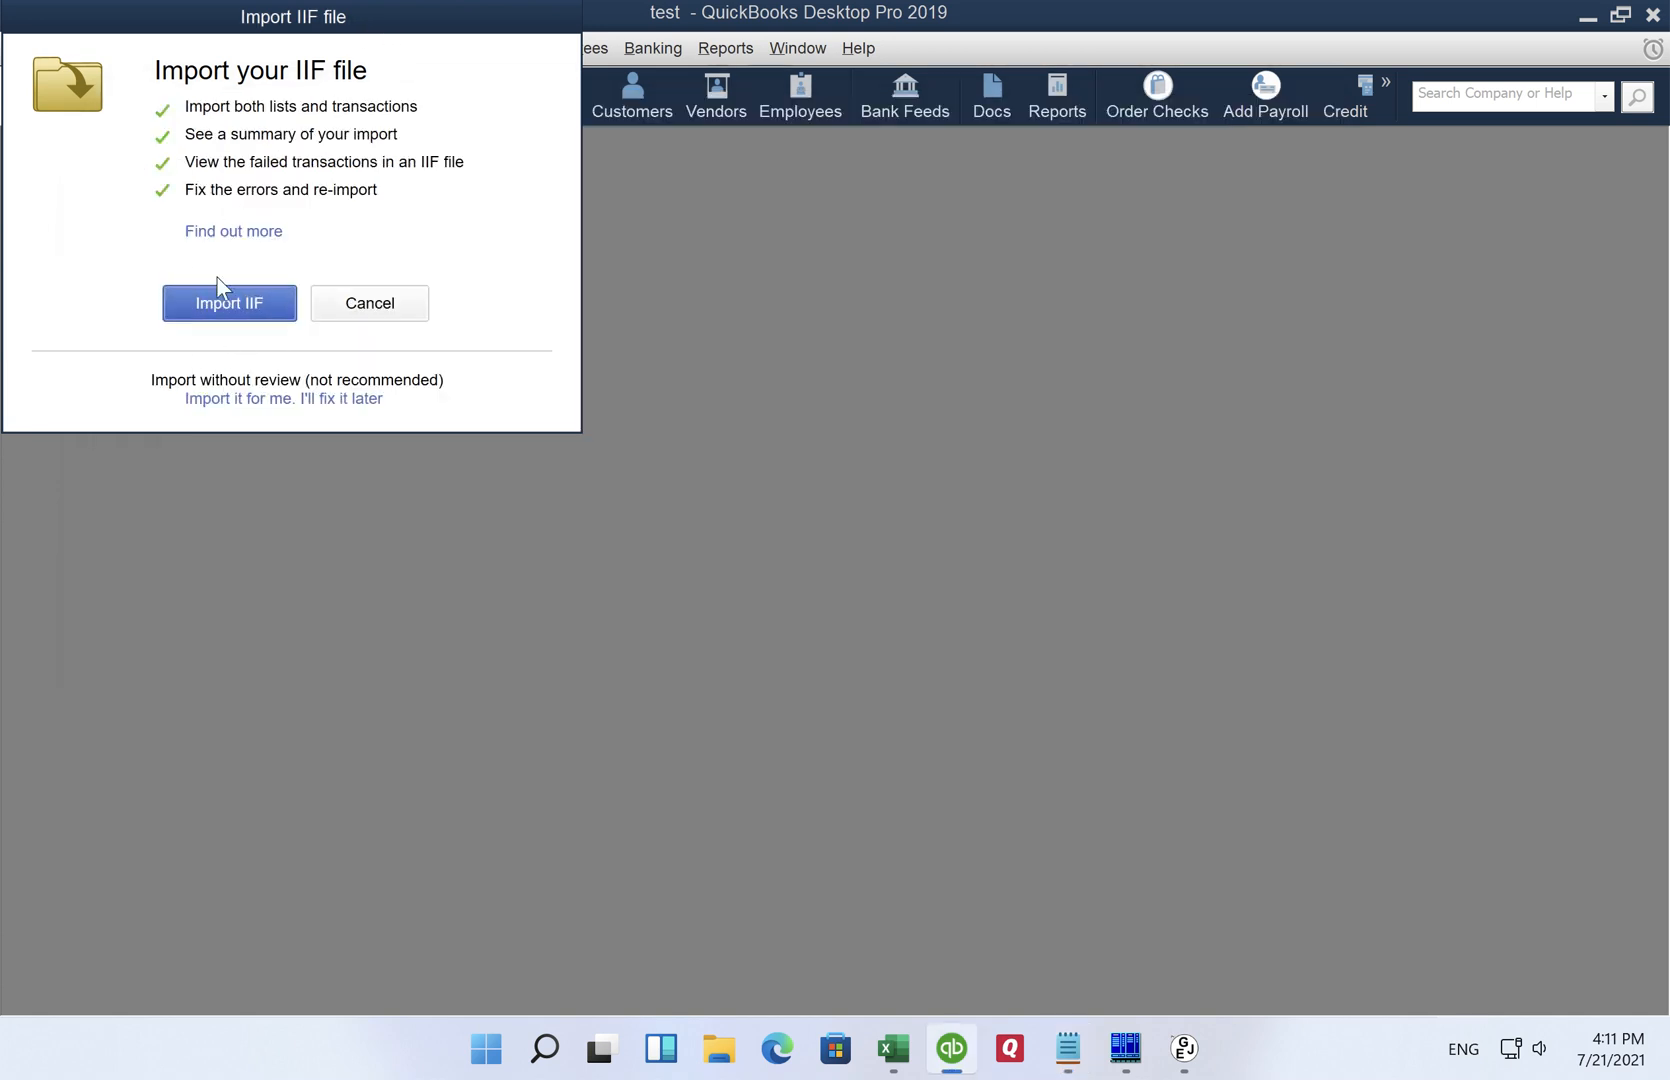
pyautogui.moveTo(220, 348)
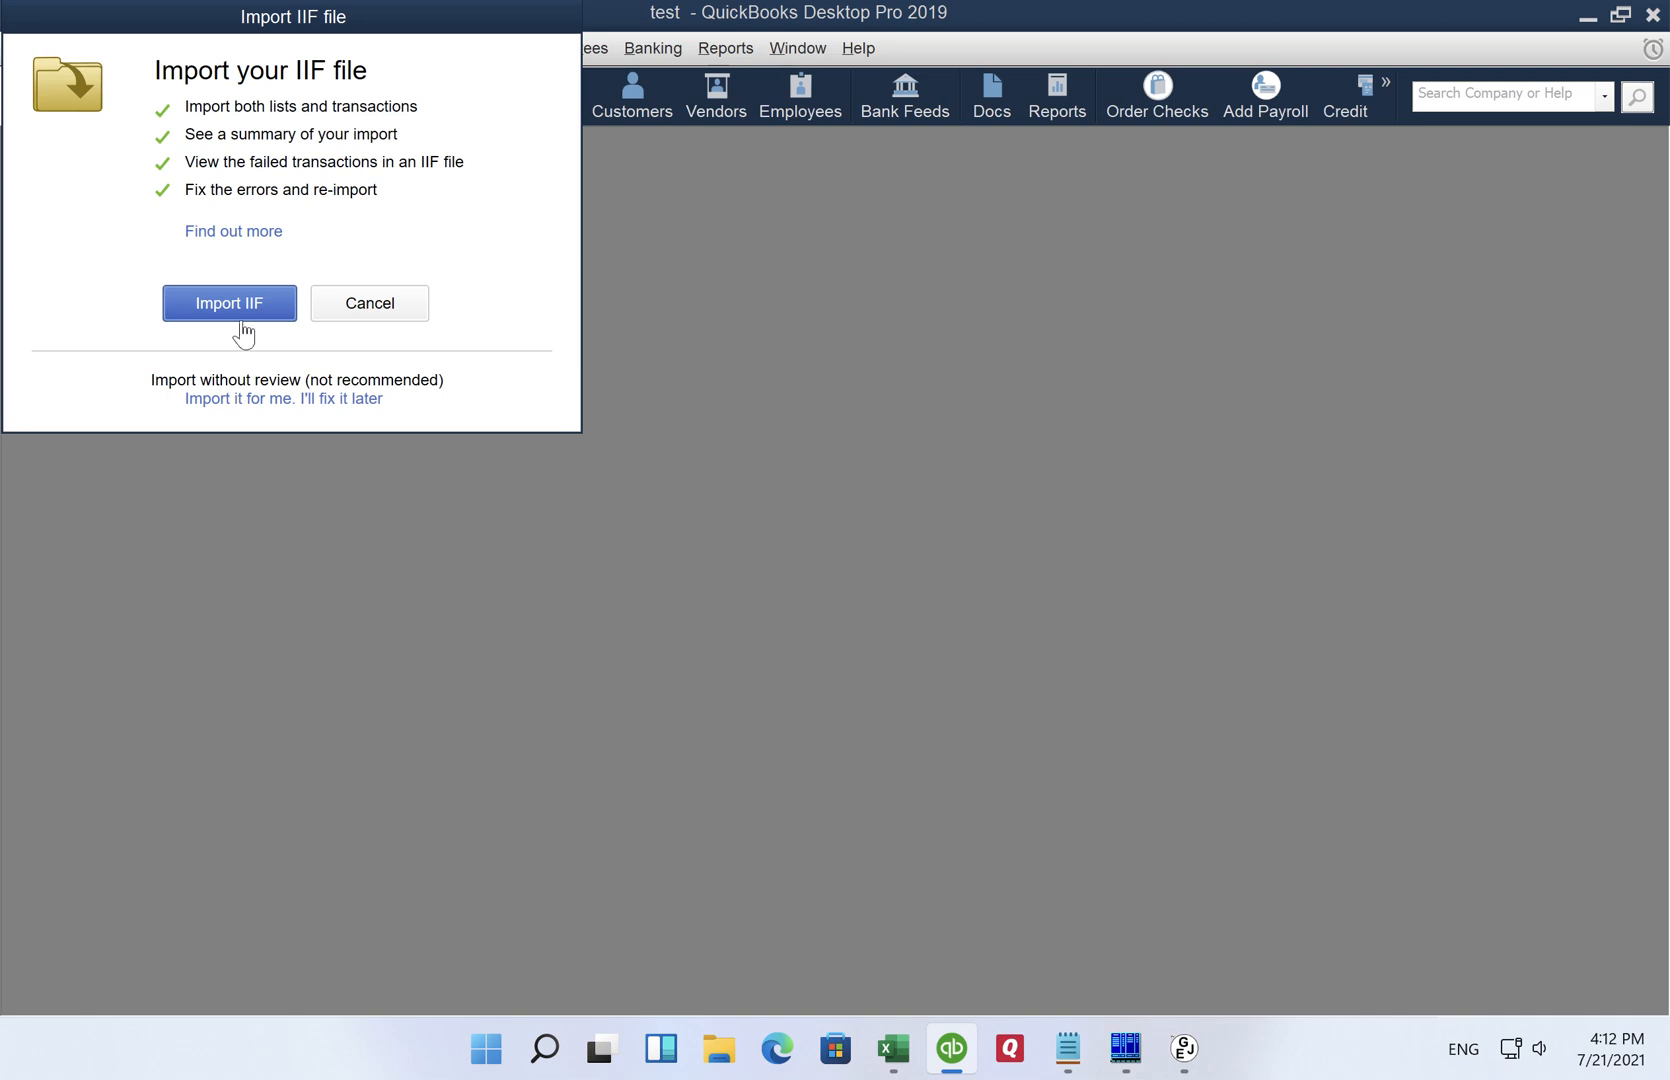
pyautogui.moveTo(388, 364)
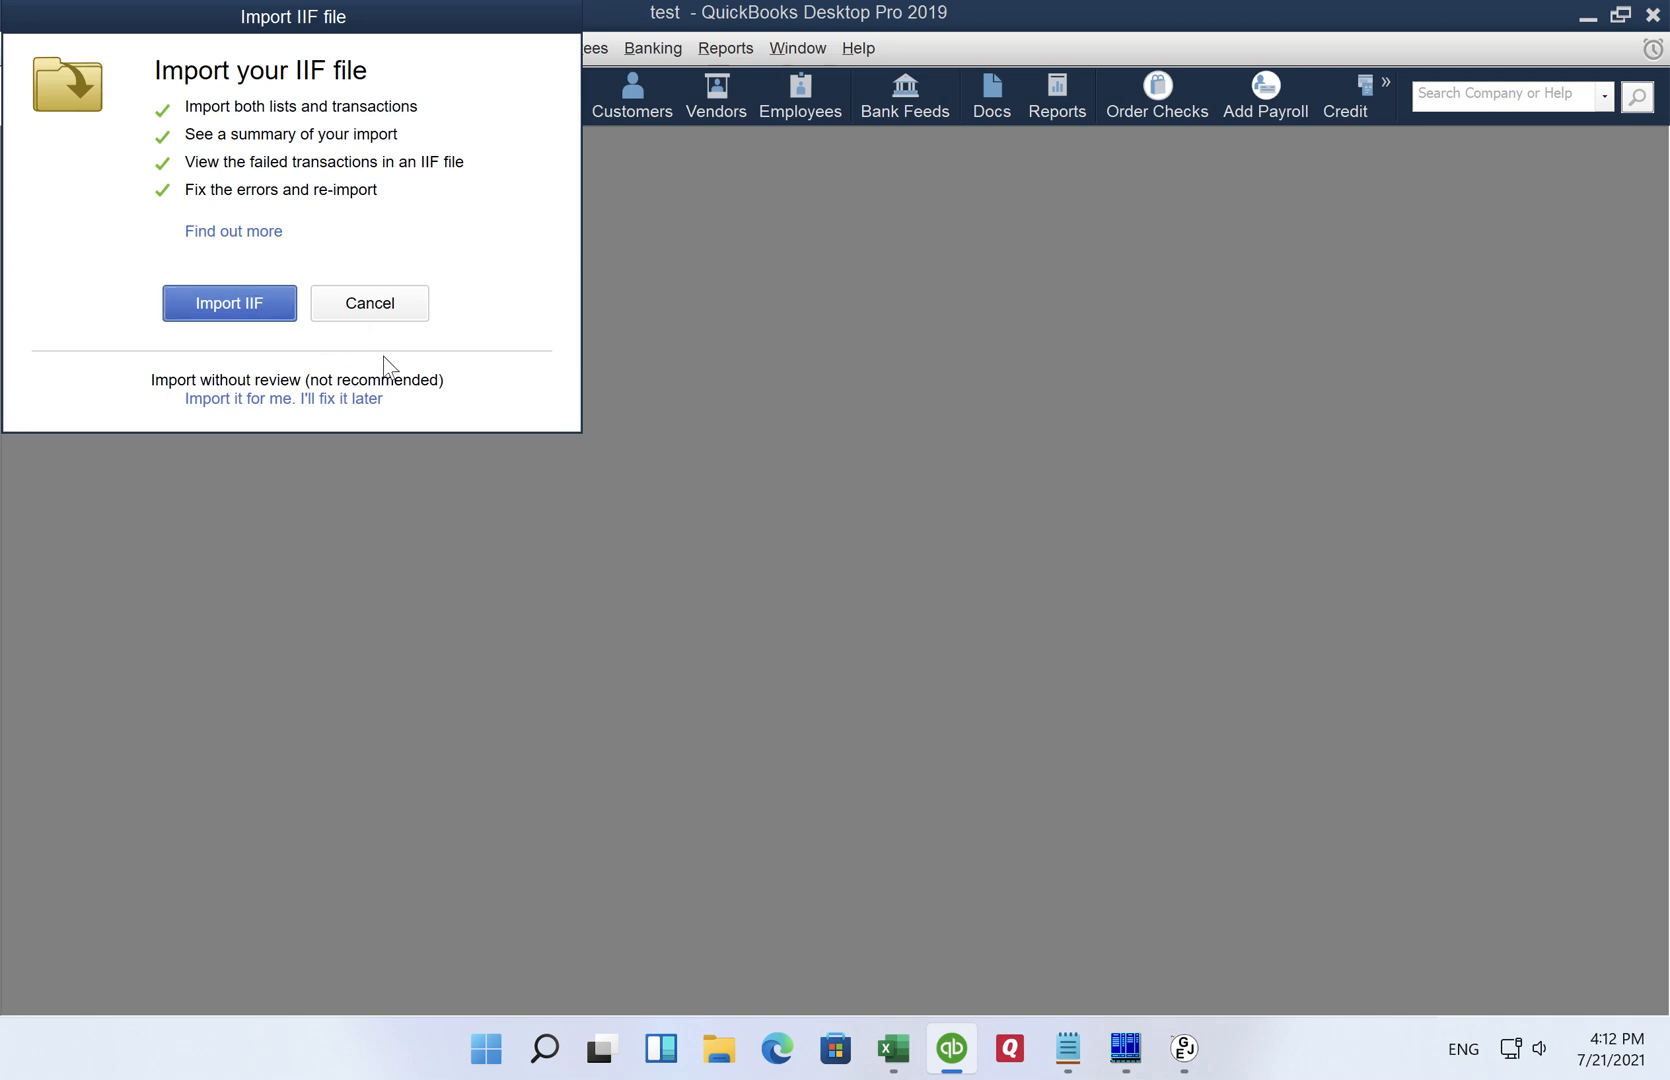
# Step: Choose 'Import it for me. I'll fix it later' to import without review
pyautogui.click(282, 398)
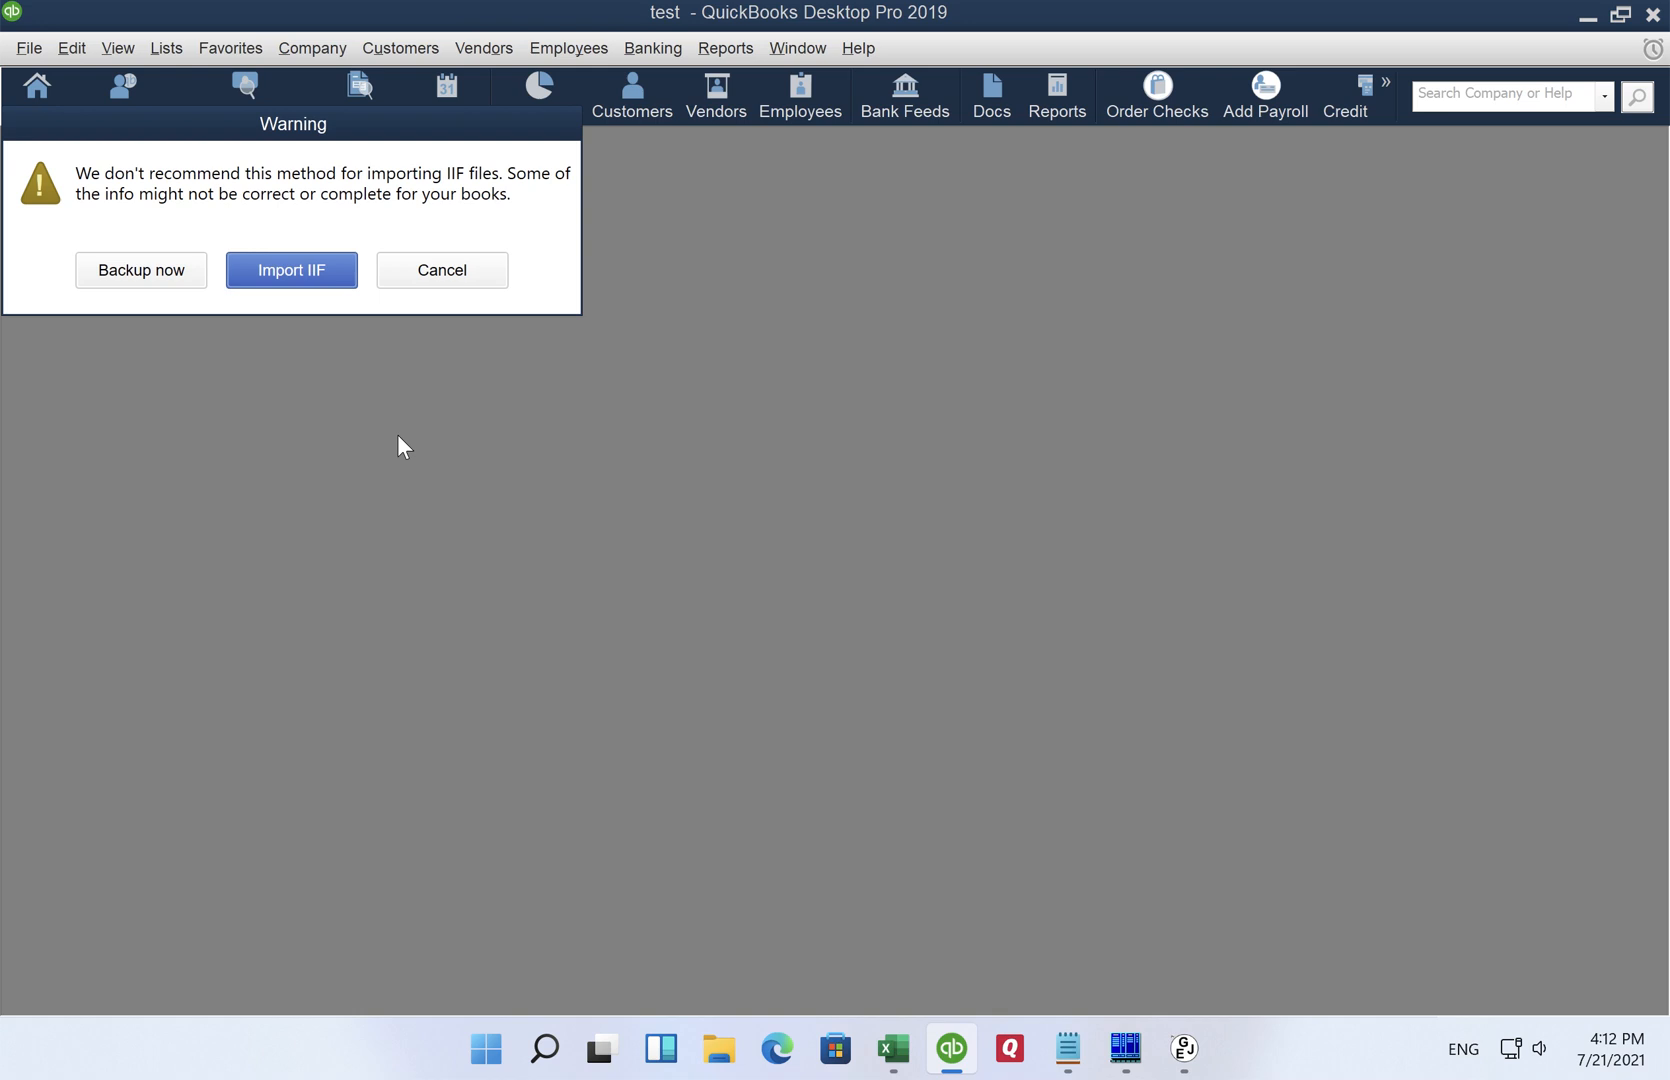
pyautogui.moveTo(202, 466)
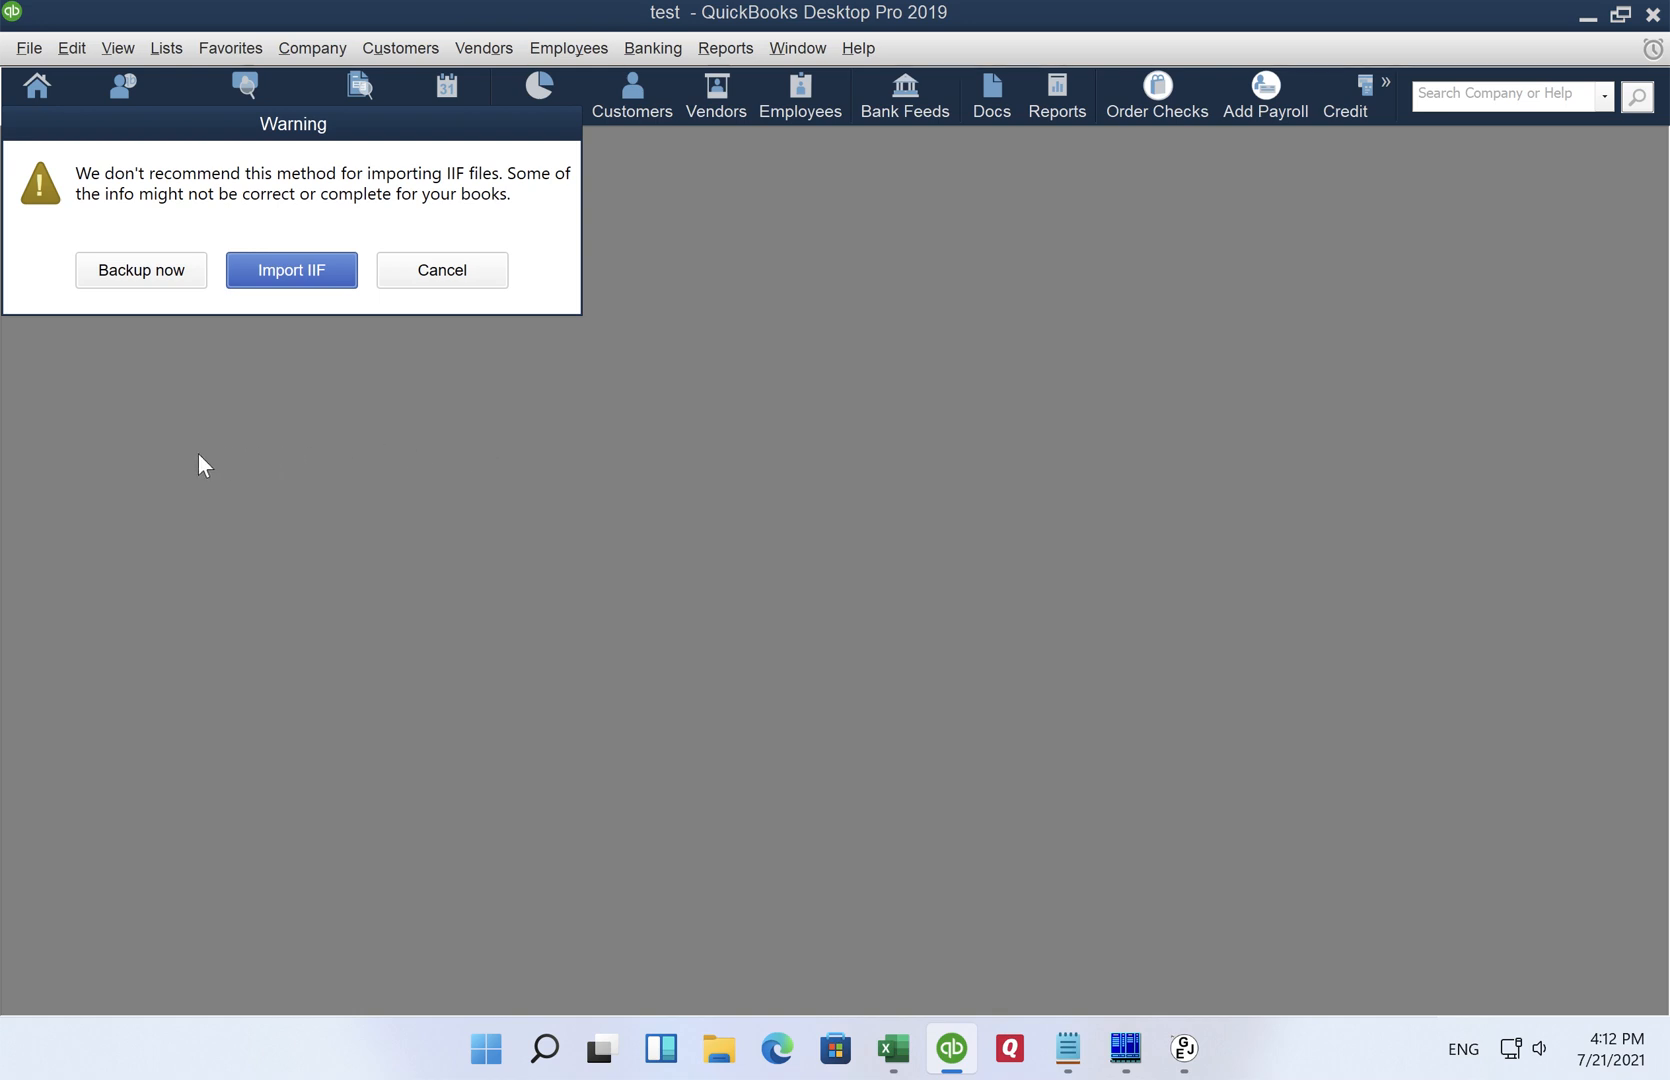
pyautogui.moveTo(132, 286)
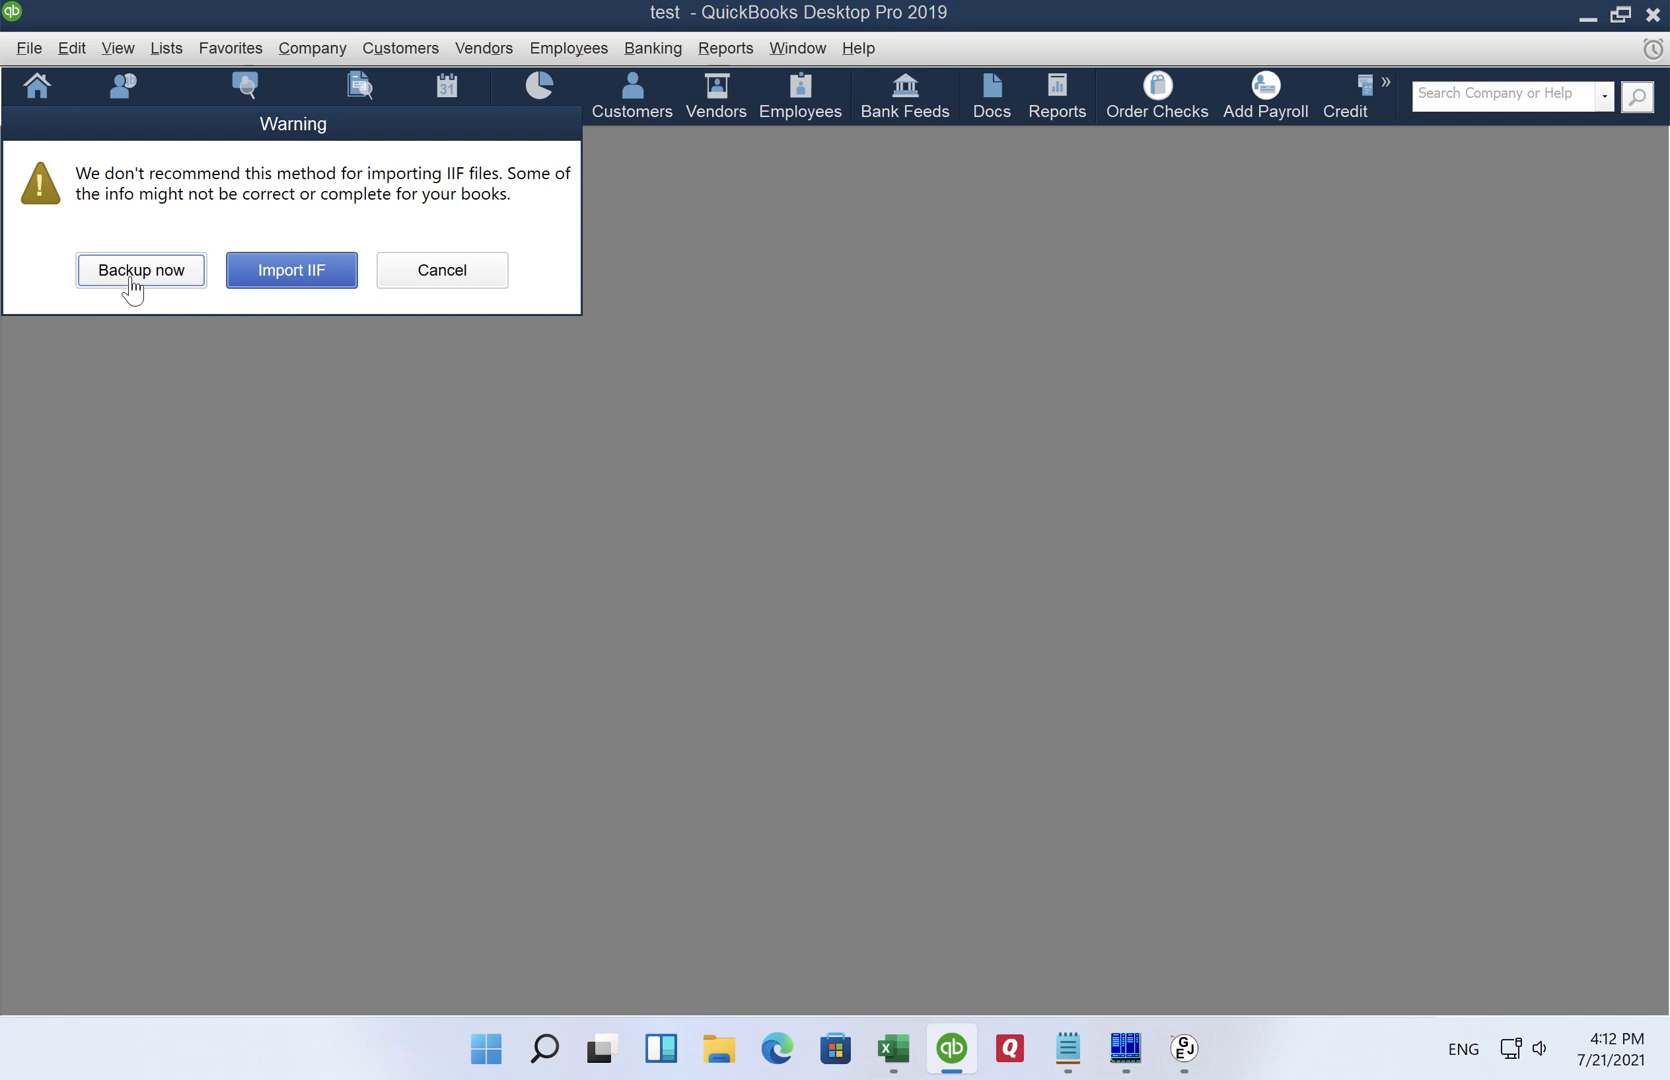
# Step: Start a local backup of the company file and set Documents as the backup folder
pyautogui.click(140, 270)
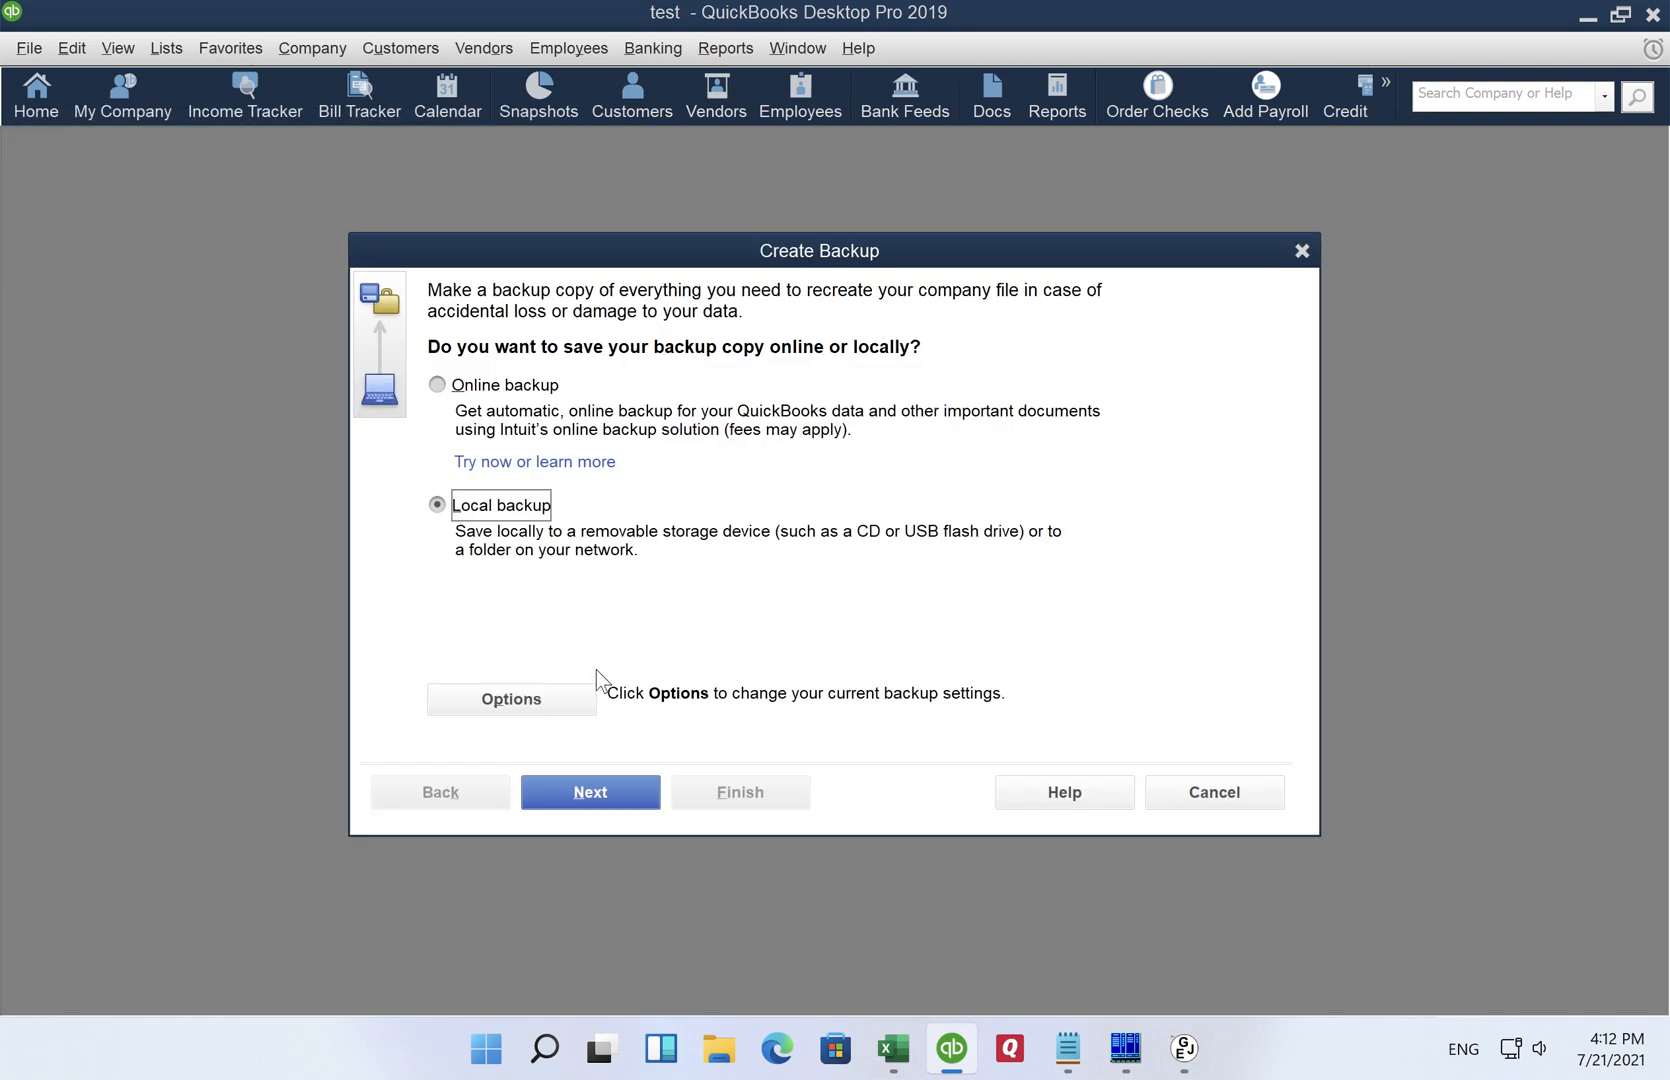
pyautogui.moveTo(612, 694)
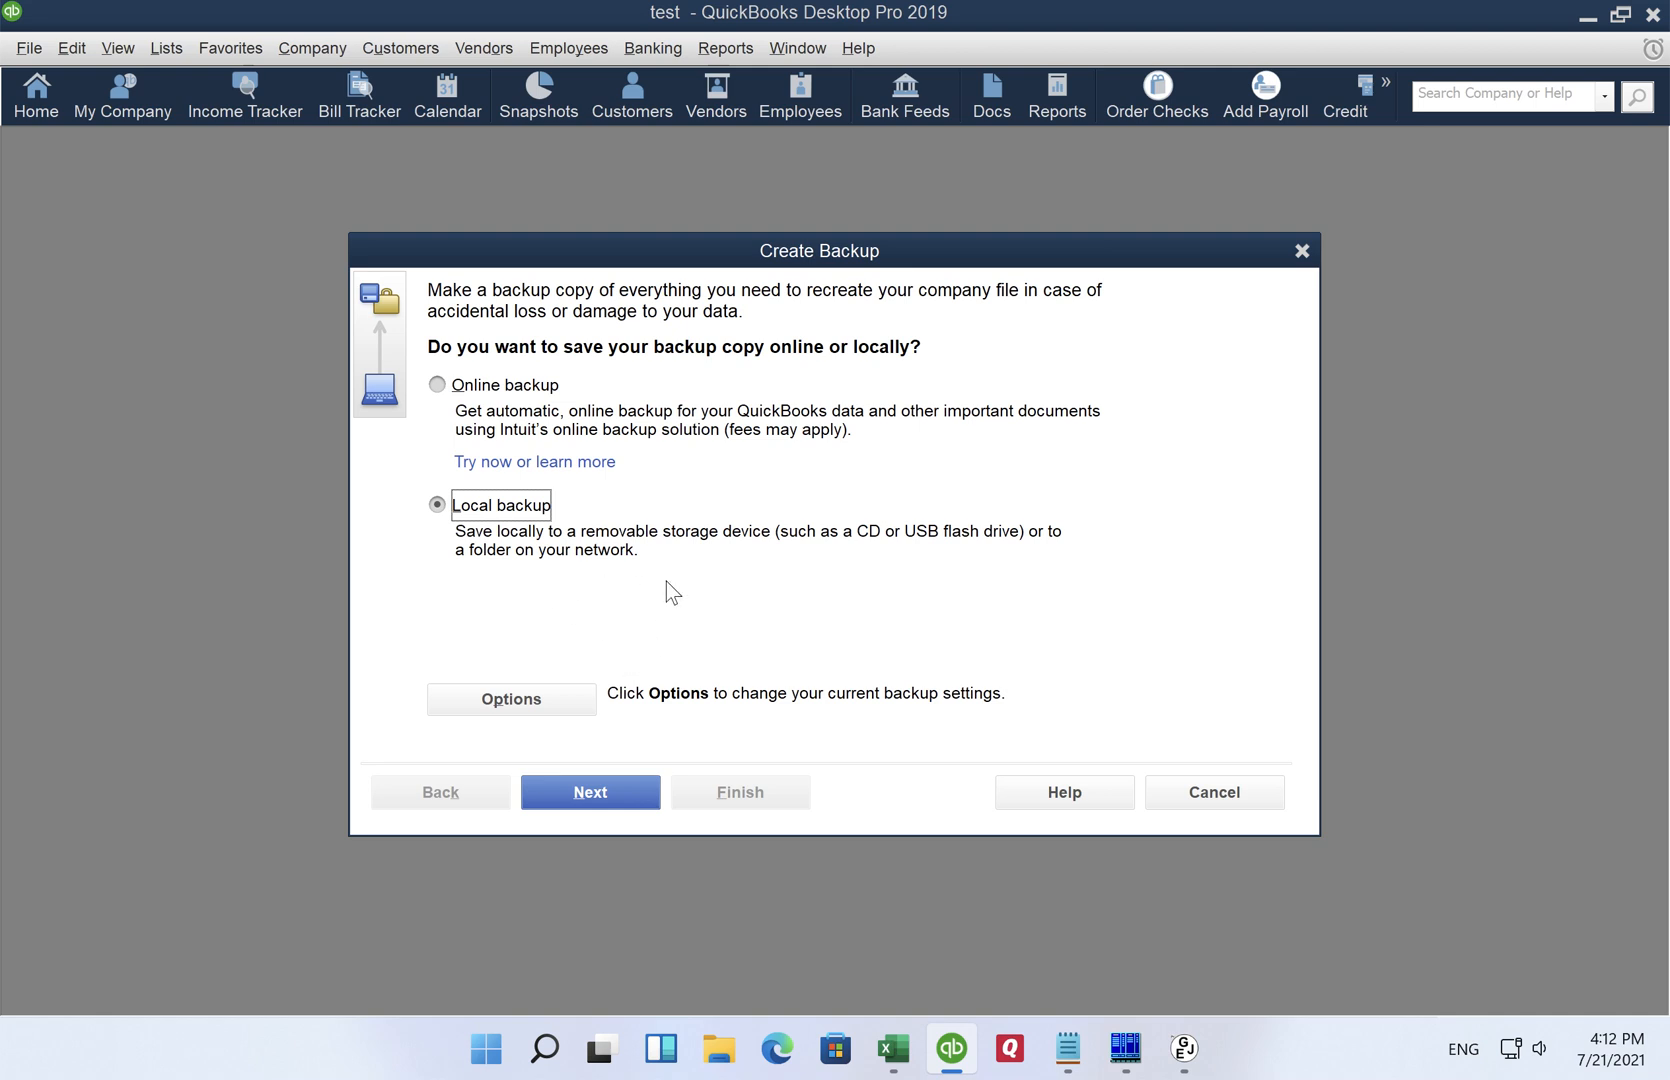
pyautogui.moveTo(536, 532)
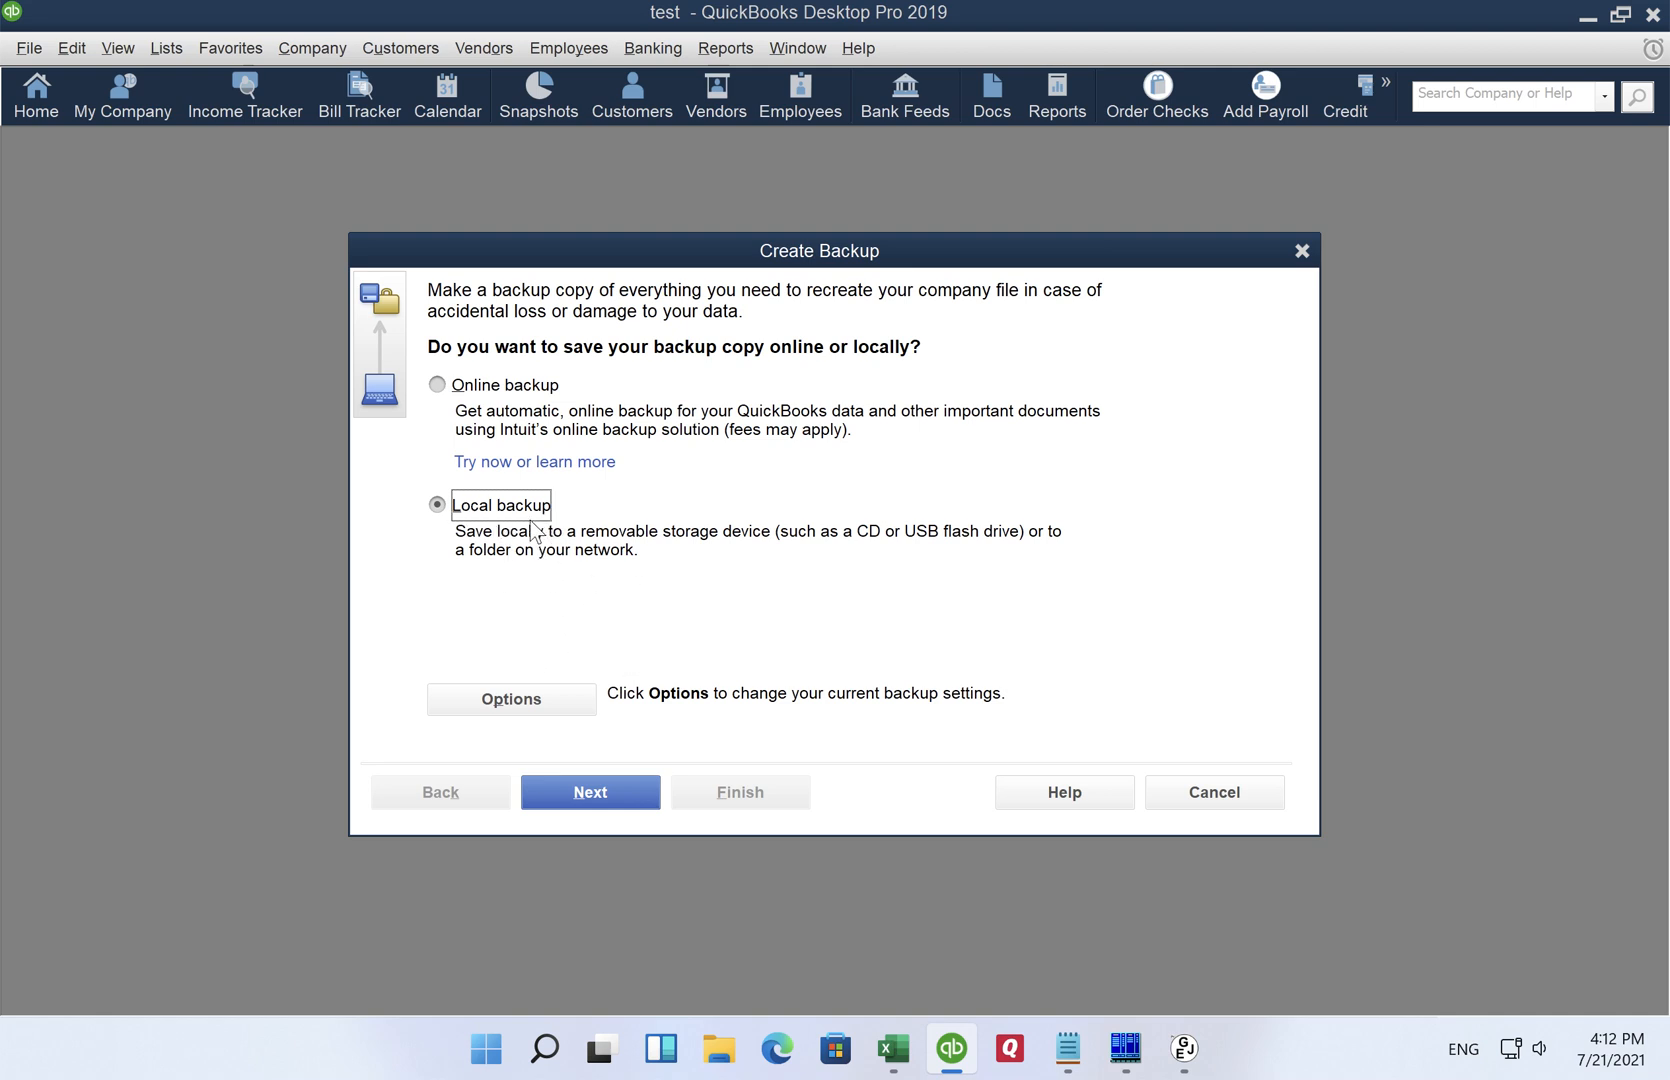
pyautogui.click(510, 698)
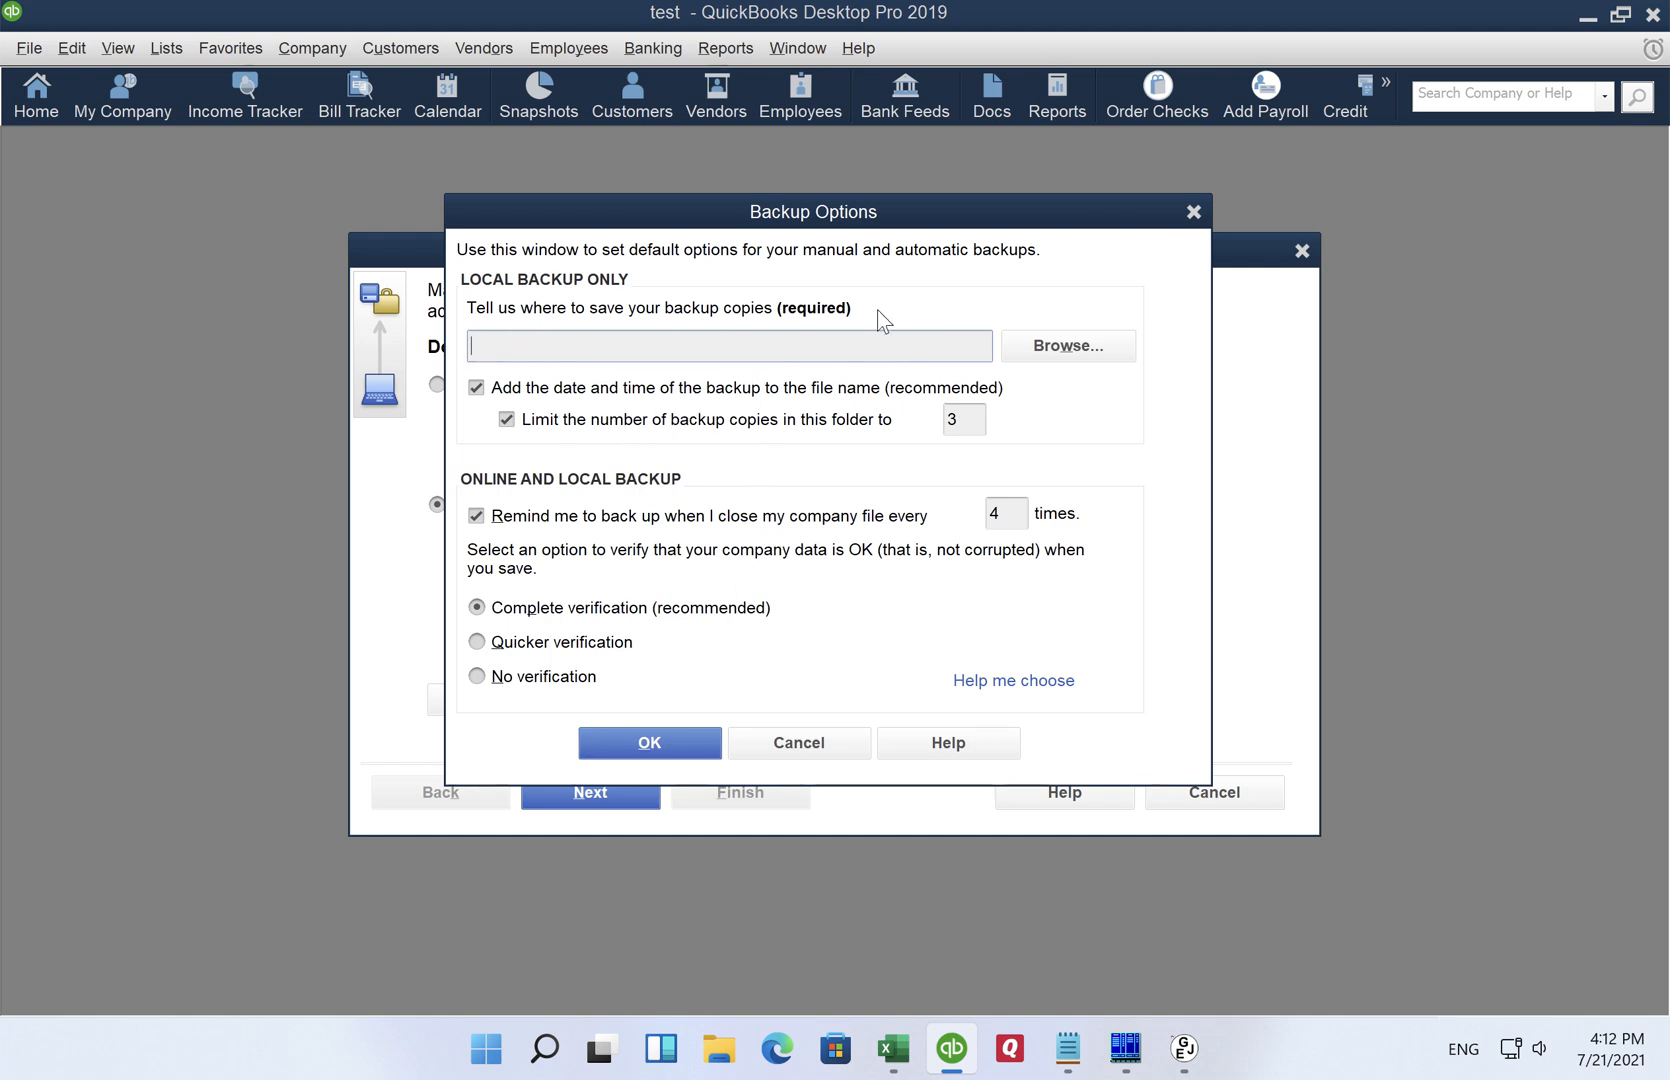
pyautogui.click(1068, 346)
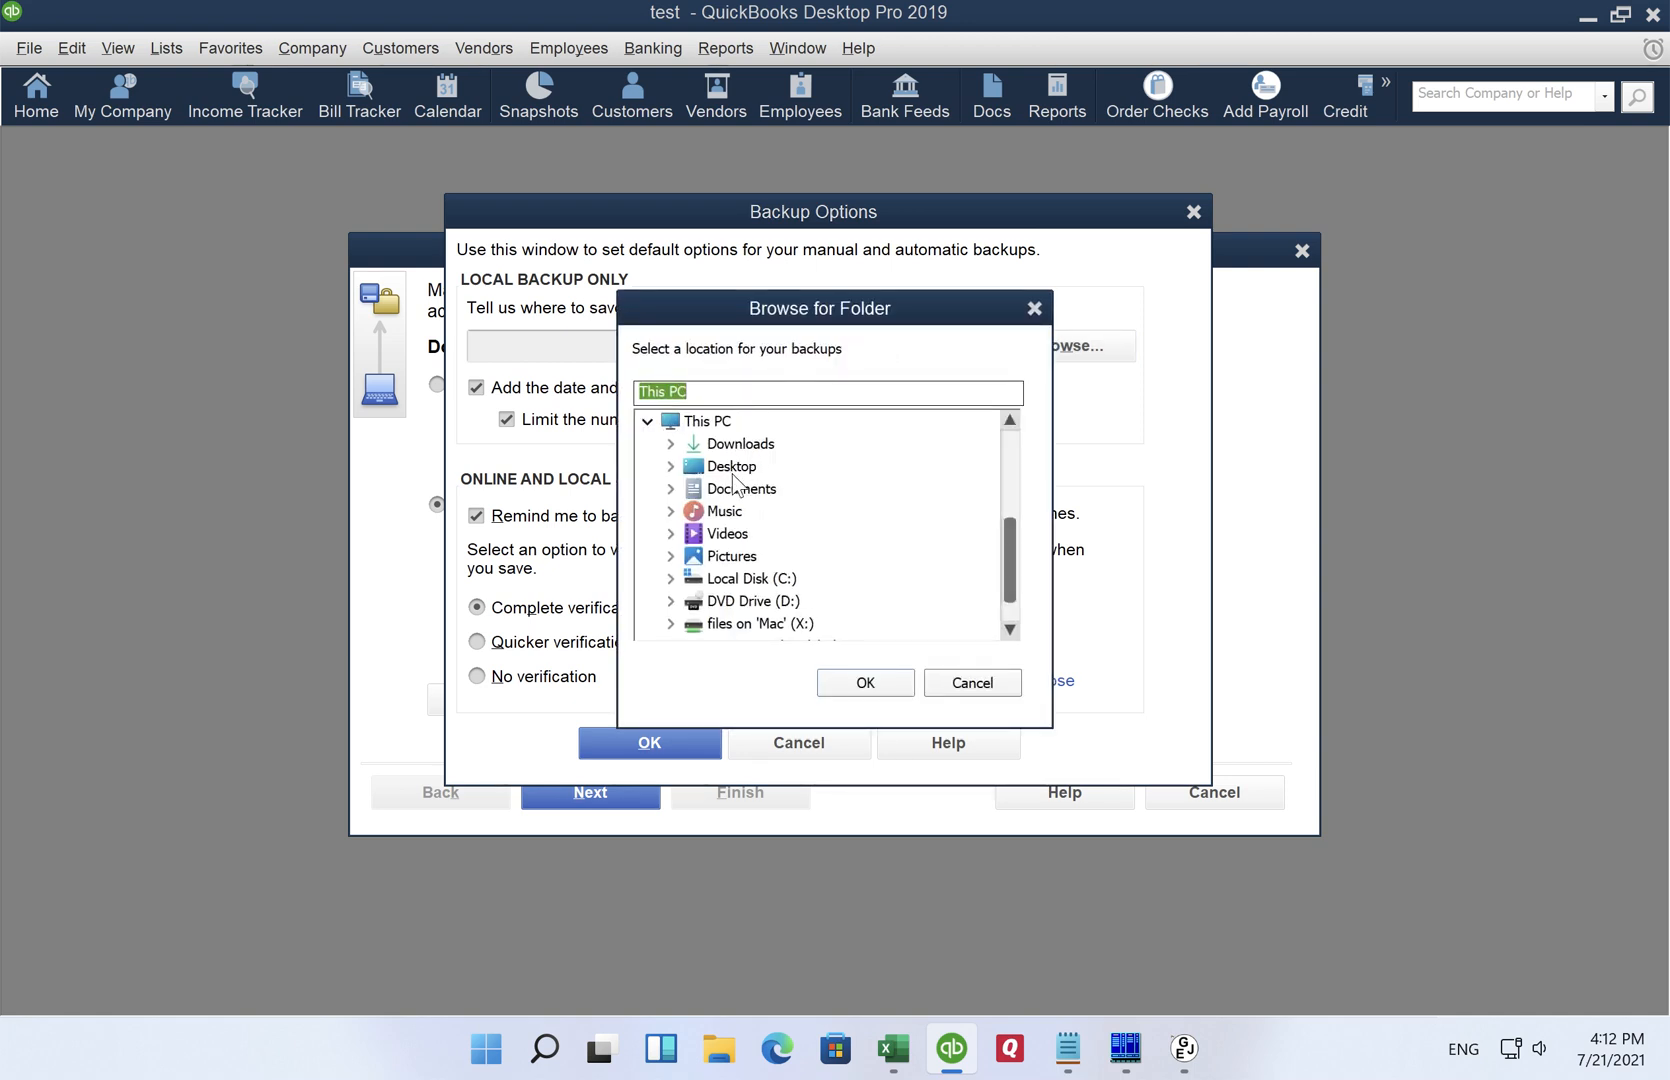
pyautogui.click(864, 682)
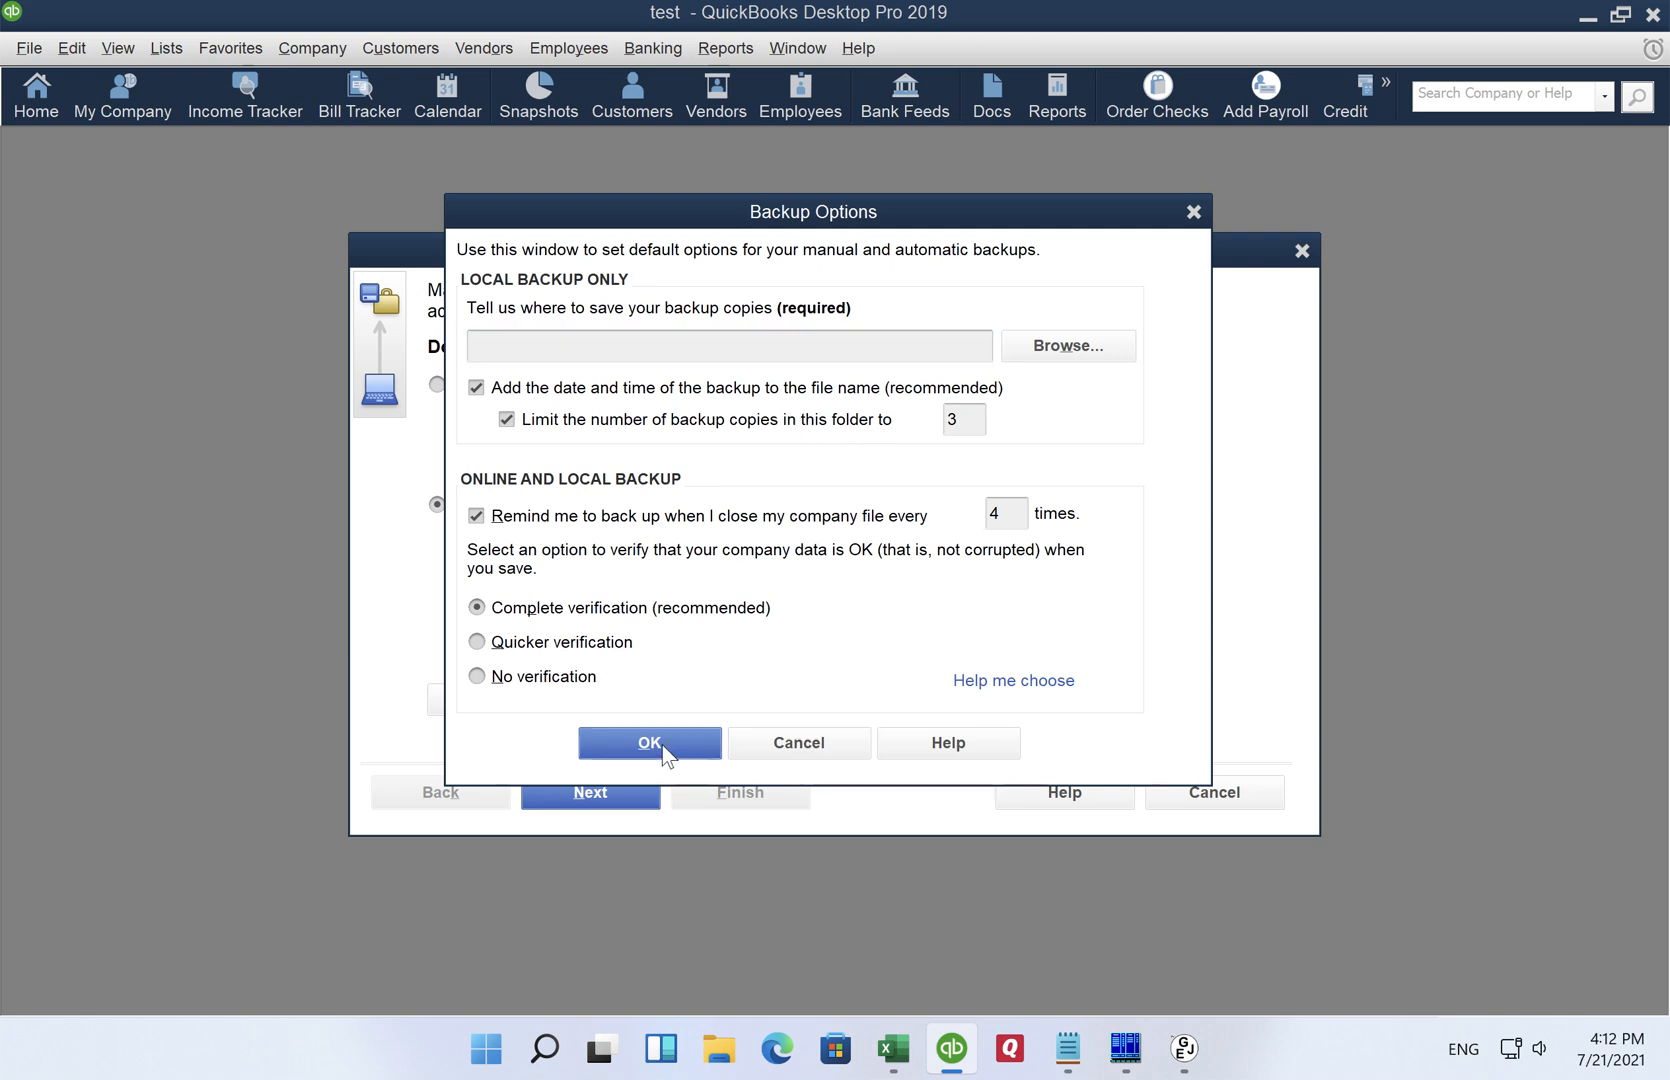
pyautogui.click(648, 744)
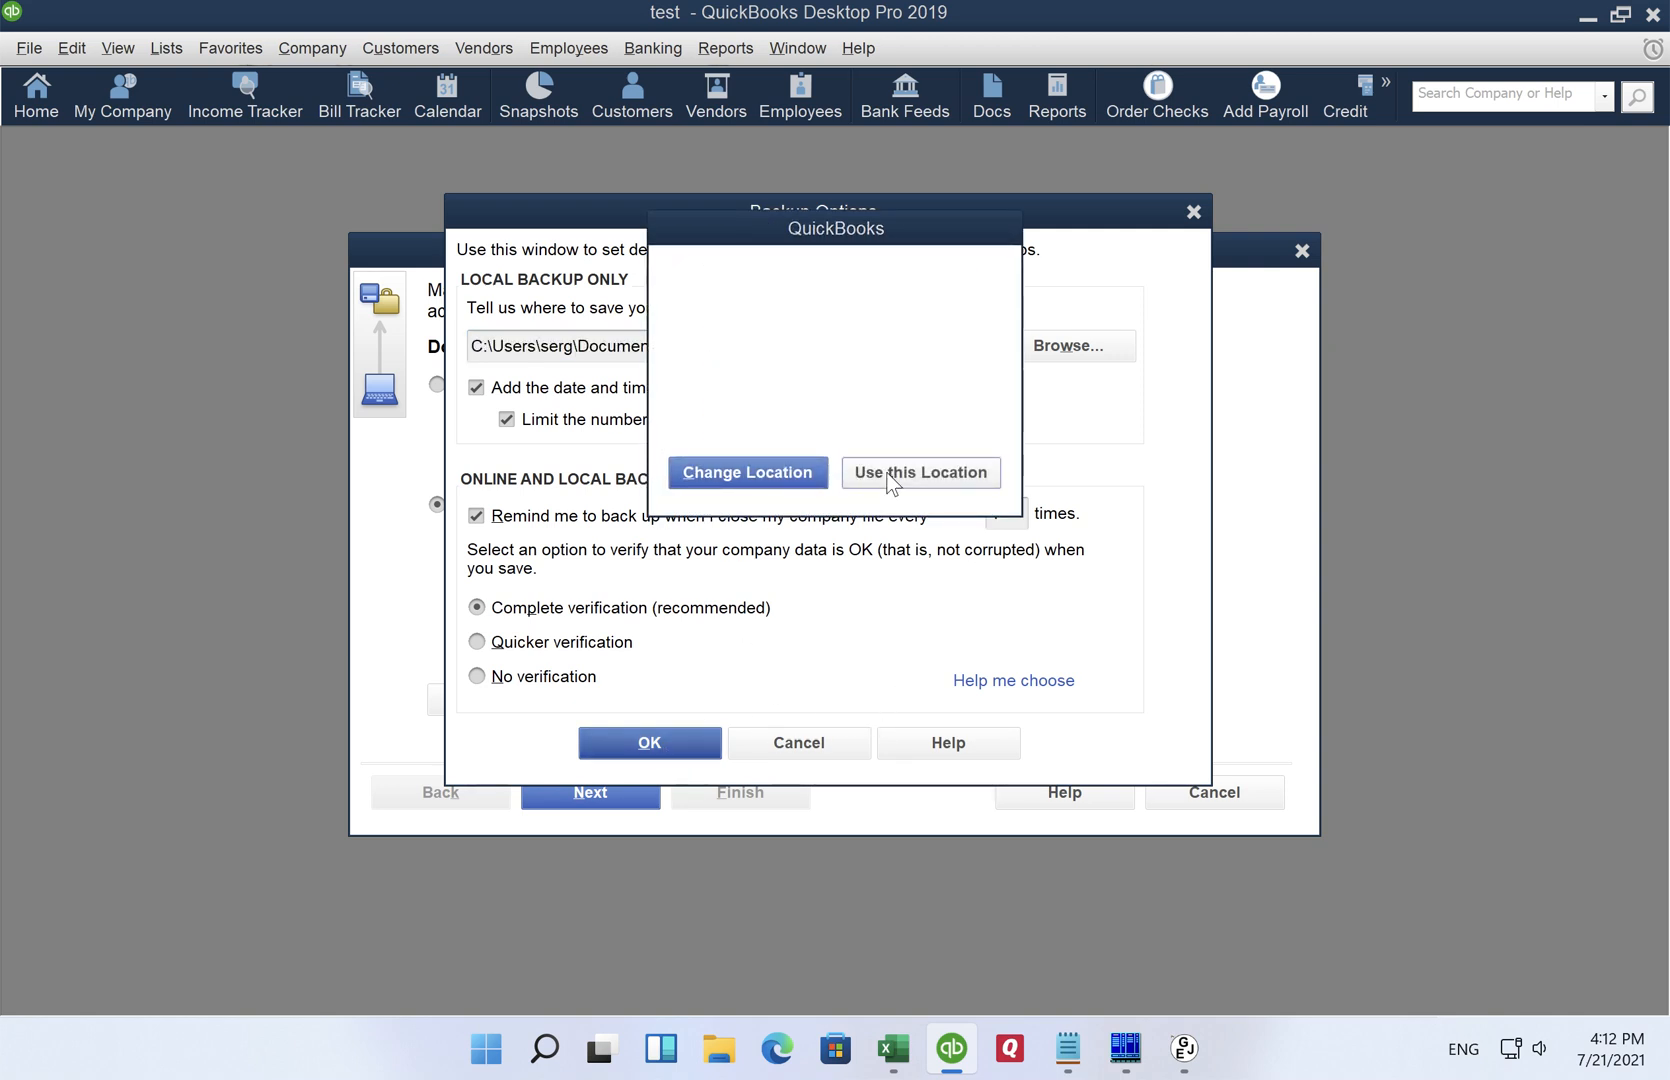
# Step: Save the backup copy now and acknowledge that it was saved
pyautogui.click(920, 472)
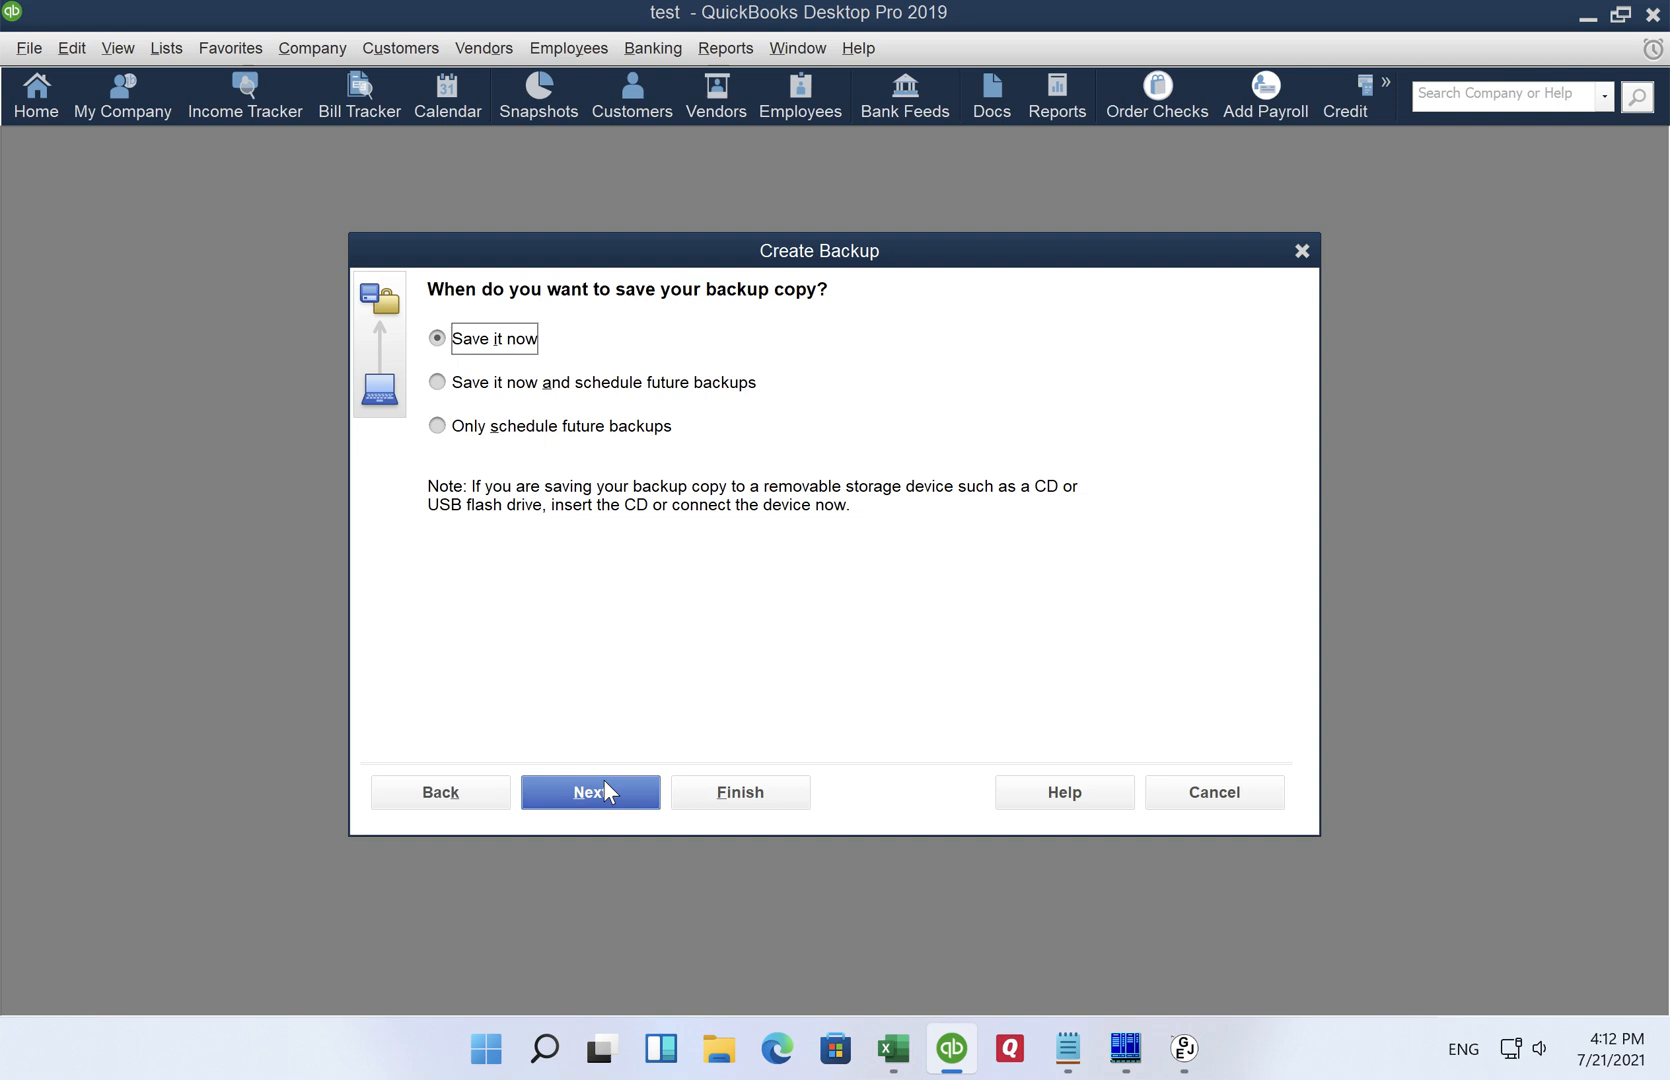
pyautogui.click(590, 792)
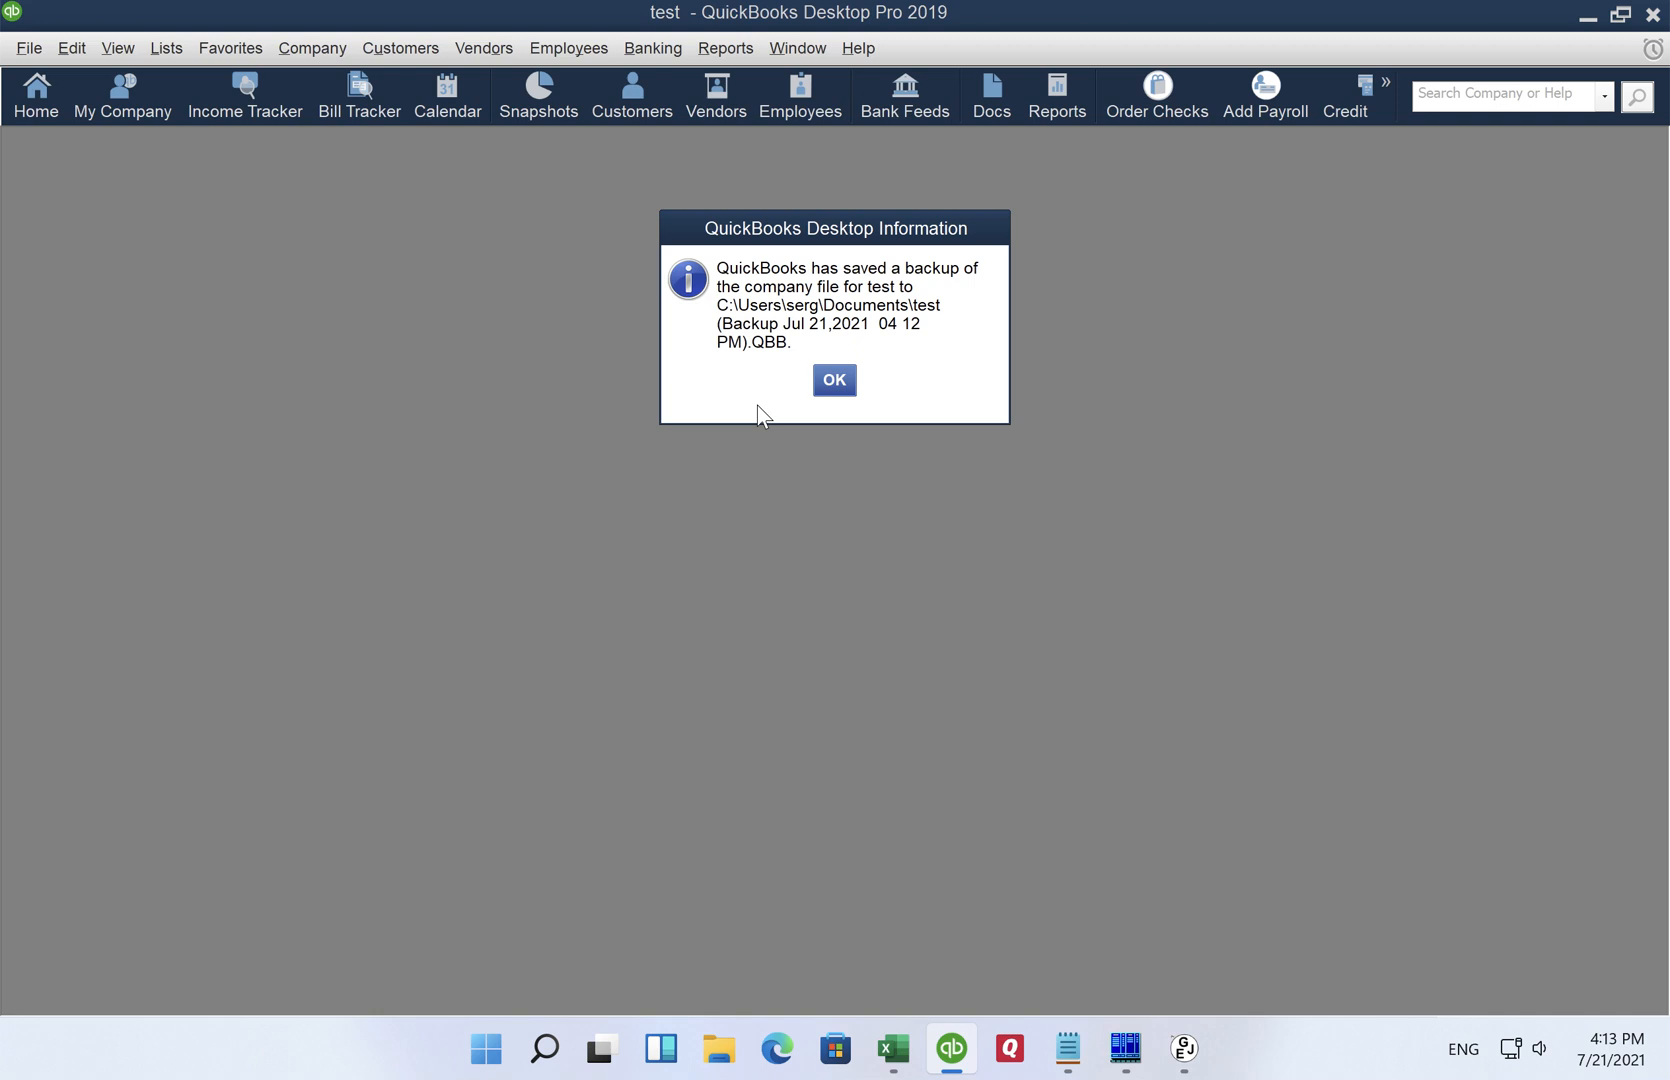
pyautogui.click(834, 380)
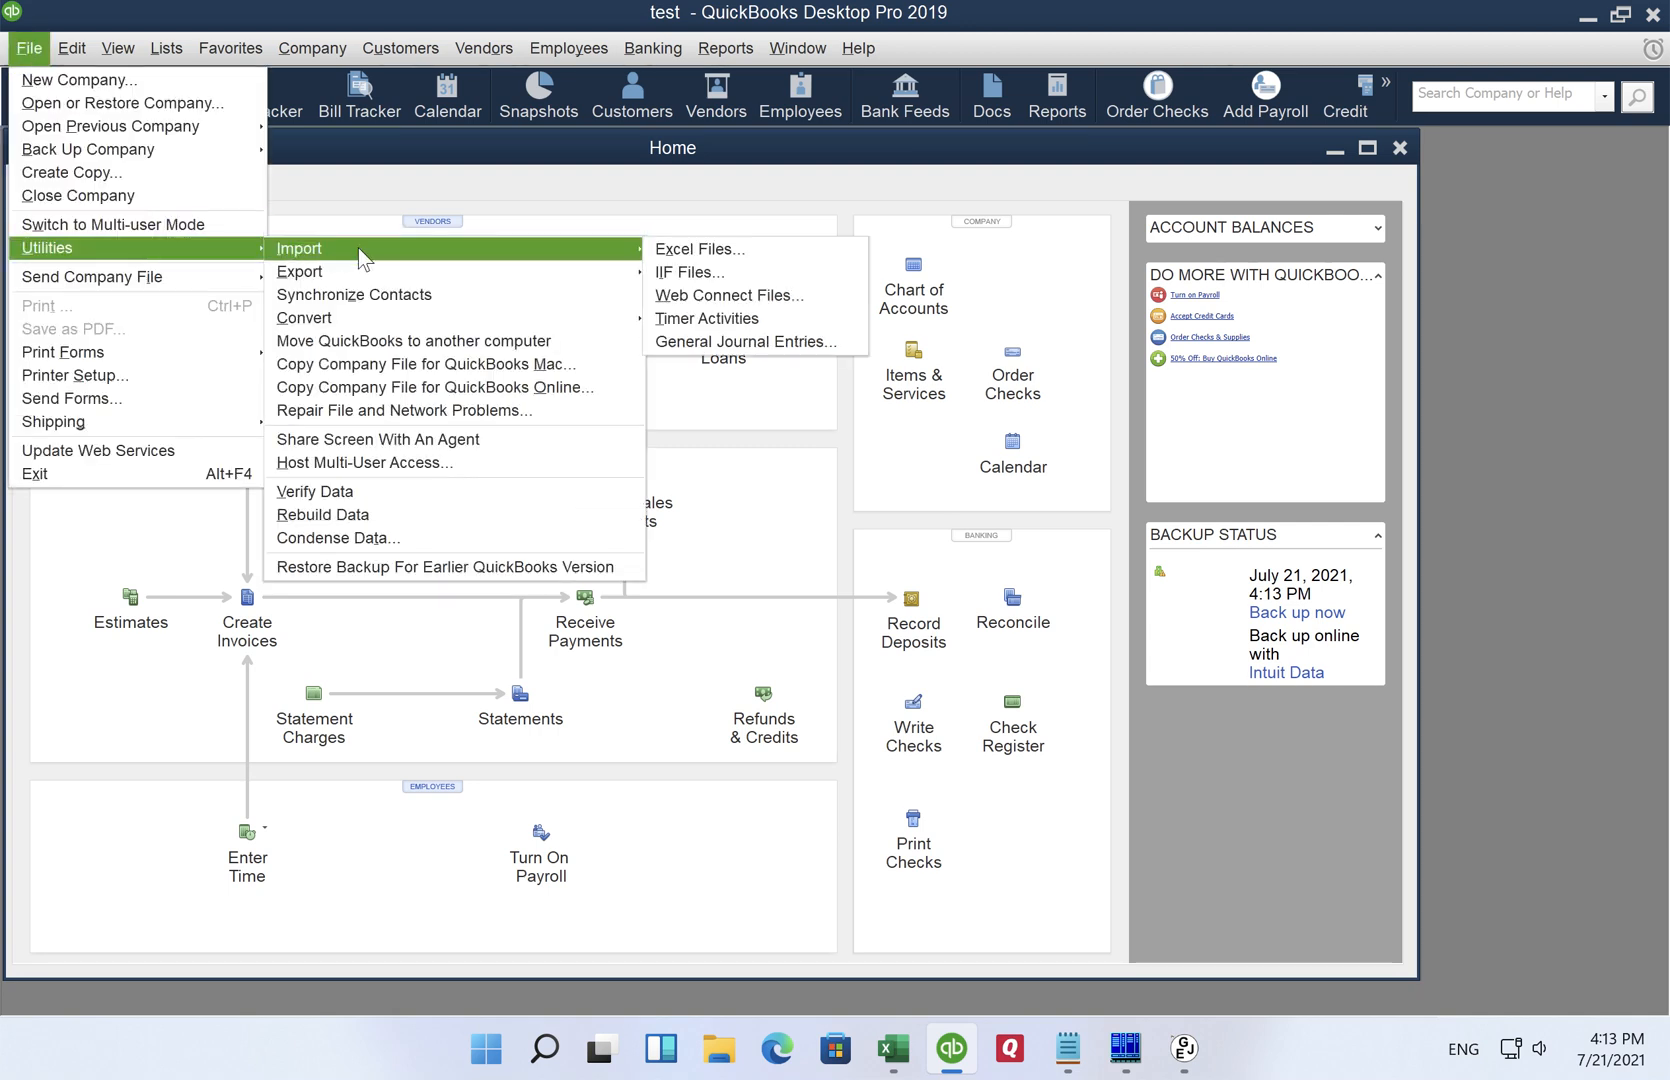
# Step: Import entries.iif through File > Utilities > Import > IIF Files, accepting the close-windows and import warnings
pyautogui.click(688, 272)
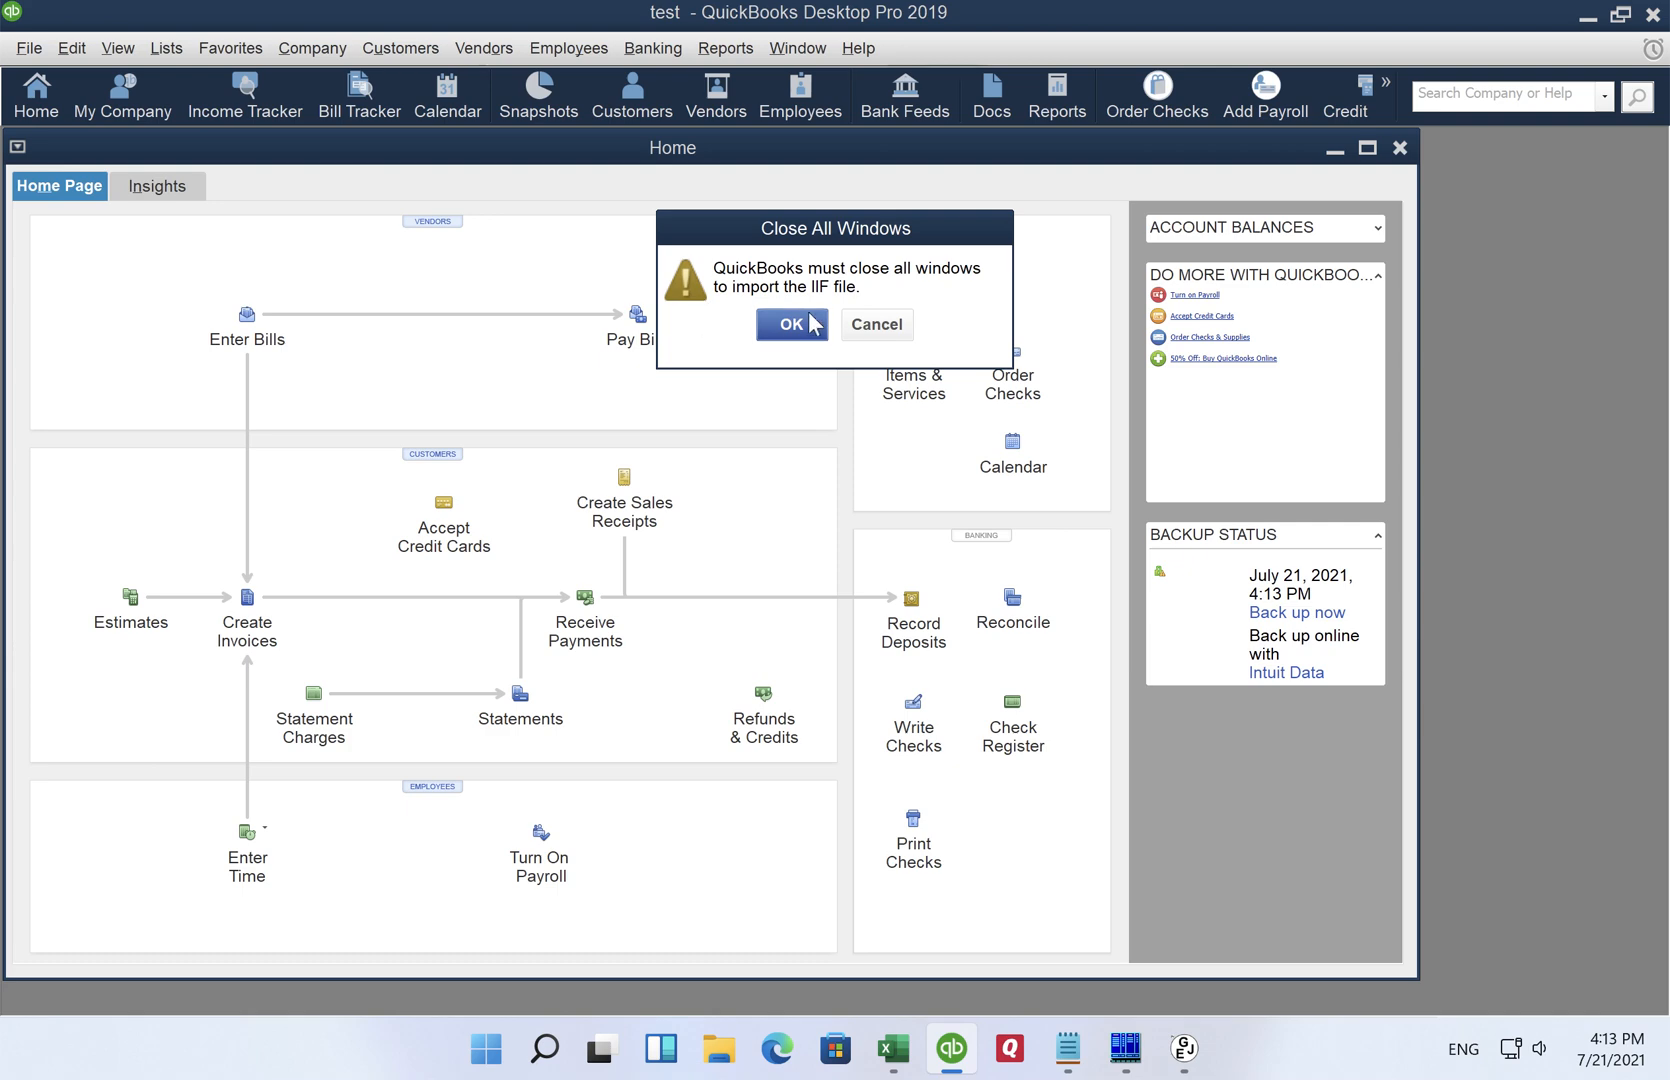
pyautogui.click(790, 324)
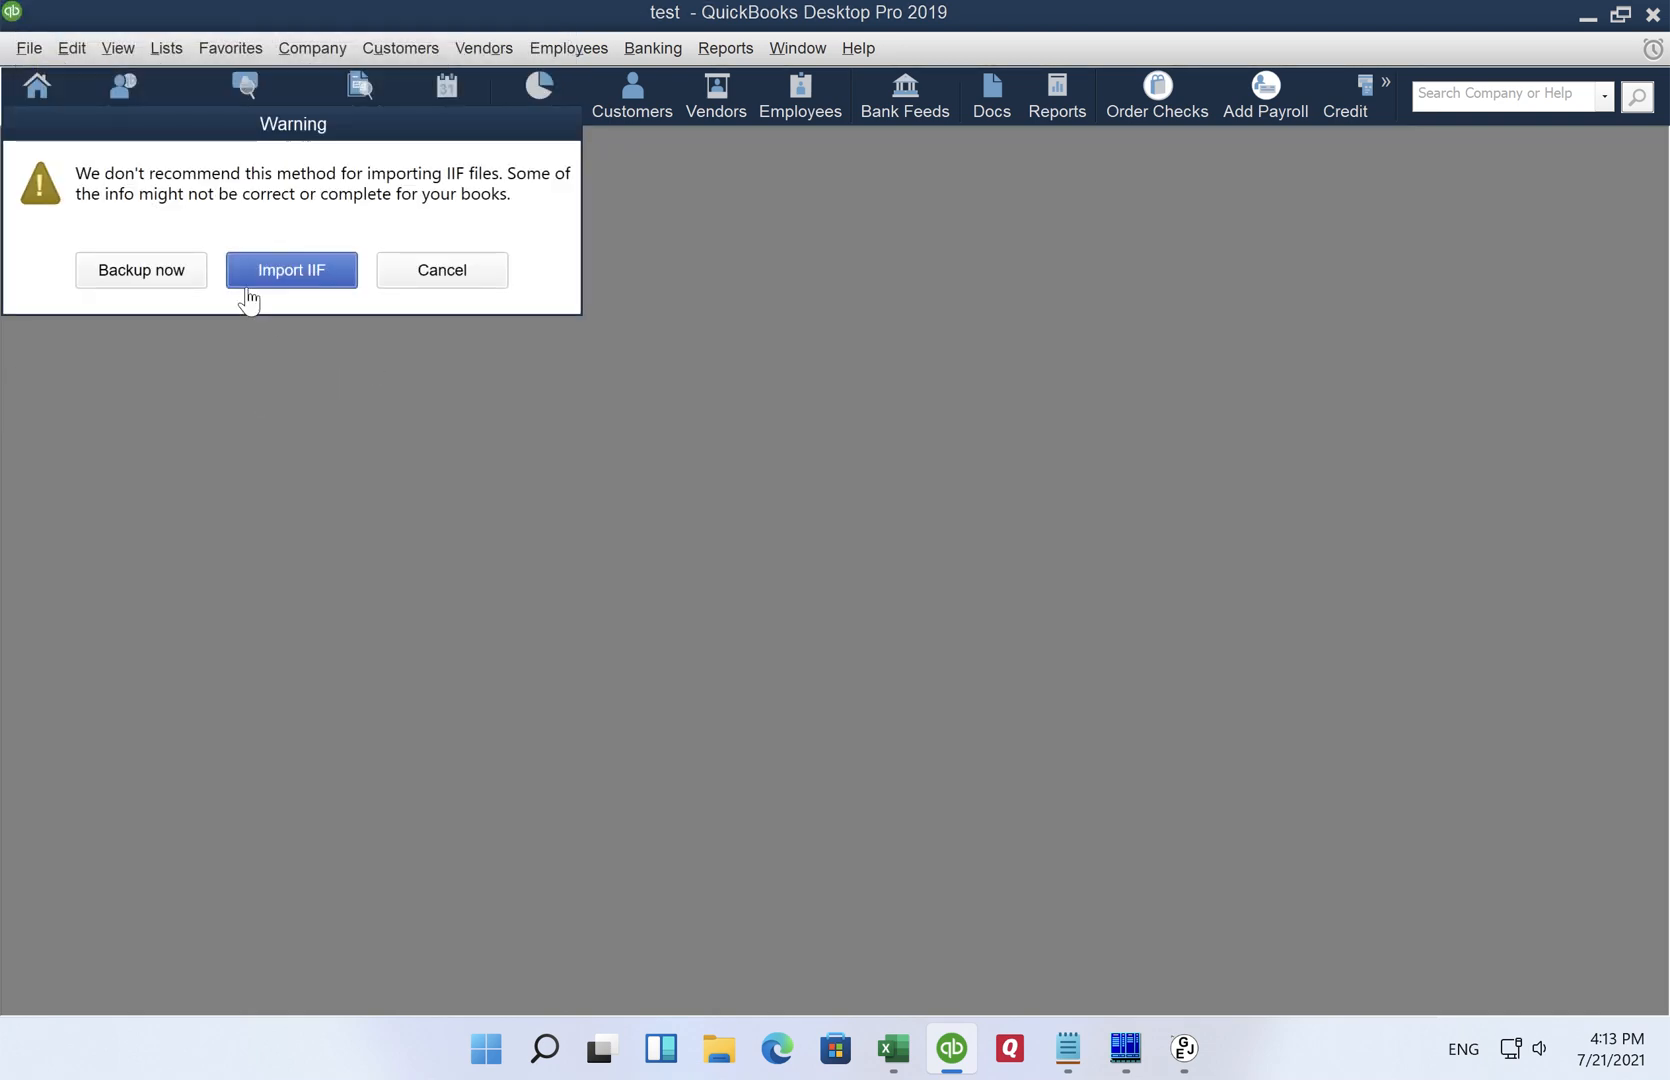
pyautogui.click(292, 270)
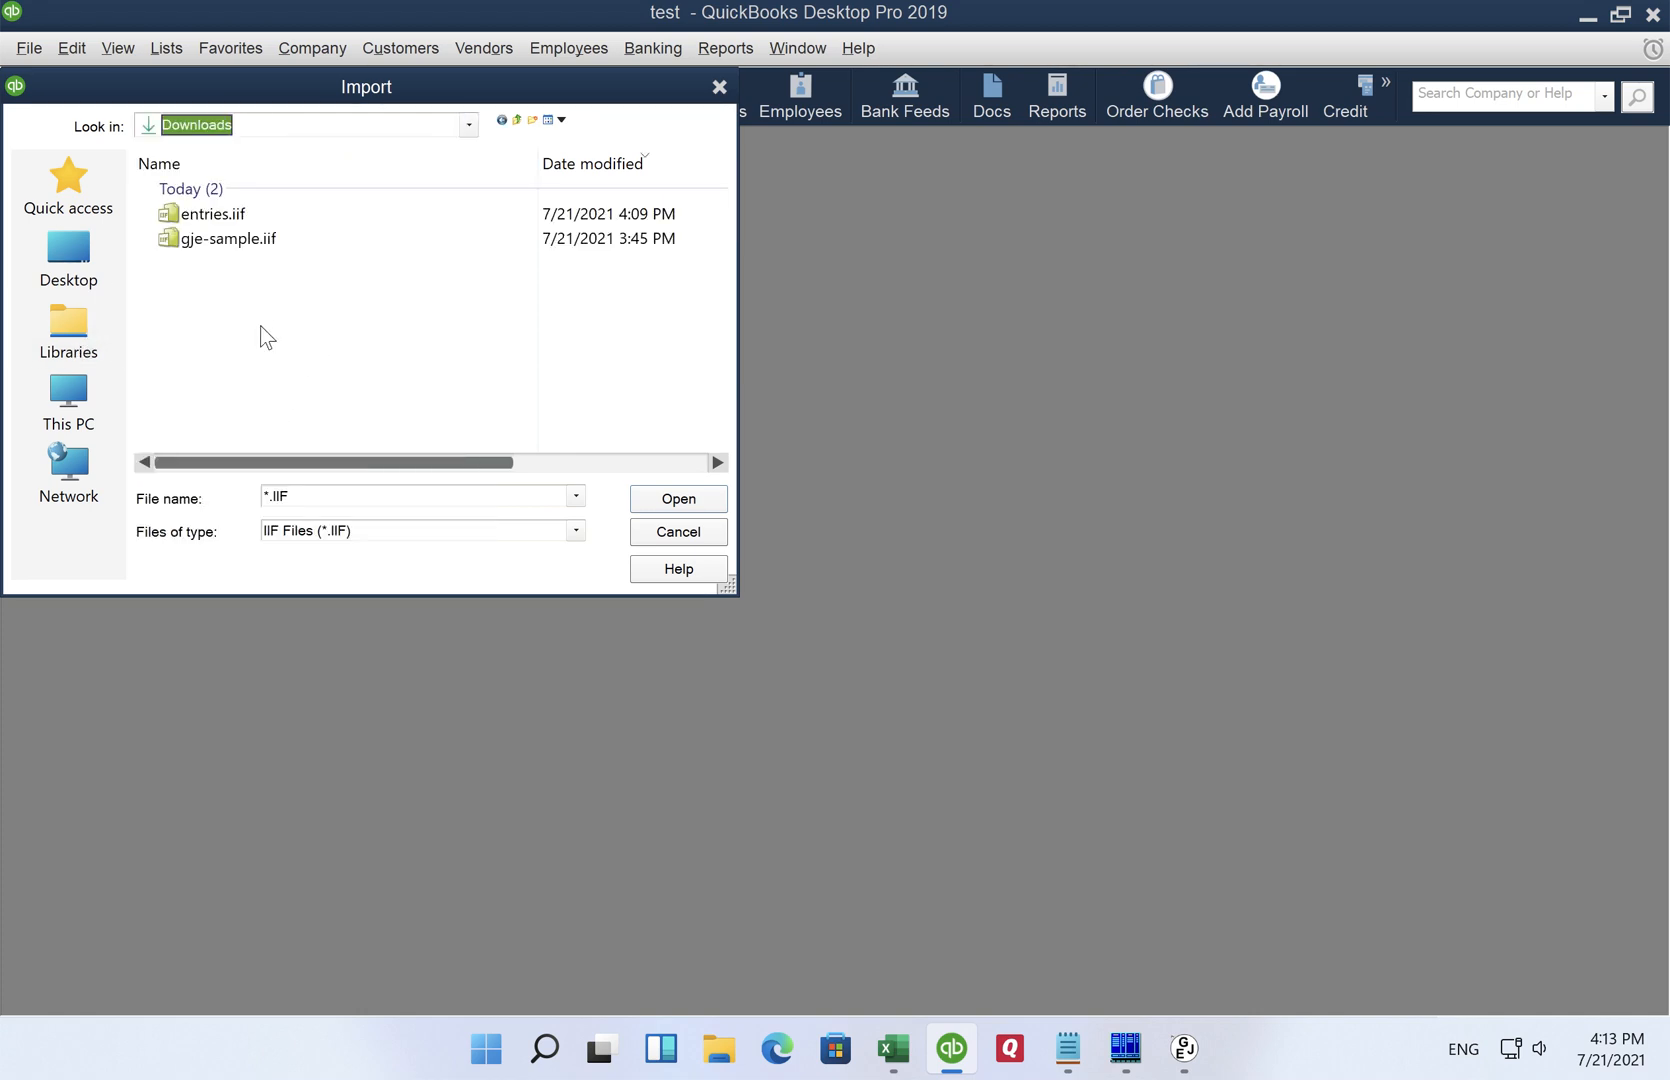
pyautogui.click(204, 214)
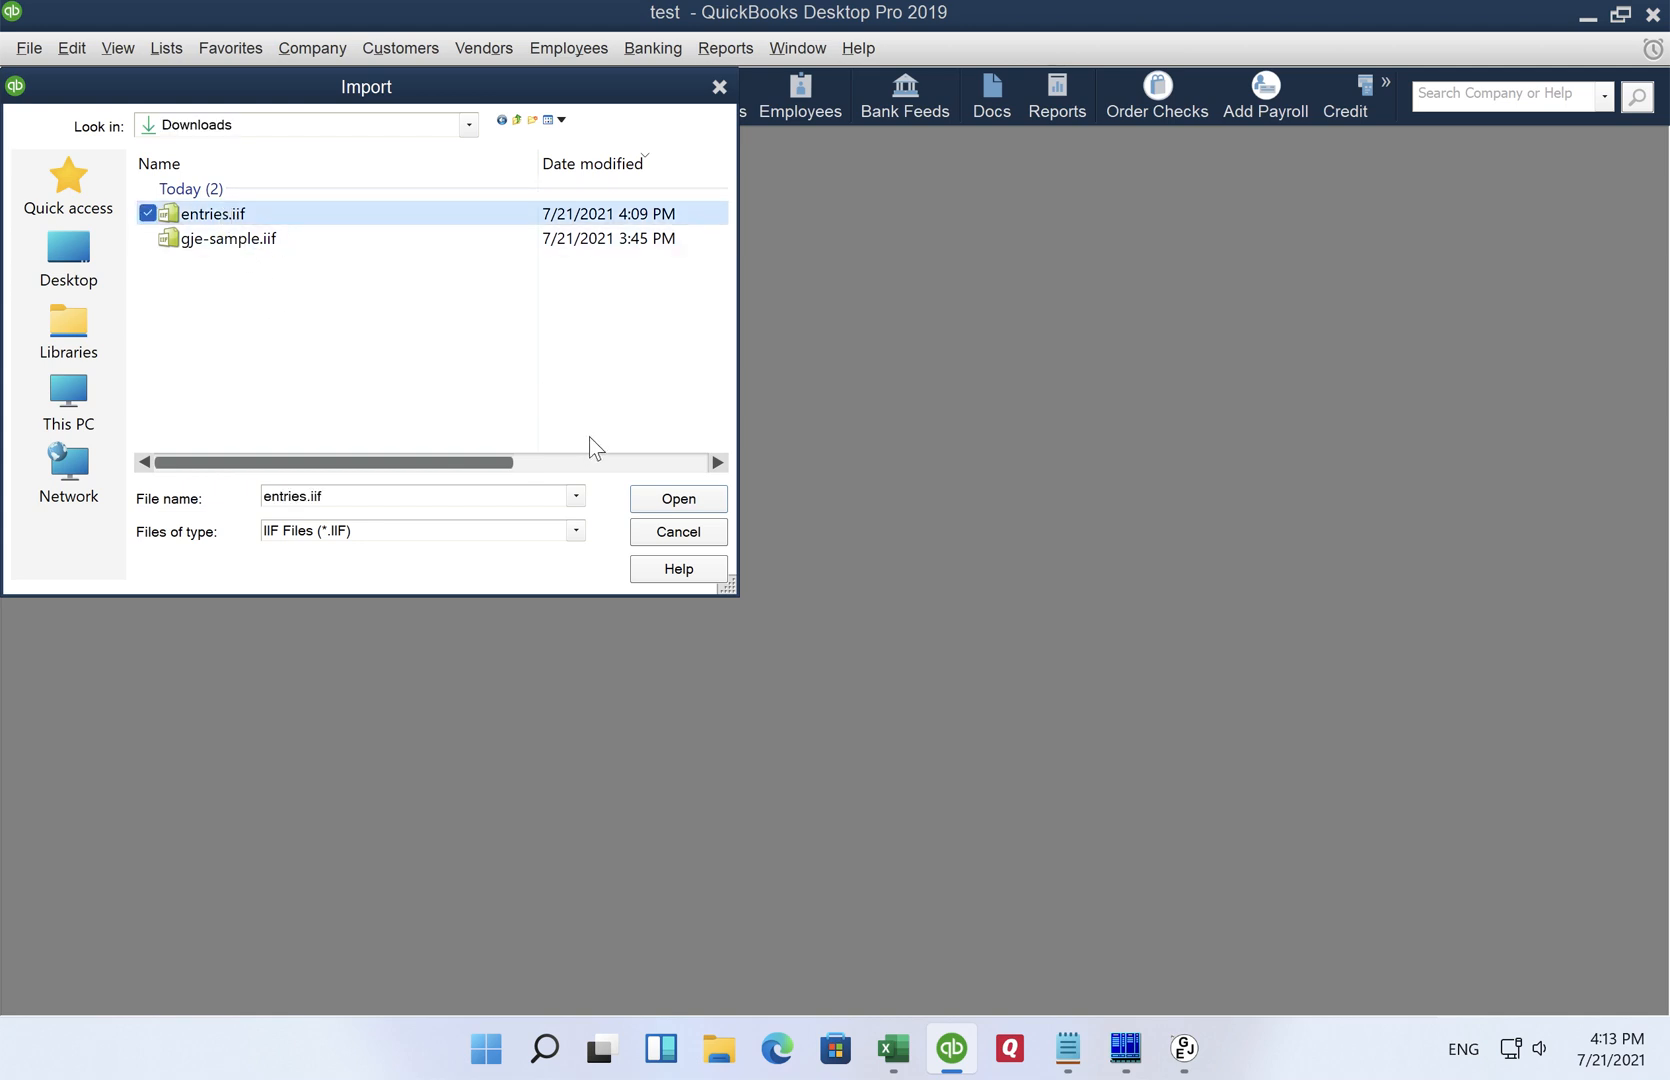
pyautogui.click(678, 500)
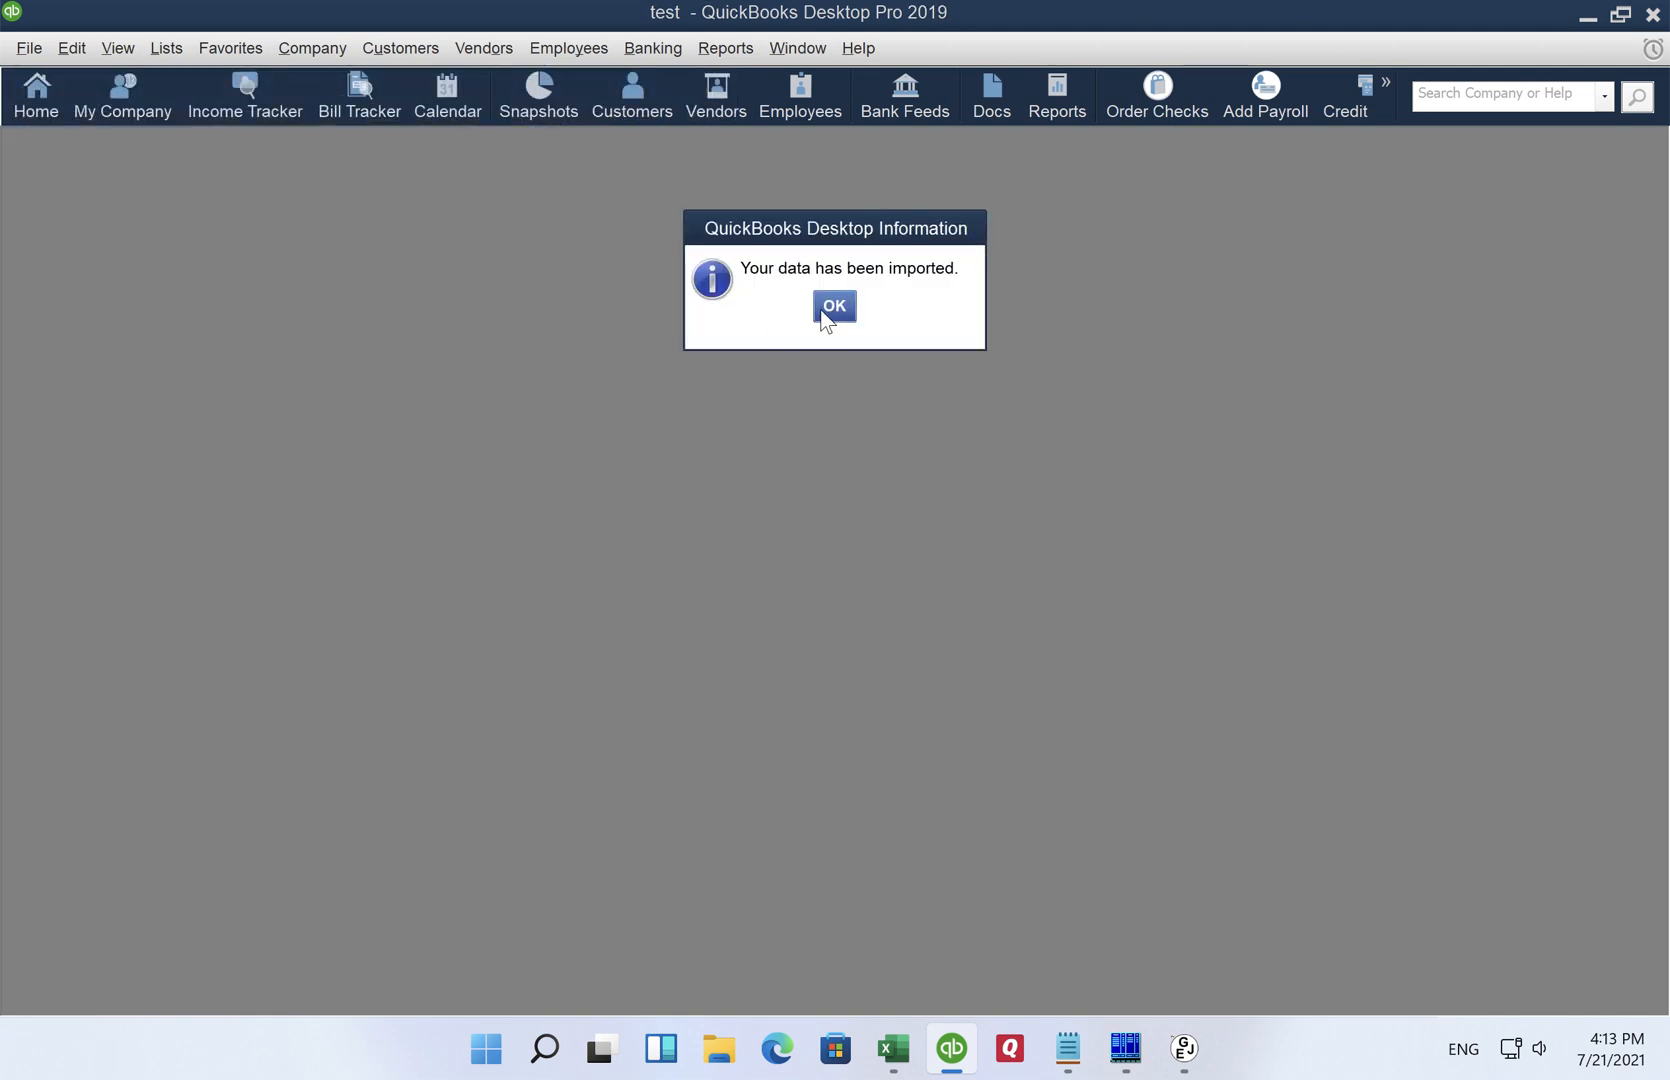
pyautogui.click(834, 306)
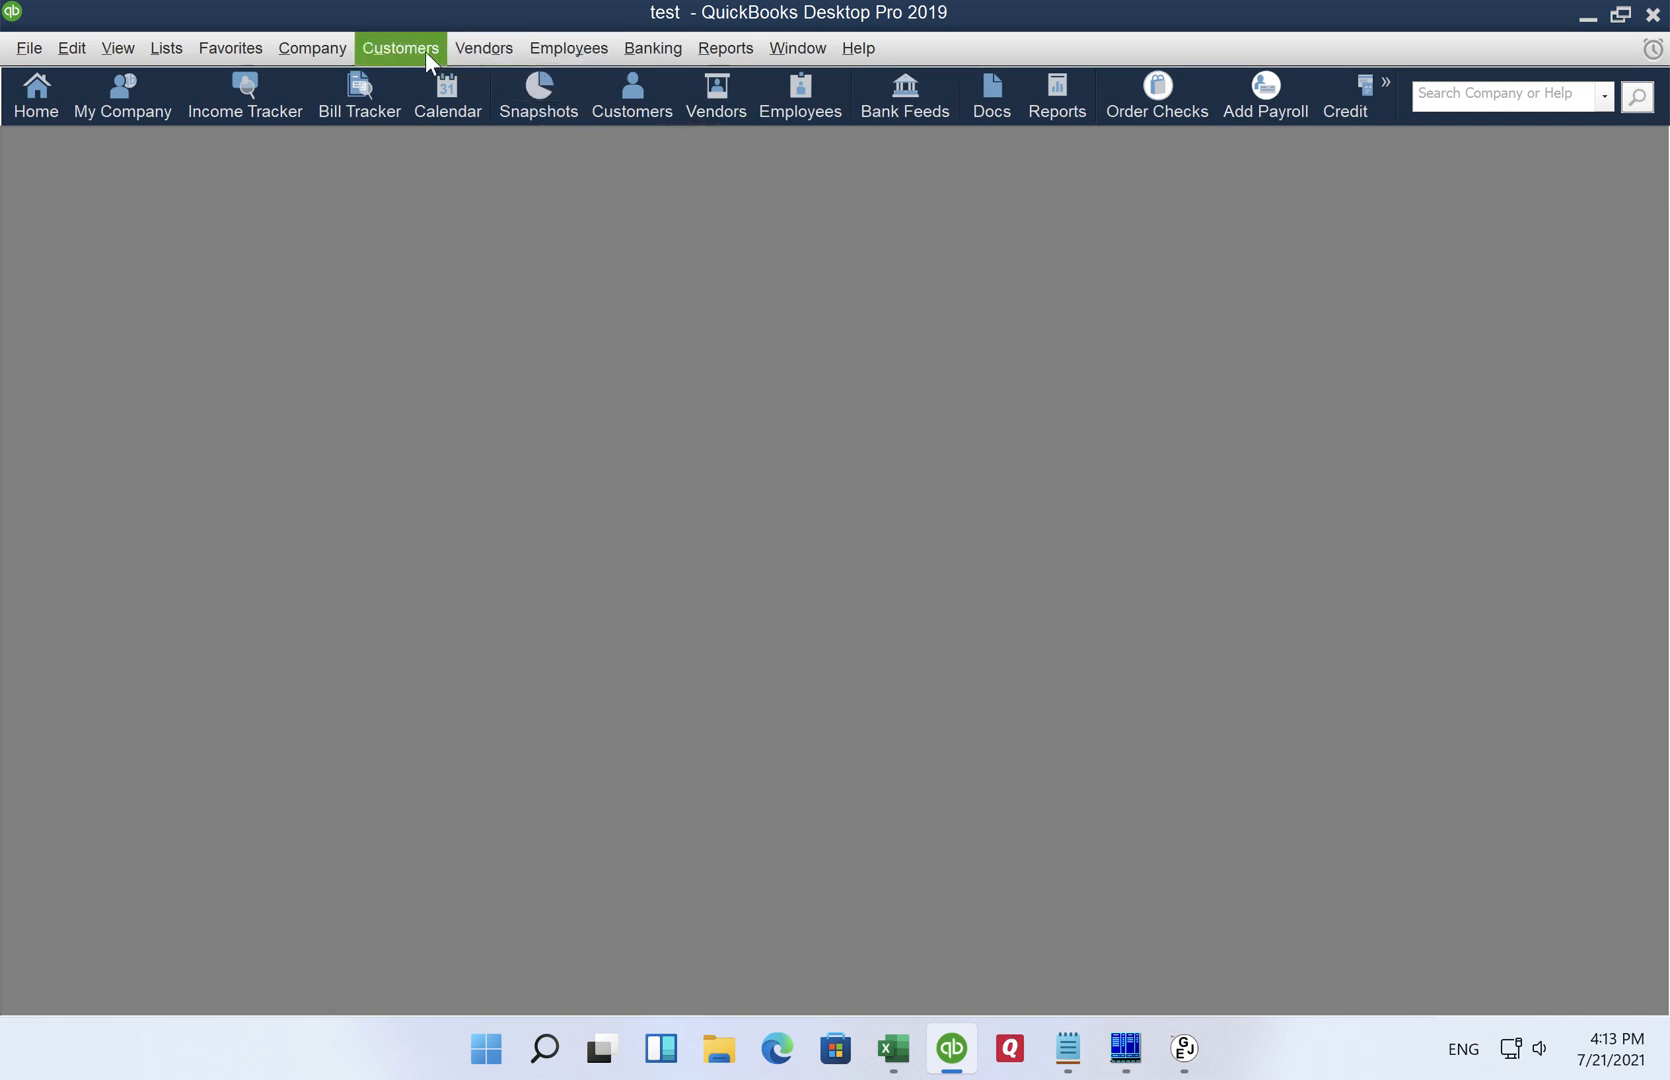
# Step: Bring up Make General Journal Entries from the Company menu to see imported entry 20150217
pyautogui.click(312, 48)
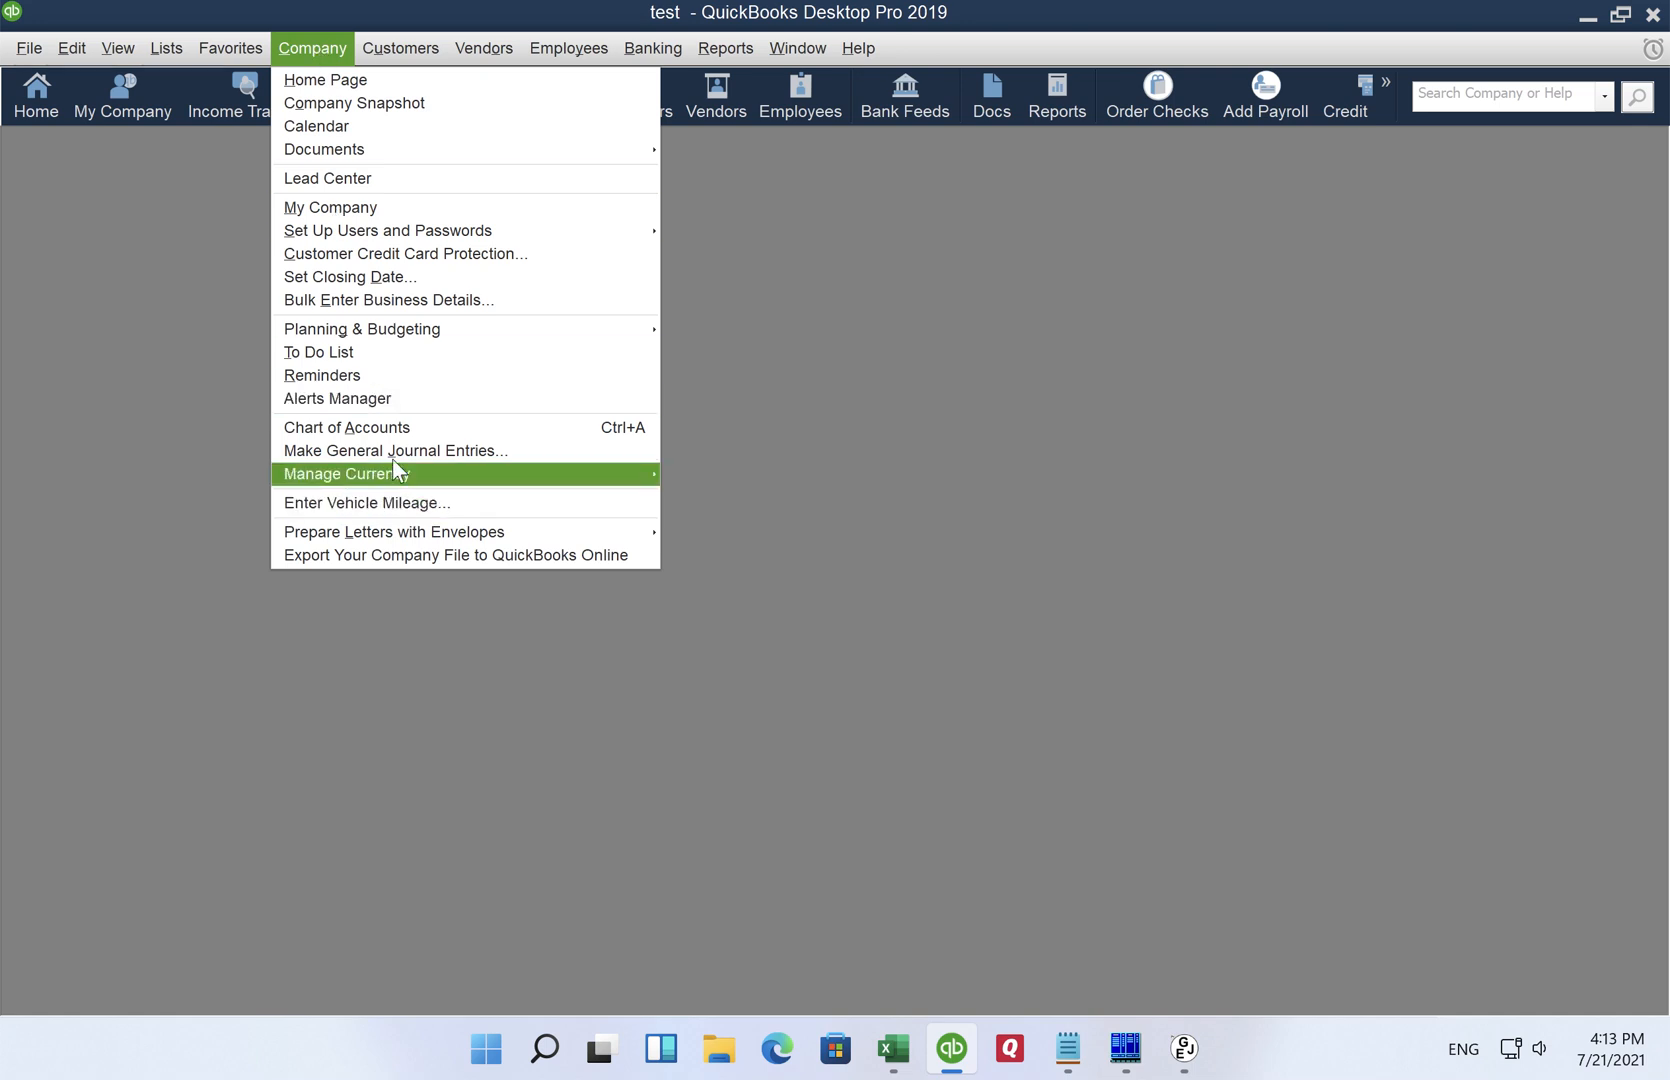
pyautogui.click(394, 450)
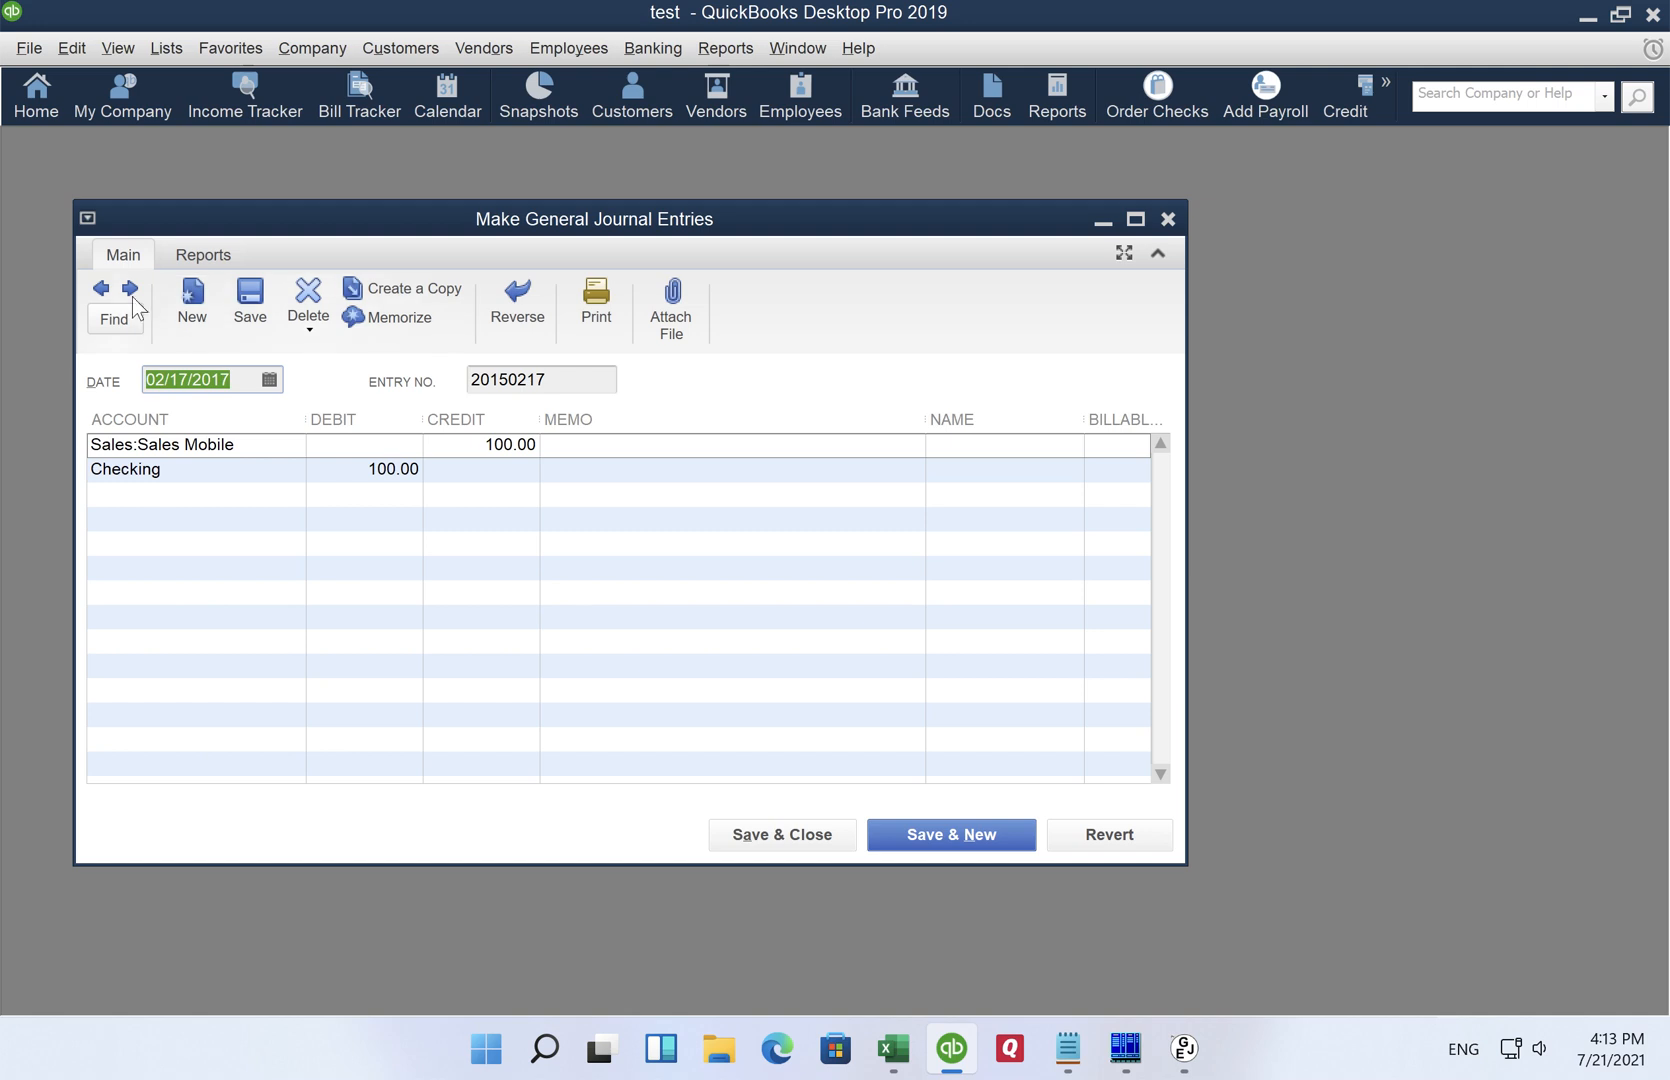
pyautogui.moveTo(128, 290)
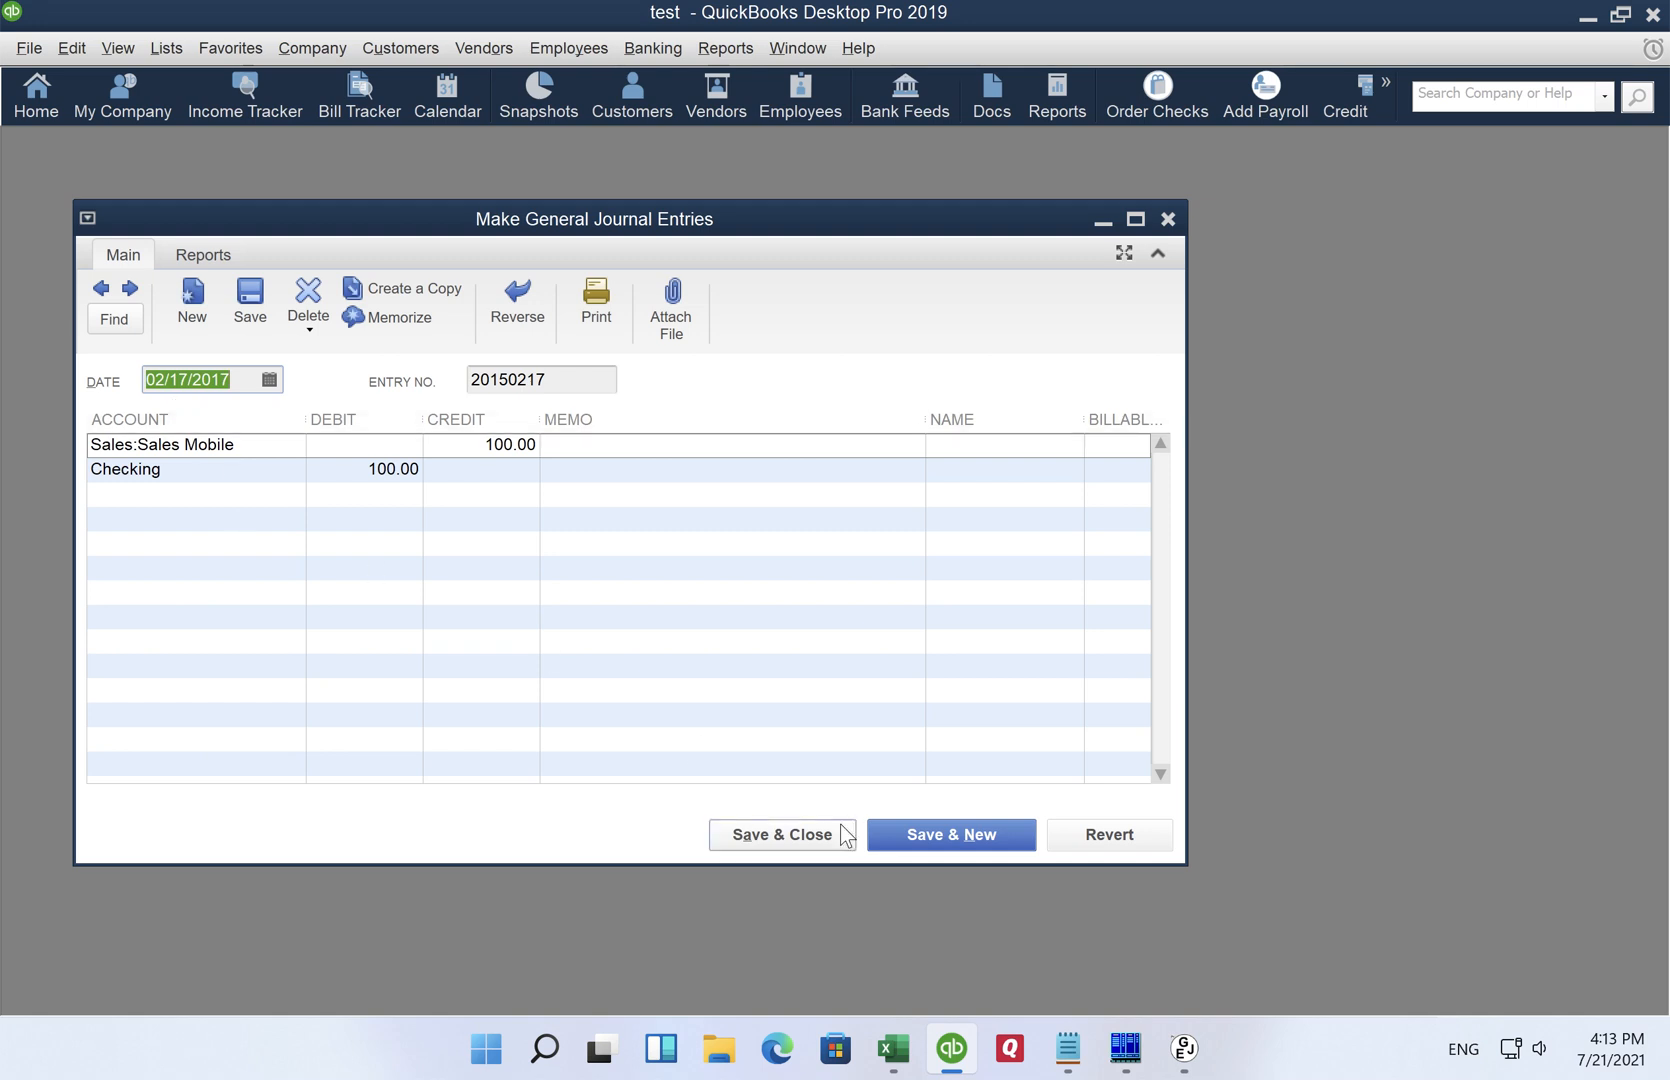
# Step: Close the journal entry window and return to the Original sheet in Excel
pyautogui.click(892, 1048)
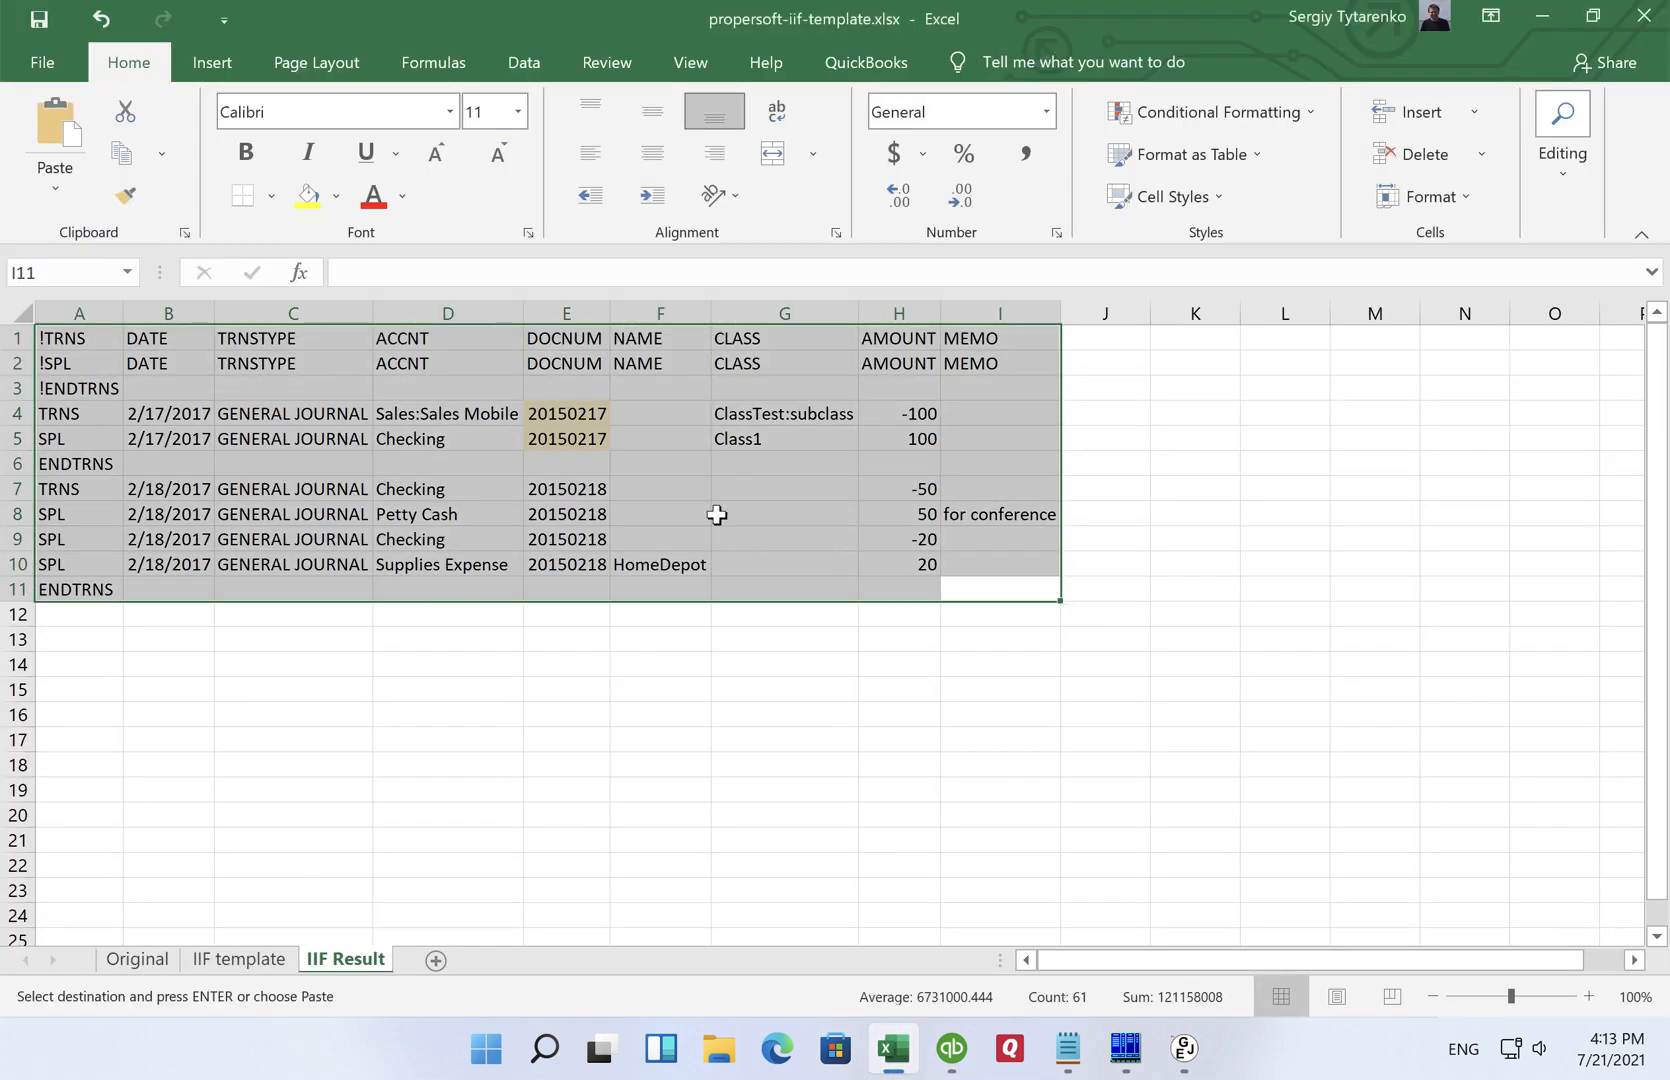
pyautogui.moveTo(448, 688)
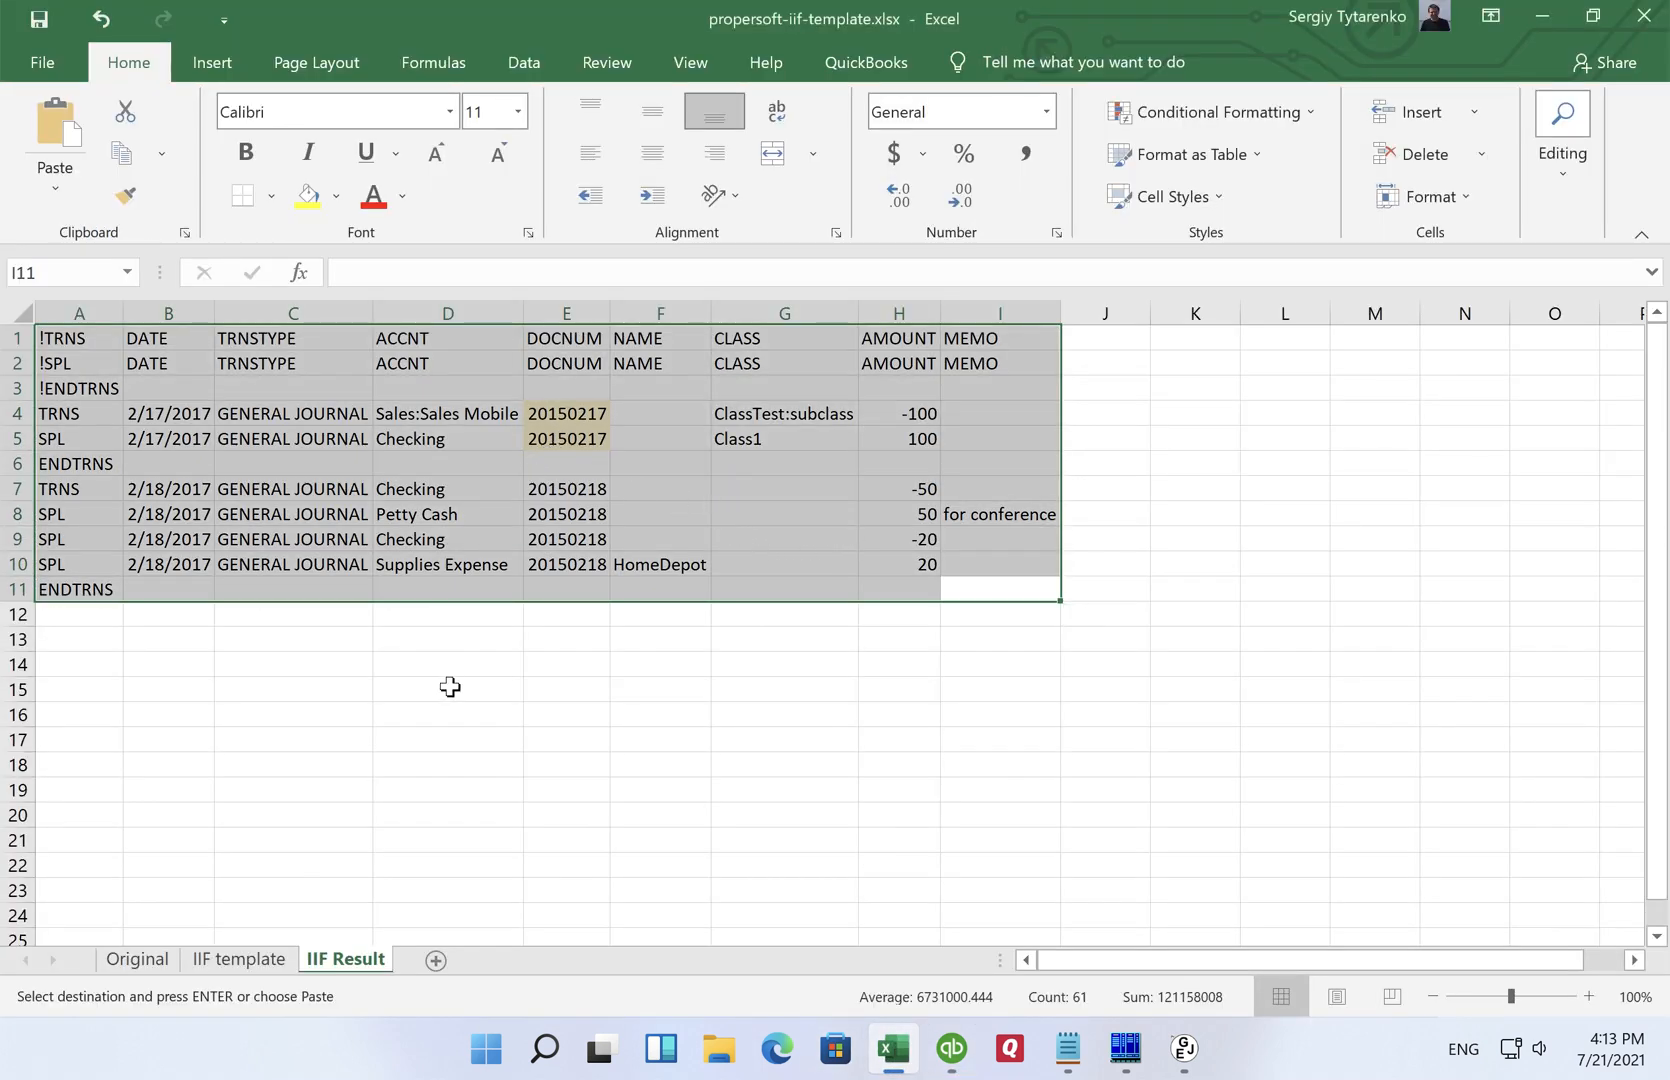
pyautogui.moveTo(416, 576)
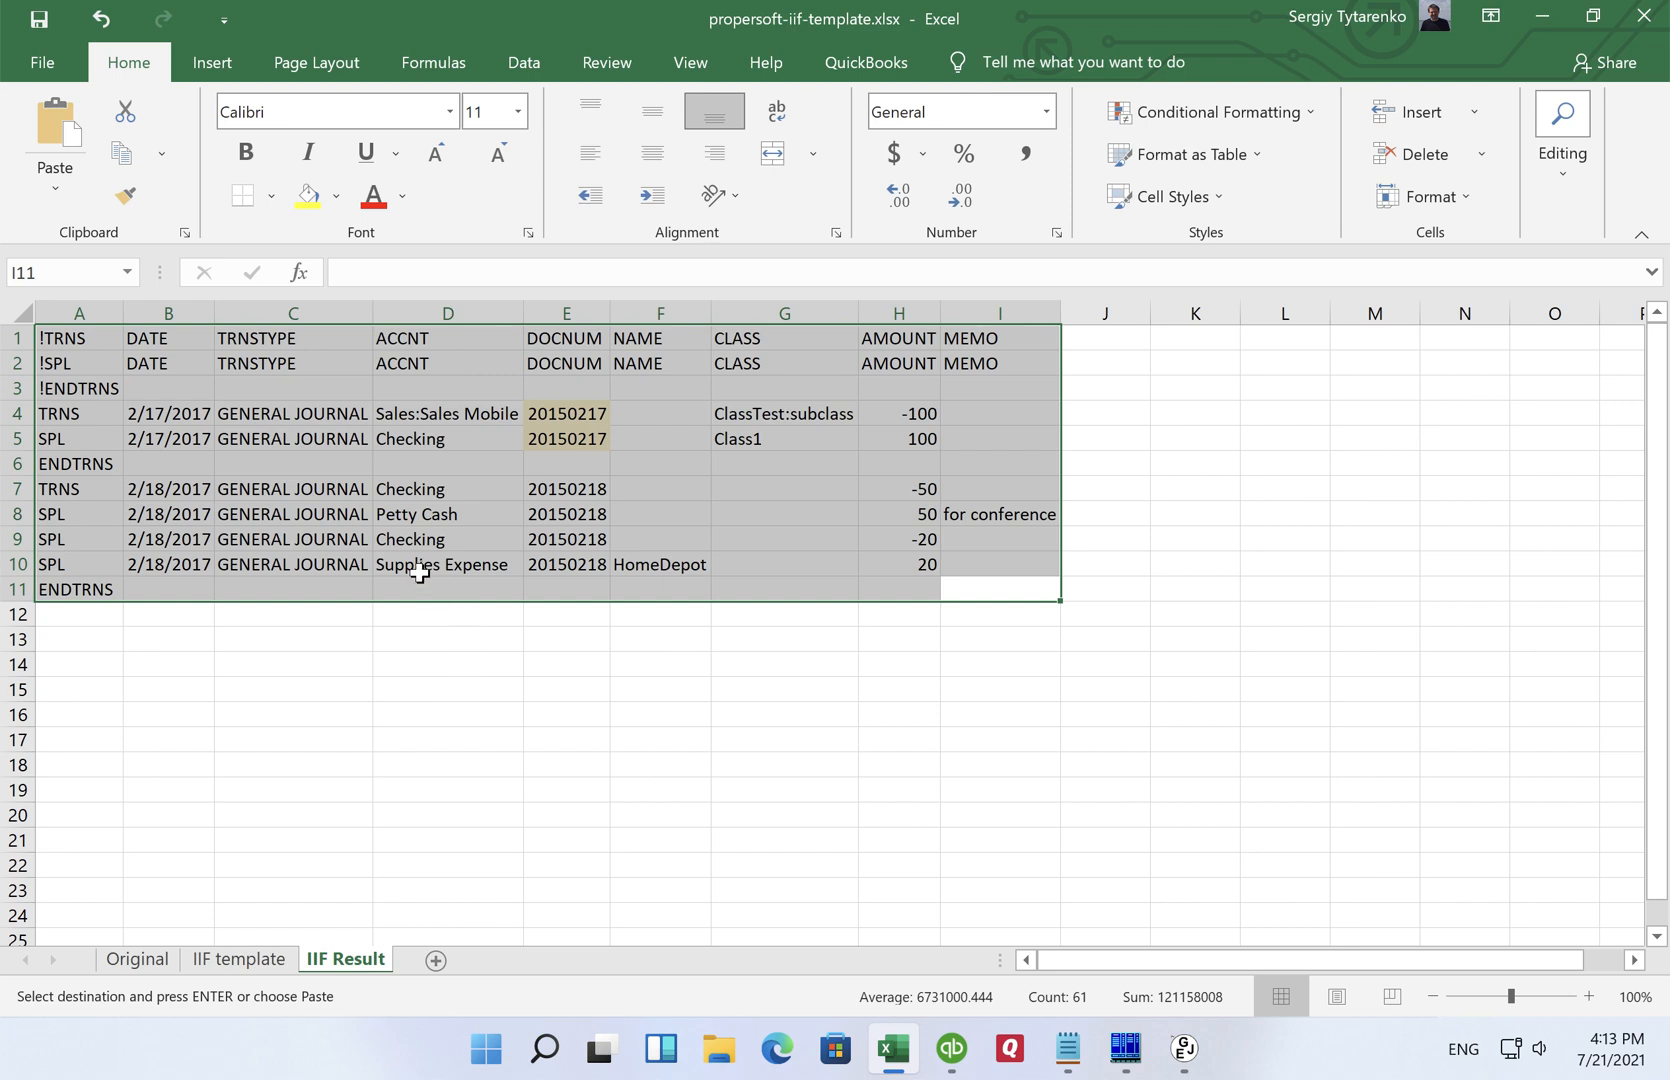
pyautogui.moveTo(462, 768)
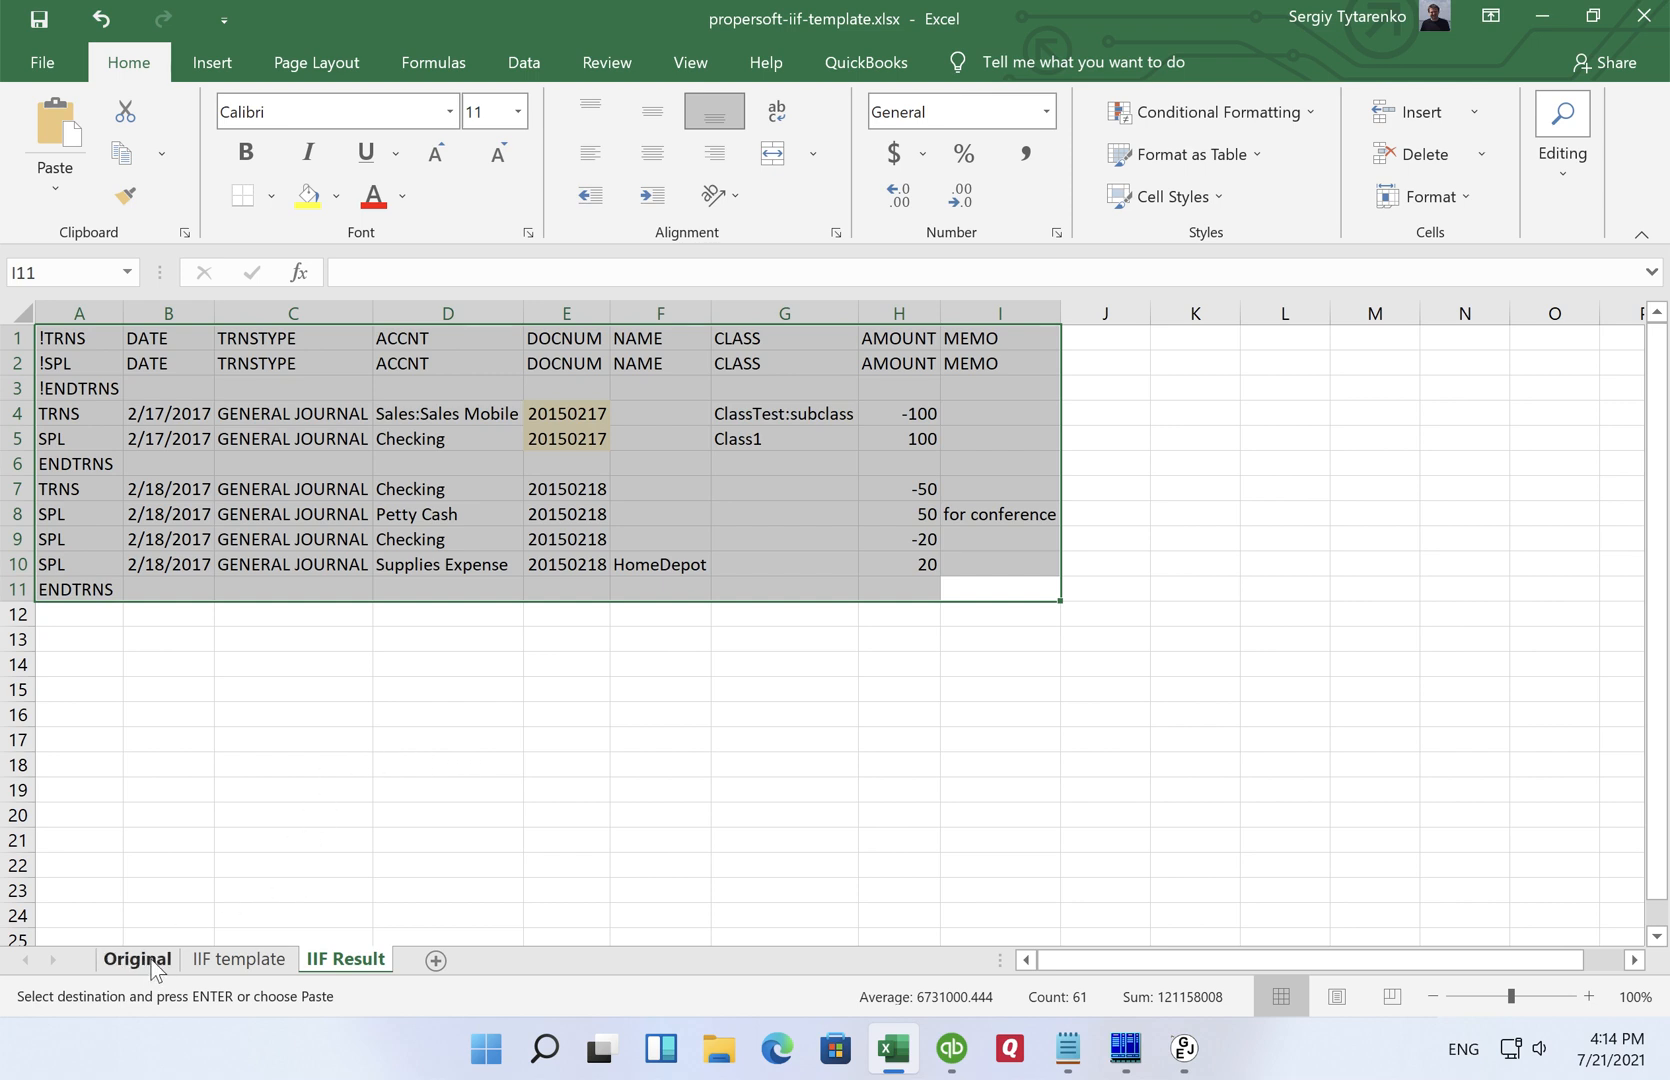
pyautogui.click(136, 960)
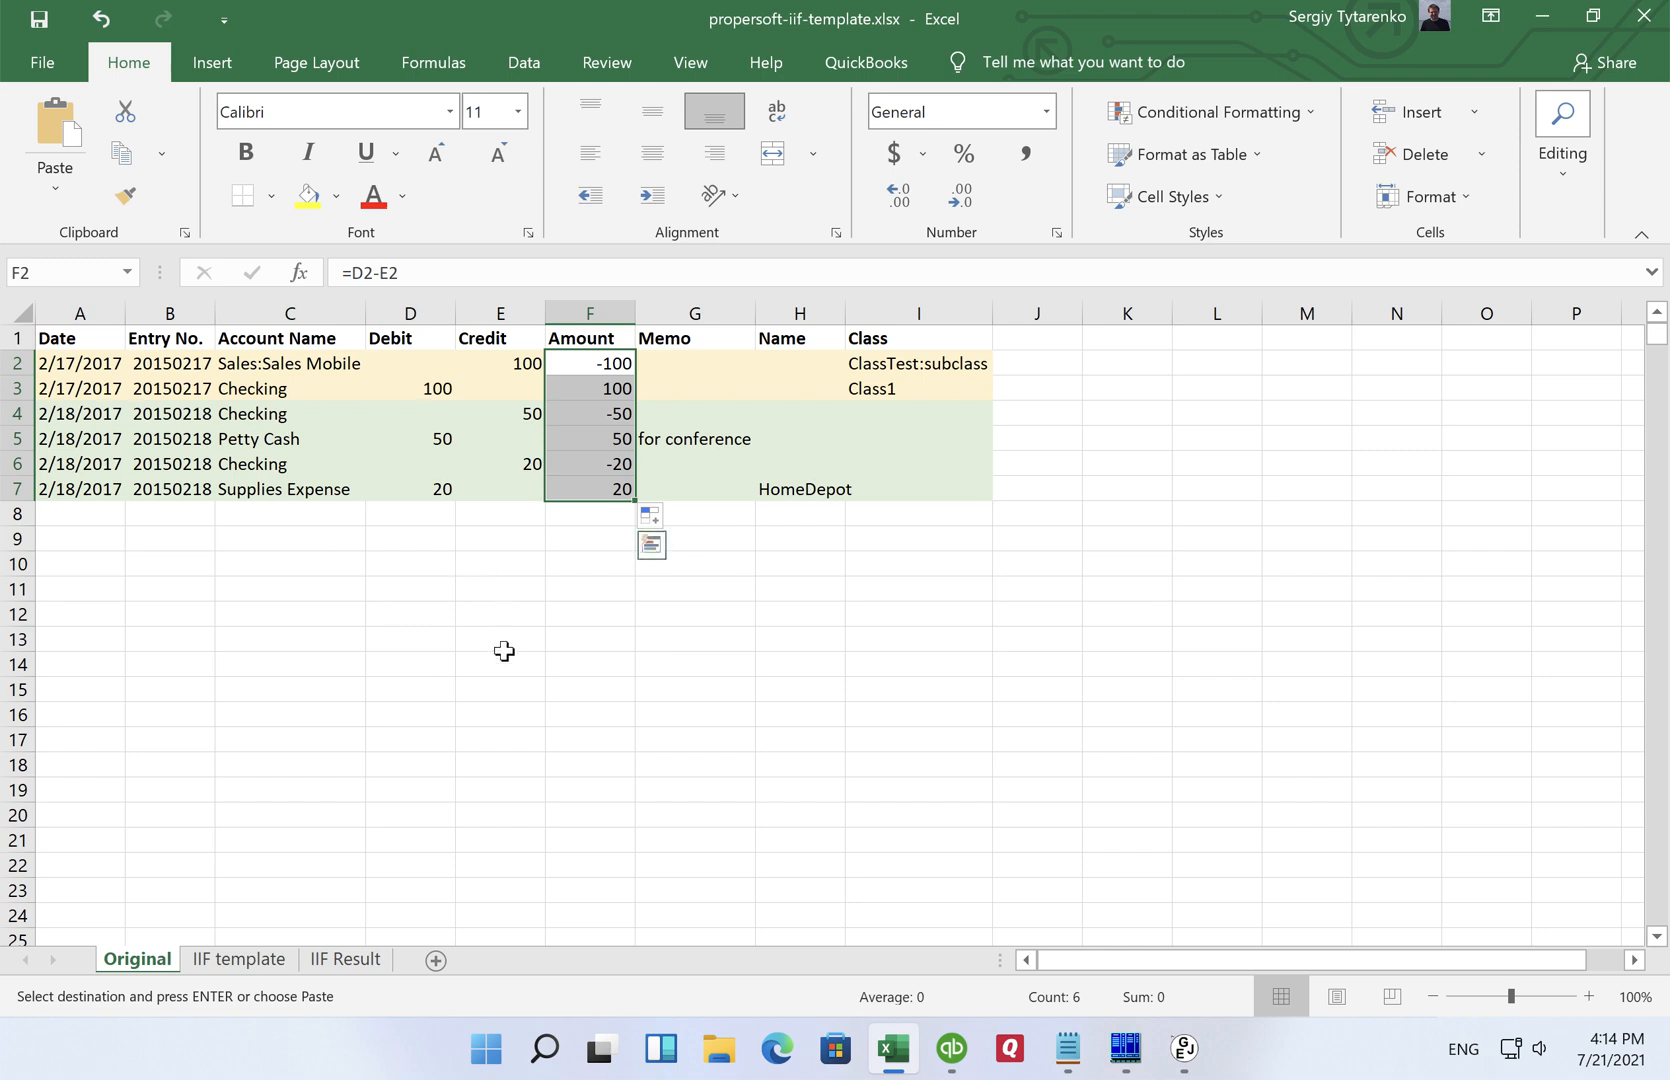
pyautogui.moveTo(512, 570)
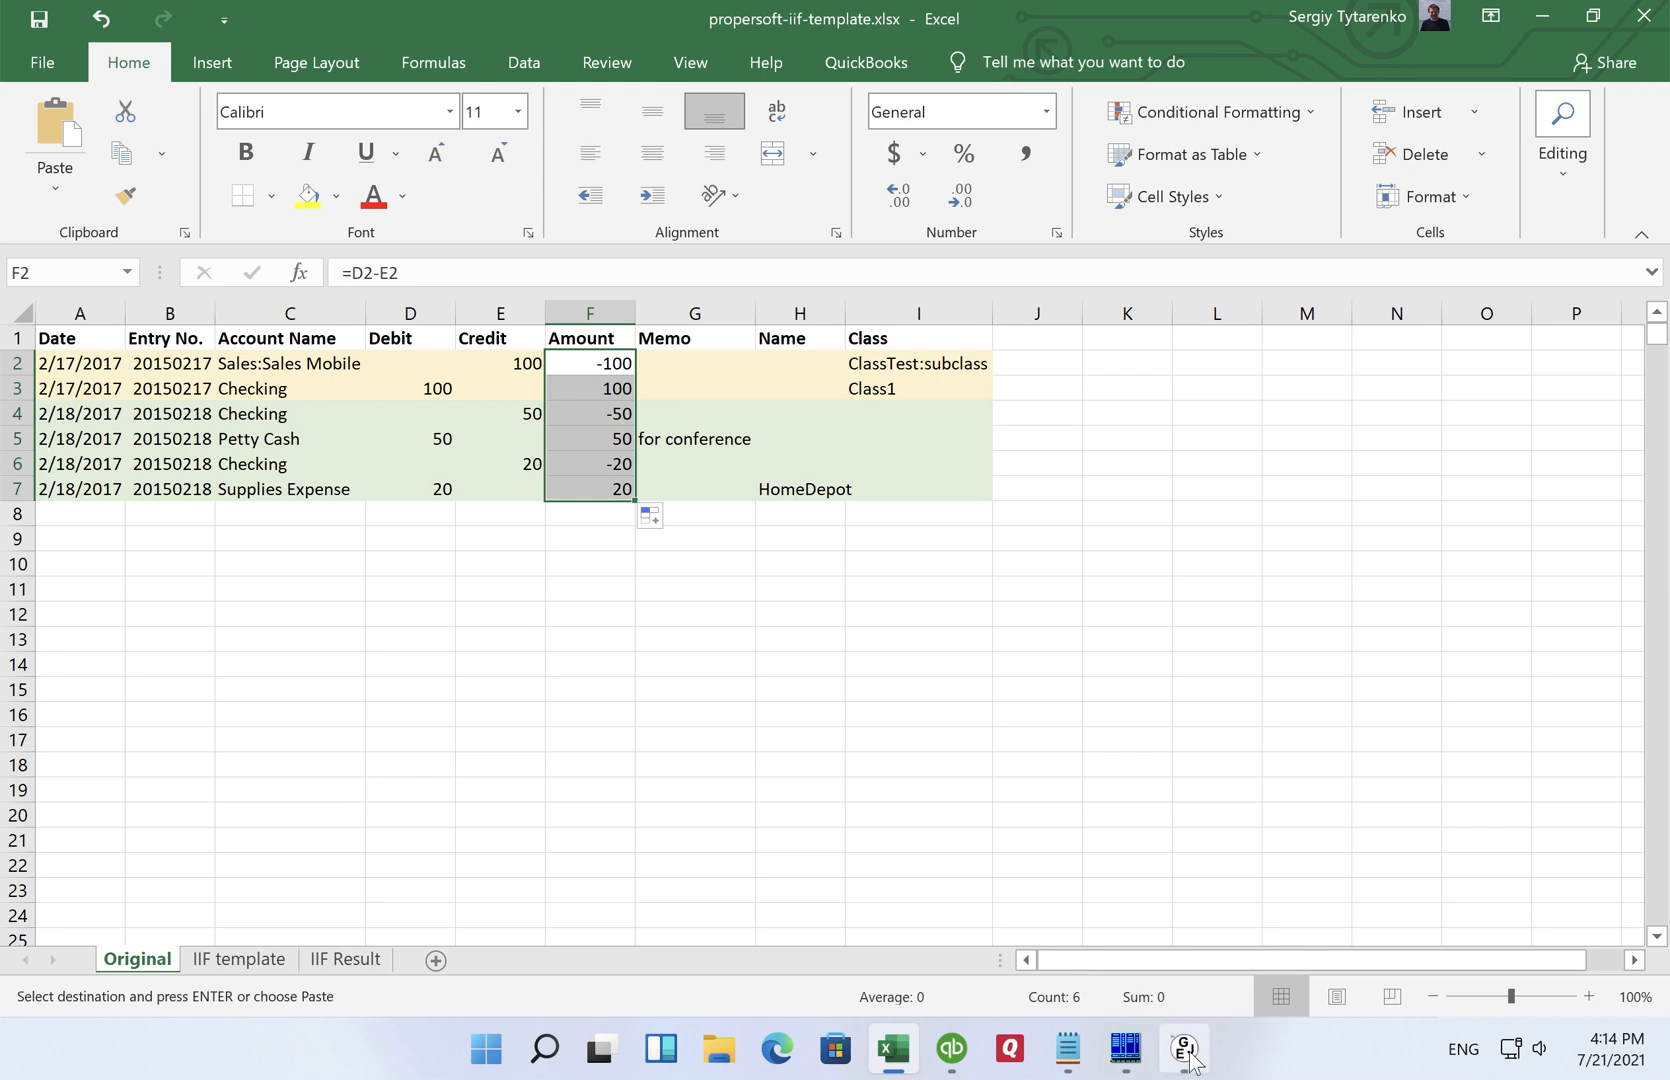
# Step: Convert the six qbj-sample.csv transactions with 'Open after save' unticked and save them as qbj-sample.iif in Downloads
pyautogui.click(1188, 1048)
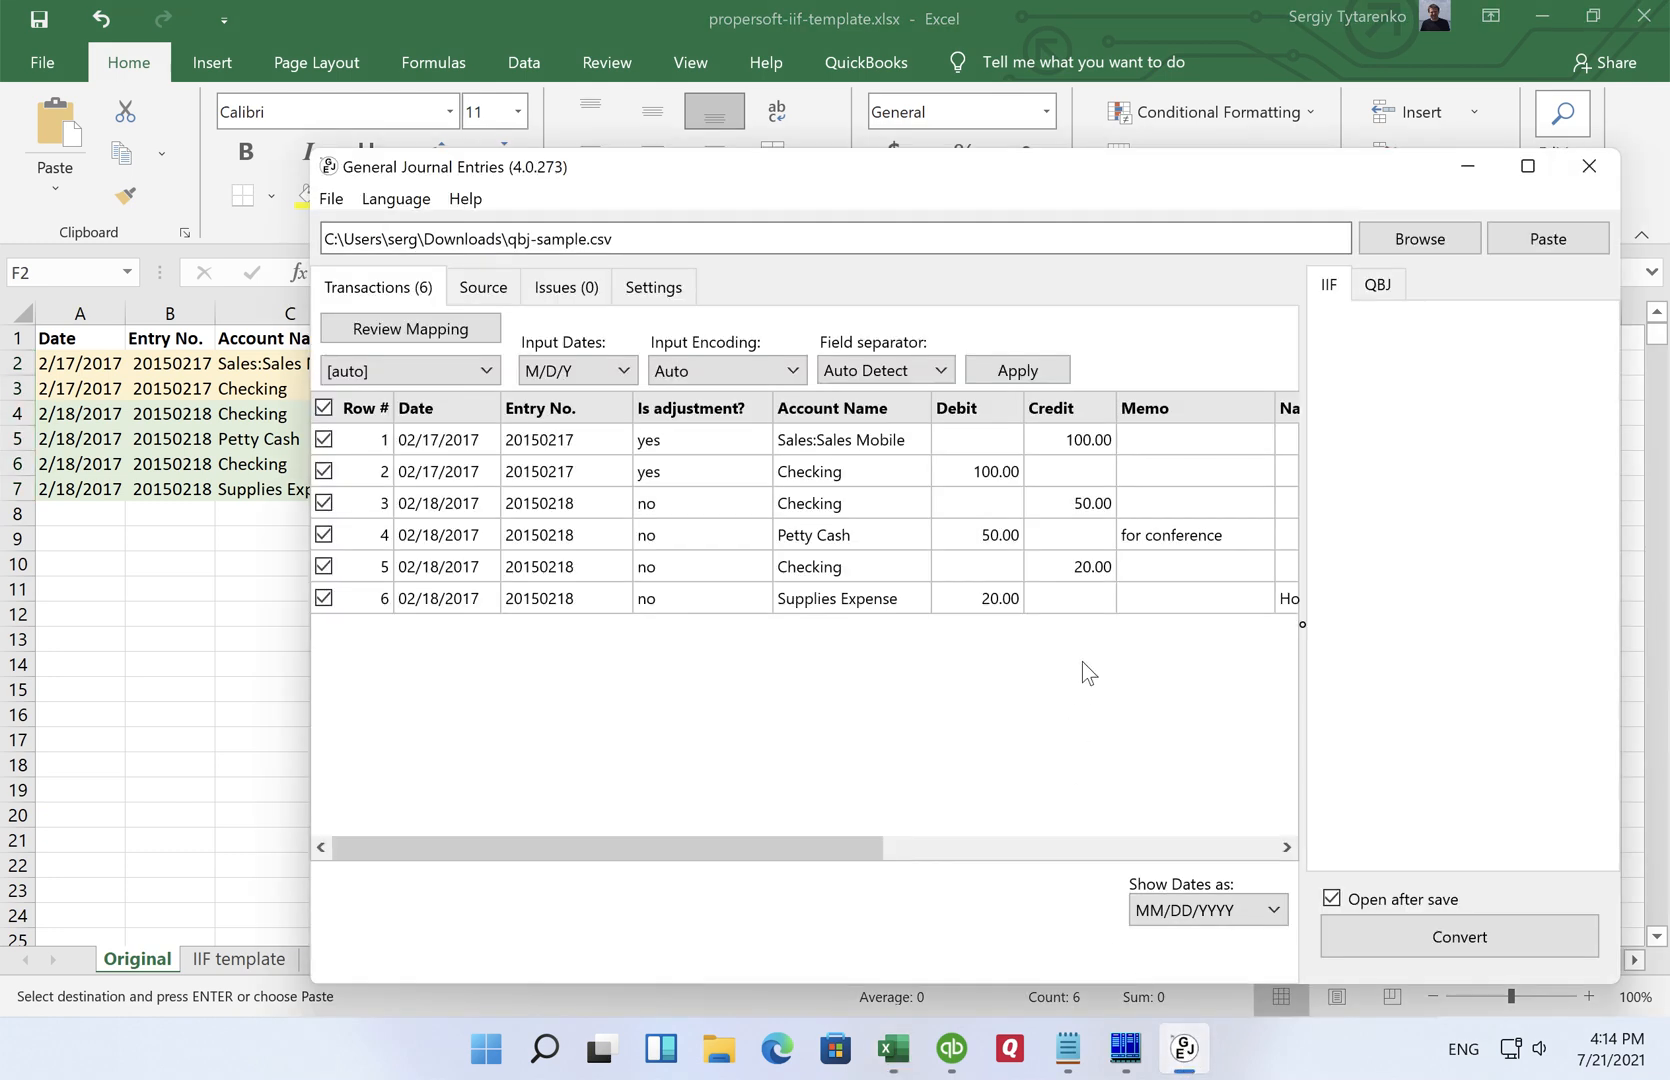
pyautogui.moveTo(672, 712)
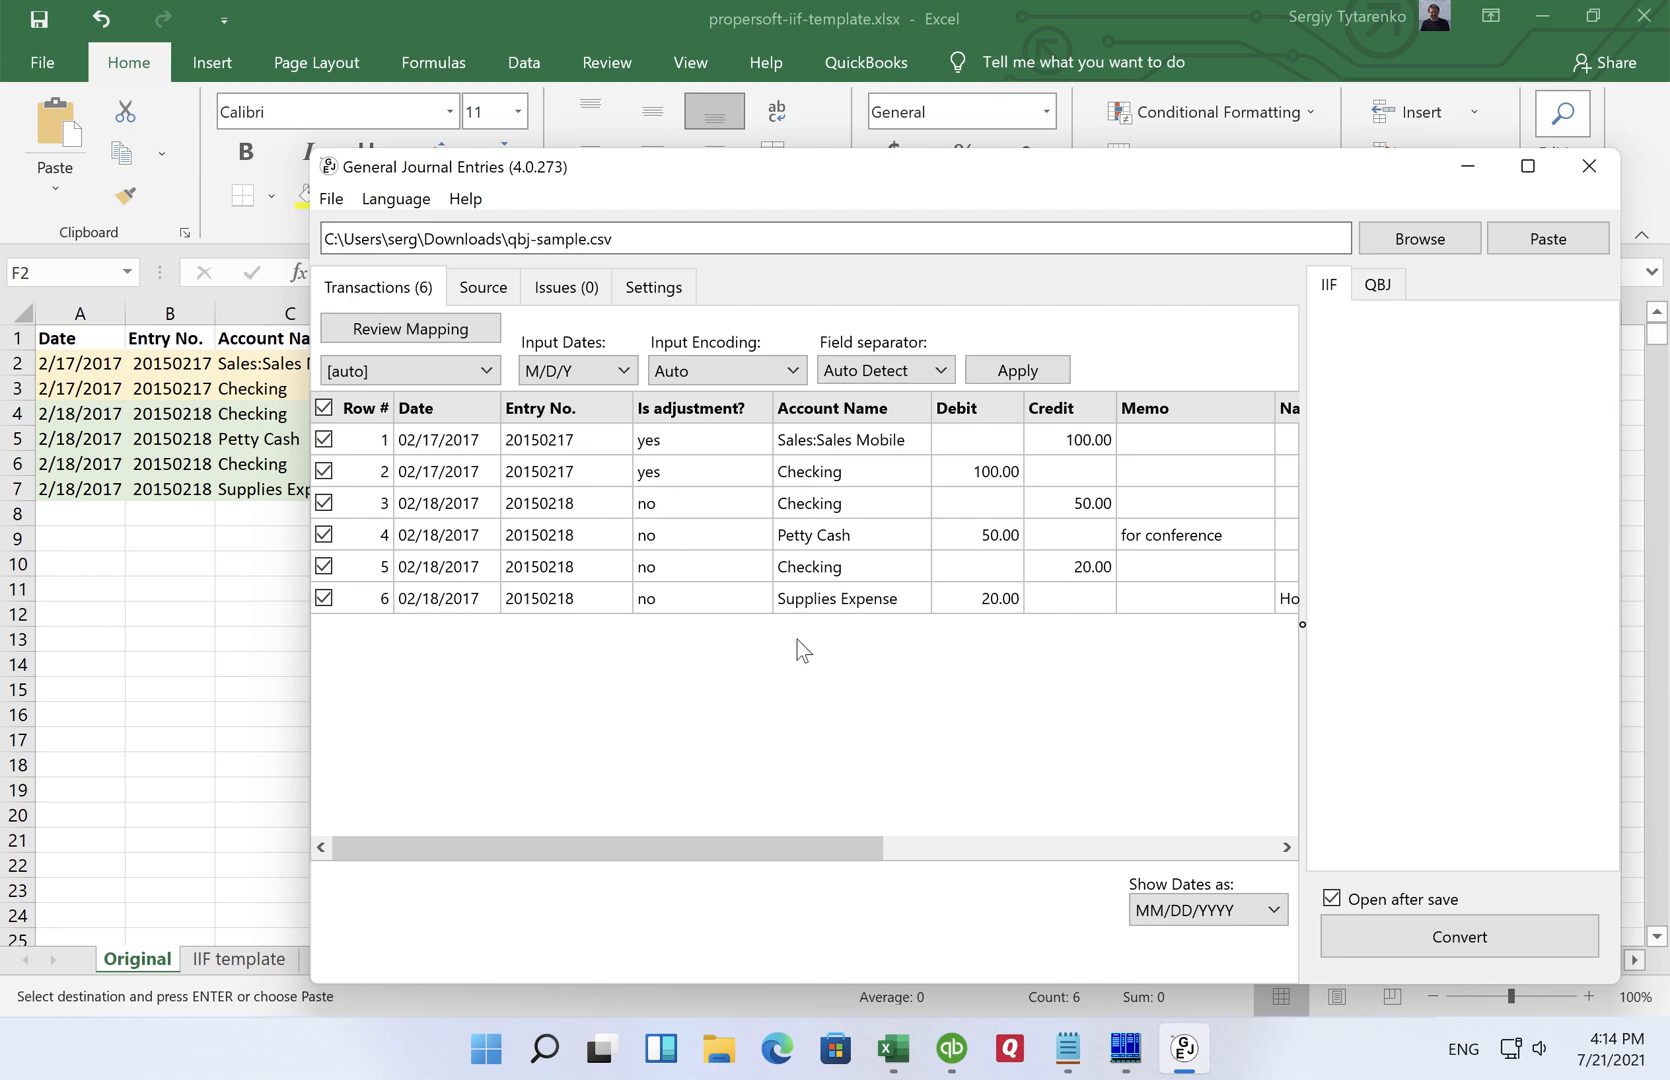
pyautogui.moveTo(1500, 370)
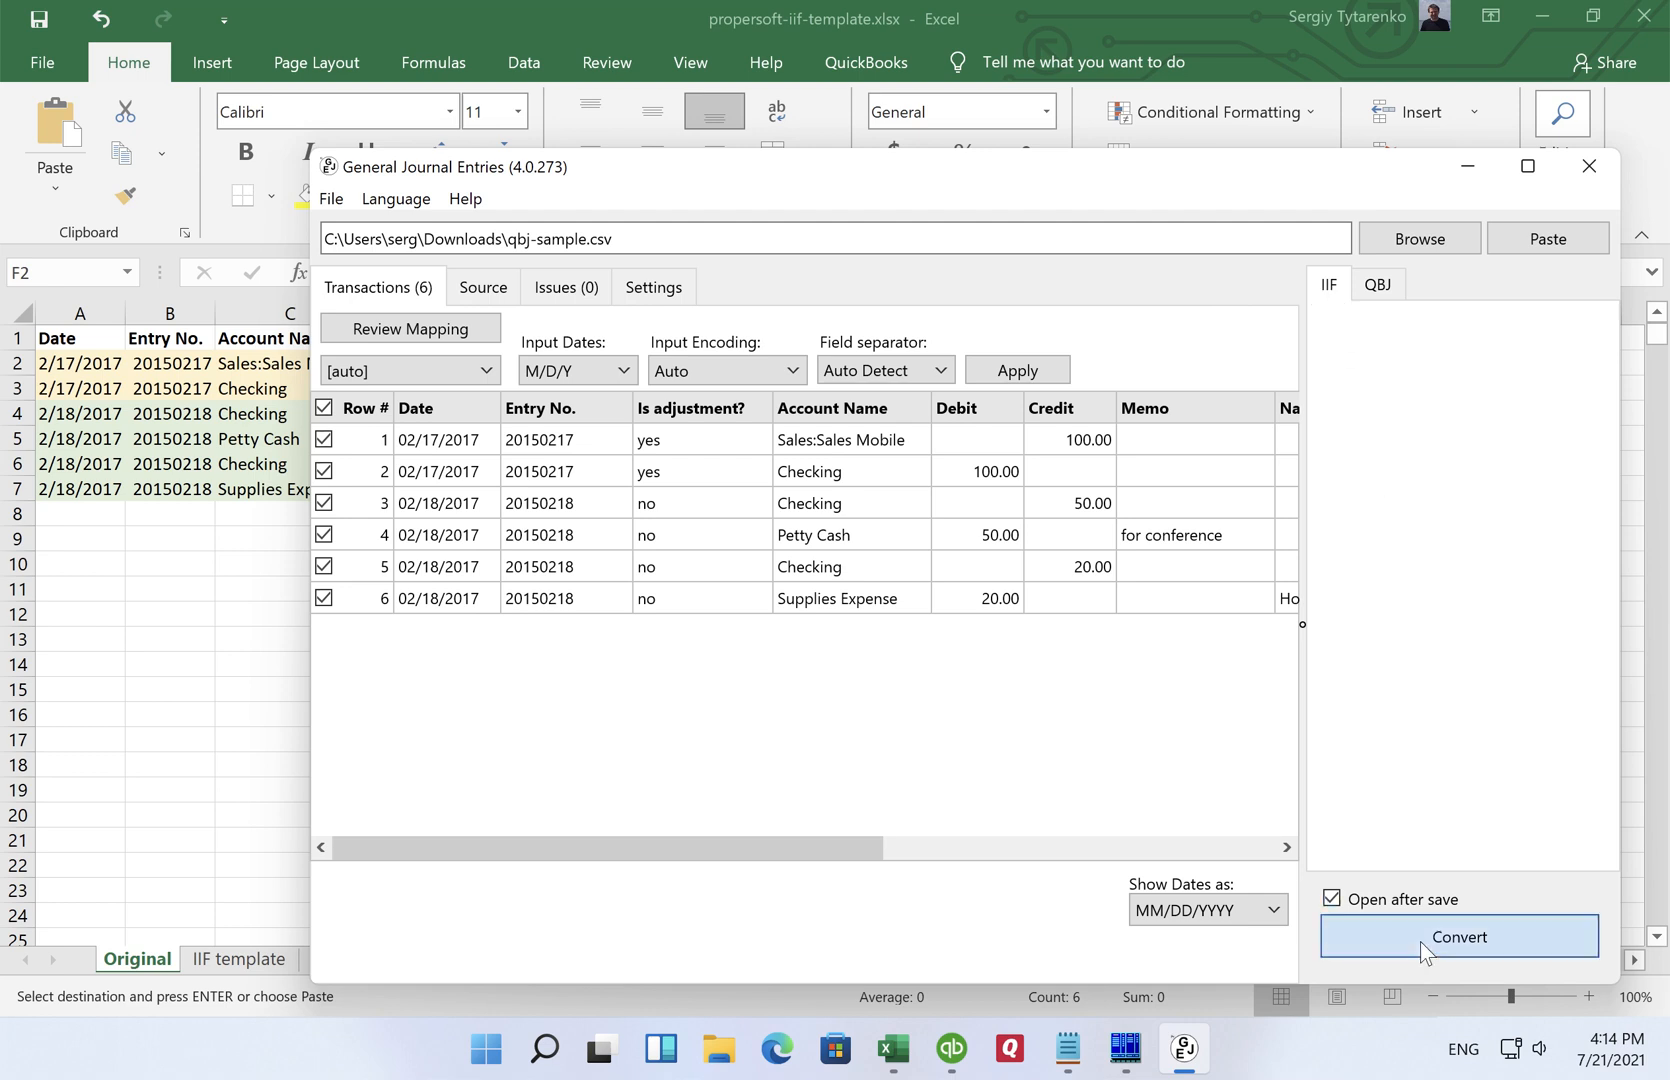
pyautogui.click(1460, 938)
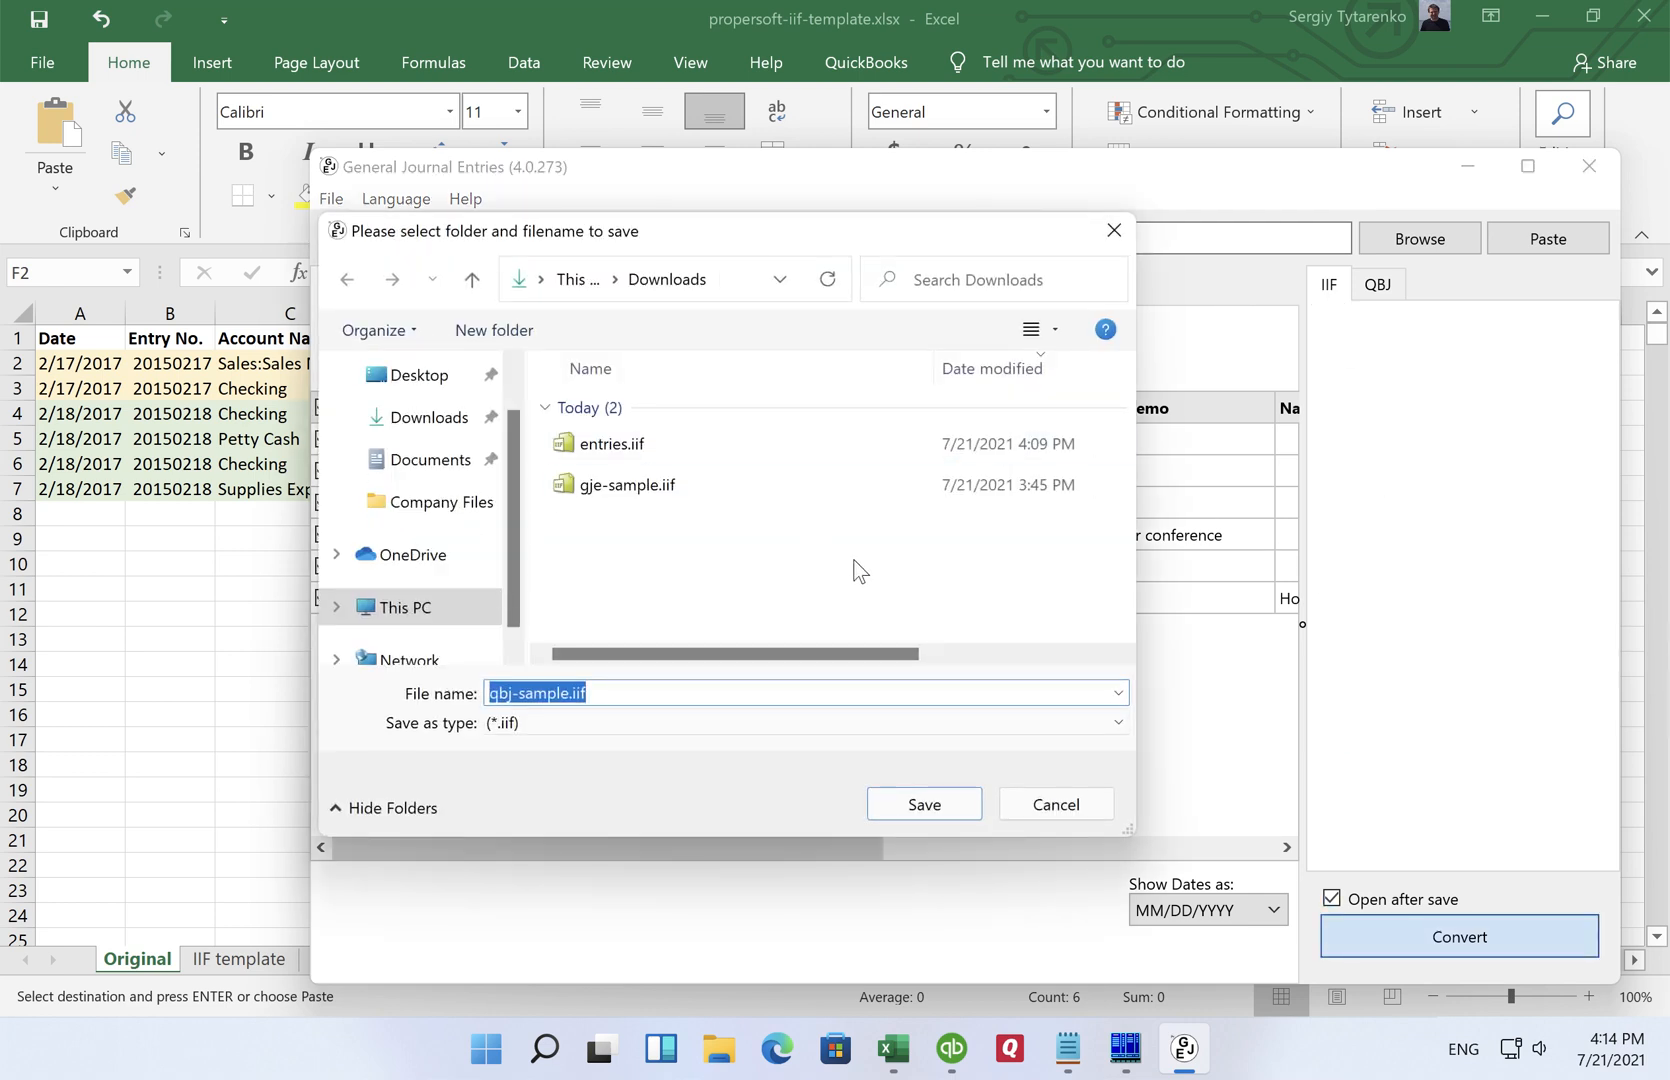
pyautogui.click(924, 804)
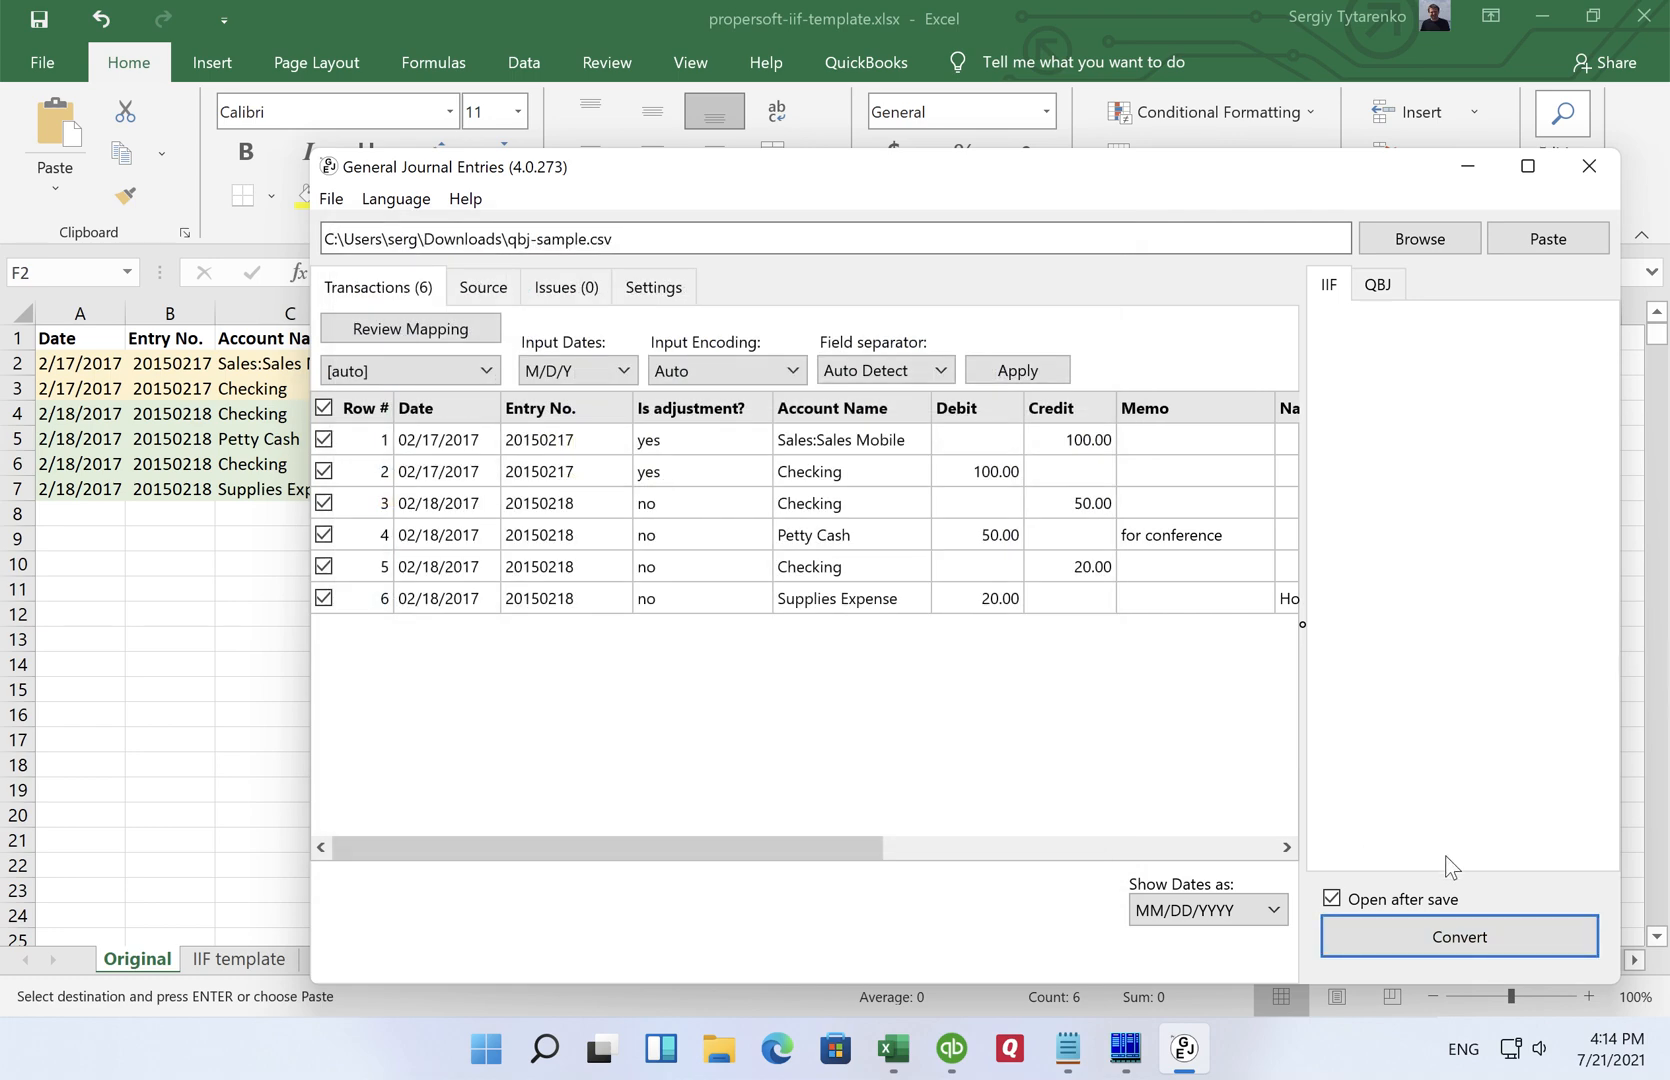
pyautogui.click(1330, 900)
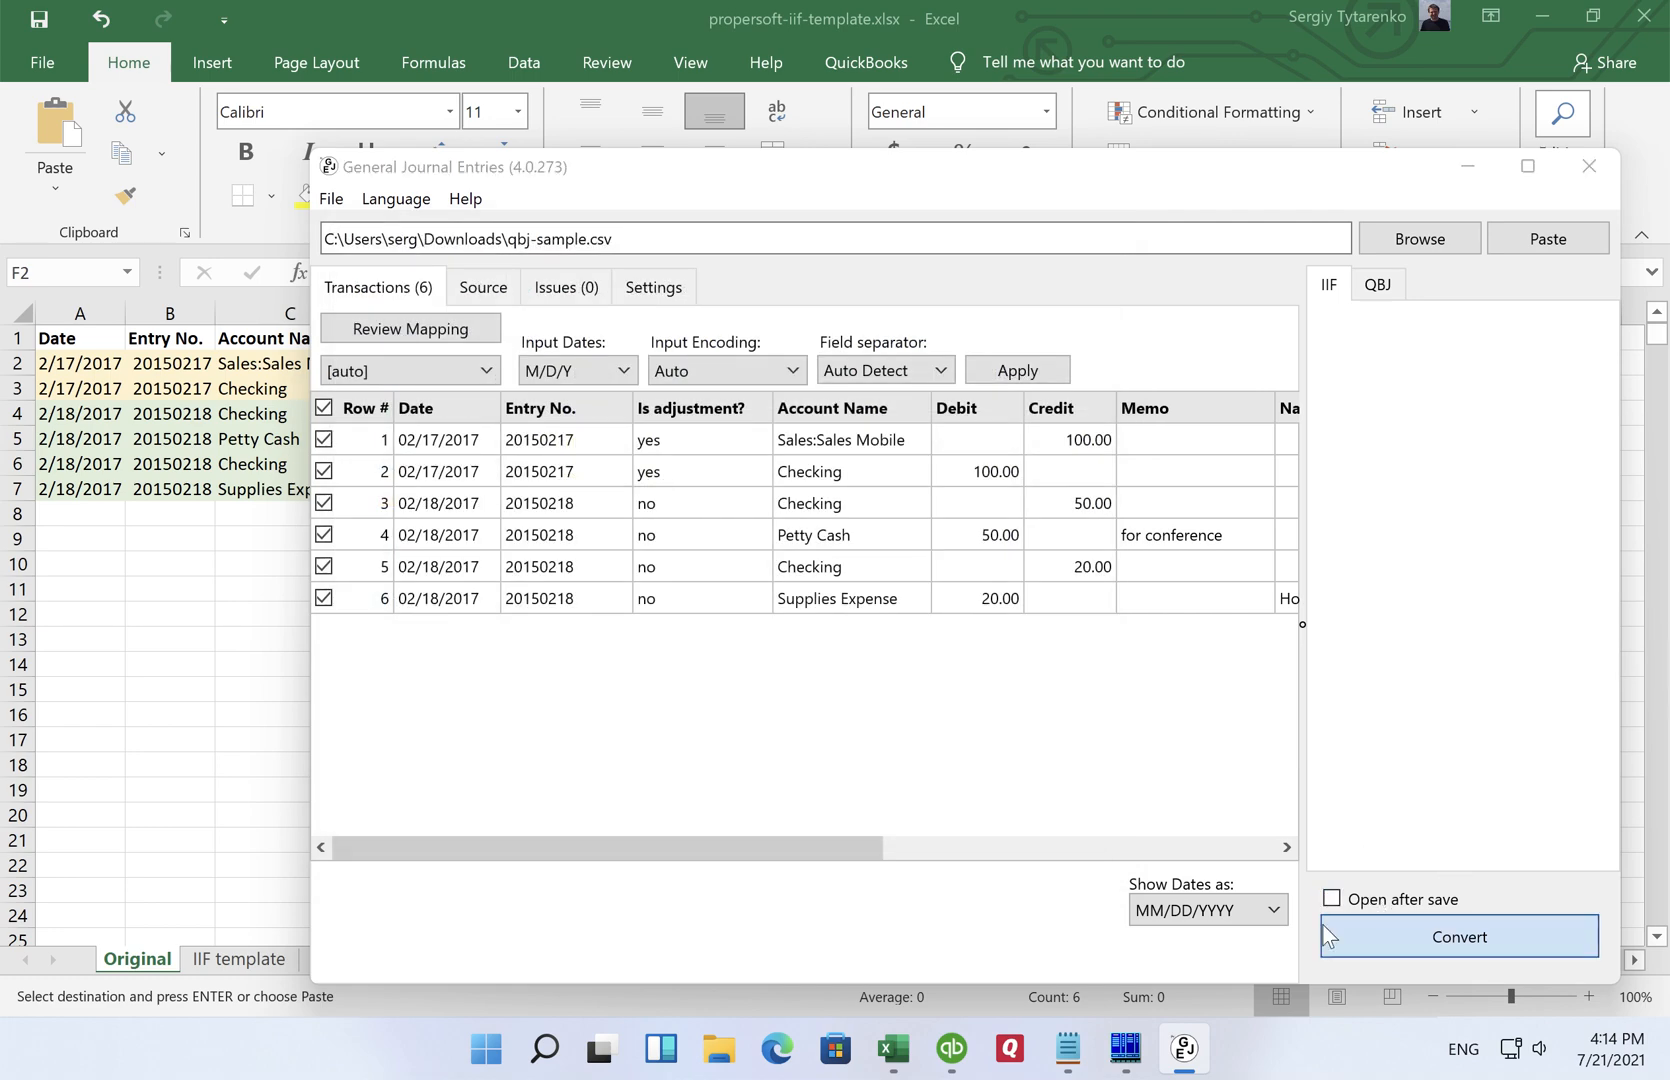
pyautogui.click(1460, 938)
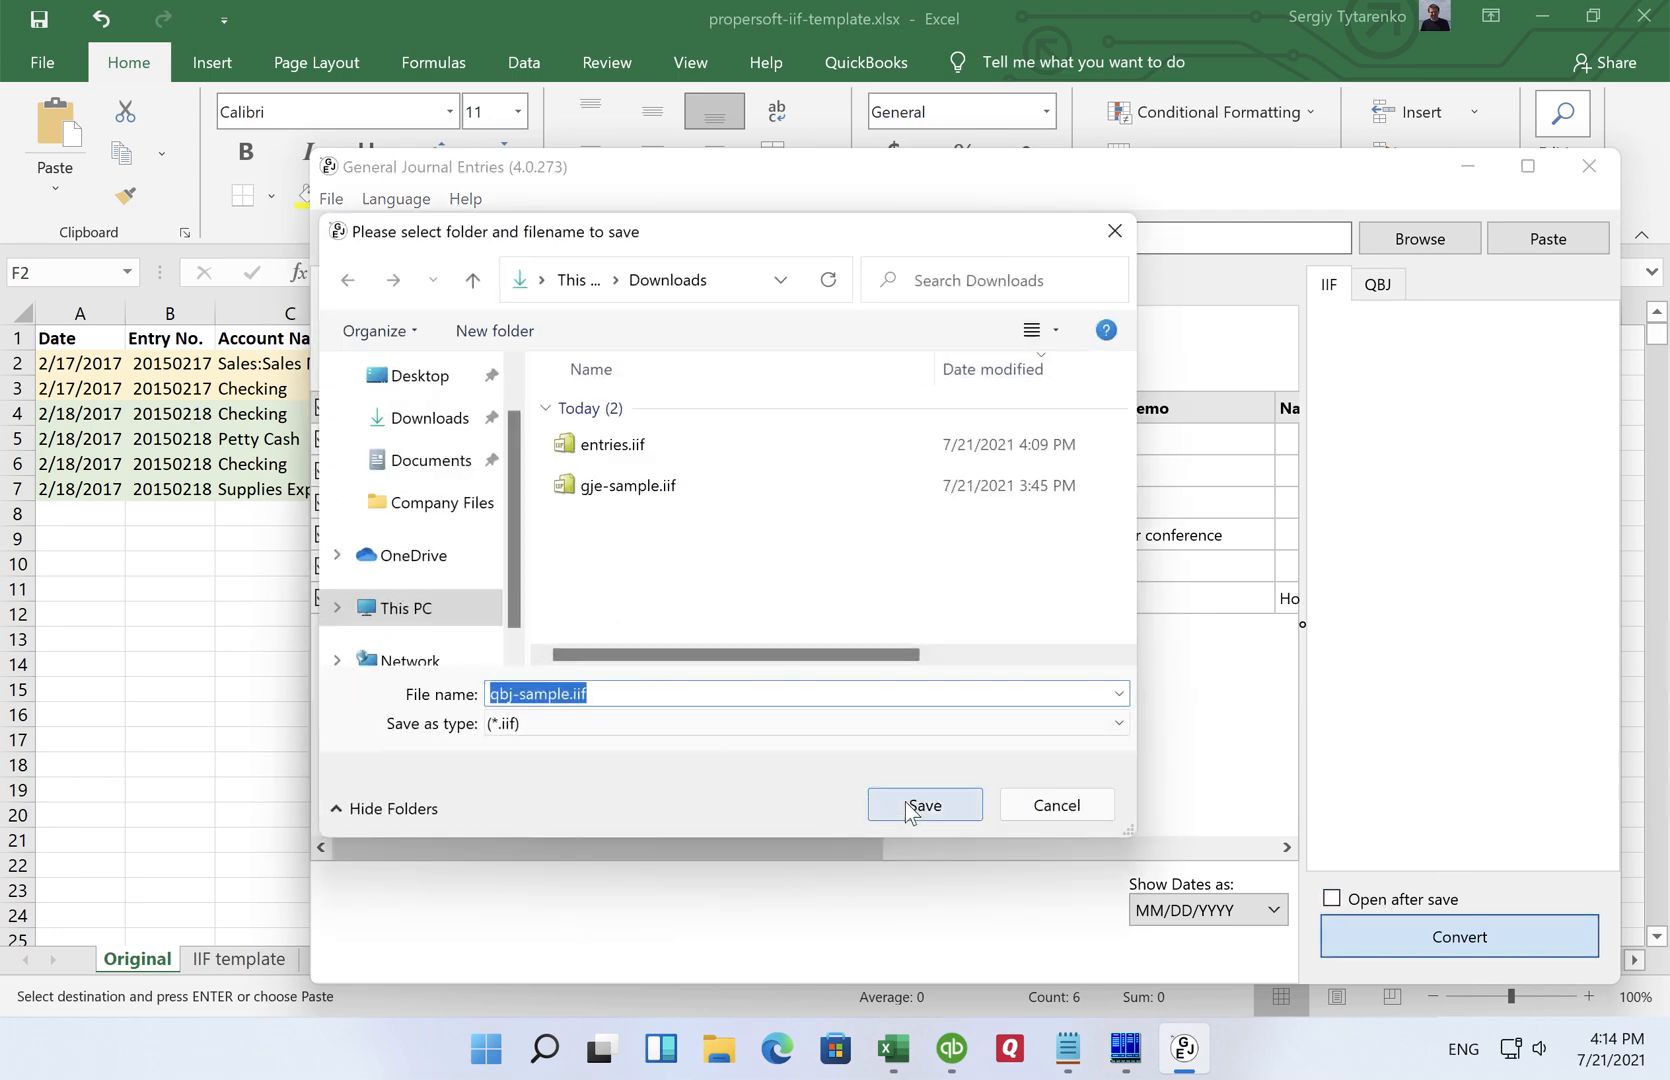
pyautogui.click(924, 804)
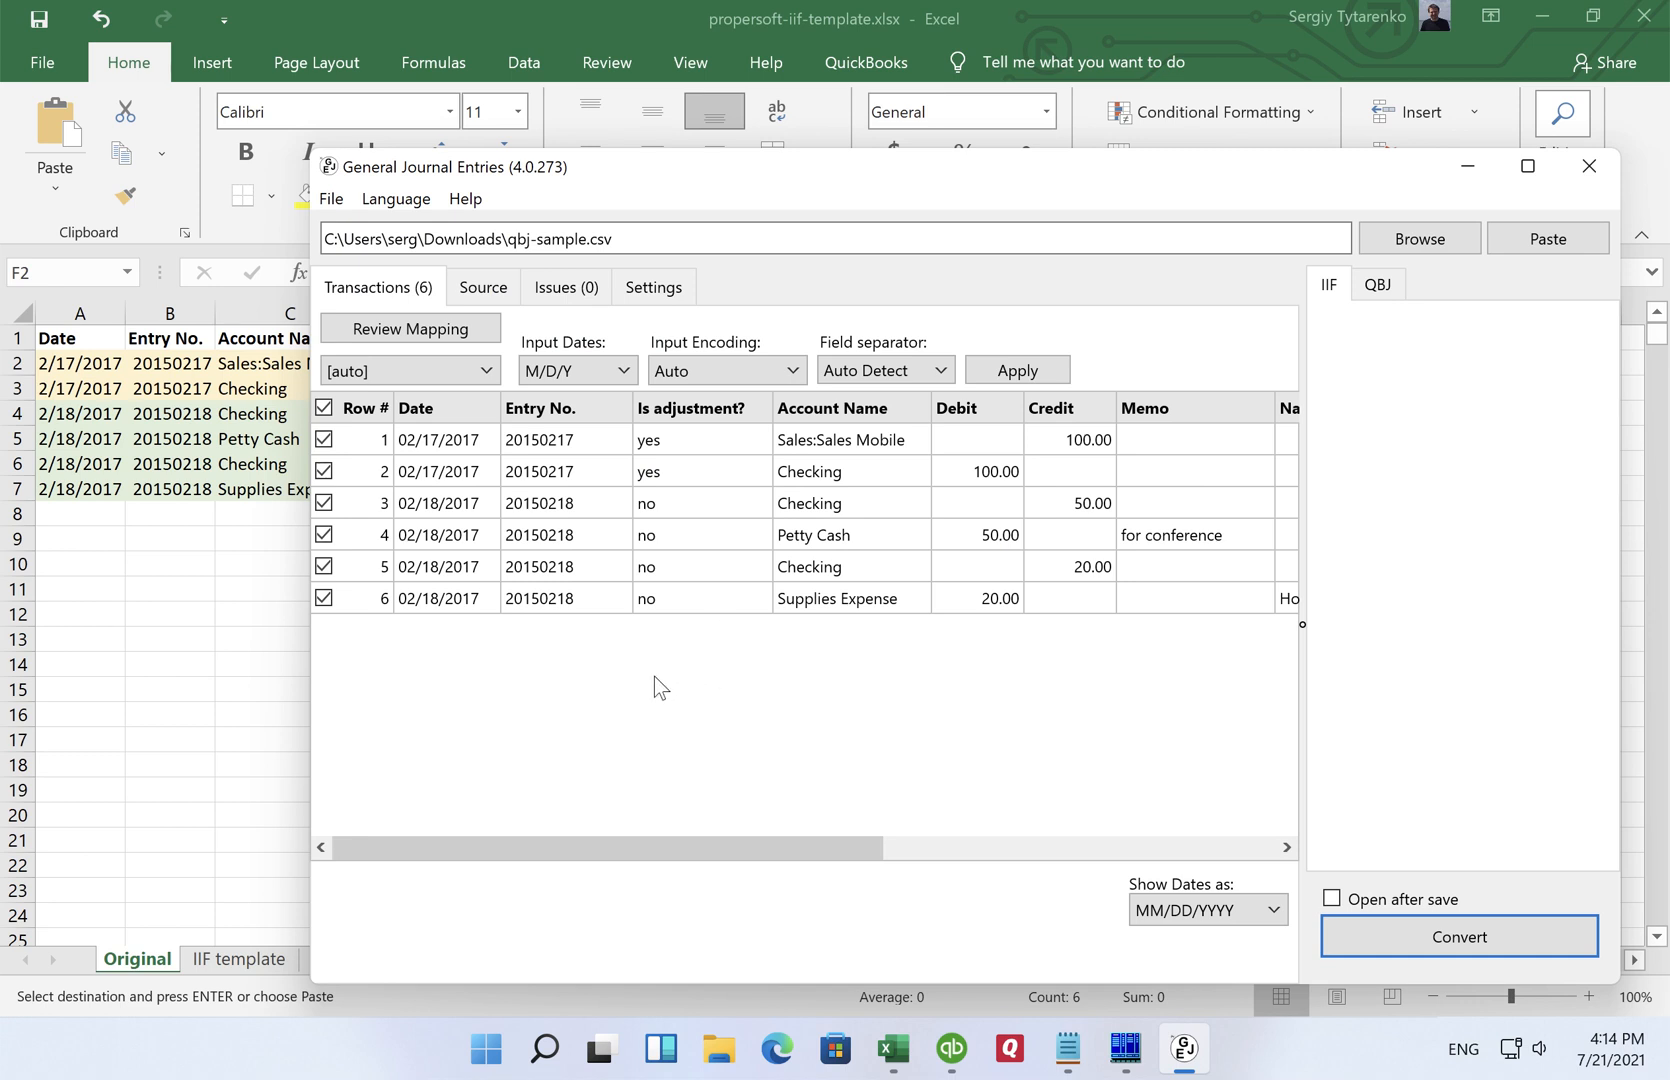
pyautogui.moveTo(664, 706)
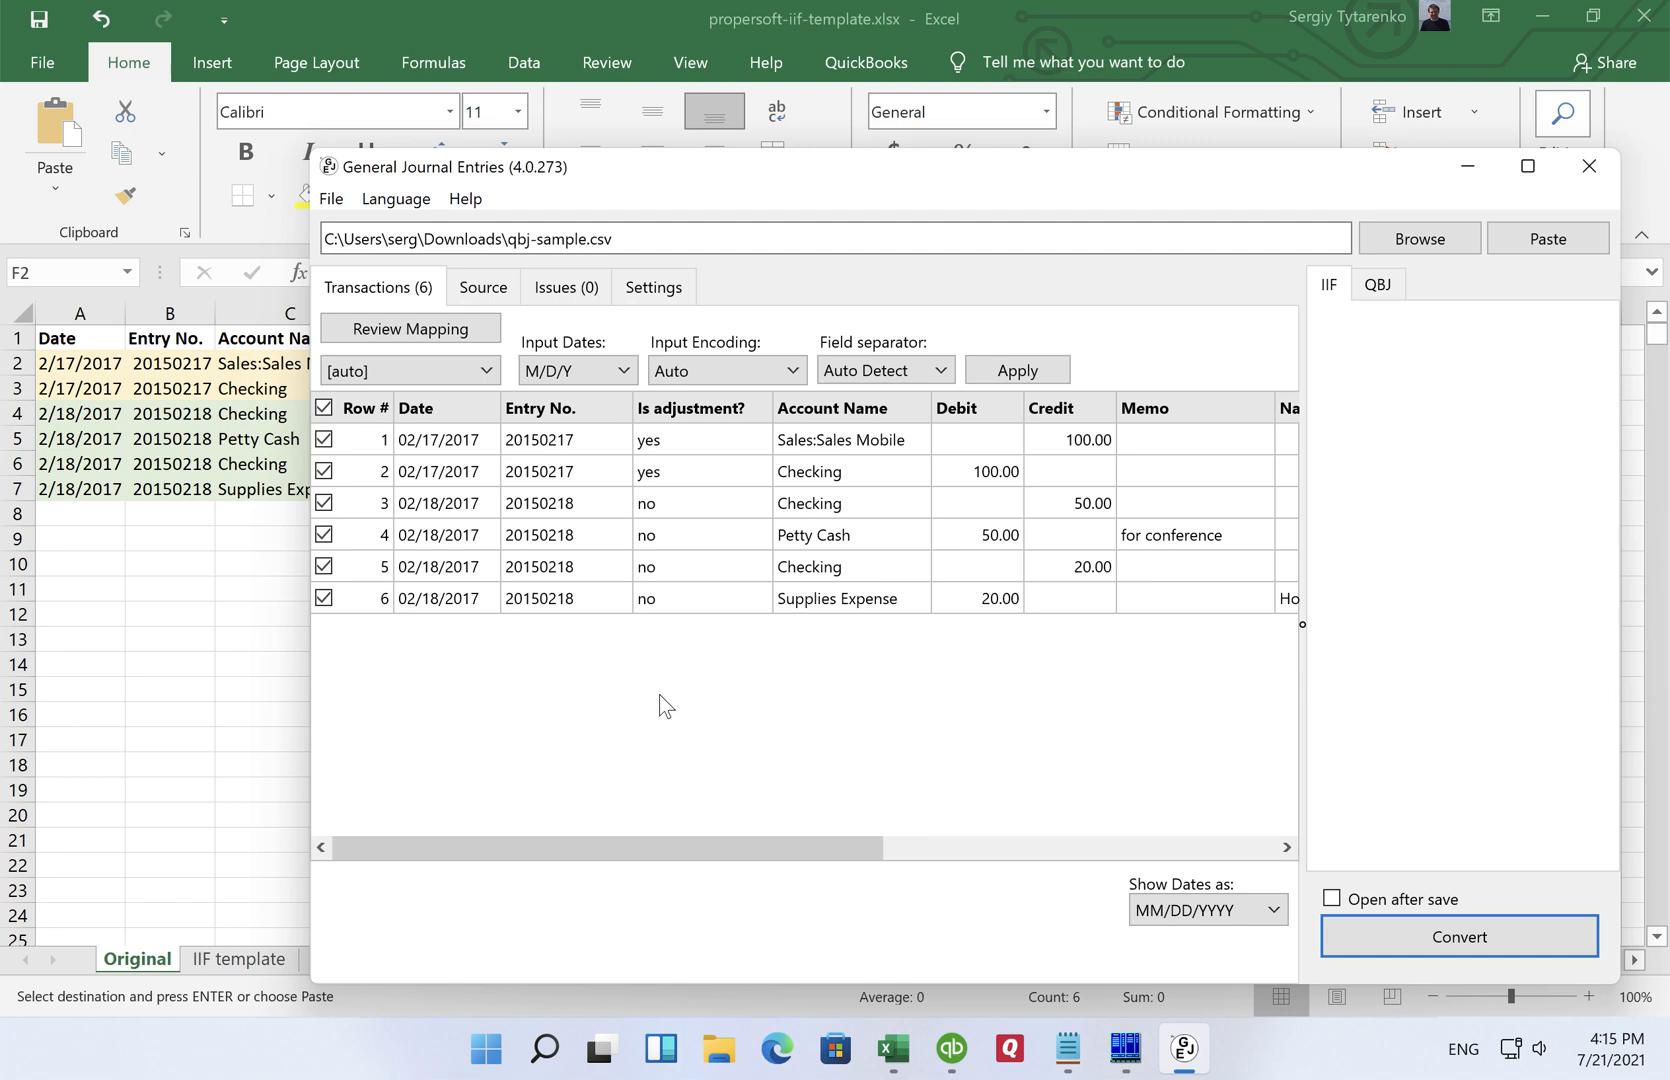
pyautogui.moveTo(574, 186)
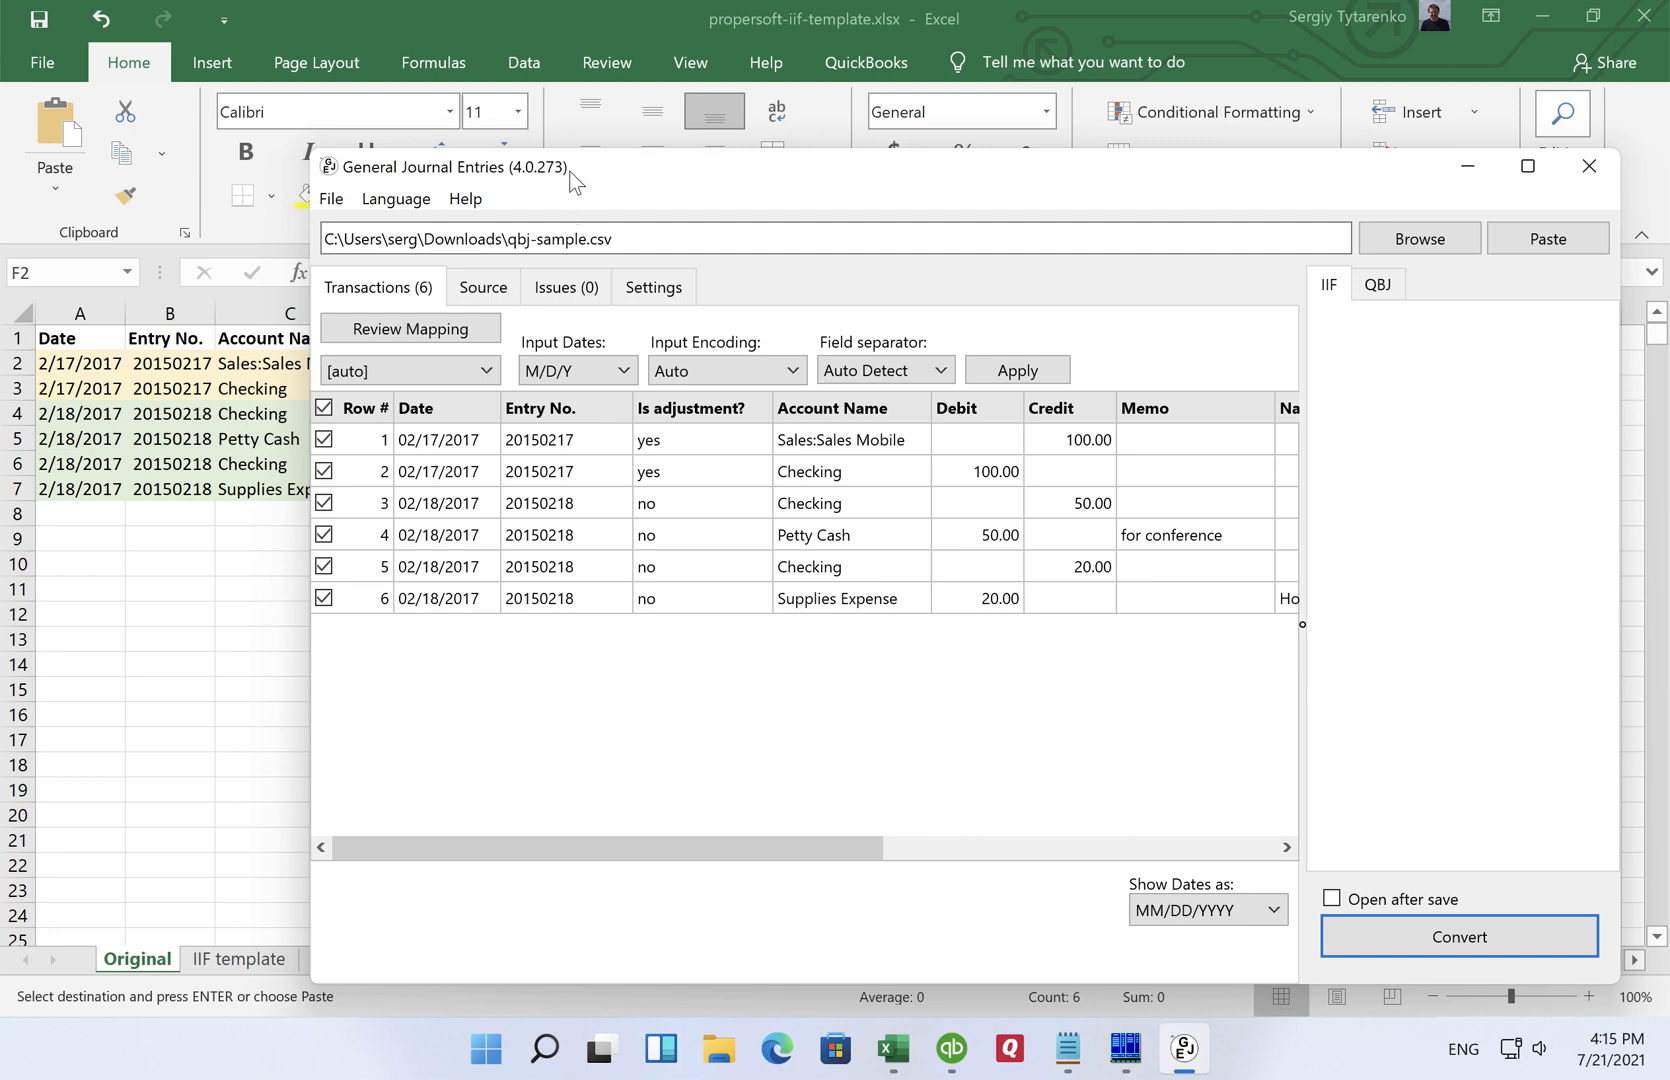
pyautogui.moveTo(704, 838)
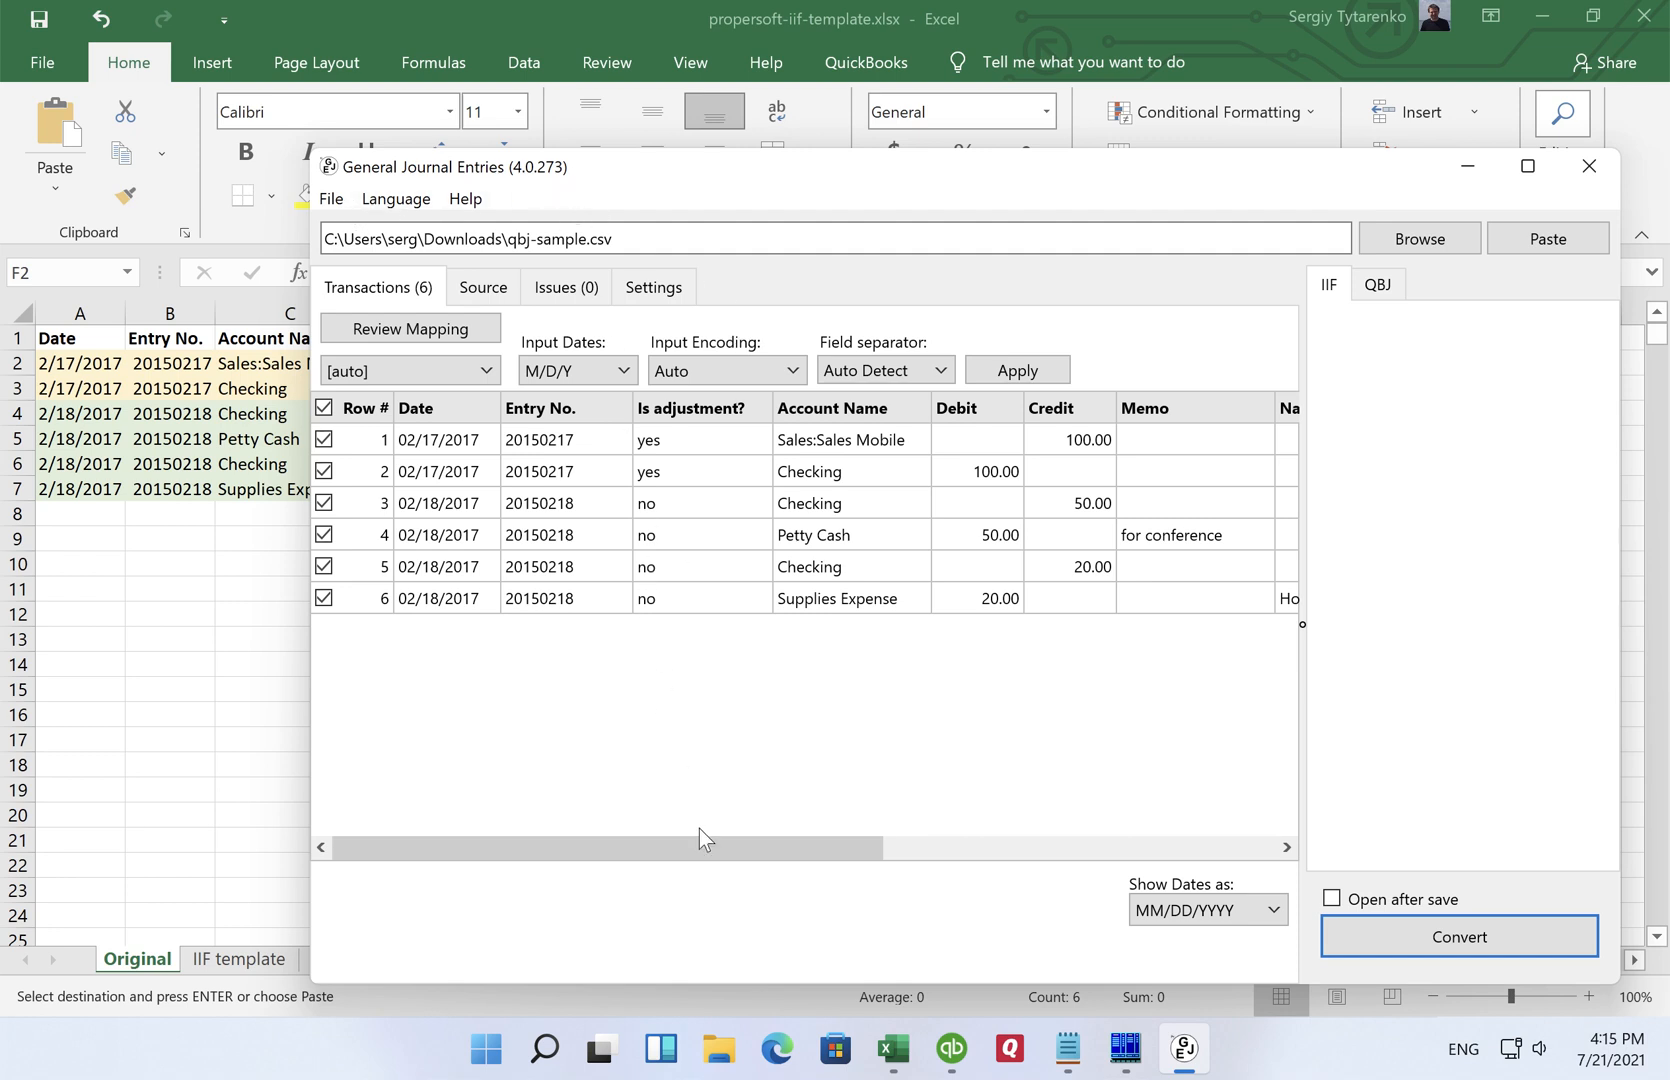